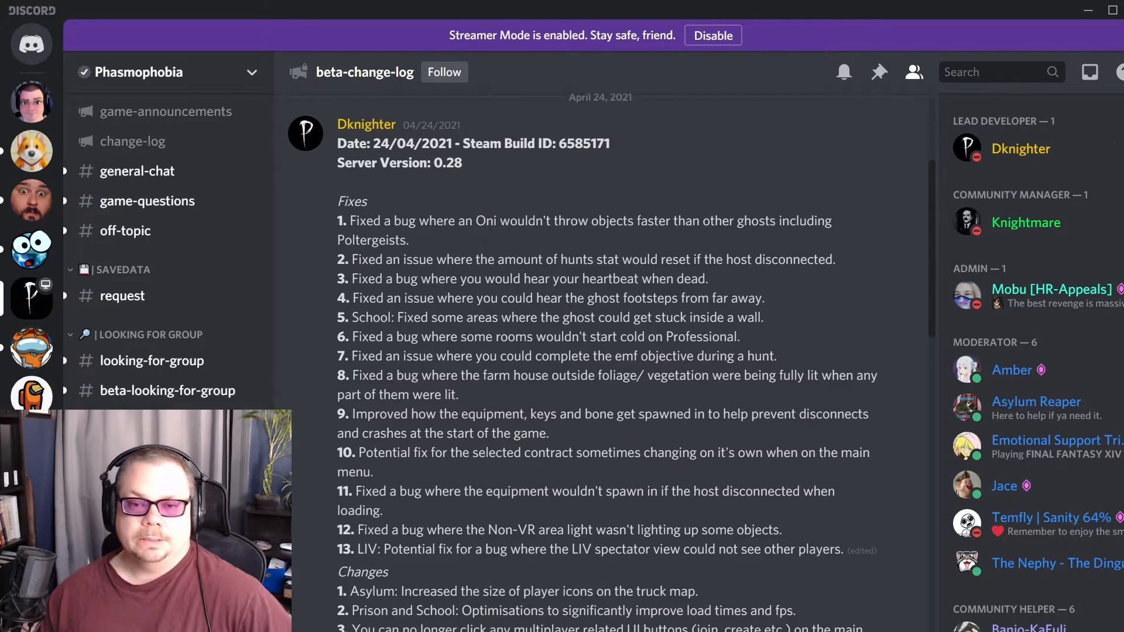
# Highlight fixes 1-3 in turn: Oni throwing objects, hunts stat resetting, heartbeat heard when dead
pyautogui.moveTo(350, 222); pyautogui.dragTo(618, 222)
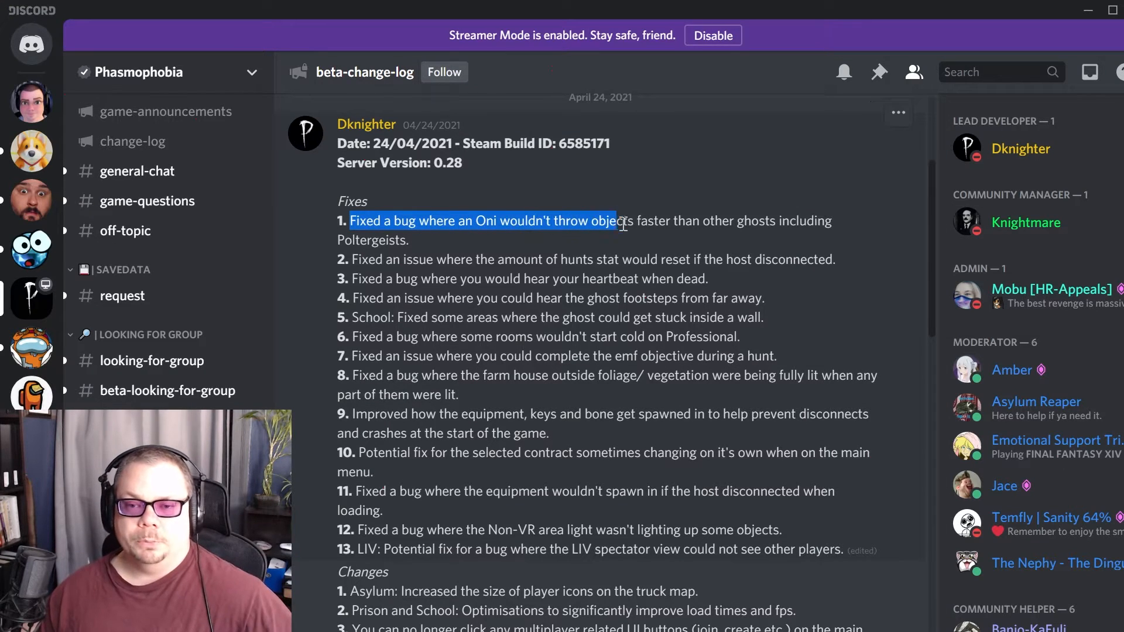
pyautogui.moveTo(623, 225); pyautogui.dragTo(408, 240)
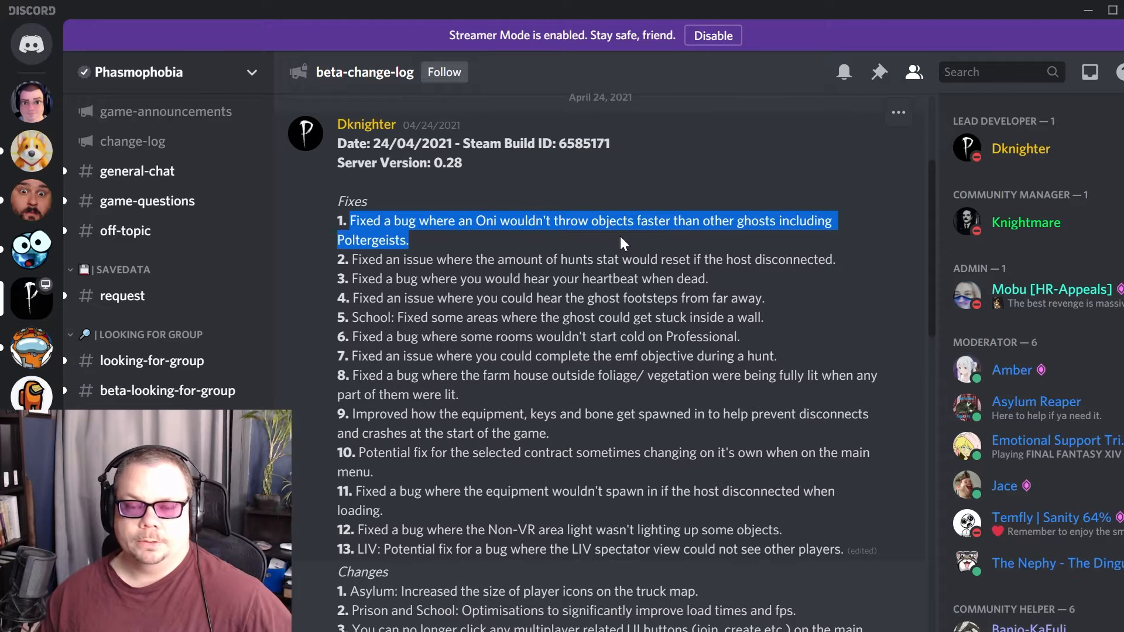
pyautogui.moveTo(644, 252)
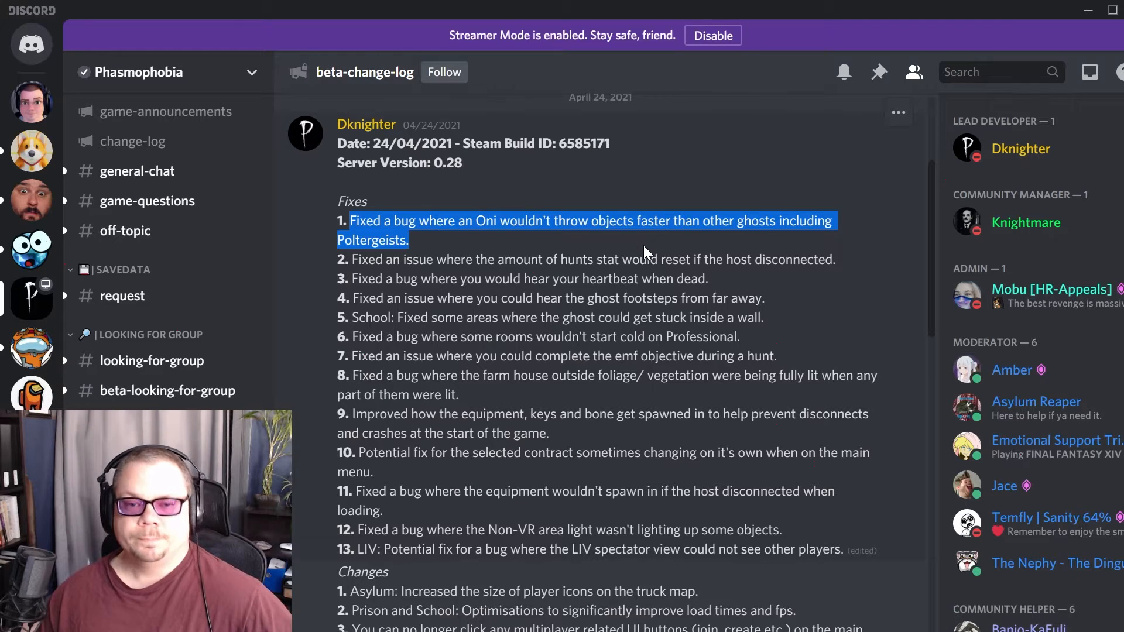
pyautogui.click(391, 253)
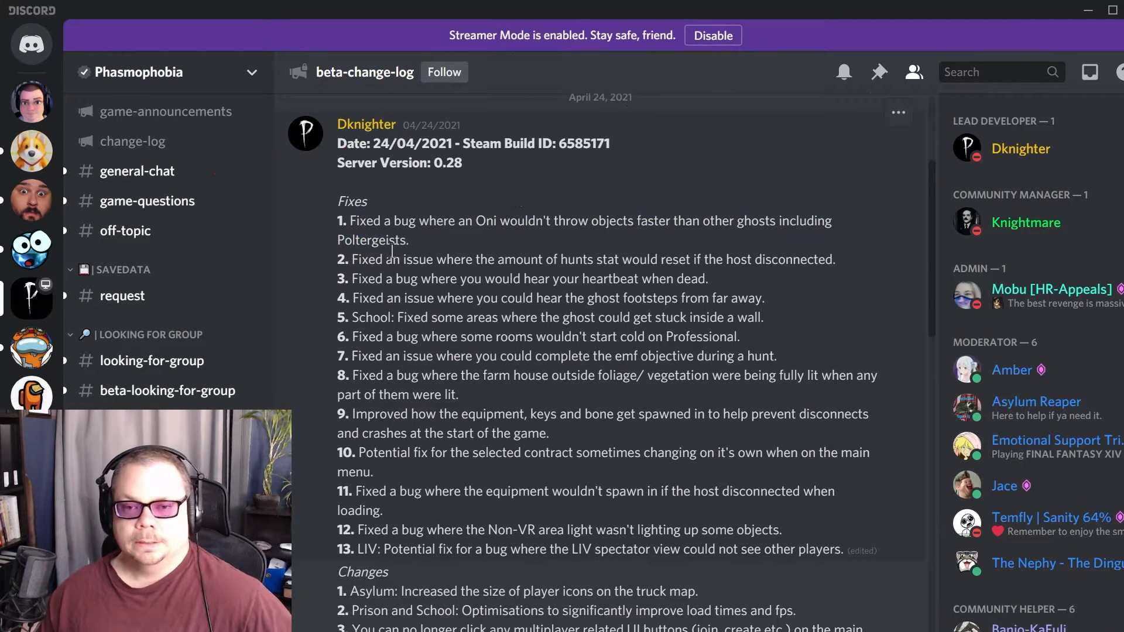
pyautogui.moveTo(367, 264)
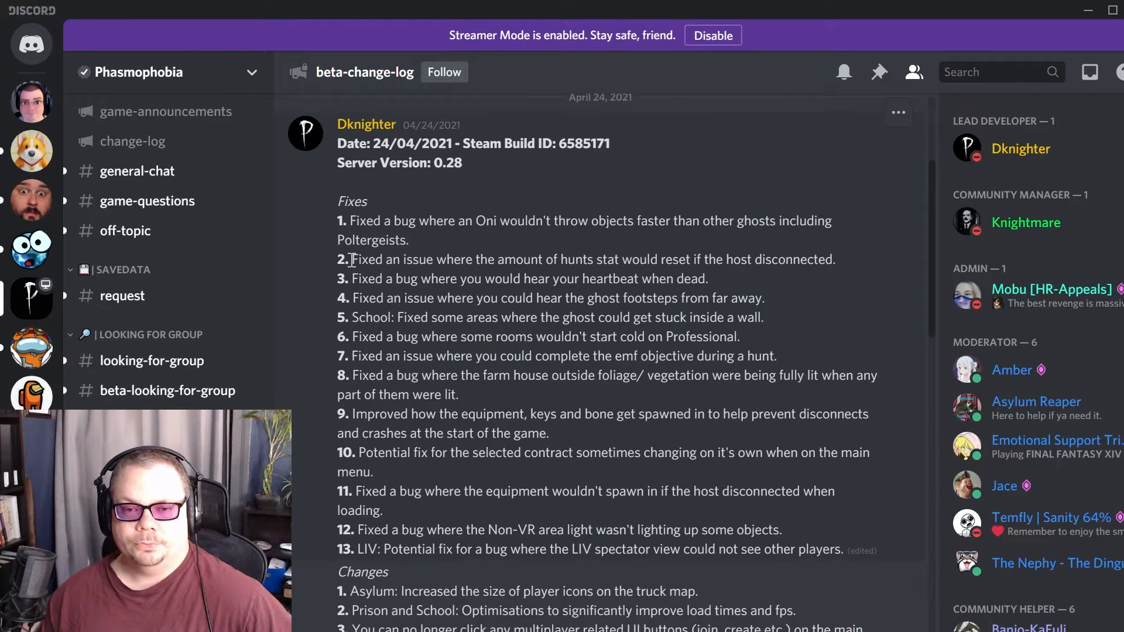
pyautogui.moveTo(352, 260); pyautogui.dragTo(531, 260)
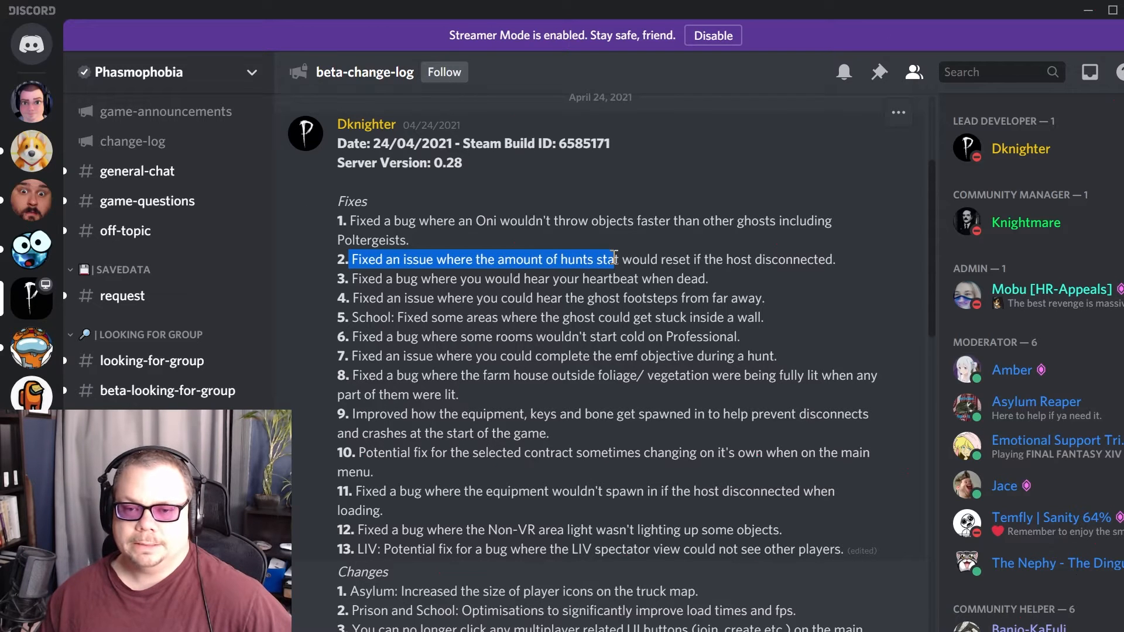
pyautogui.moveTo(623, 255)
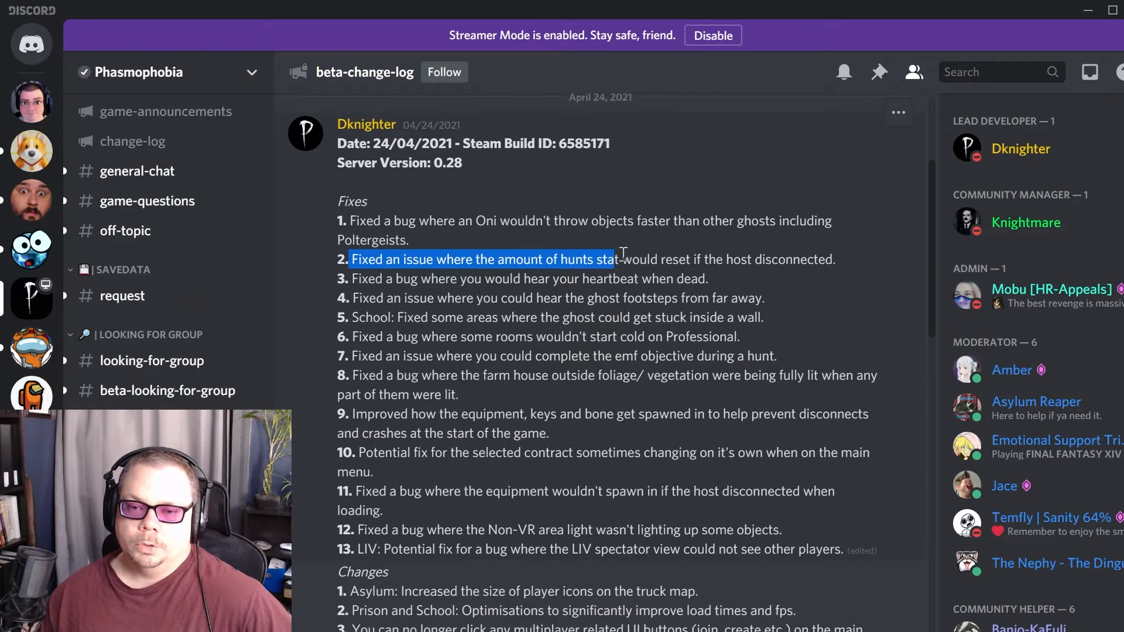
pyautogui.moveTo(765, 283)
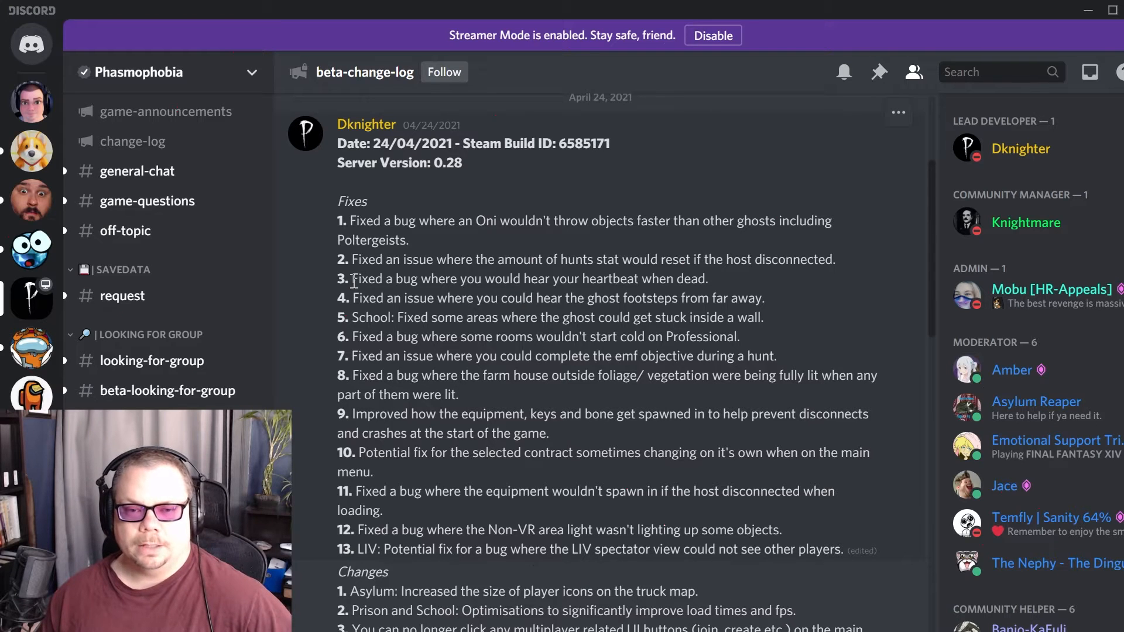
pyautogui.moveTo(351, 279); pyautogui.dragTo(397, 279)
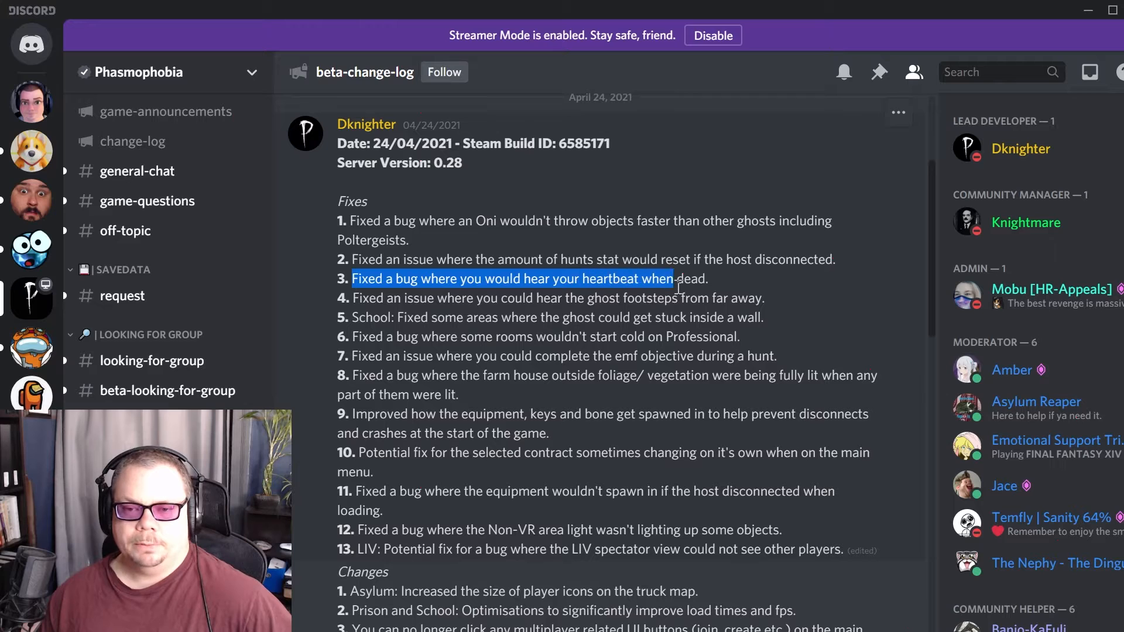
pyautogui.moveTo(670, 278); pyautogui.dragTo(710, 279)
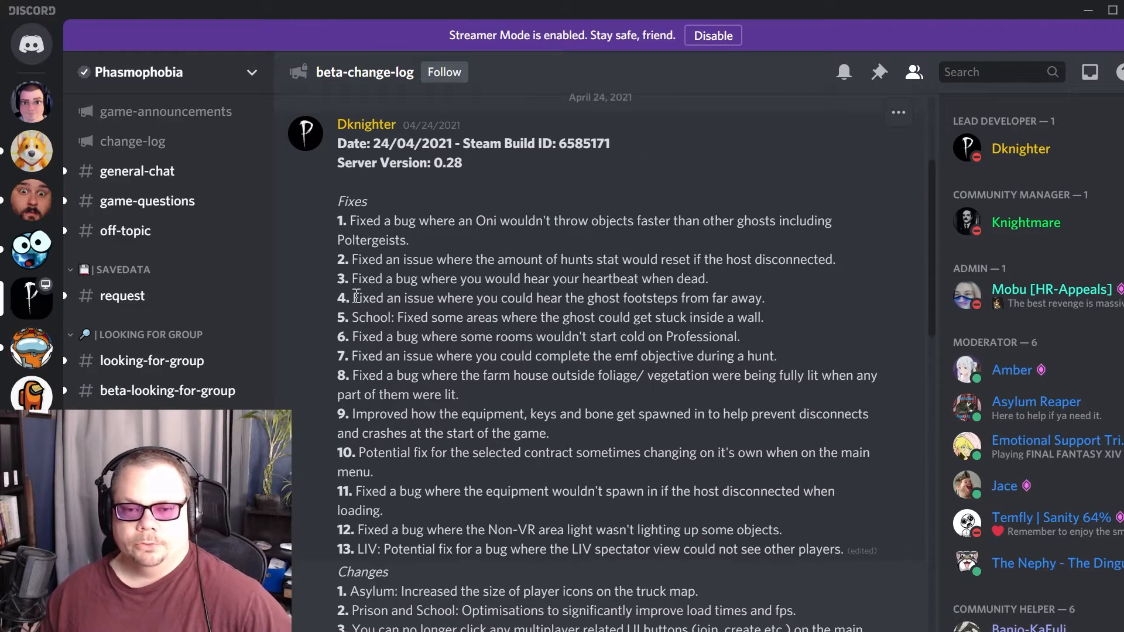
# Highlight fixes 4-7: distant ghost footsteps, School ghost stuck in wall, rooms not starting cold, emf objective
pyautogui.moveTo(353, 299); pyautogui.dragTo(622, 317)
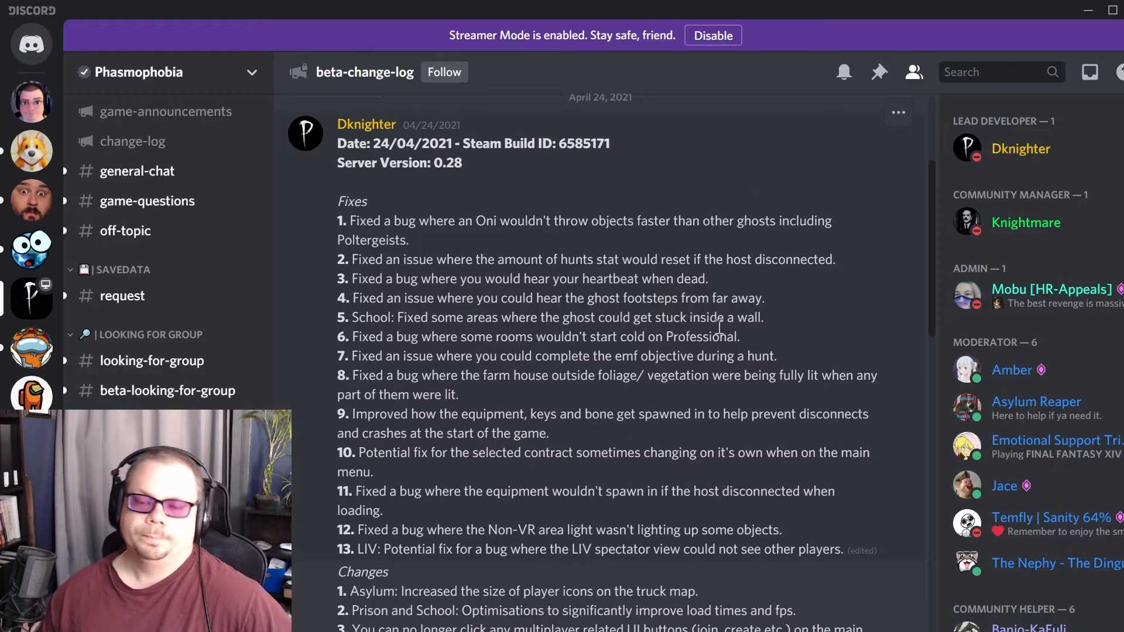
pyautogui.moveTo(736, 393)
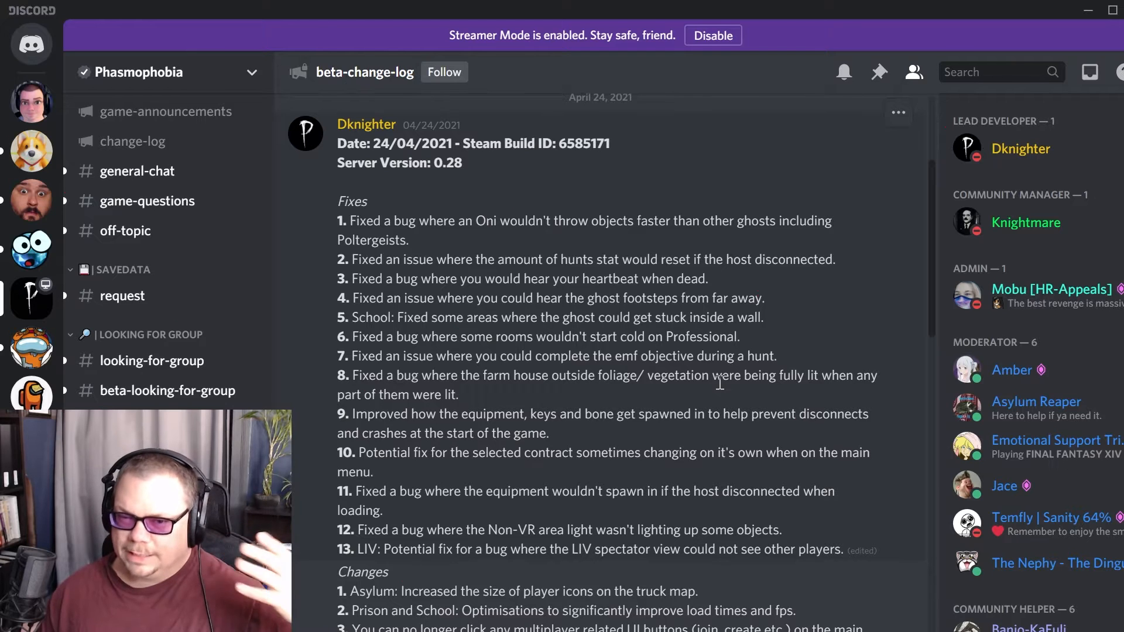
pyautogui.moveTo(703, 354)
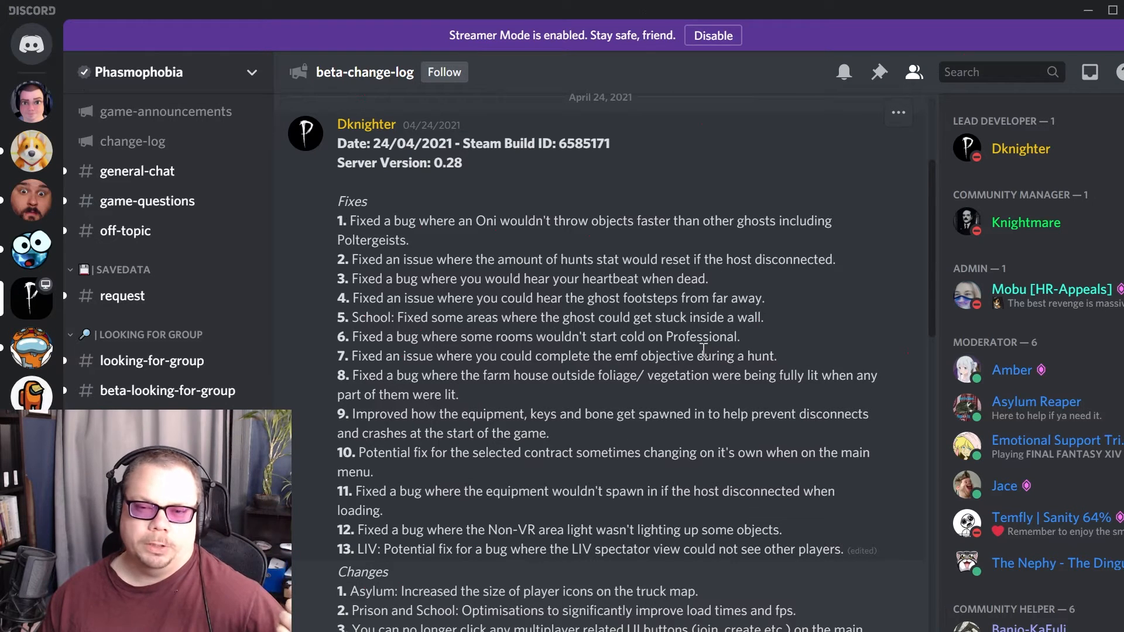
pyautogui.moveTo(781, 302)
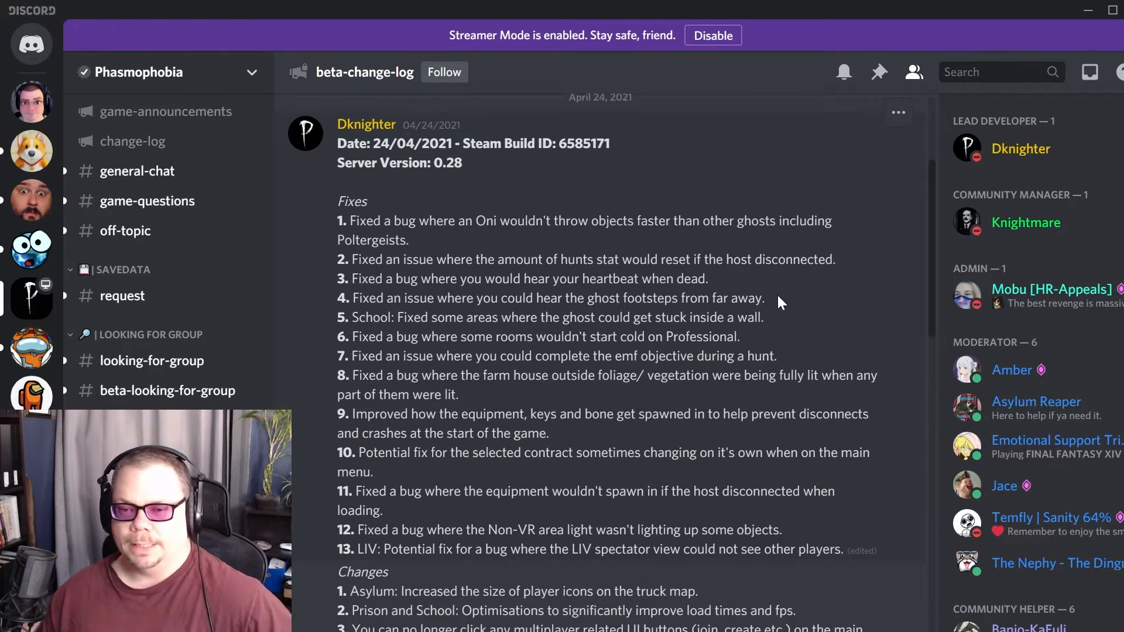
pyautogui.moveTo(770, 309)
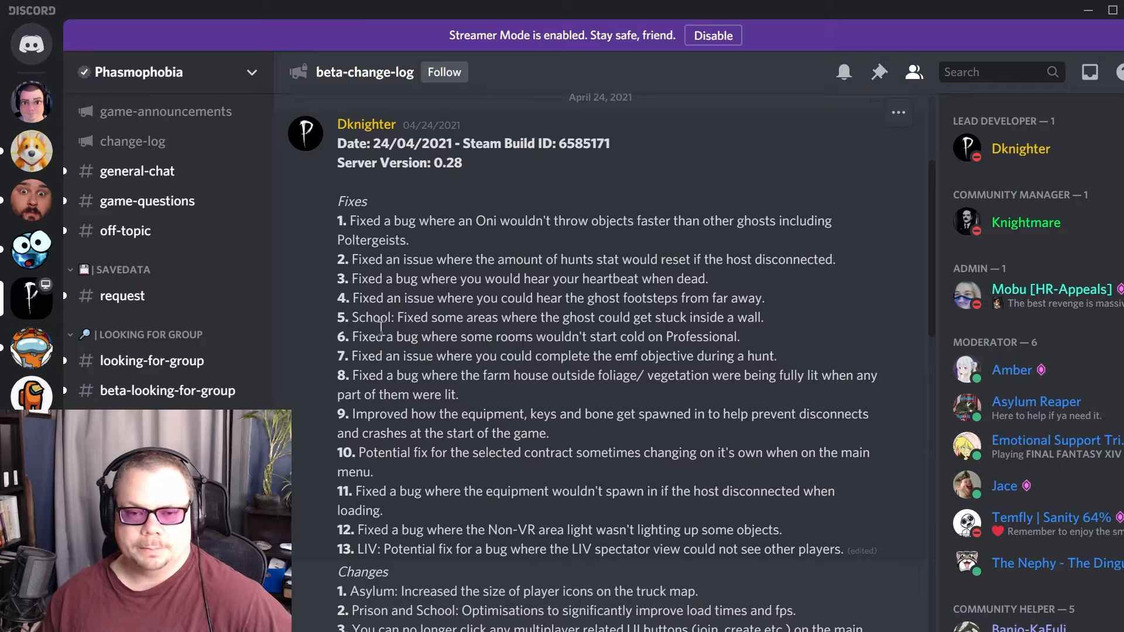
pyautogui.moveTo(353, 318); pyautogui.dragTo(412, 317)
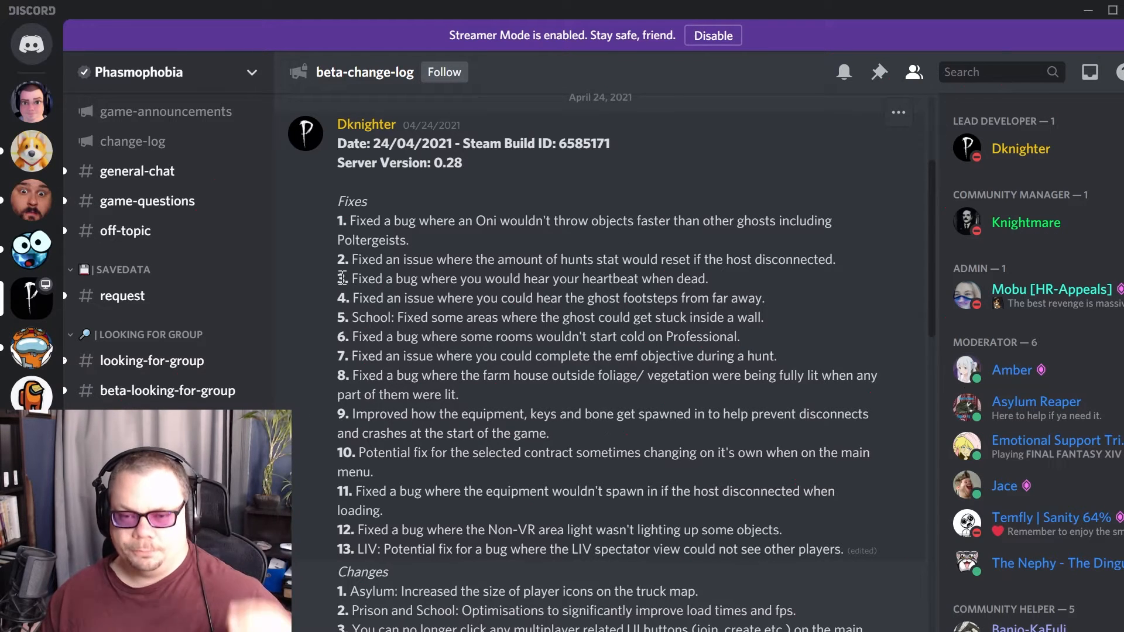
pyautogui.moveTo(824, 264)
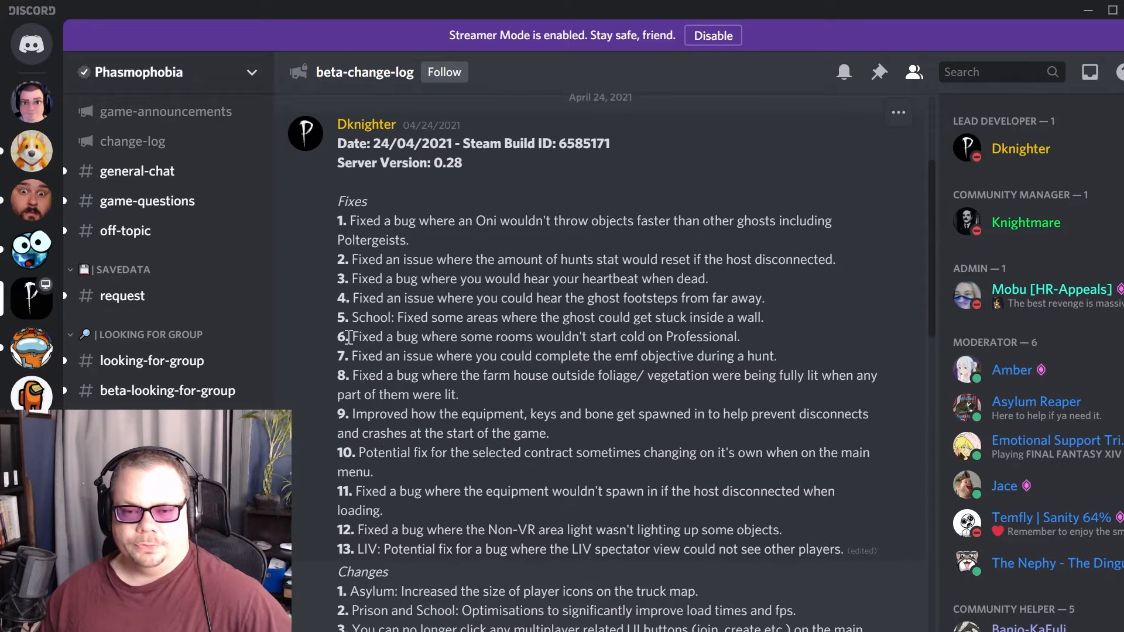
pyautogui.moveTo(352, 336); pyautogui.dragTo(554, 336)
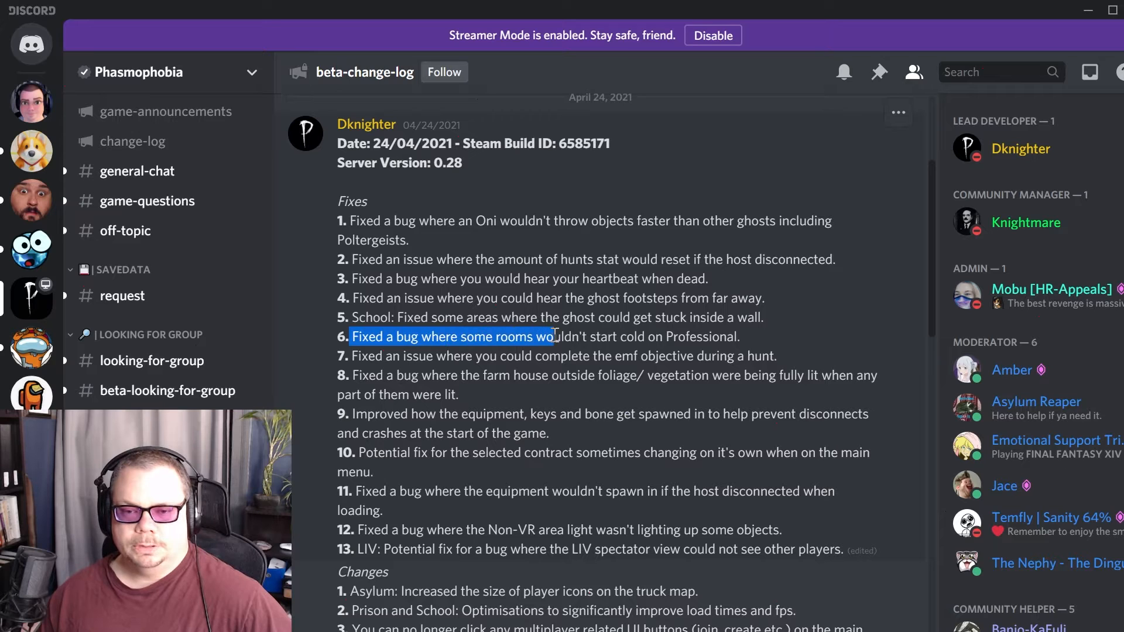
pyautogui.click(755, 342)
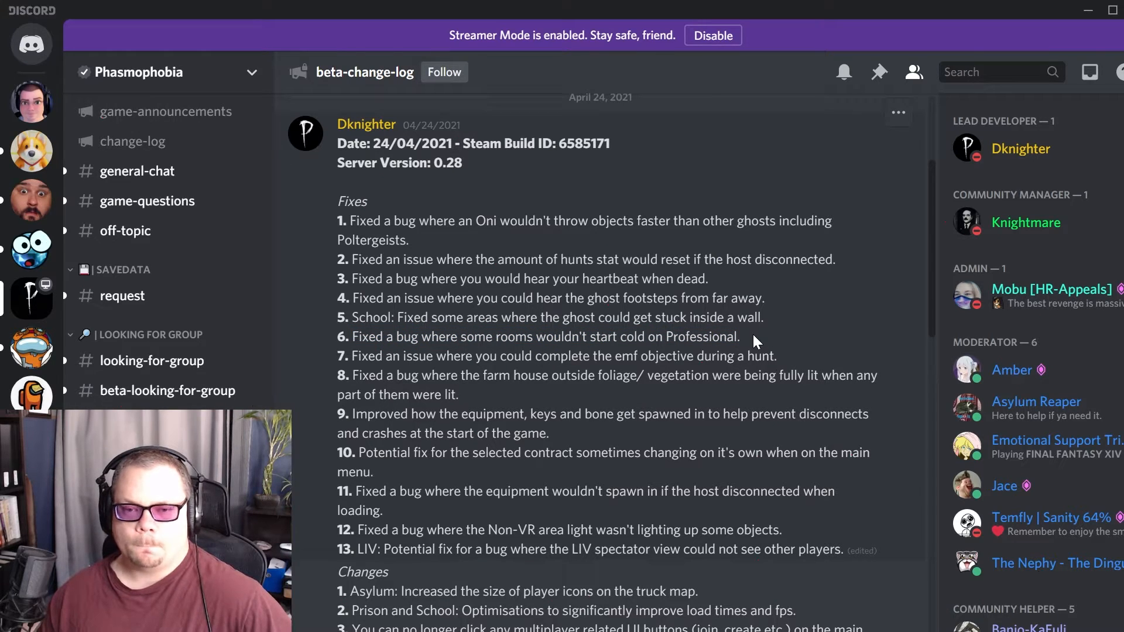
pyautogui.moveTo(766, 347)
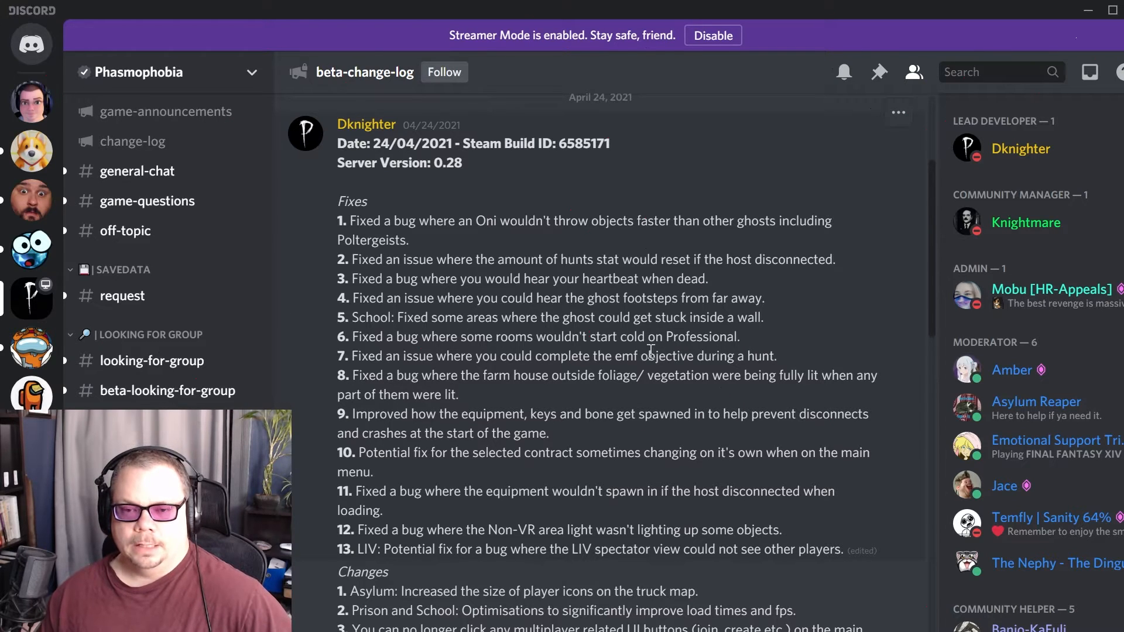
pyautogui.moveTo(733, 316)
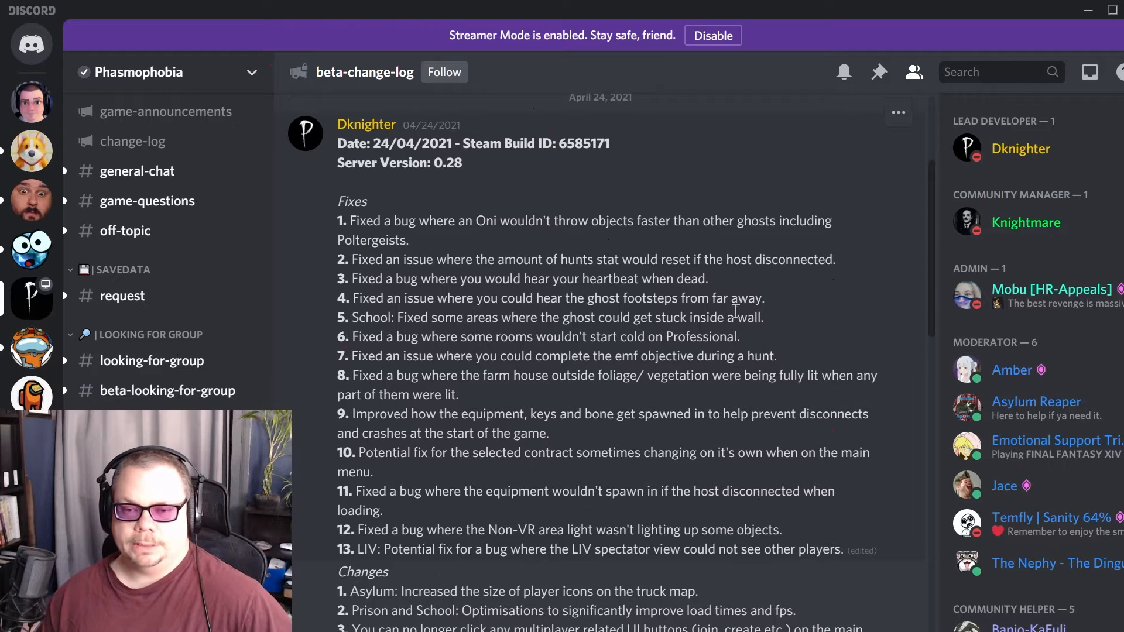
pyautogui.moveTo(431, 295)
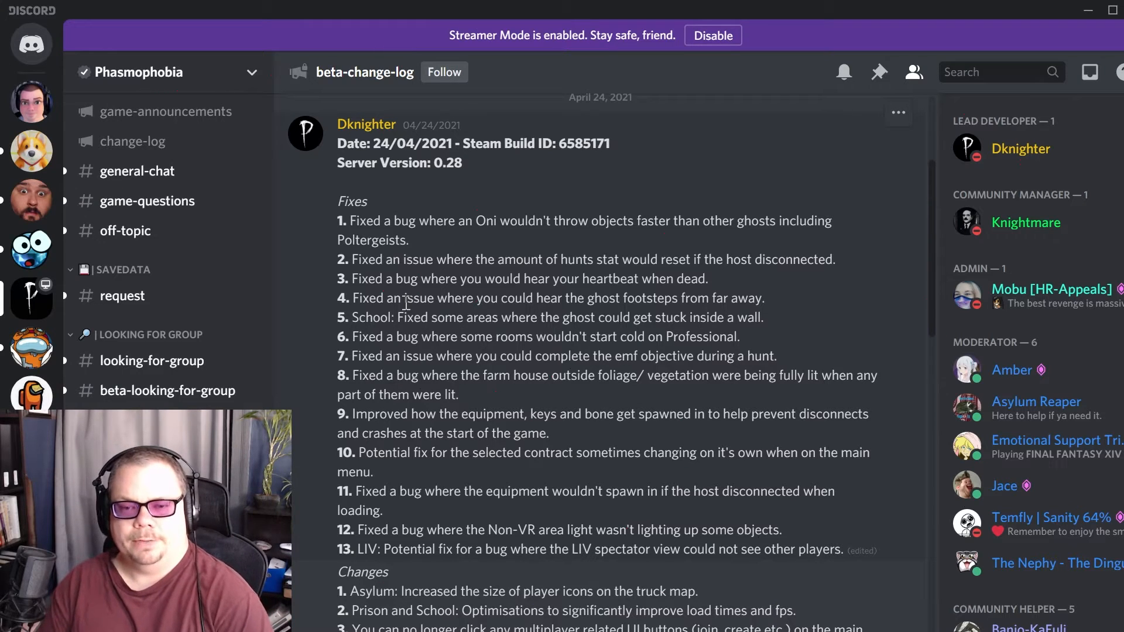
pyautogui.moveTo(464, 337)
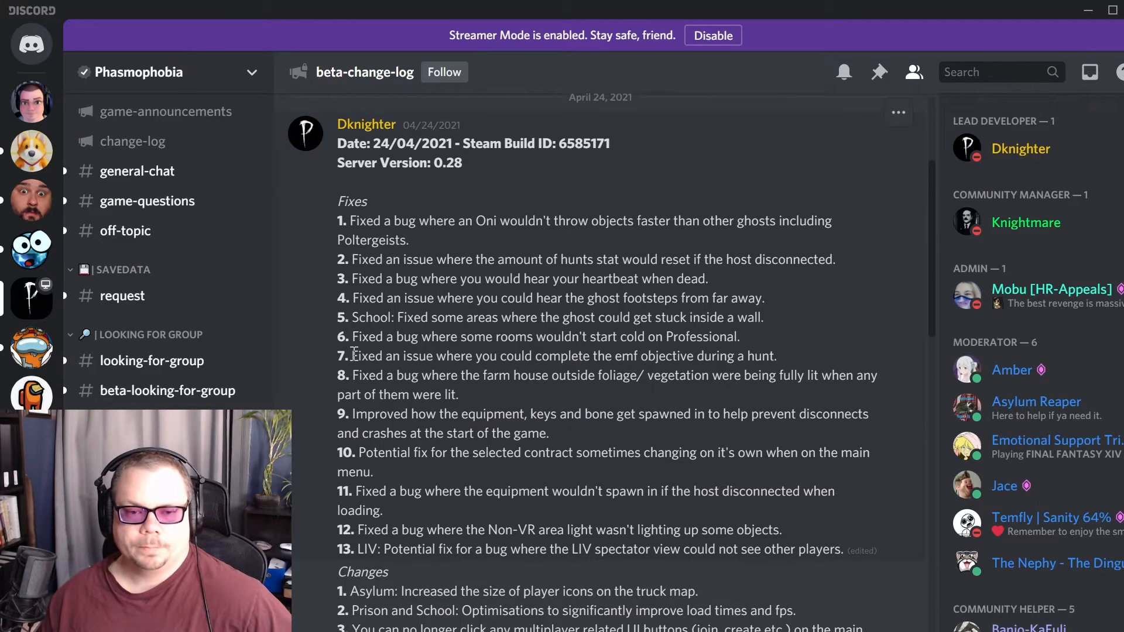
pyautogui.moveTo(351, 356); pyautogui.dragTo(530, 356)
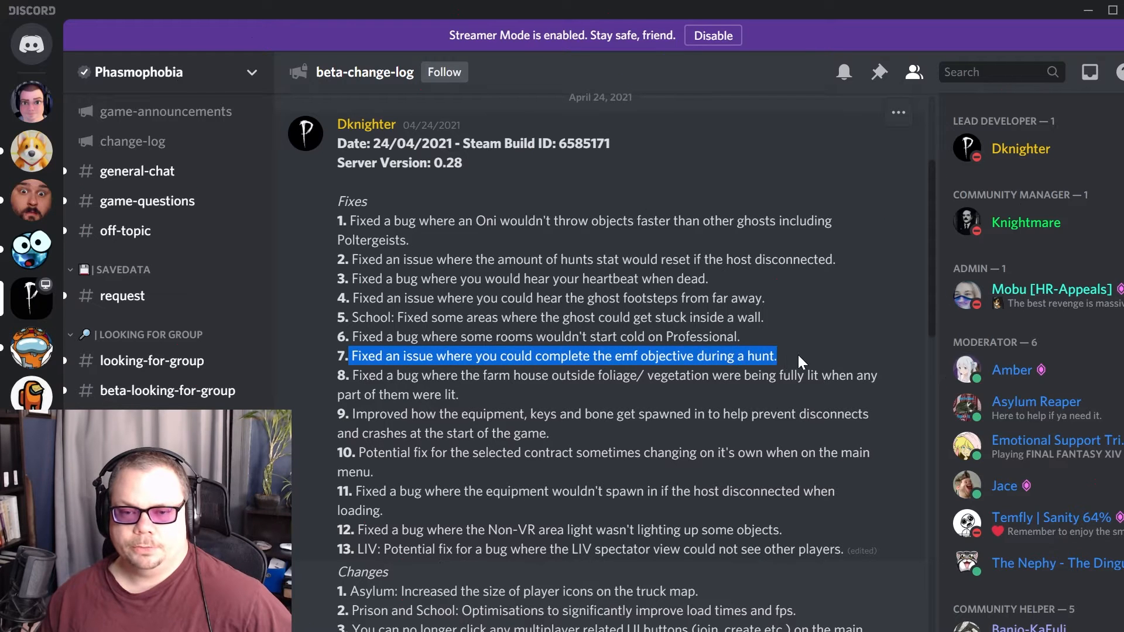
pyautogui.moveTo(787, 359)
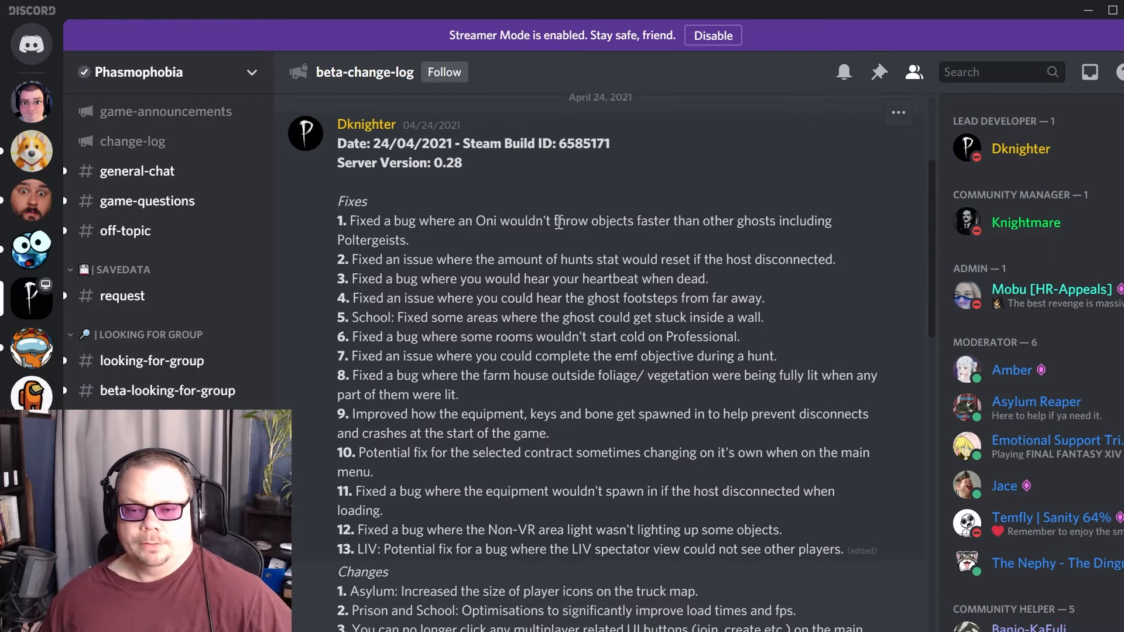
pyautogui.moveTo(729, 475)
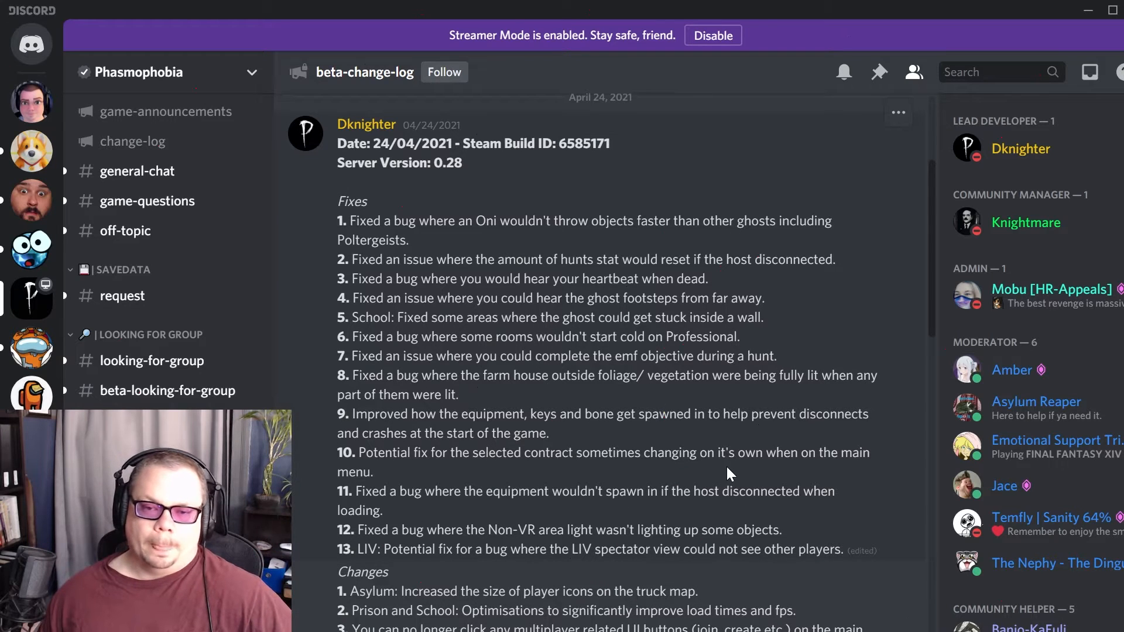
pyautogui.moveTo(391, 460)
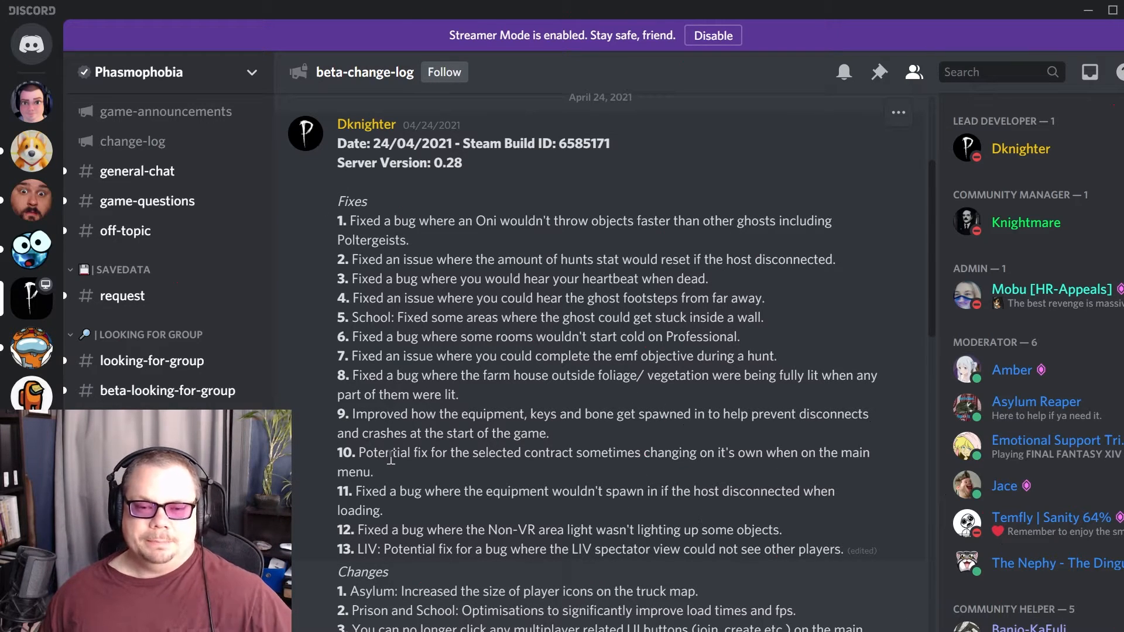
pyautogui.moveTo(477, 485)
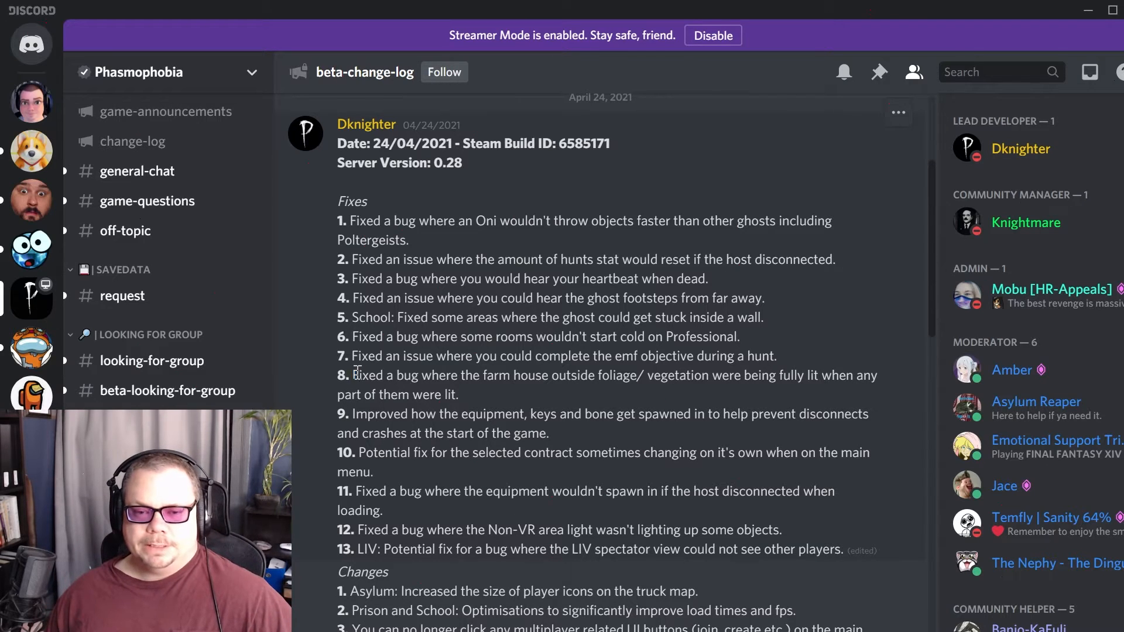
# Highlight fixes 8-10: farm house foliage, equipment spawning, selected contract changing
pyautogui.moveTo(354, 375); pyautogui.dragTo(662, 375)
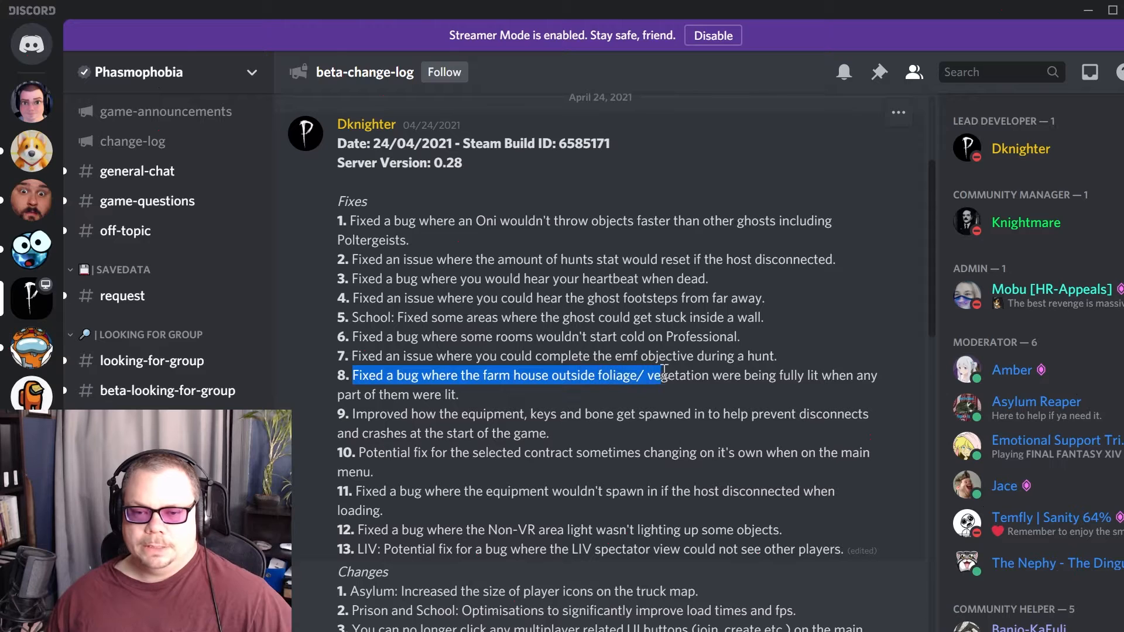
pyautogui.moveTo(659, 374); pyautogui.dragTo(882, 375)
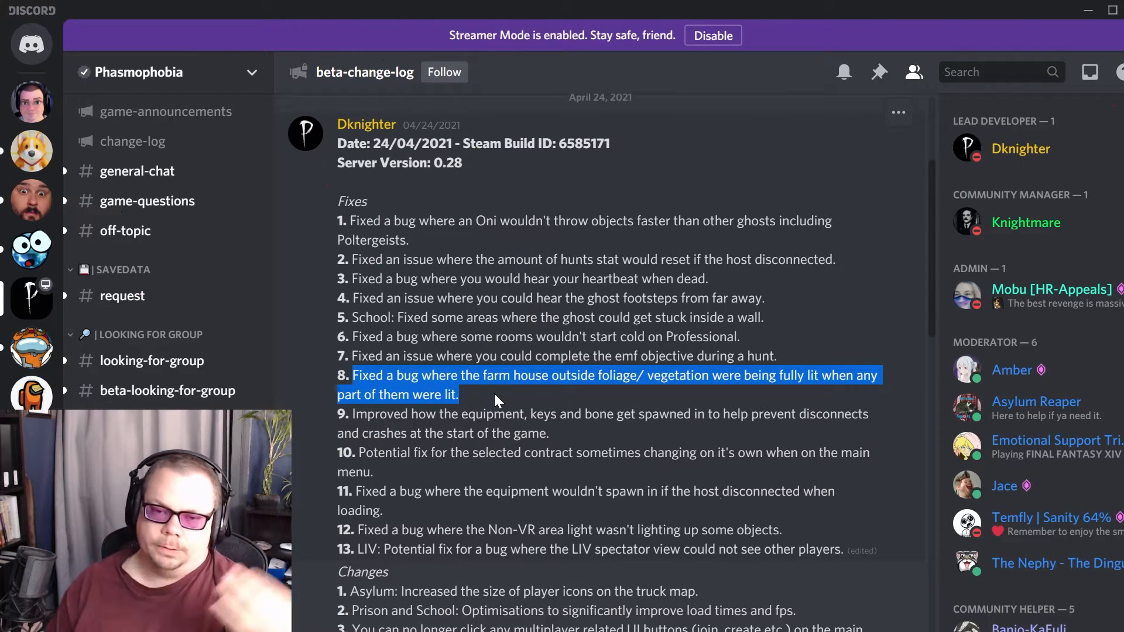
pyautogui.click(493, 408)
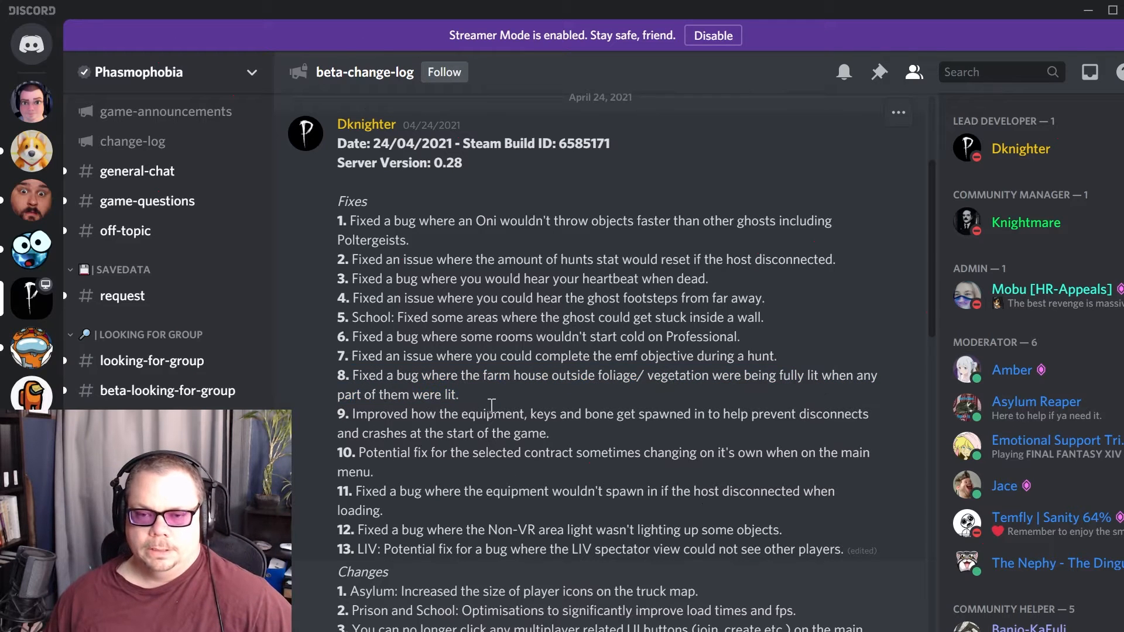
pyautogui.moveTo(354, 414)
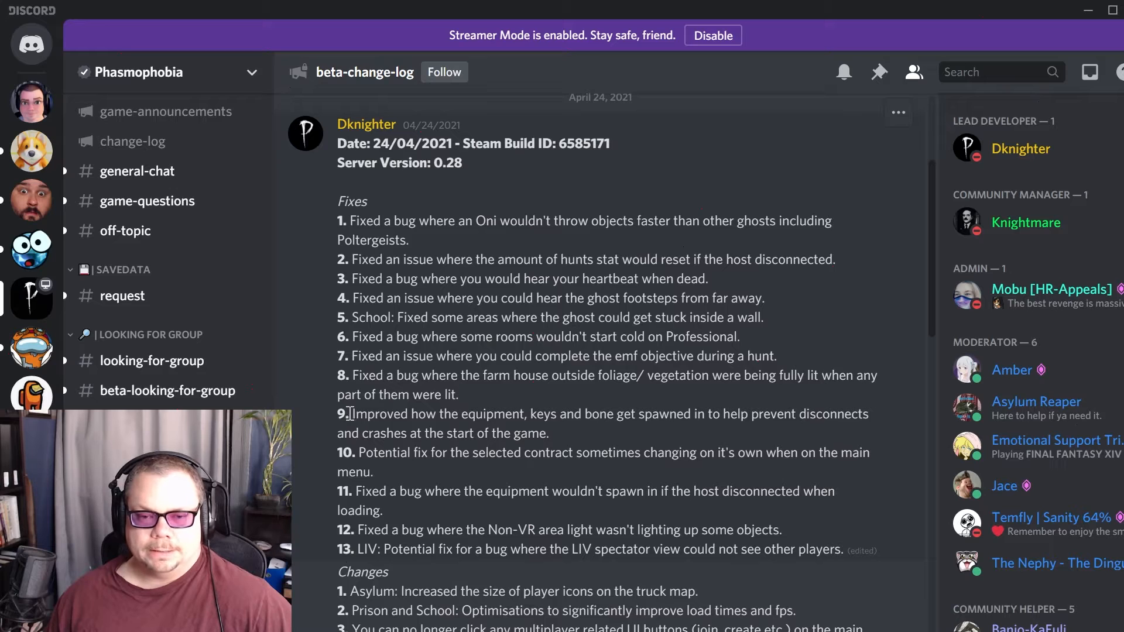
pyautogui.doubleClick(363, 415)
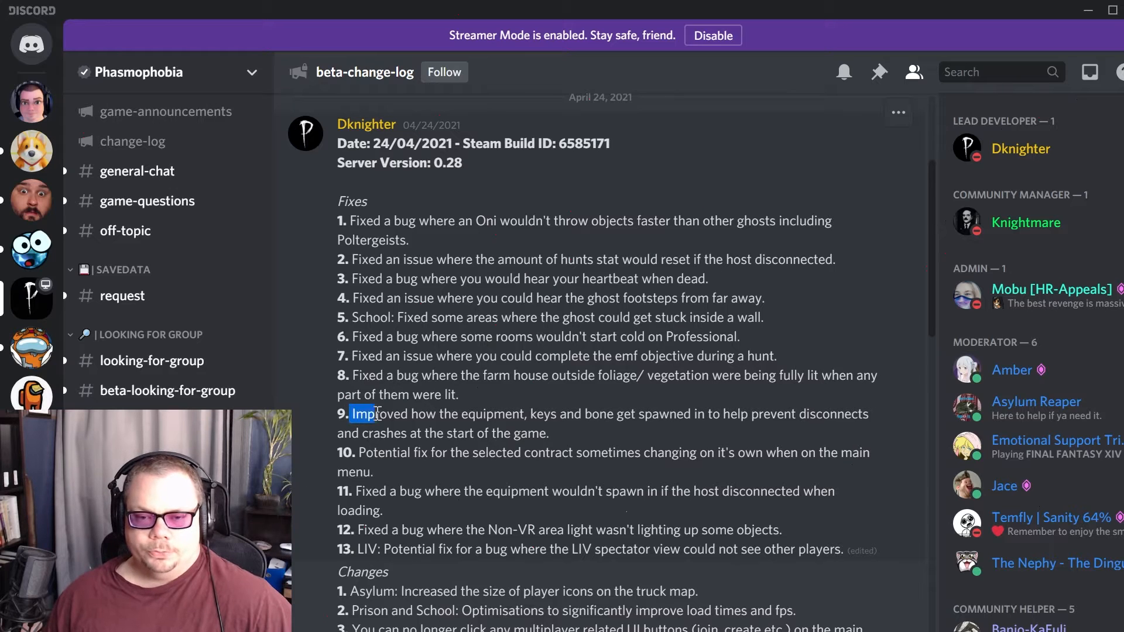
pyautogui.moveTo(356, 413); pyautogui.dragTo(602, 413)
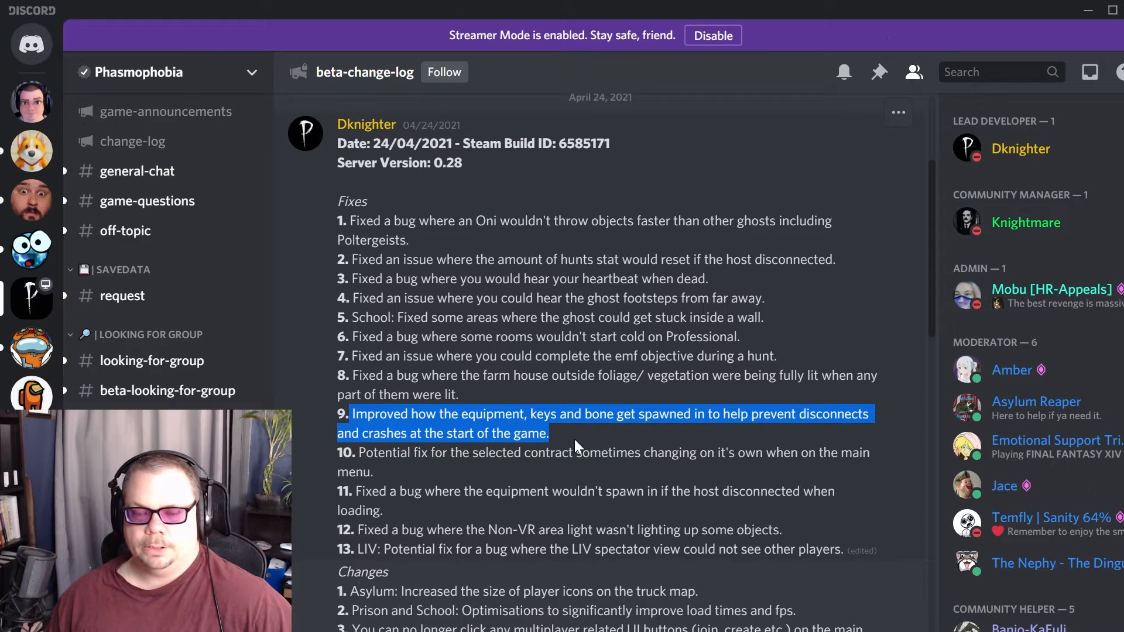
pyautogui.moveTo(585, 461)
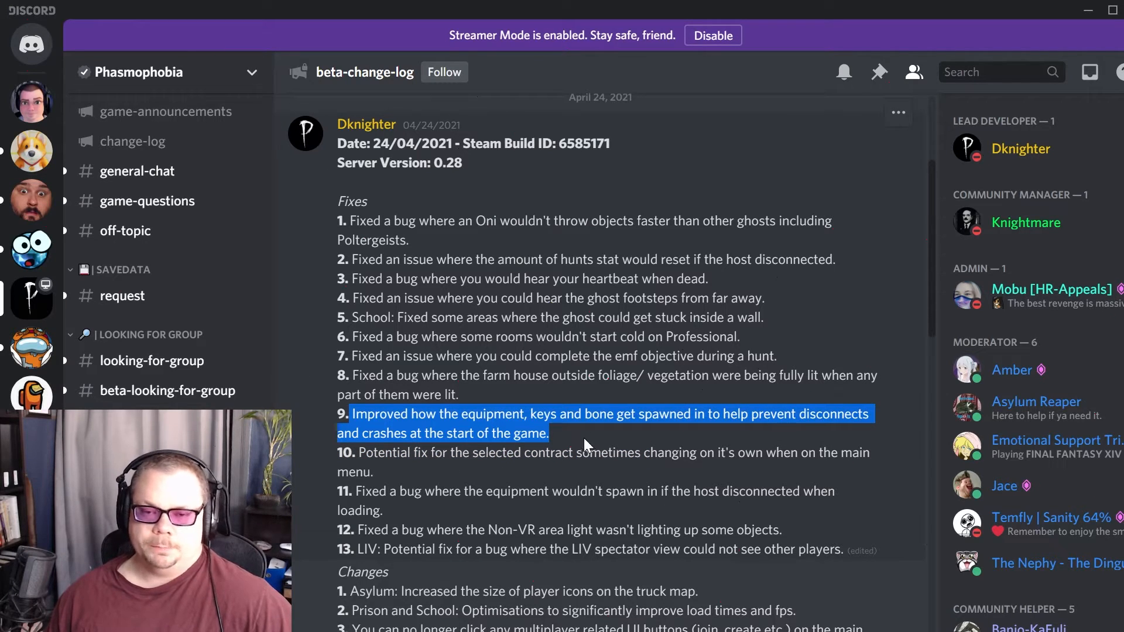
pyautogui.moveTo(557, 442)
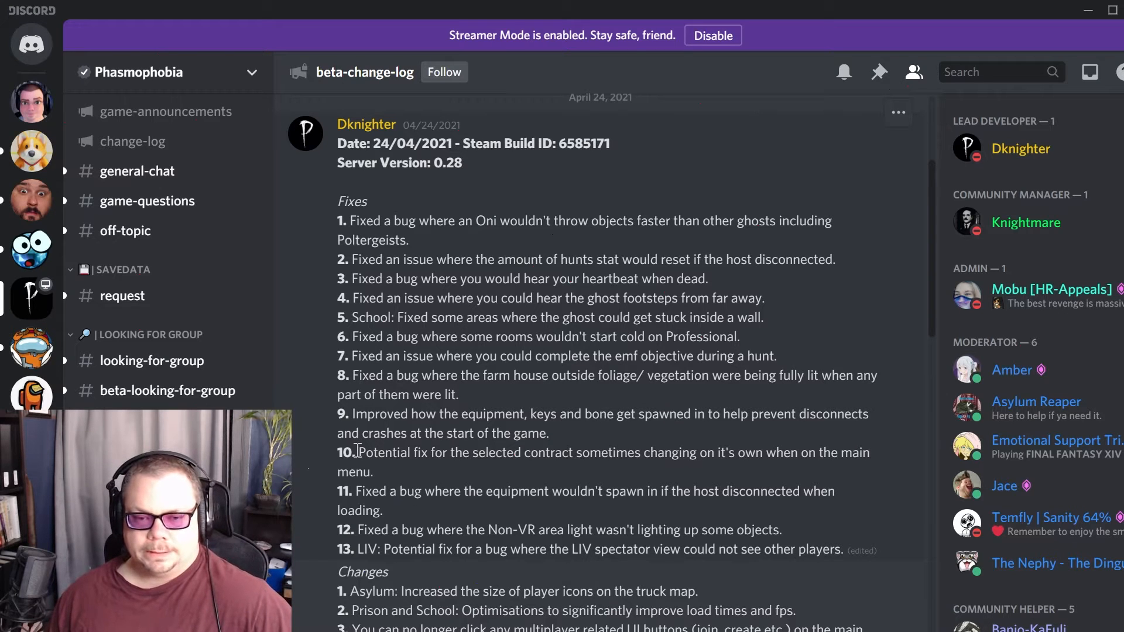
pyautogui.moveTo(356, 452); pyautogui.dragTo(386, 472)
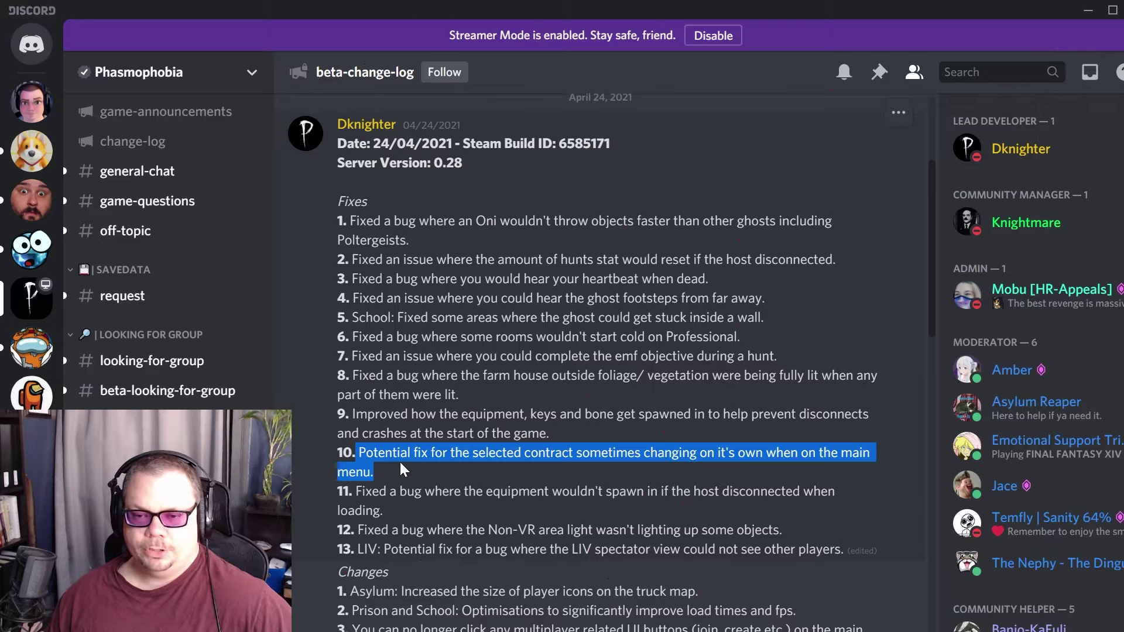
pyautogui.moveTo(413, 500)
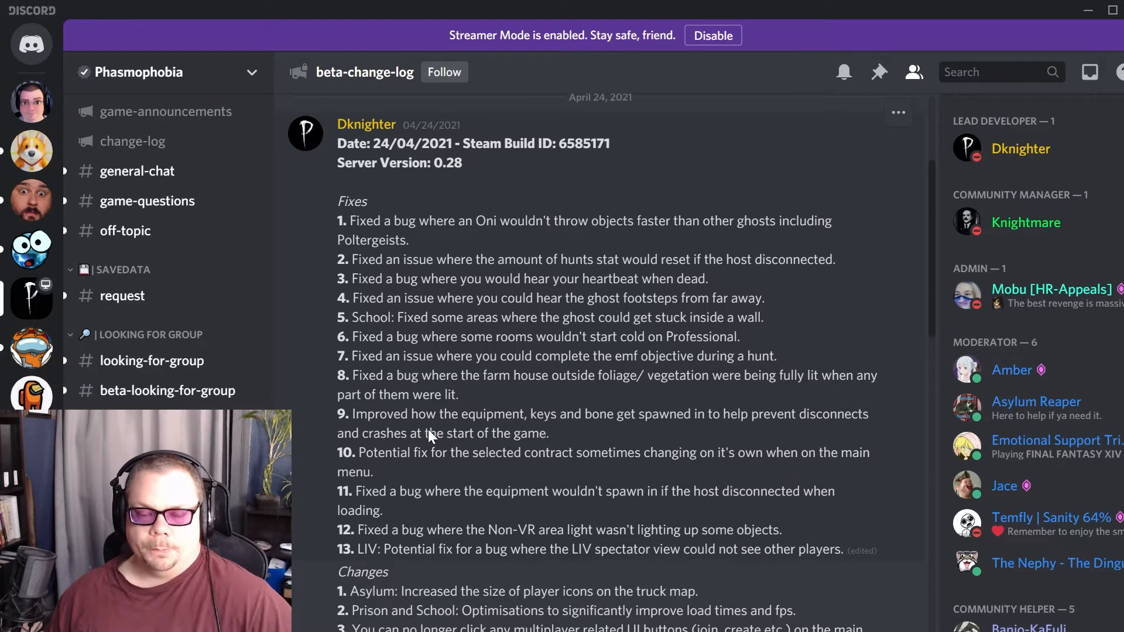
pyautogui.moveTo(526, 452)
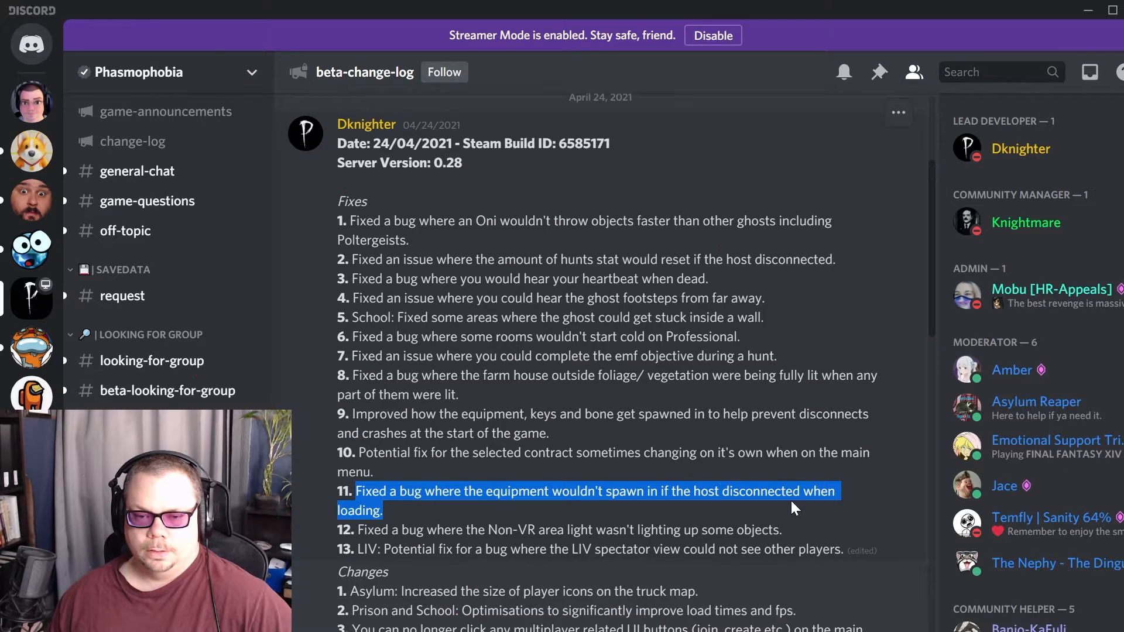
pyautogui.moveTo(407, 513)
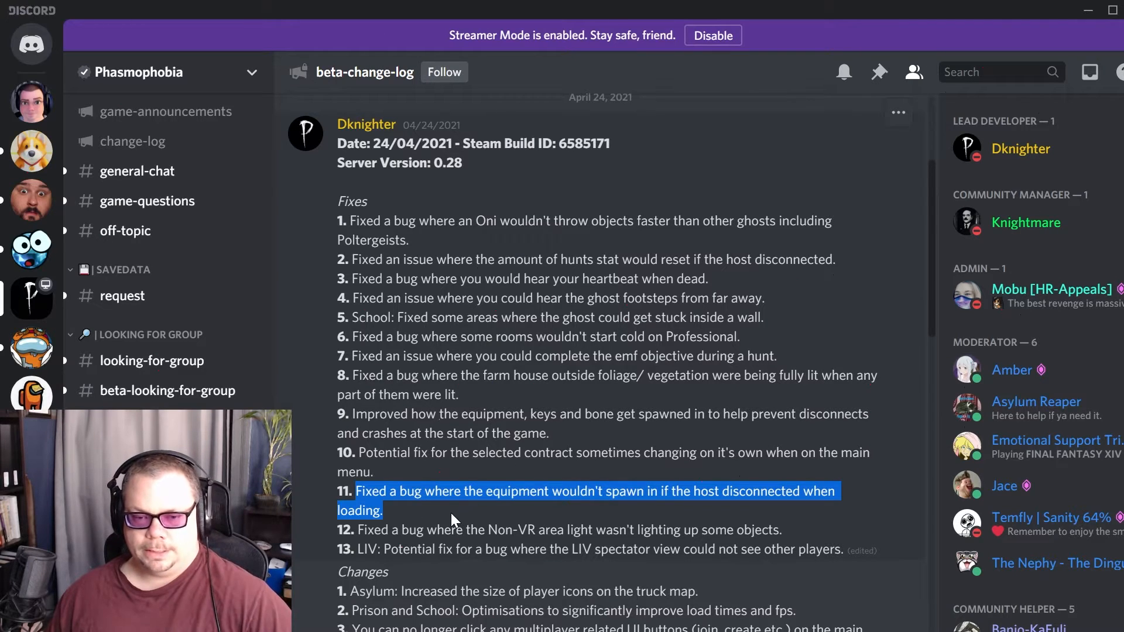
# Highlight fix 12 on the Non-VR light and the fix line after it
pyautogui.click(452, 520)
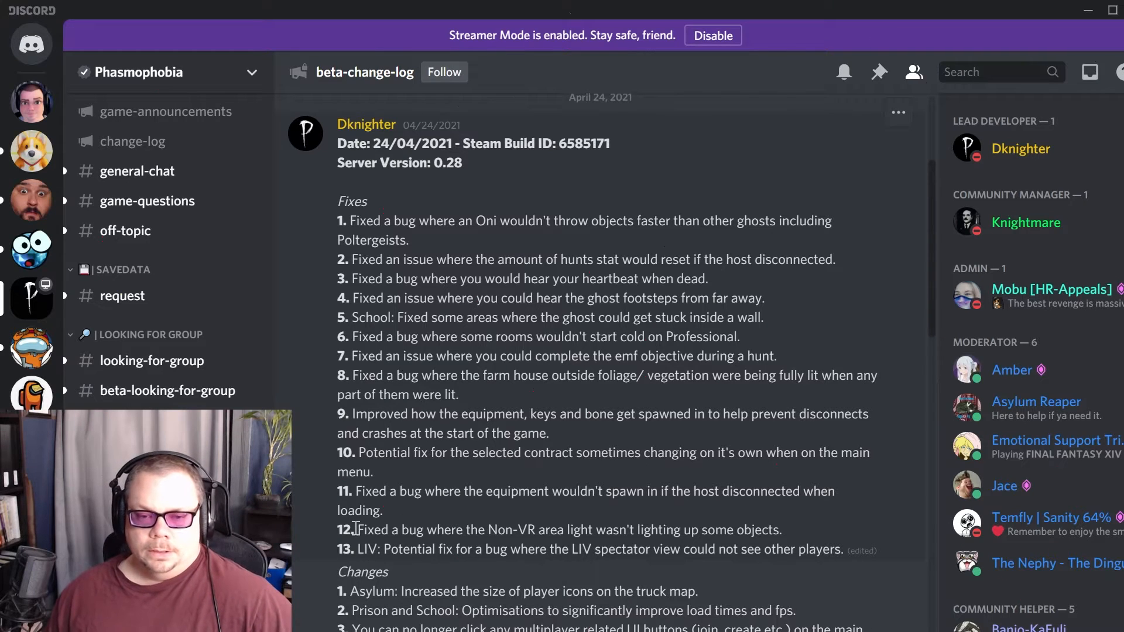
pyautogui.moveTo(357, 529); pyautogui.dragTo(515, 530)
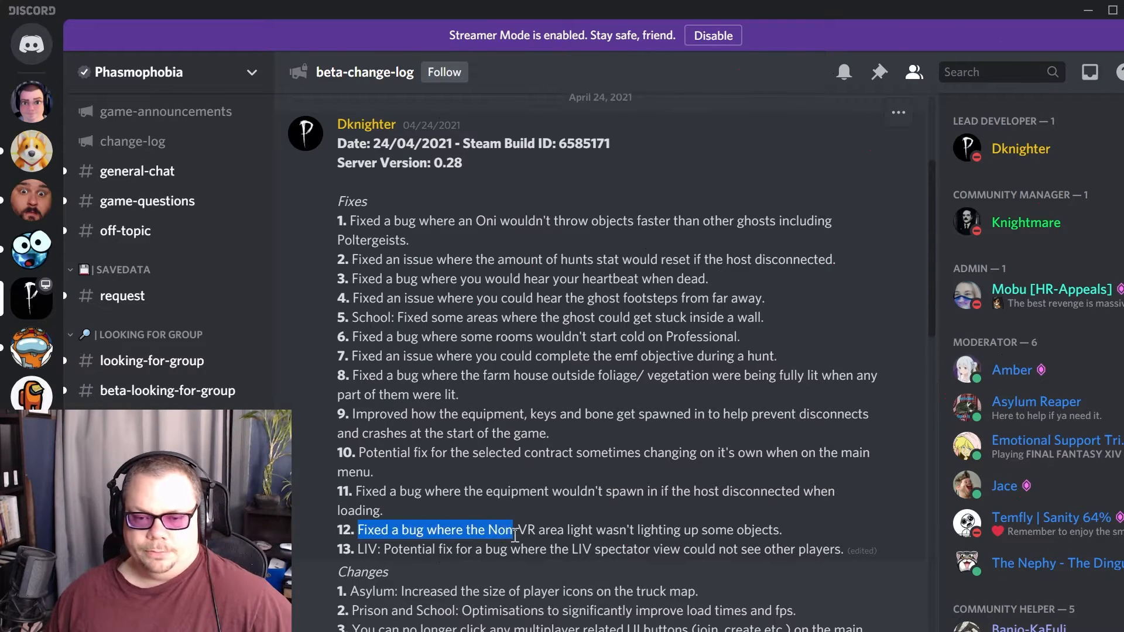
pyautogui.moveTo(514, 530); pyautogui.dragTo(782, 530)
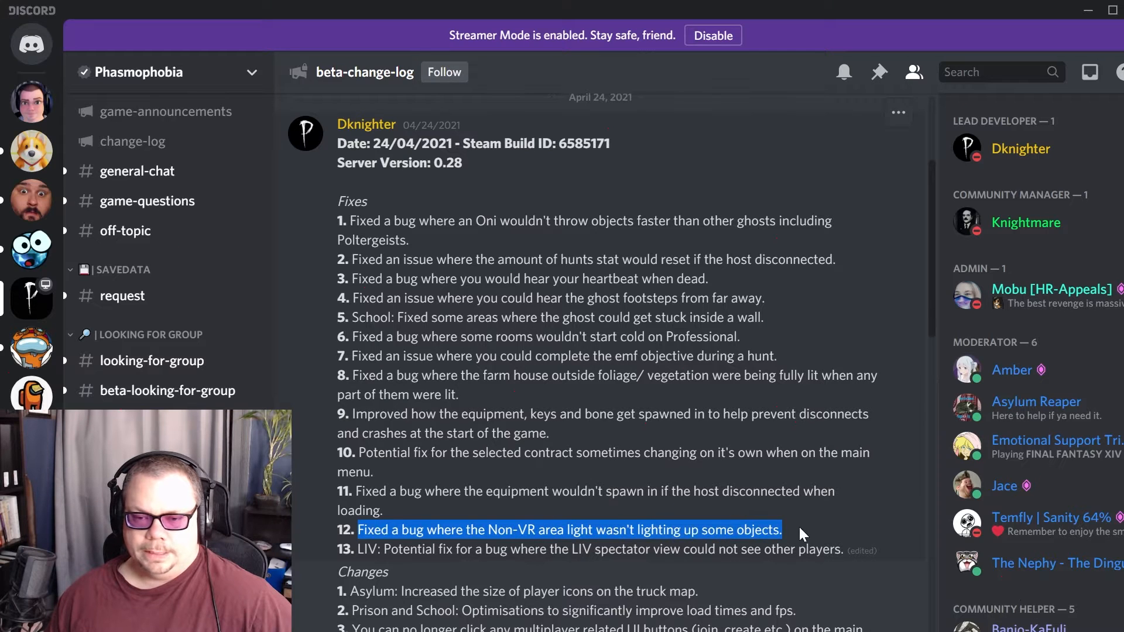
pyautogui.moveTo(790, 537)
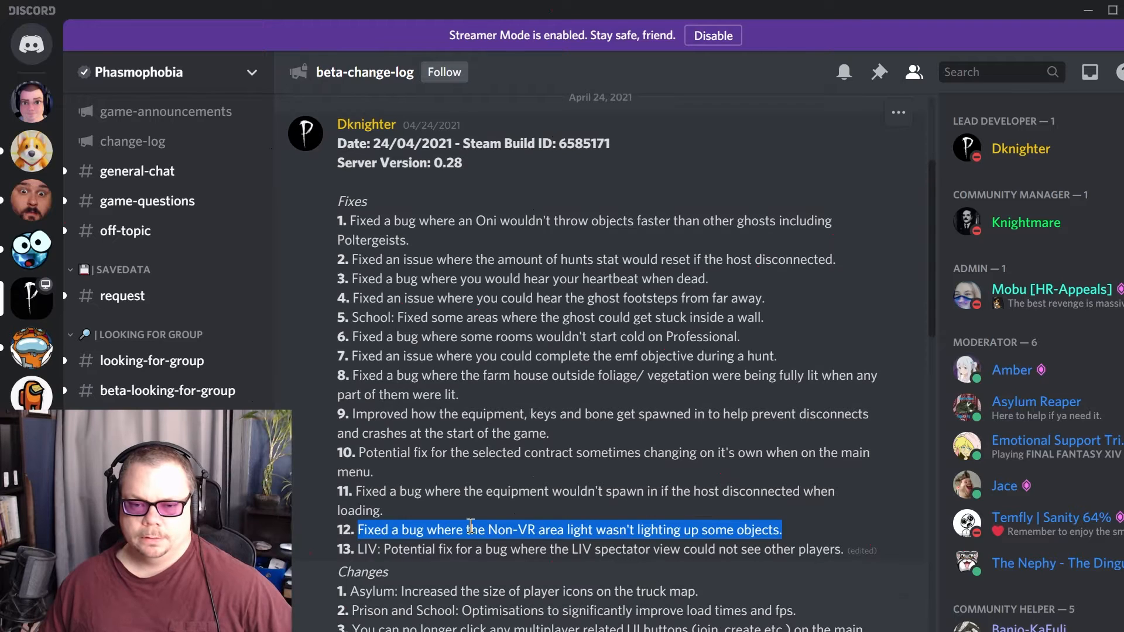
pyautogui.click(449, 527)
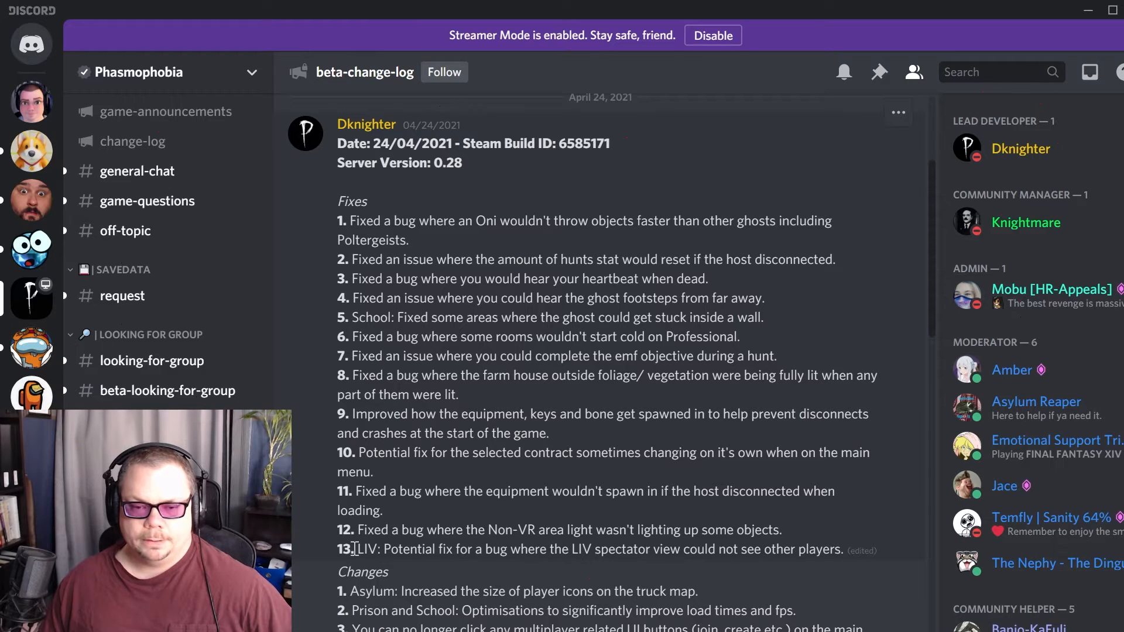
pyautogui.moveTo(355, 549); pyautogui.dragTo(667, 550)
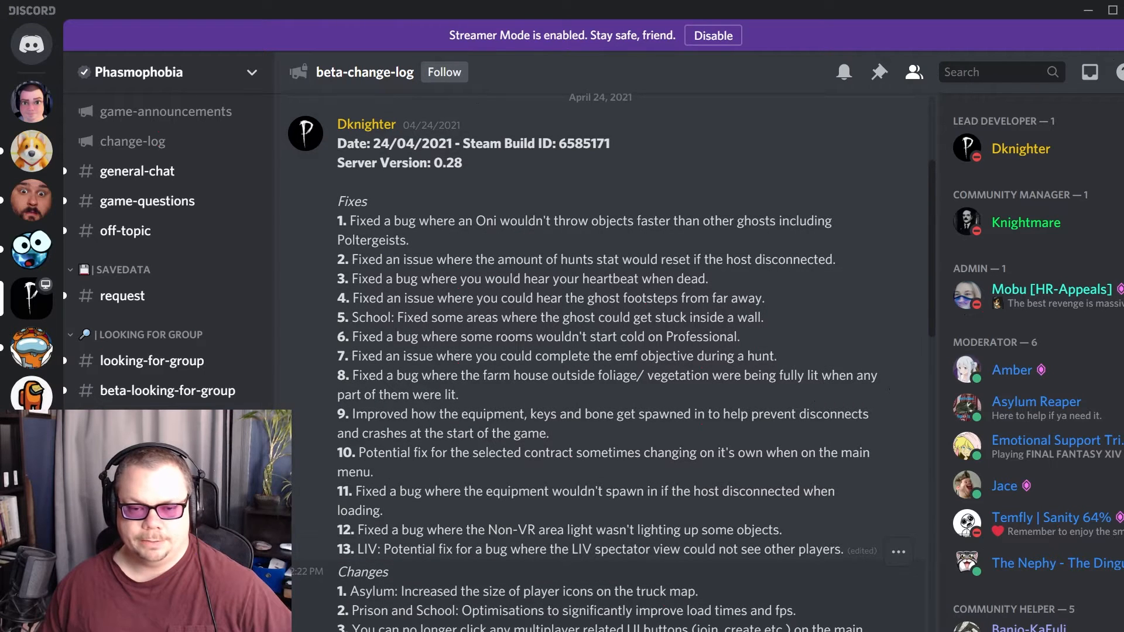
# Highlight the first Changes entries, change 3 on multiplayer buttons, and change 4 on crucifixes' 5 second hunt delay
pyautogui.scroll(-3)
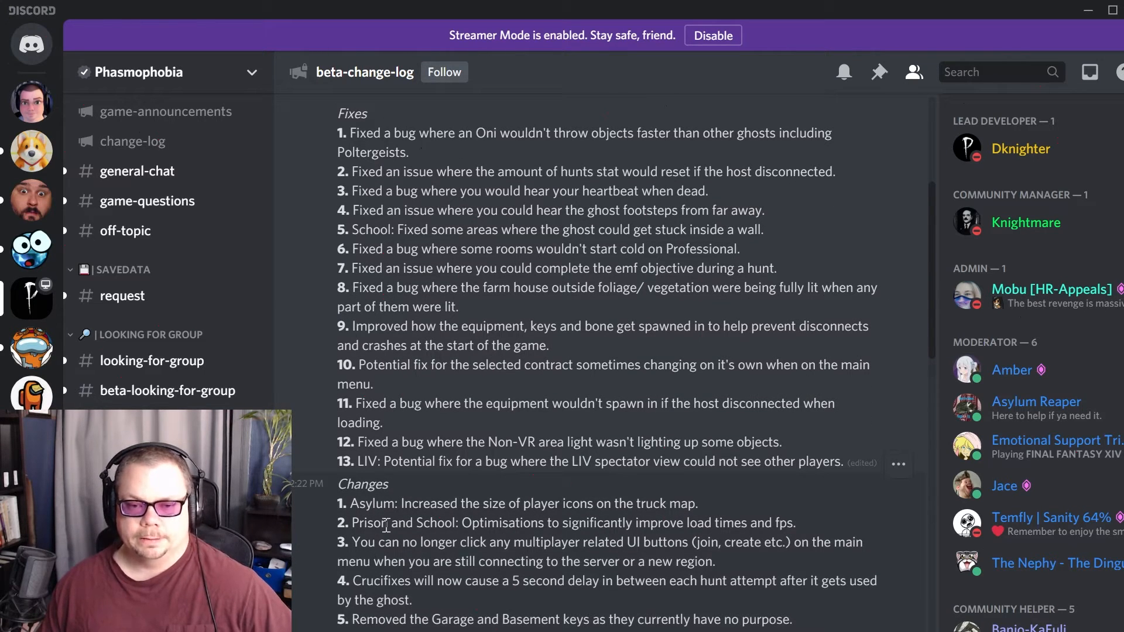
pyautogui.scroll(-3)
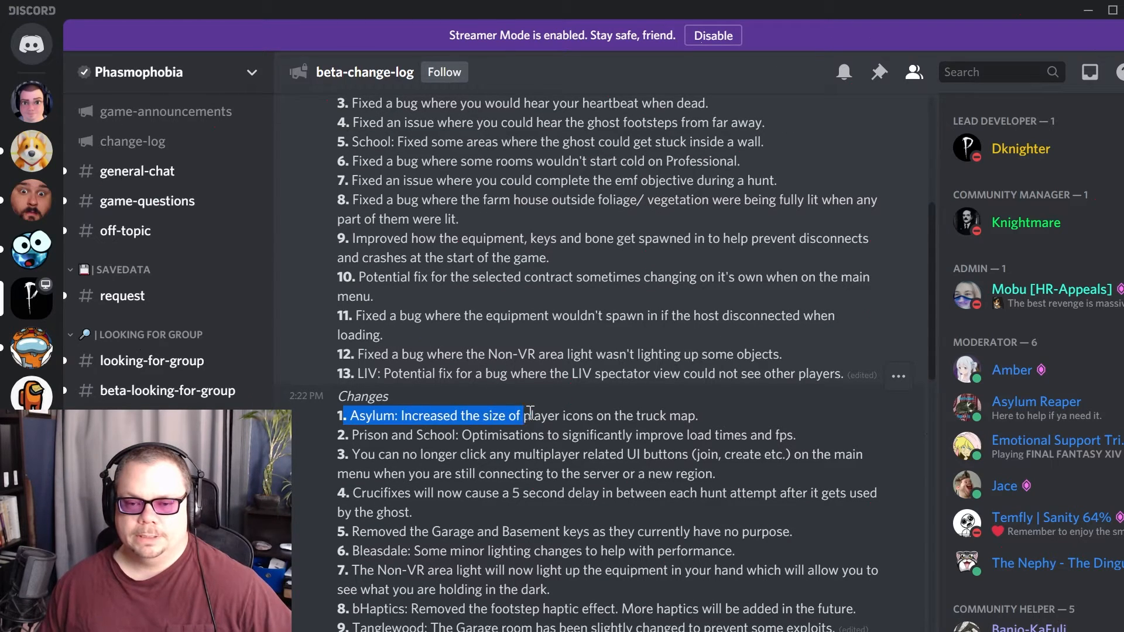
pyautogui.moveTo(527, 414); pyautogui.dragTo(706, 414)
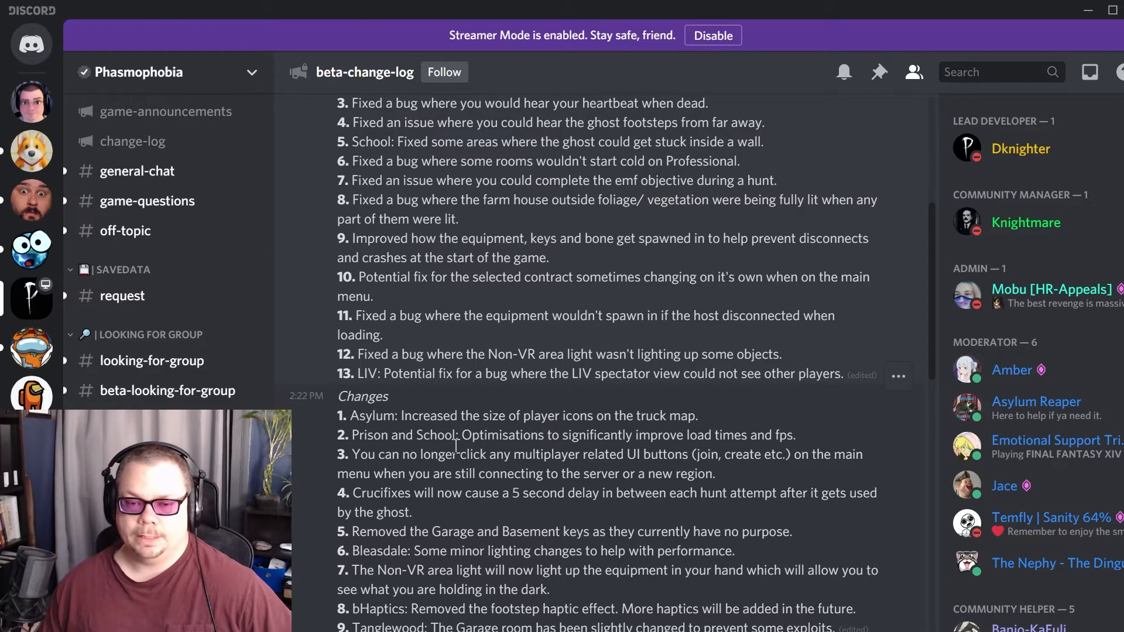
pyautogui.moveTo(525, 410)
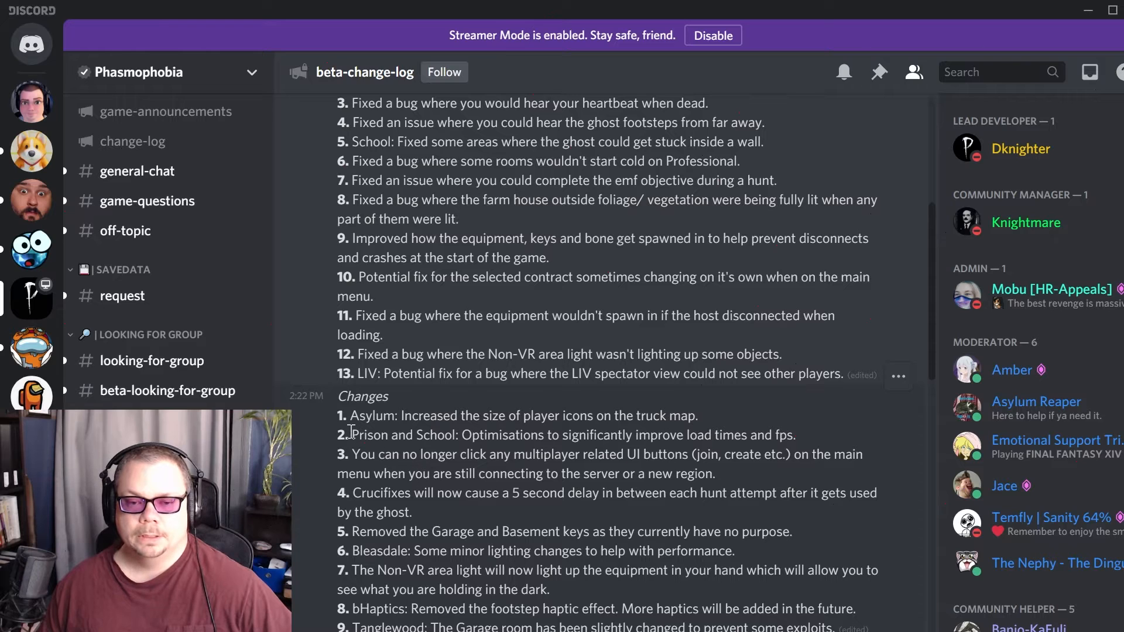
pyautogui.moveTo(350, 436); pyautogui.dragTo(599, 436)
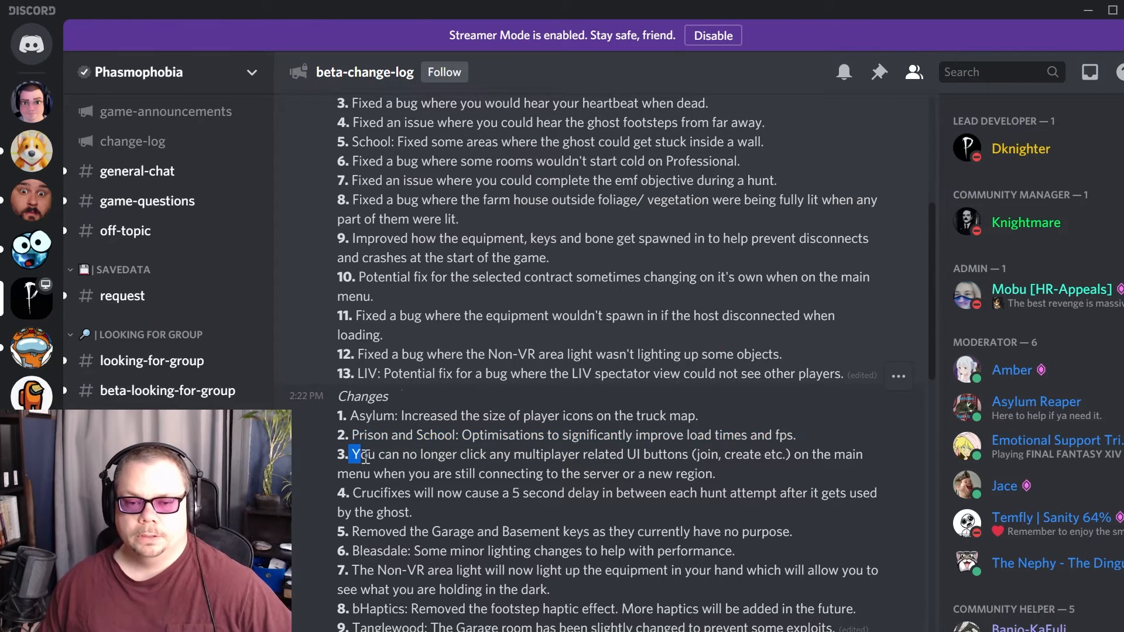
pyautogui.moveTo(351, 454); pyautogui.dragTo(554, 455)
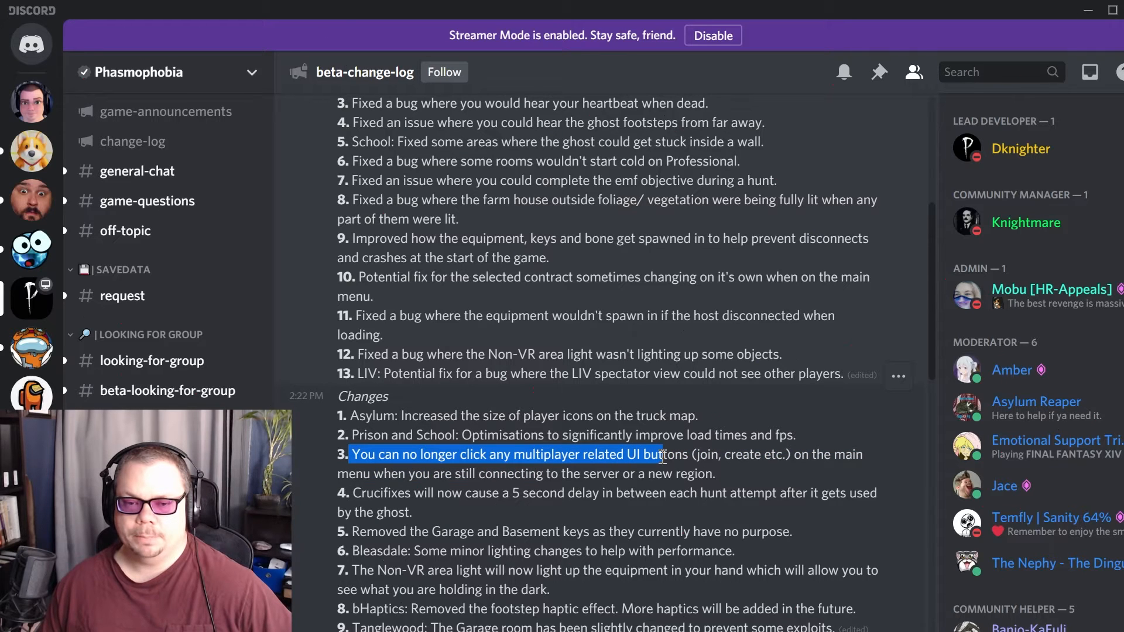
pyautogui.moveTo(662, 455); pyautogui.dragTo(793, 454)
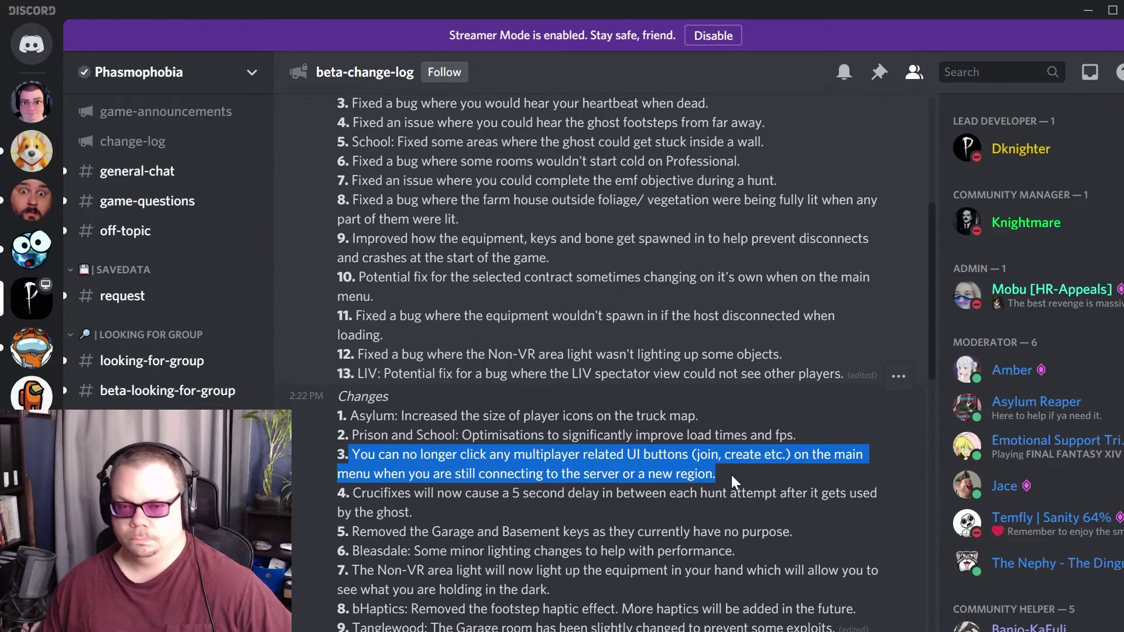
pyautogui.moveTo(602, 550)
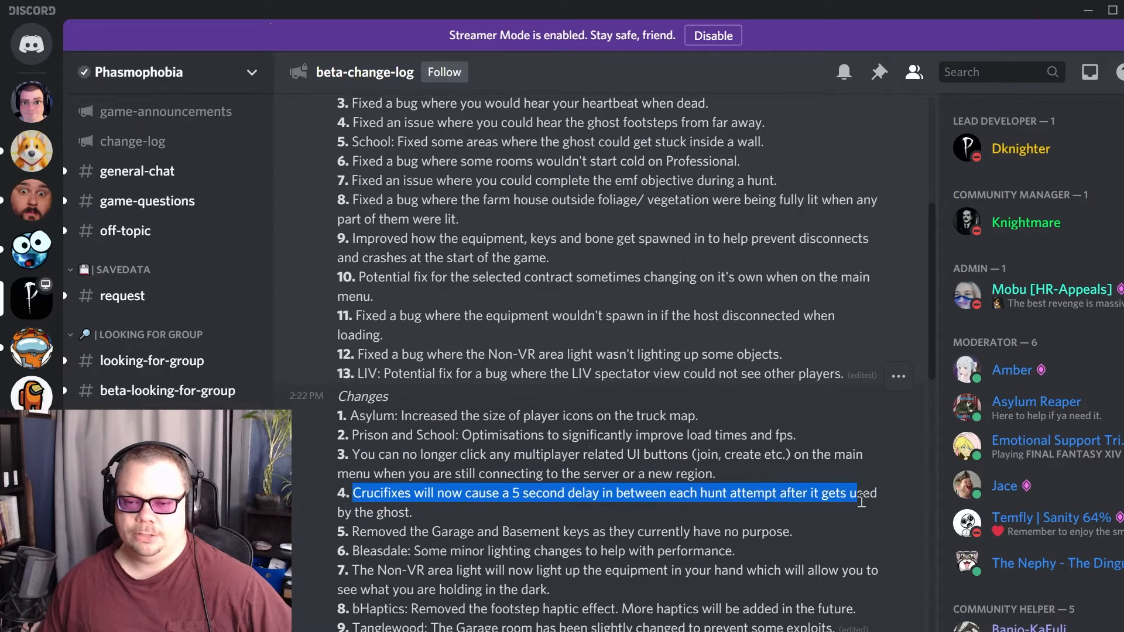
pyautogui.moveTo(860, 493); pyautogui.dragTo(445, 512)
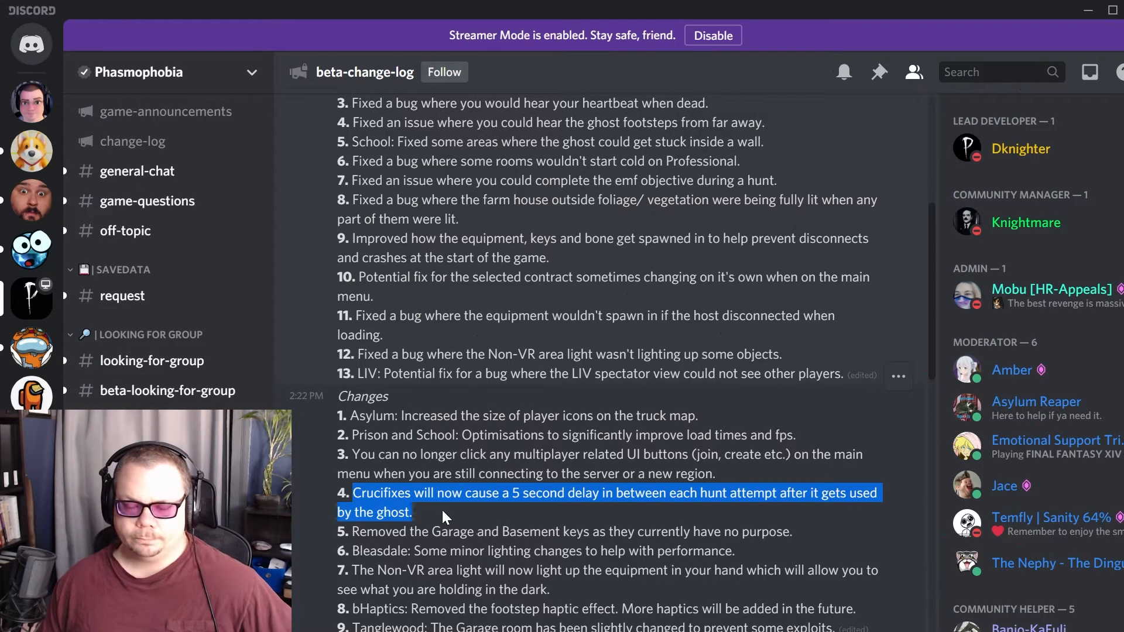
pyautogui.moveTo(417, 536)
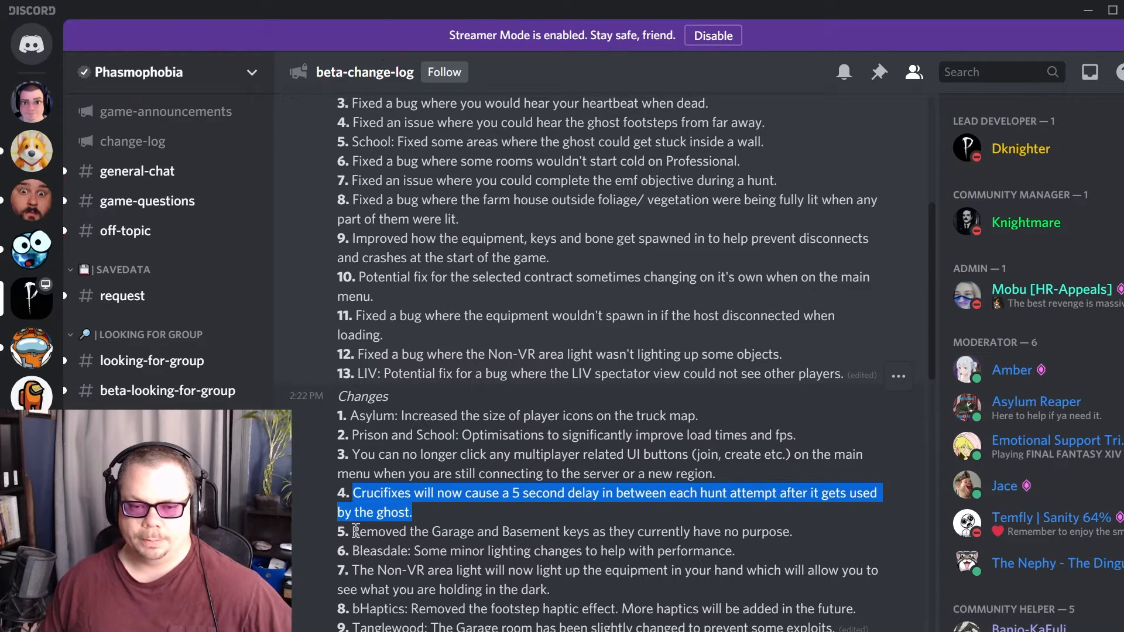
# Highlight the Garage and Basement keys removal change, then the Bleasdale lighting change
pyautogui.doubleClick(378, 546)
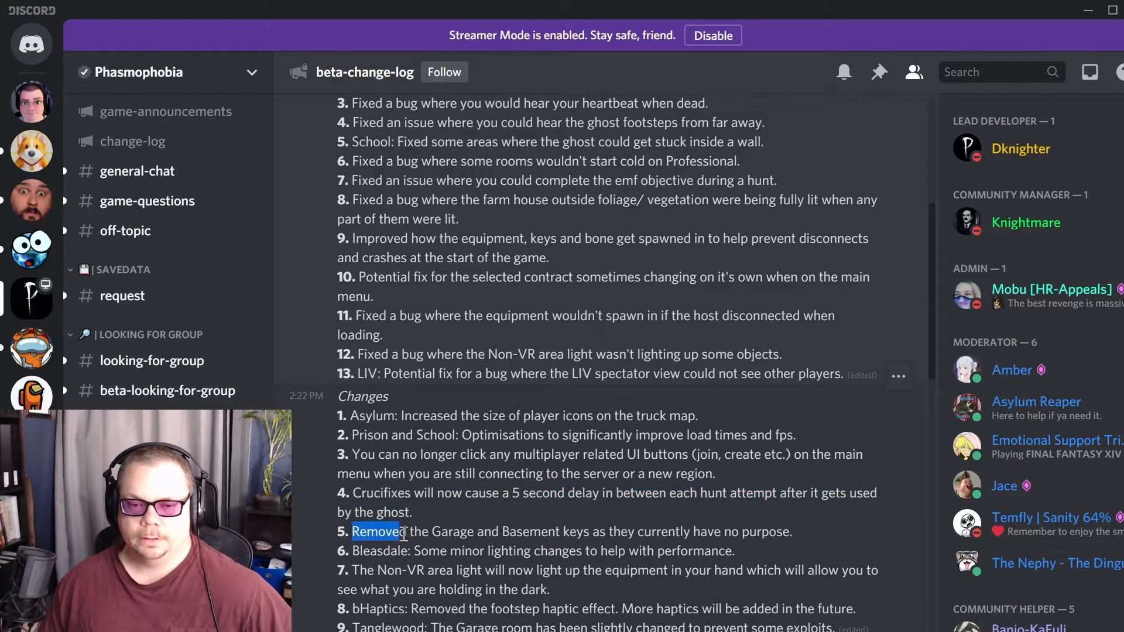
pyautogui.moveTo(372, 532); pyautogui.dragTo(685, 531)
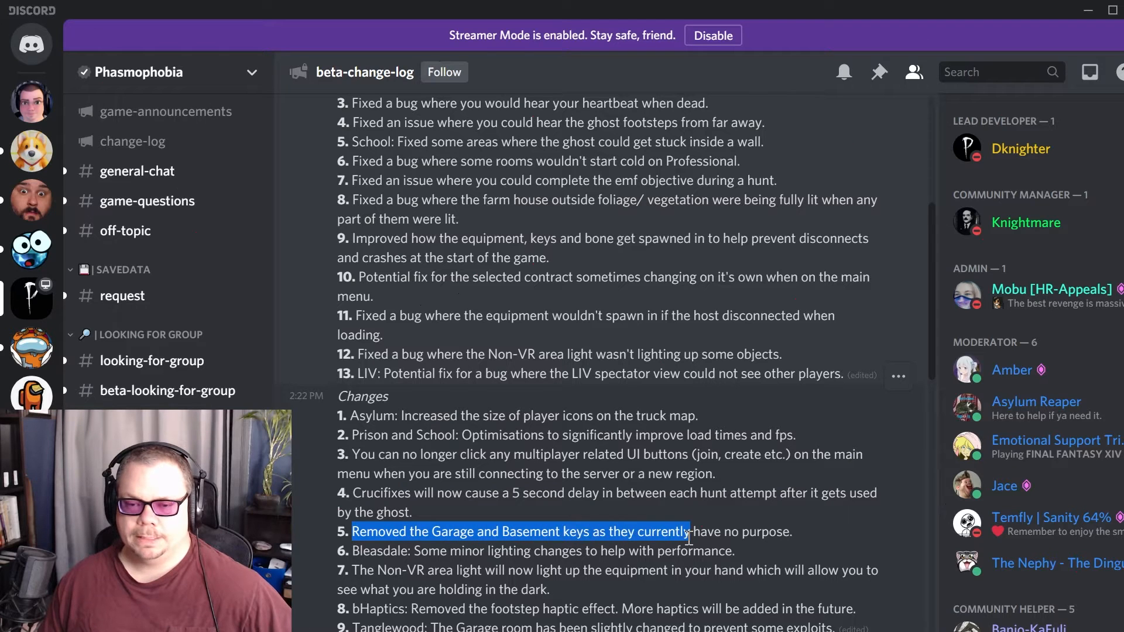
pyautogui.moveTo(688, 531); pyautogui.dragTo(793, 532)
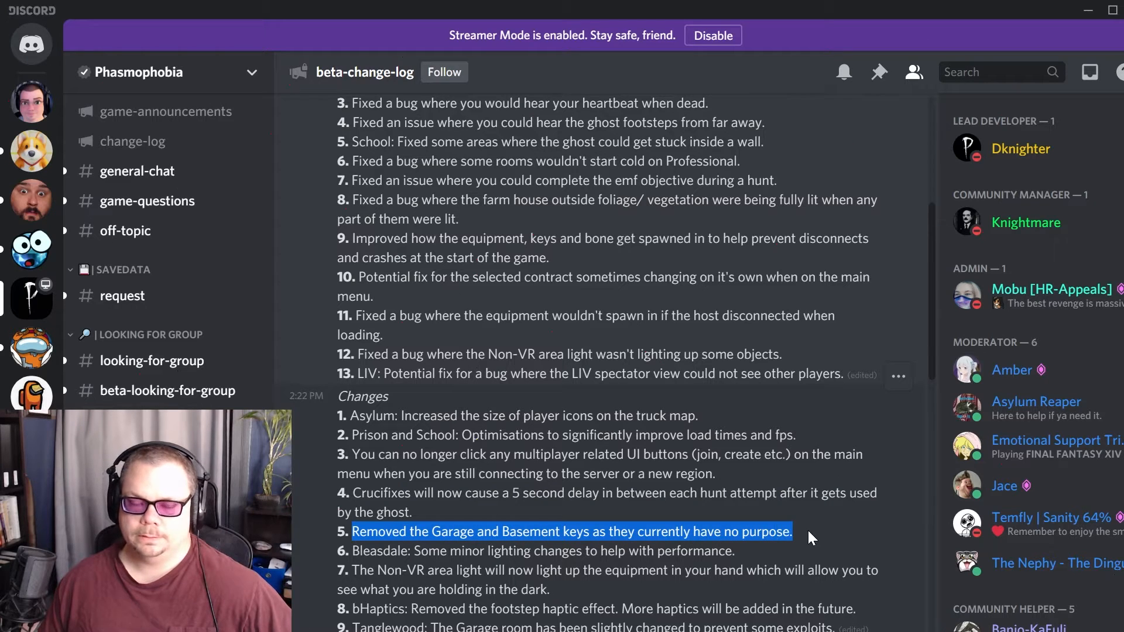
pyautogui.click(353, 552)
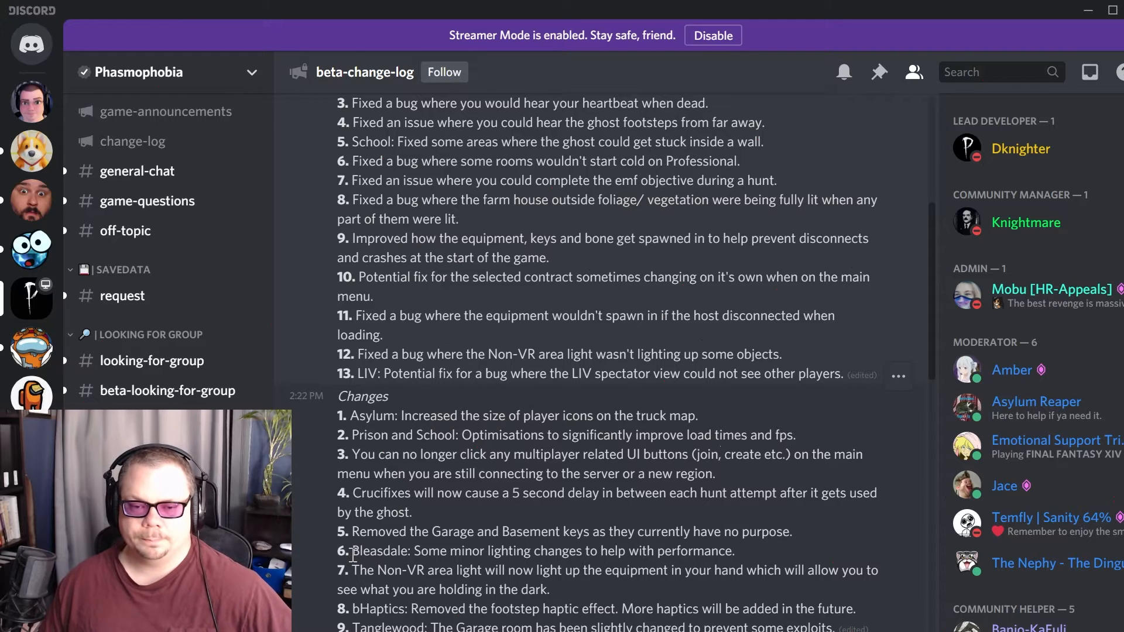
pyautogui.doubleClick(376, 551)
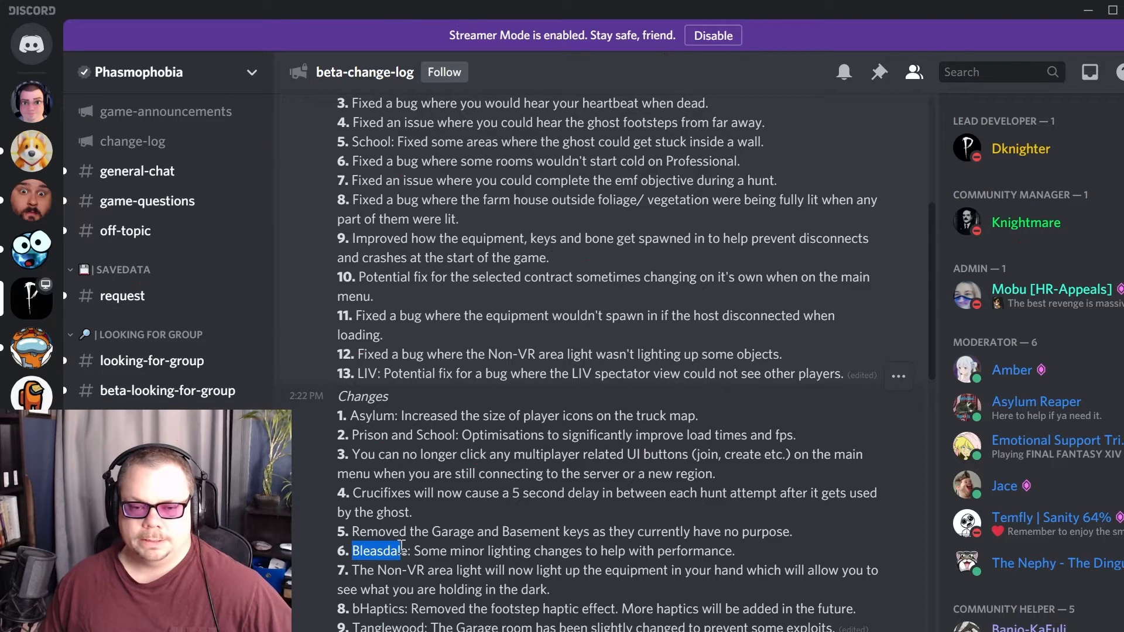
pyautogui.moveTo(352, 550); pyautogui.dragTo(581, 551)
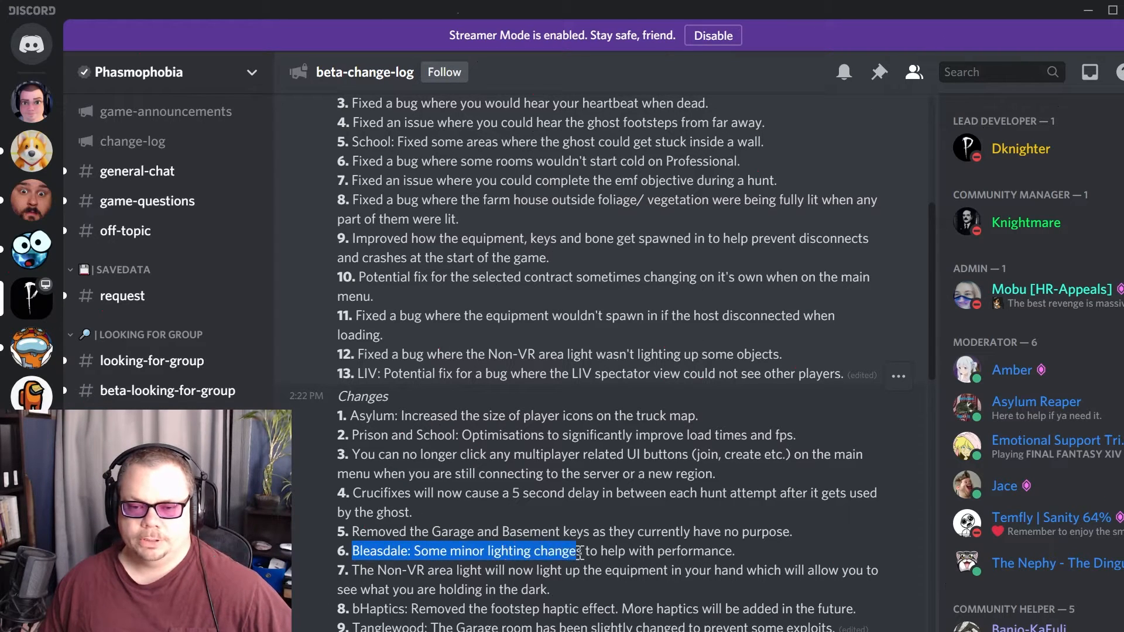
pyautogui.moveTo(580, 551); pyautogui.dragTo(733, 550)
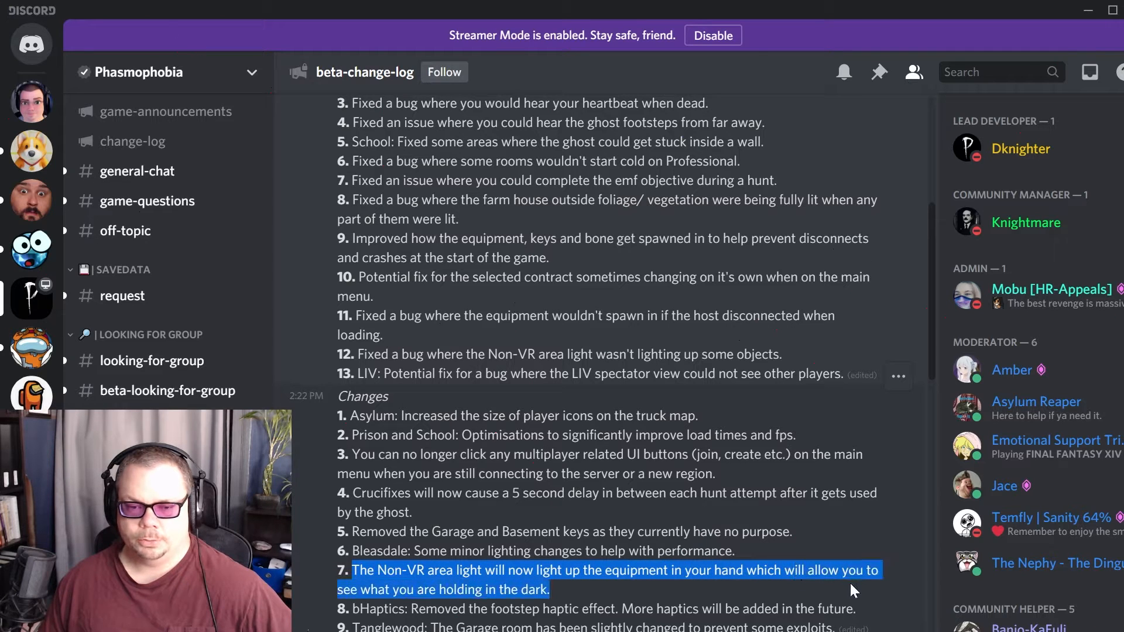
pyautogui.moveTo(506, 605)
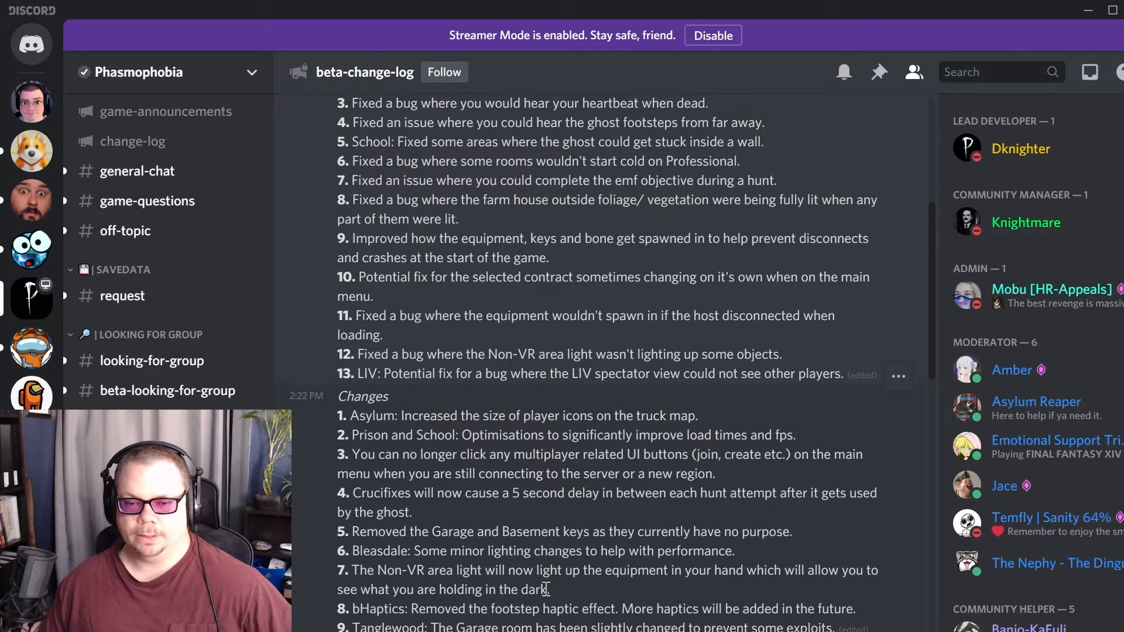
pyautogui.moveTo(551, 613)
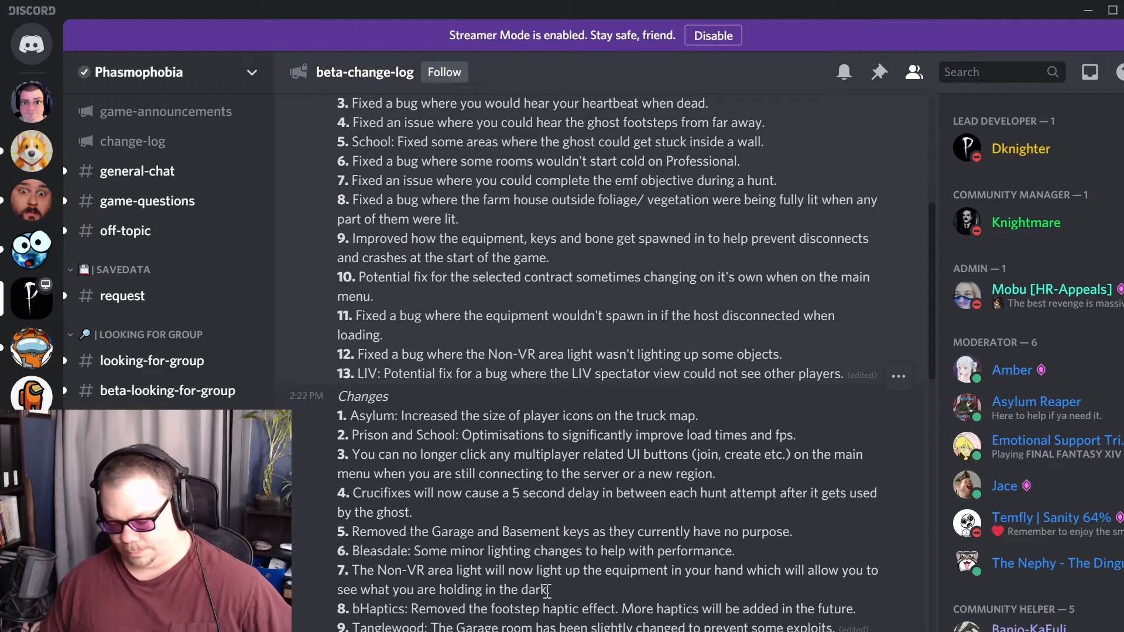
pyautogui.moveTo(555, 600)
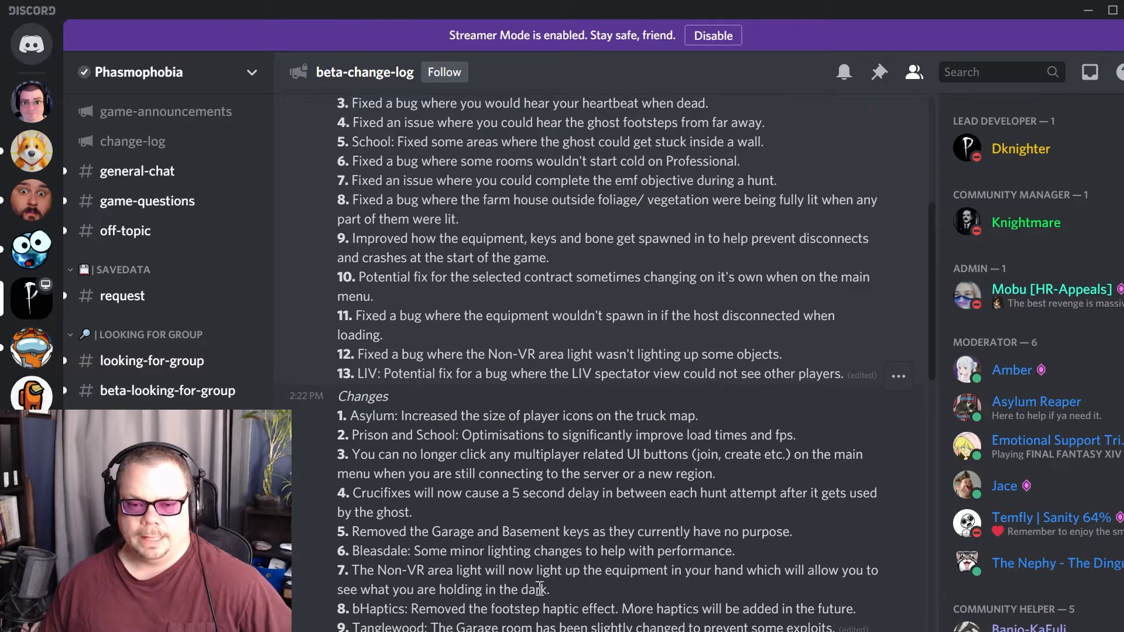
pyautogui.moveTo(614, 599)
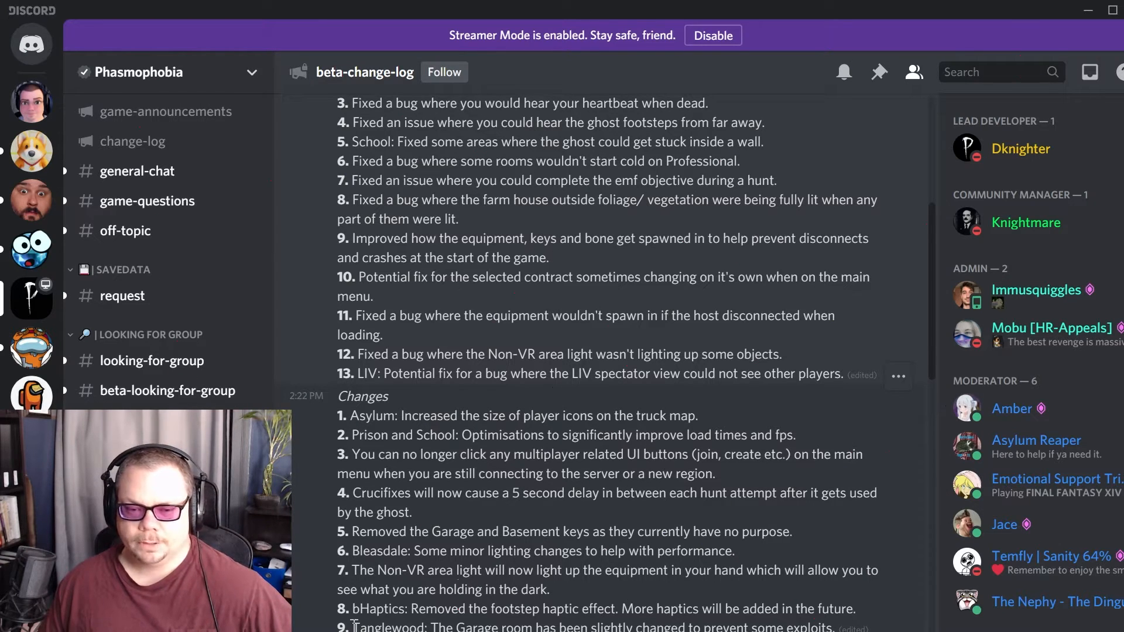
pyautogui.moveTo(350, 628); pyautogui.dragTo(520, 628)
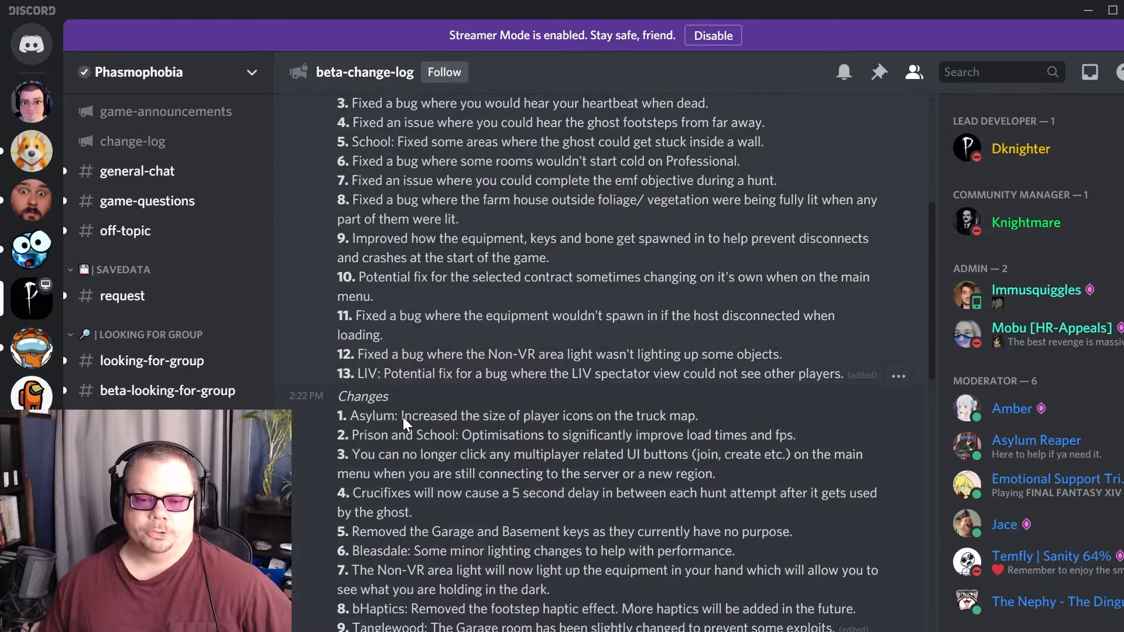
# Highlight ghost change 2 on Revenants and ghost speed, including the speed drop sentence, then clear it
pyautogui.scroll(-3)
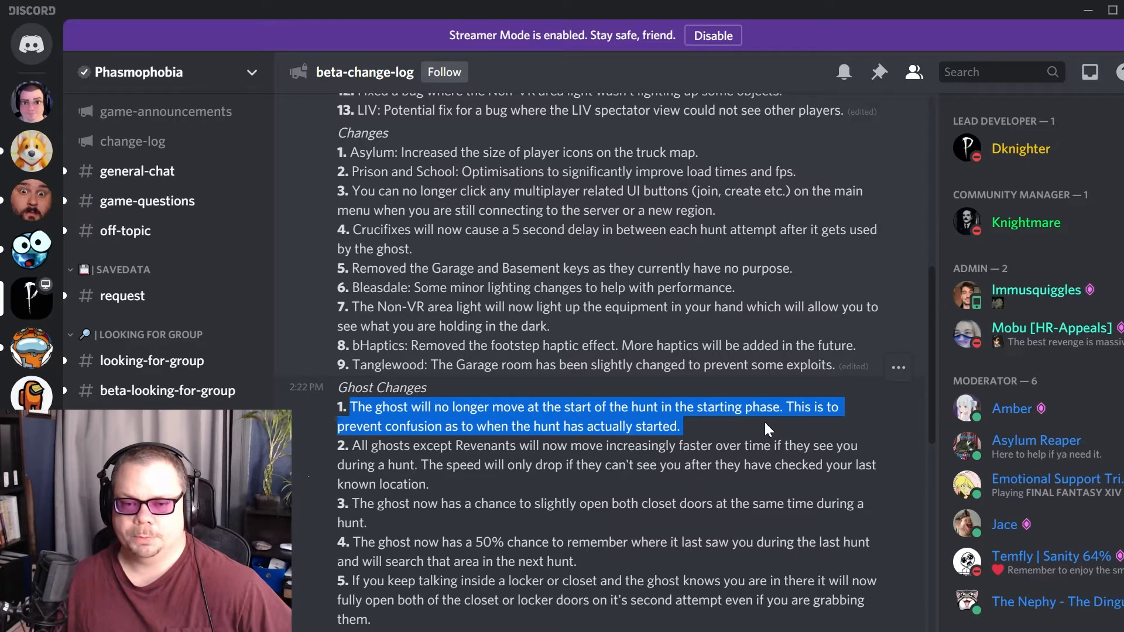
pyautogui.moveTo(752, 431)
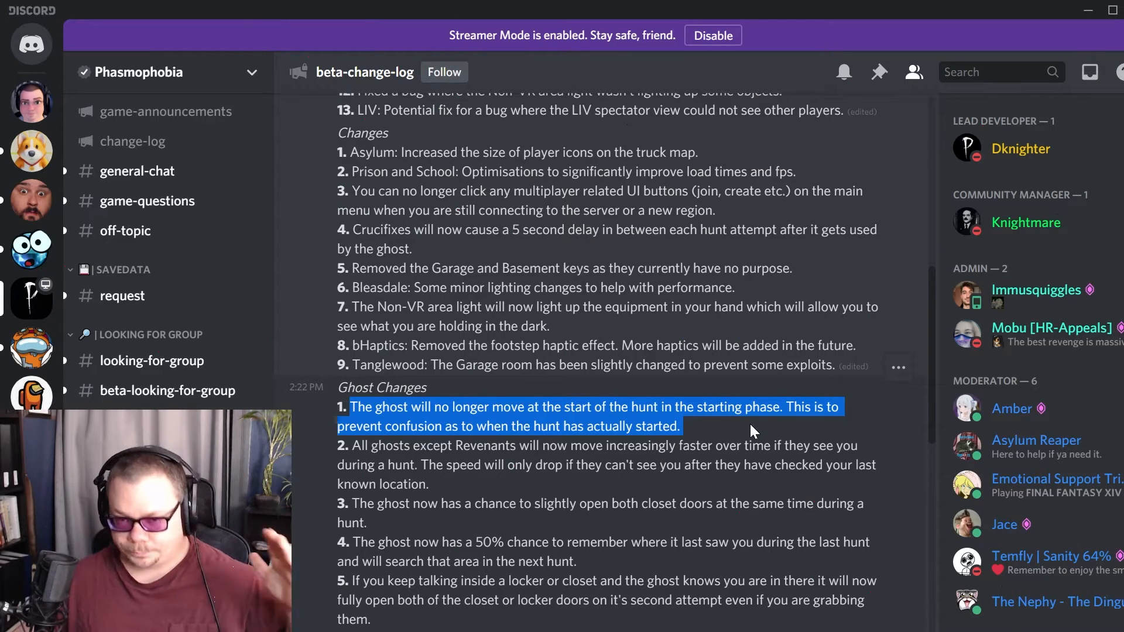
pyautogui.moveTo(735, 443)
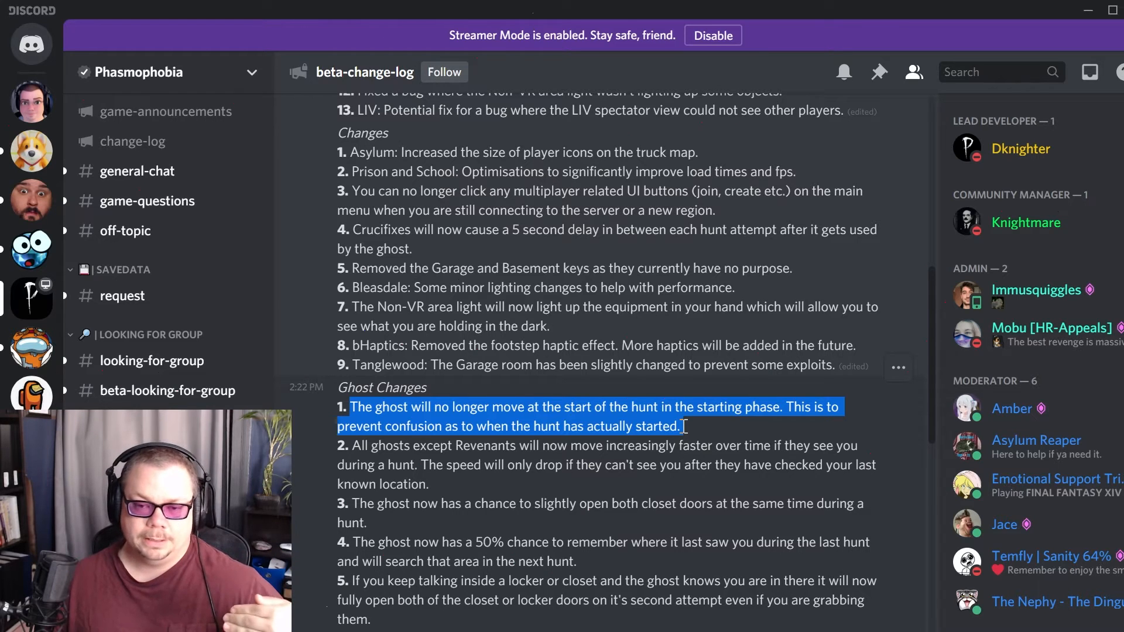
pyautogui.moveTo(696, 433)
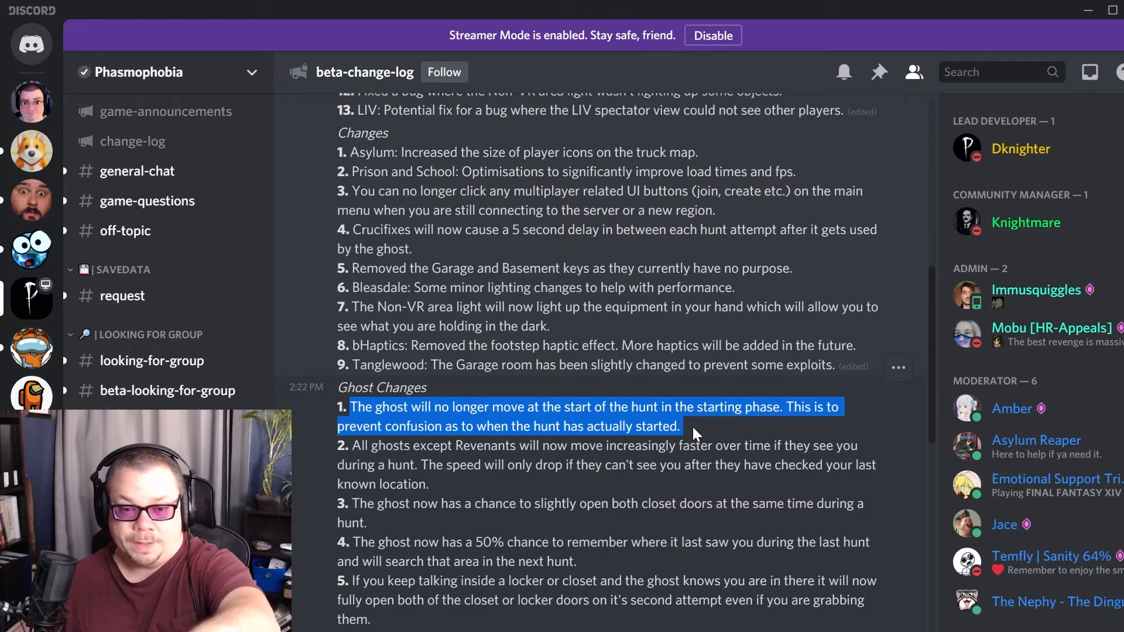
pyautogui.moveTo(686, 436)
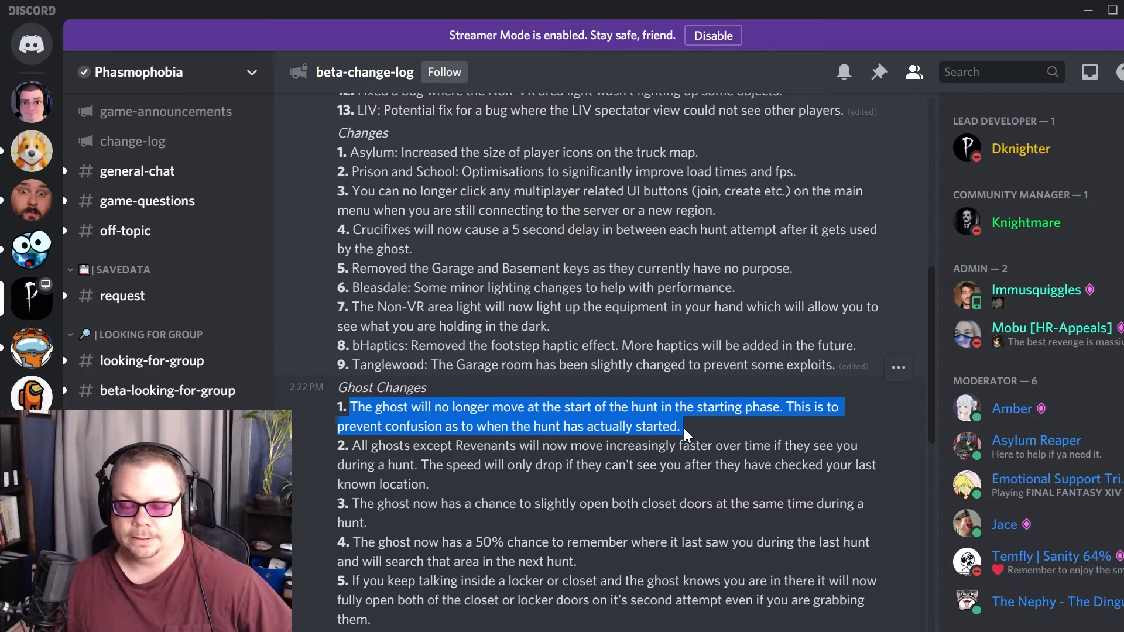
pyautogui.moveTo(698, 436)
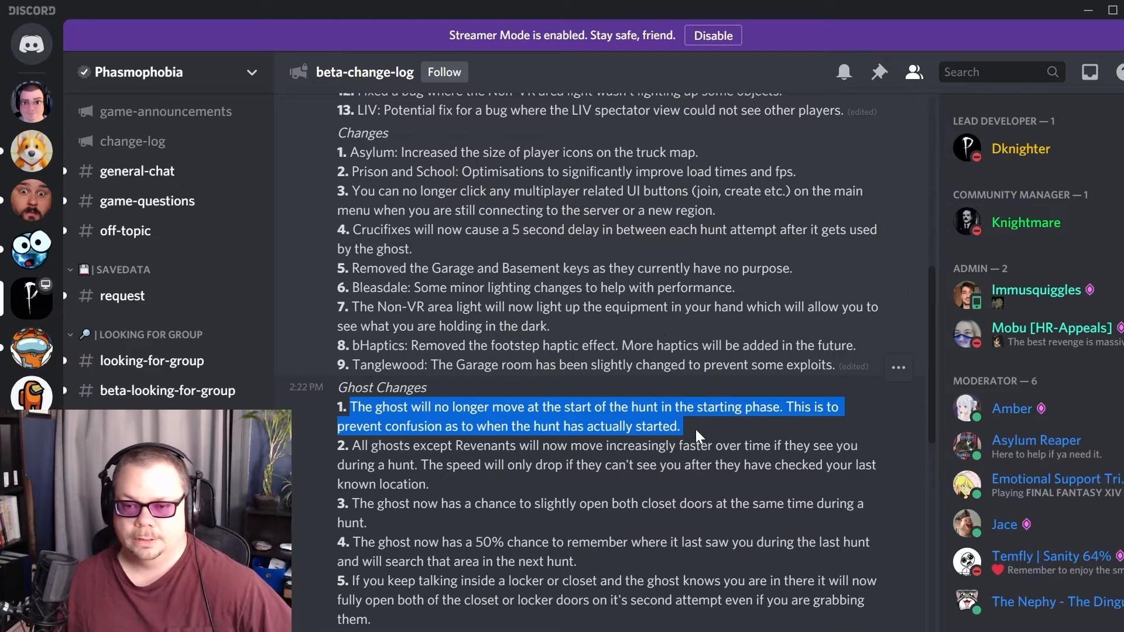
pyautogui.click(695, 429)
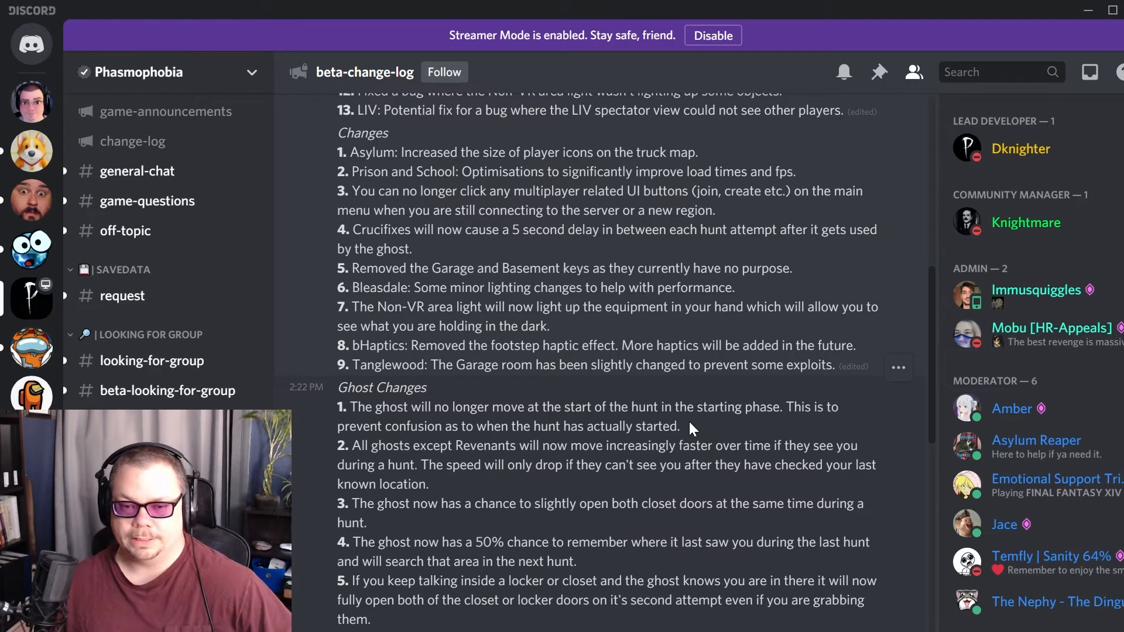
pyautogui.moveTo(698, 429)
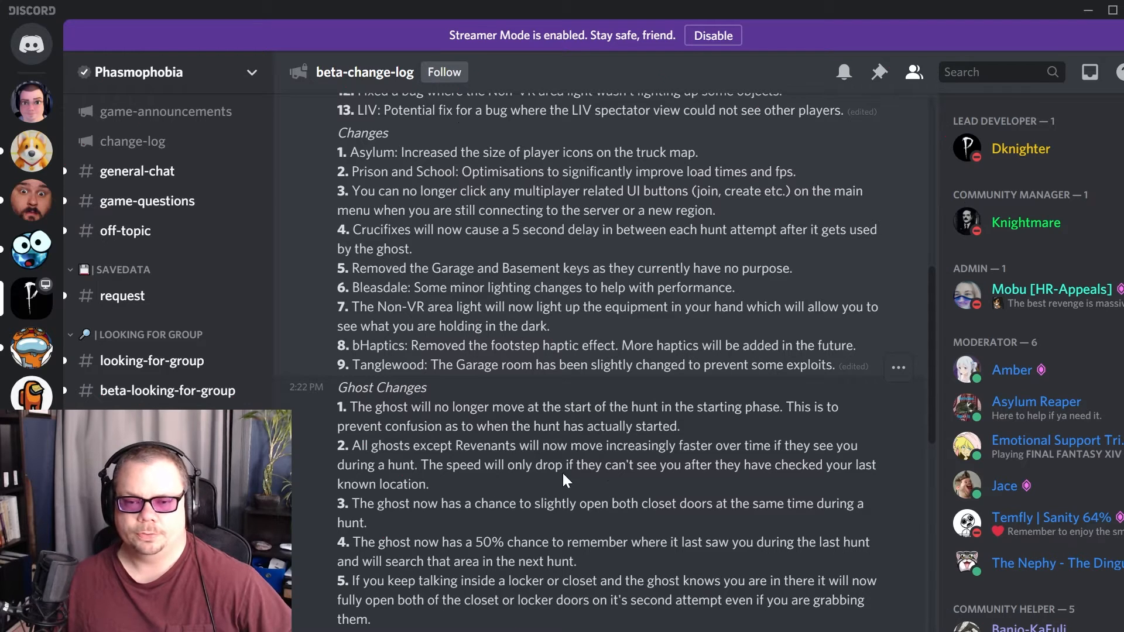
pyautogui.moveTo(562, 446)
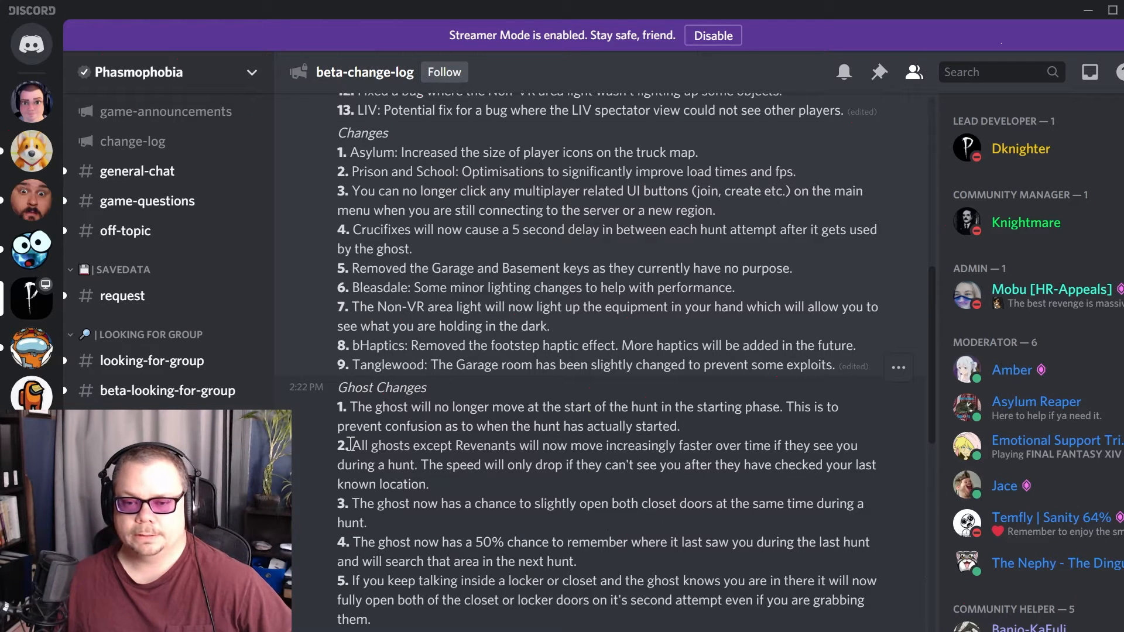
pyautogui.moveTo(350, 445); pyautogui.dragTo(405, 445)
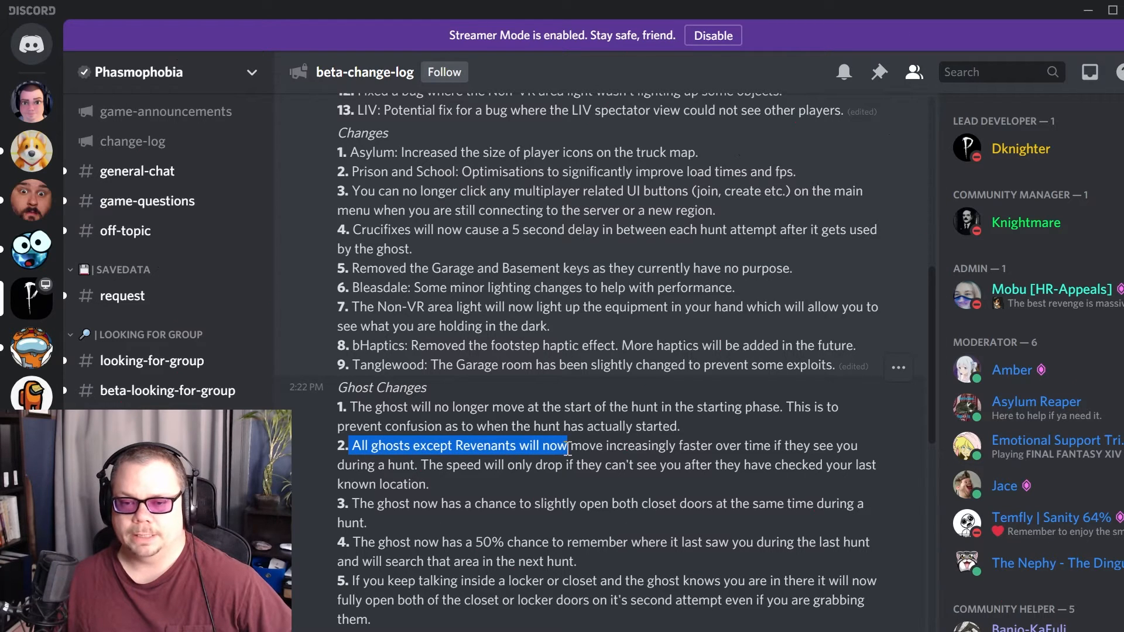
pyautogui.moveTo(567, 445); pyautogui.dragTo(777, 445)
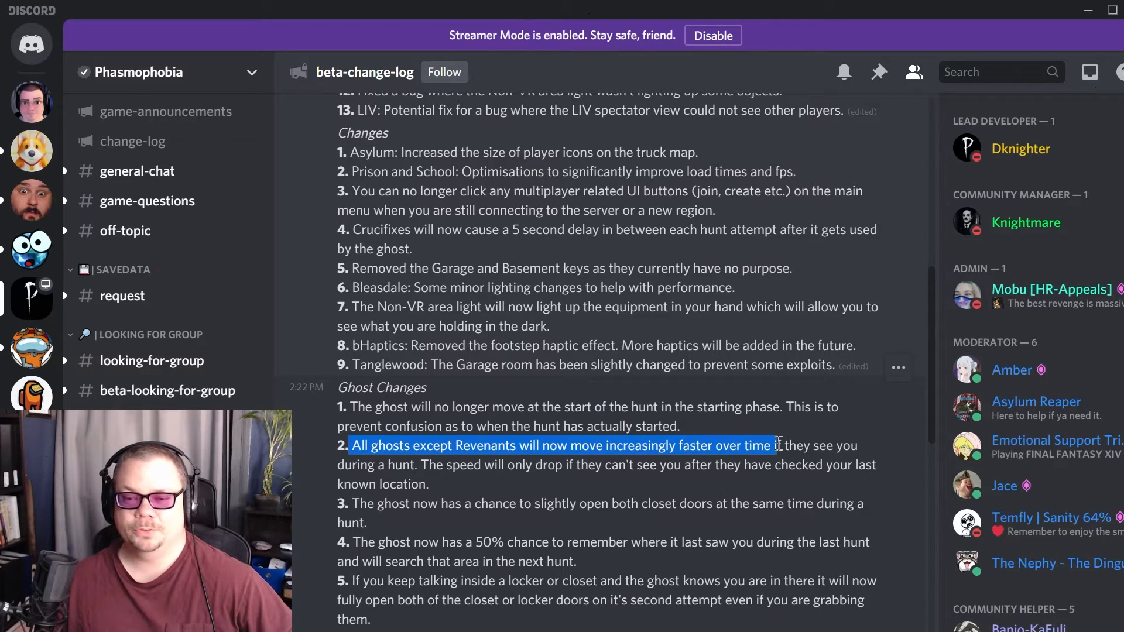
pyautogui.moveTo(778, 445); pyautogui.dragTo(415, 465)
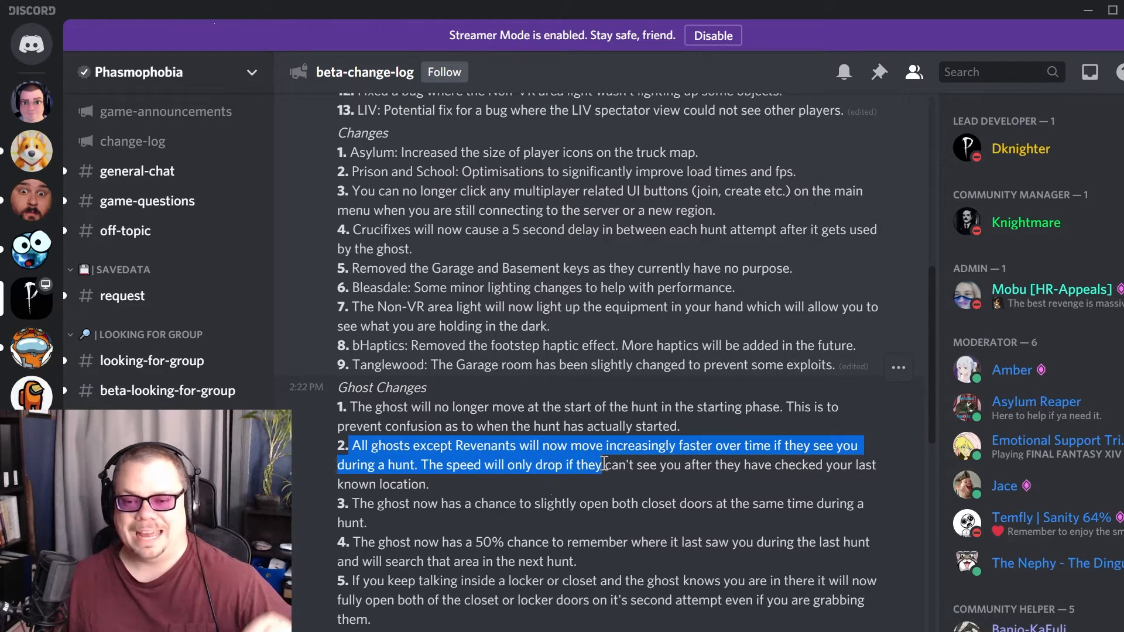
pyautogui.moveTo(602, 465); pyautogui.dragTo(429, 484)
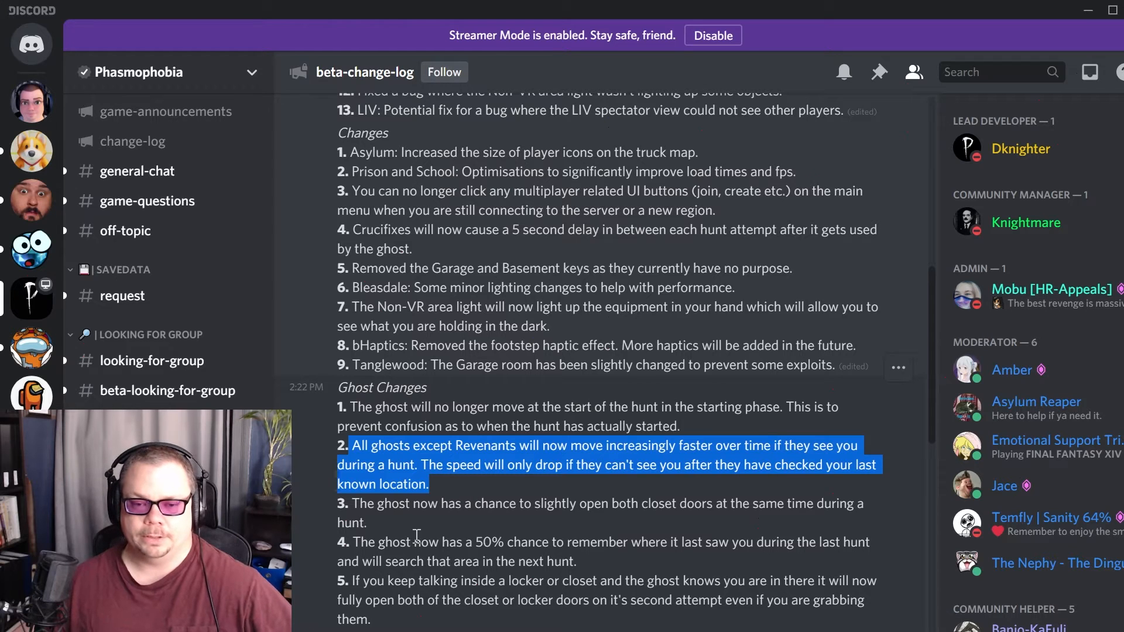
pyautogui.click(438, 494)
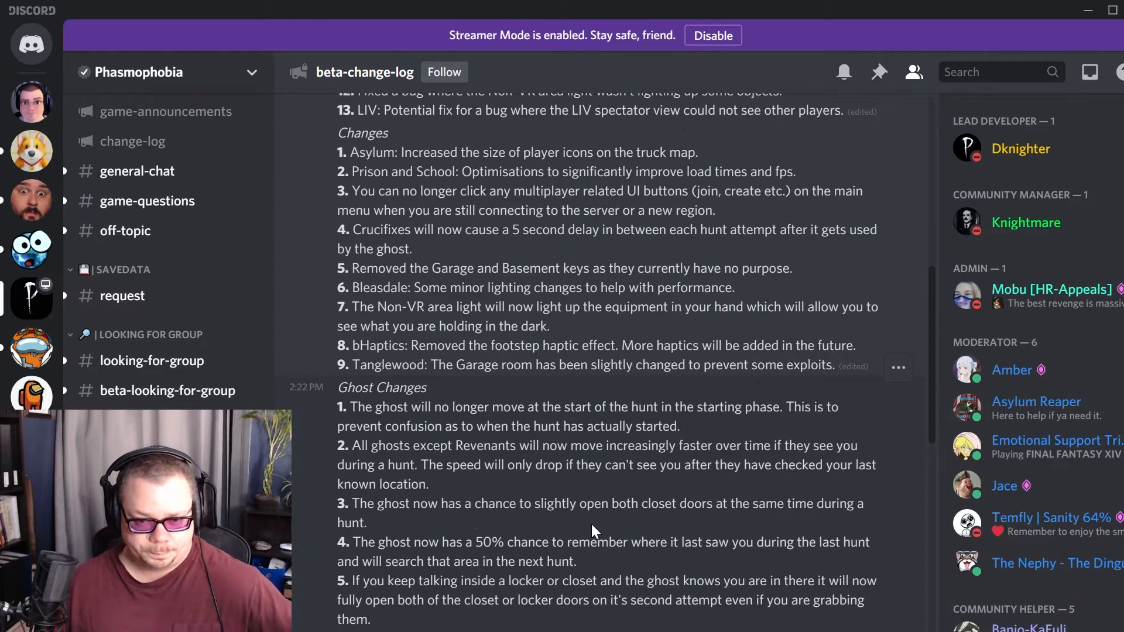
pyautogui.moveTo(564, 483)
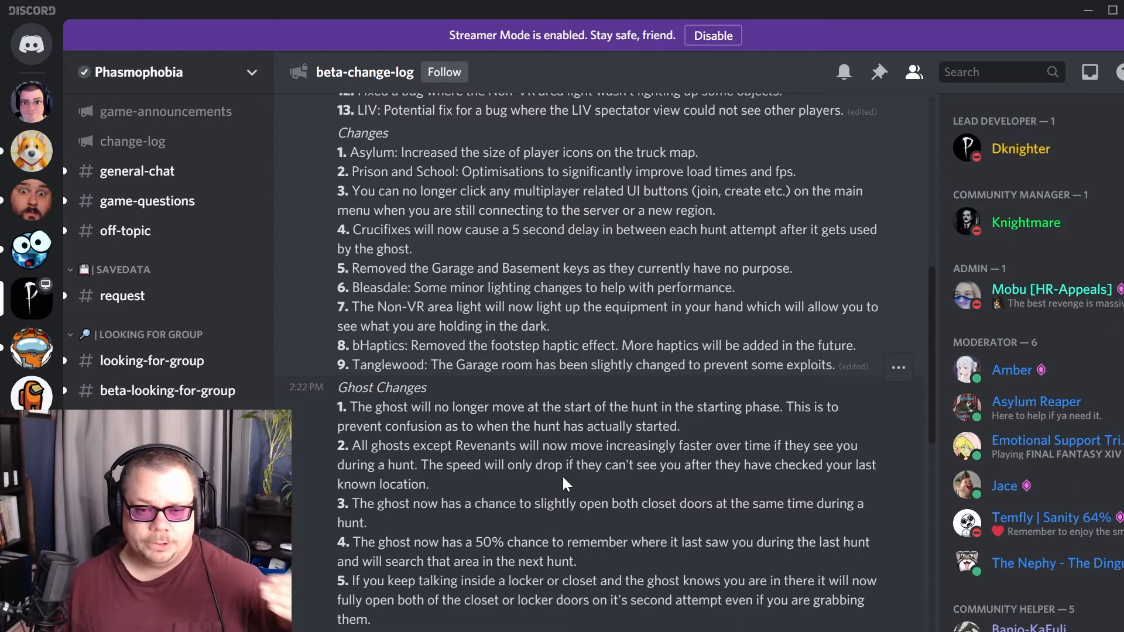
pyautogui.moveTo(557, 492)
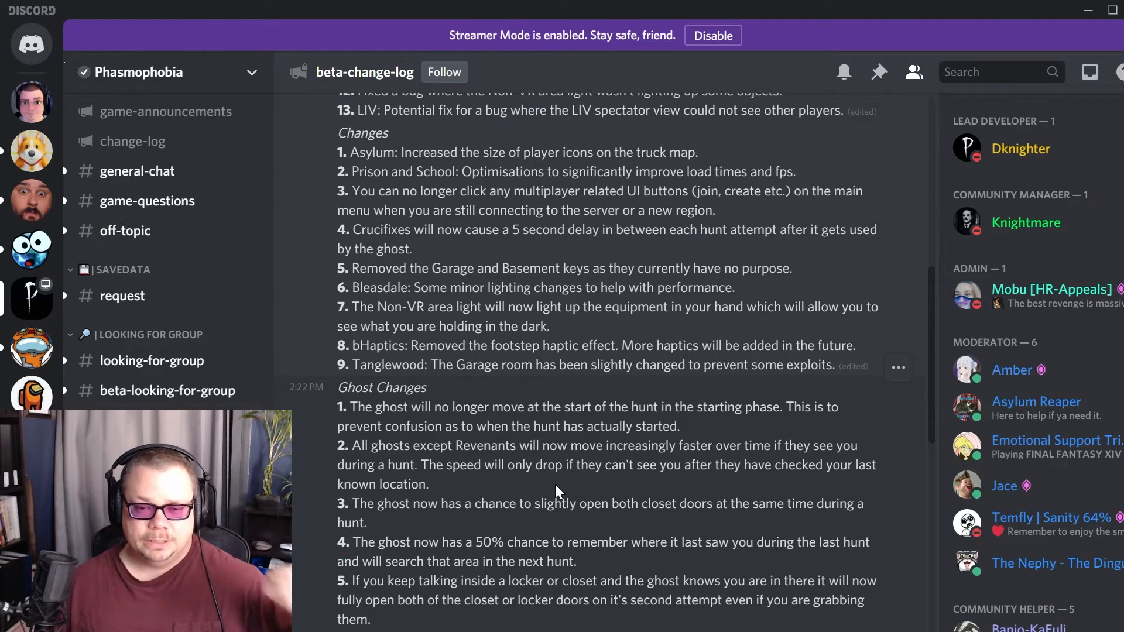
pyautogui.moveTo(445, 530)
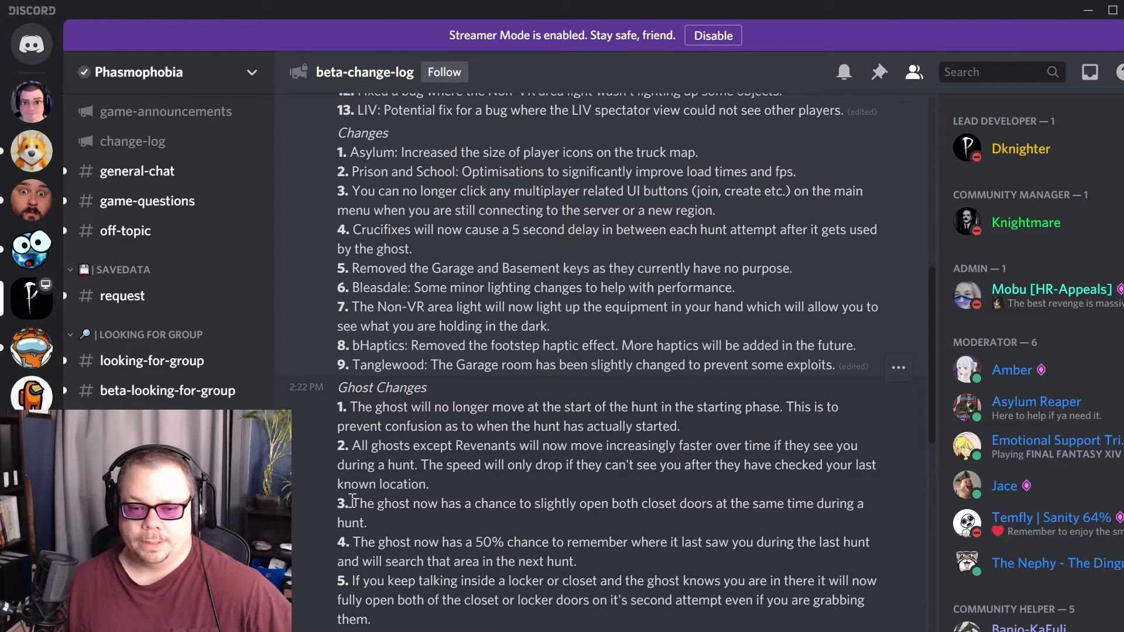
pyautogui.moveTo(353, 503); pyautogui.dragTo(503, 503)
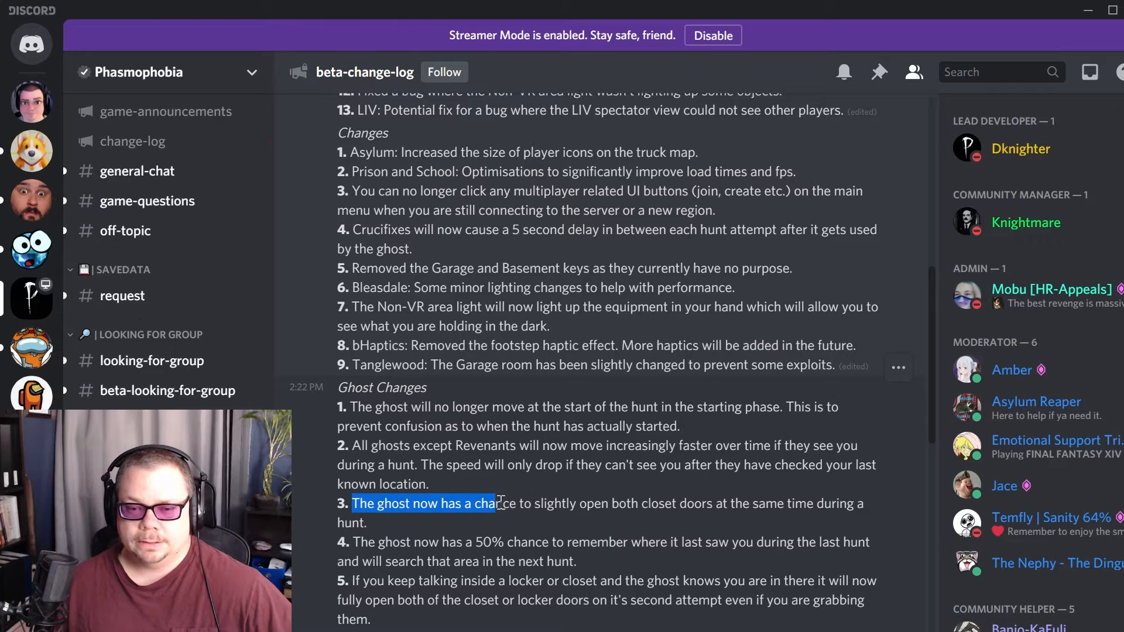
pyautogui.moveTo(493, 504); pyautogui.dragTo(649, 504)
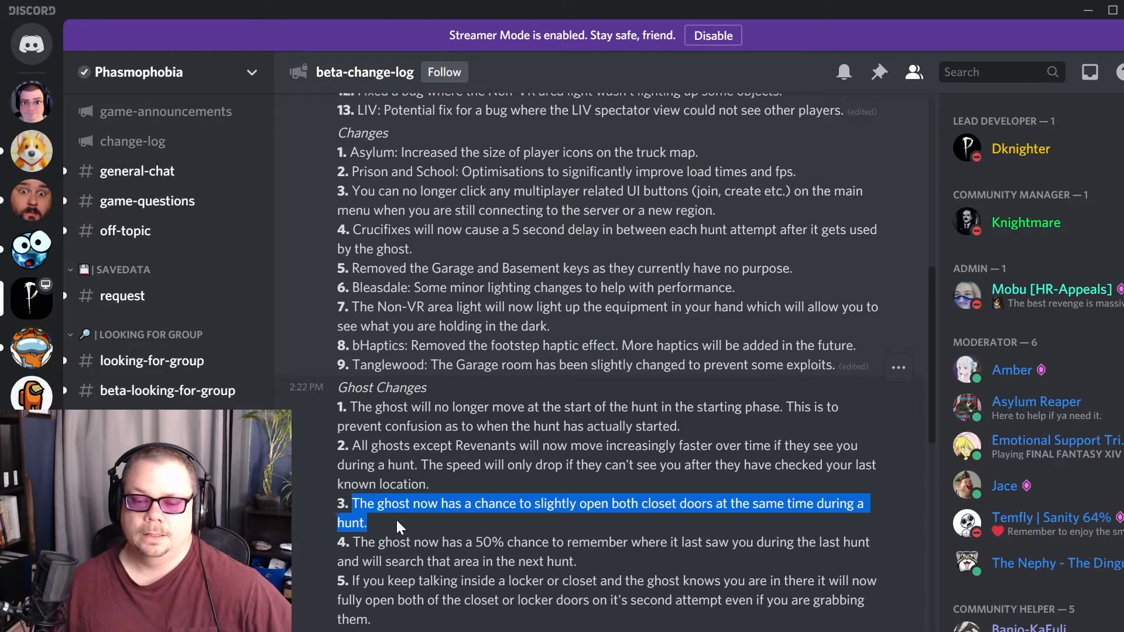
pyautogui.moveTo(408, 535)
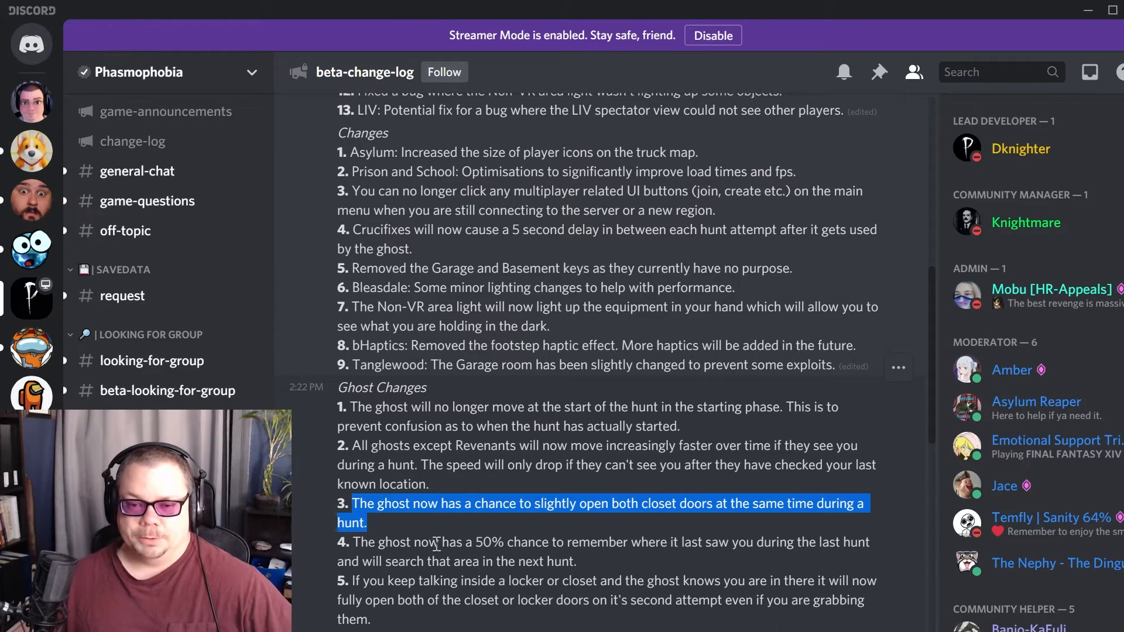
pyautogui.click(370, 532)
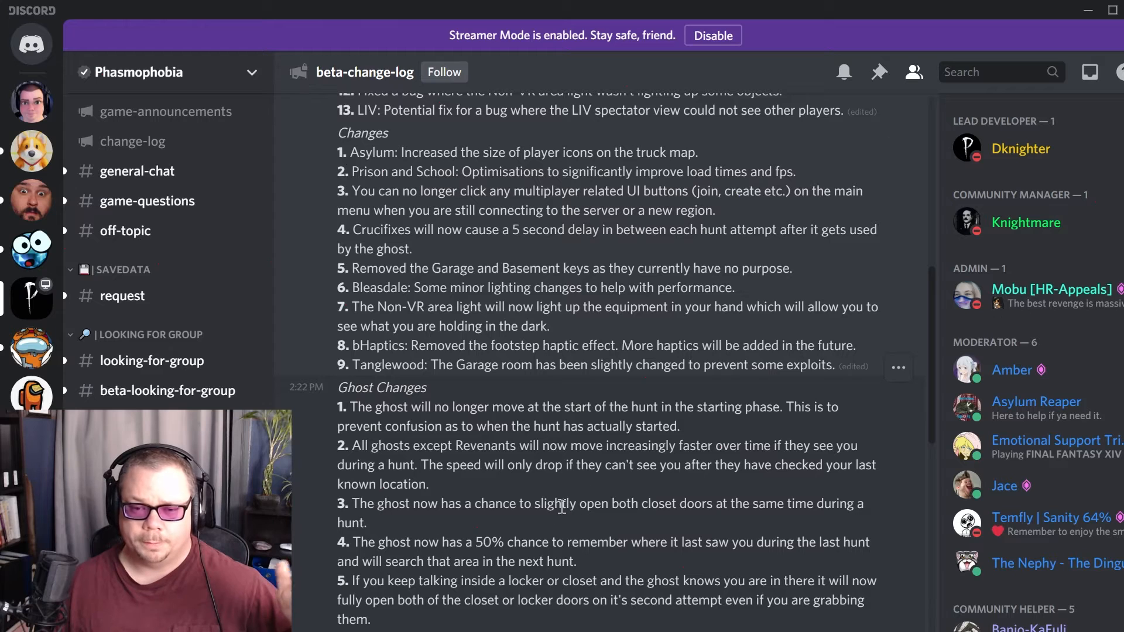
pyautogui.moveTo(587, 531)
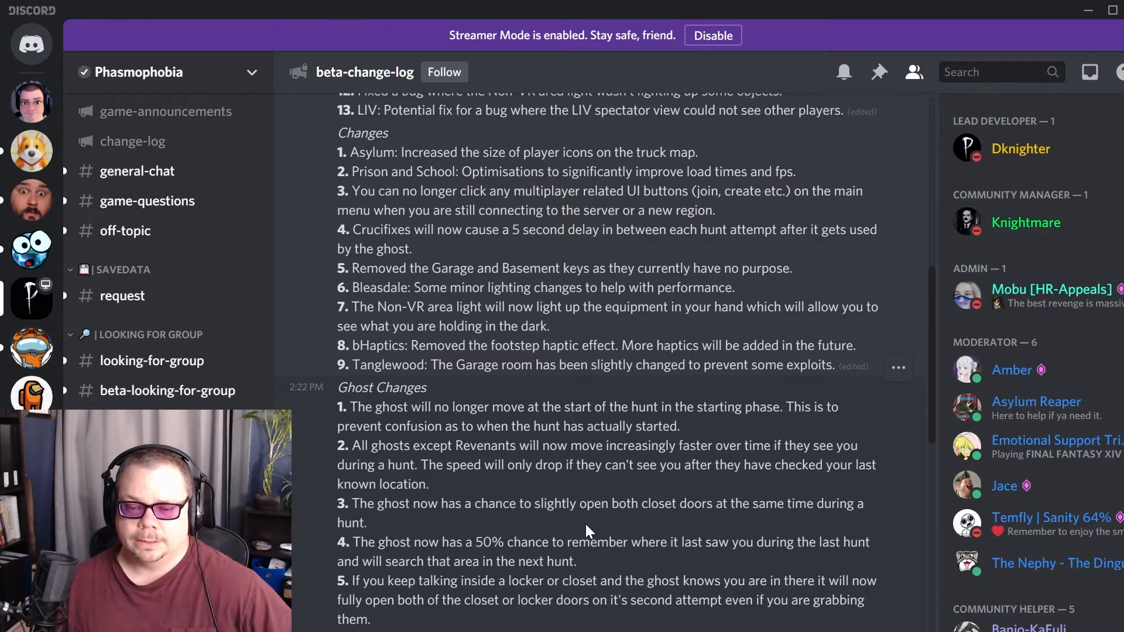
pyautogui.moveTo(433, 544)
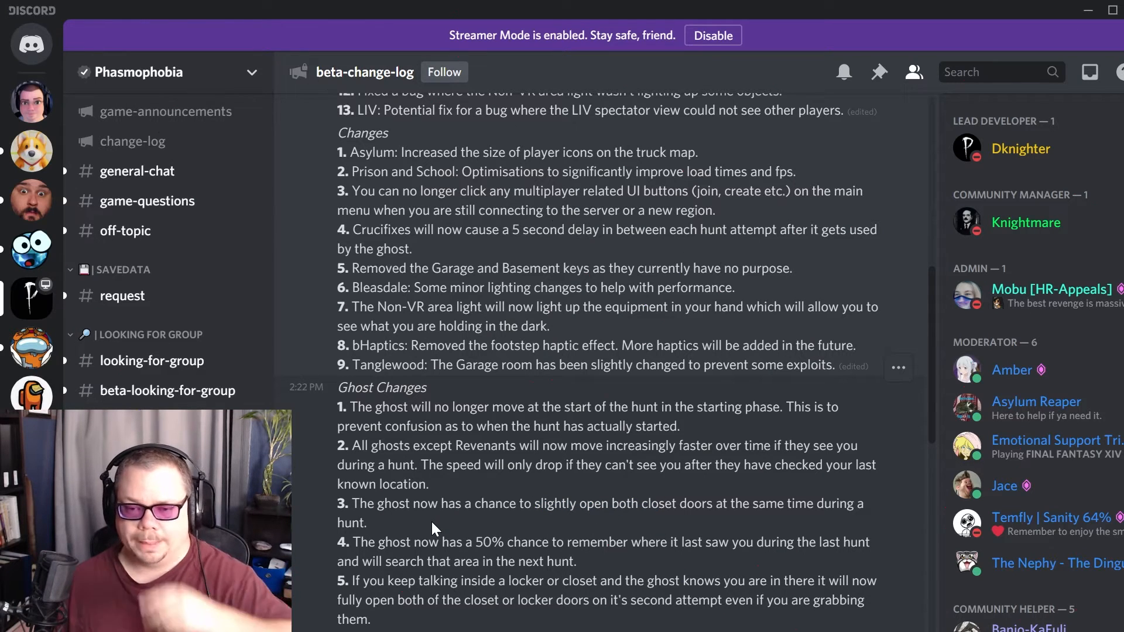
pyautogui.moveTo(412, 575)
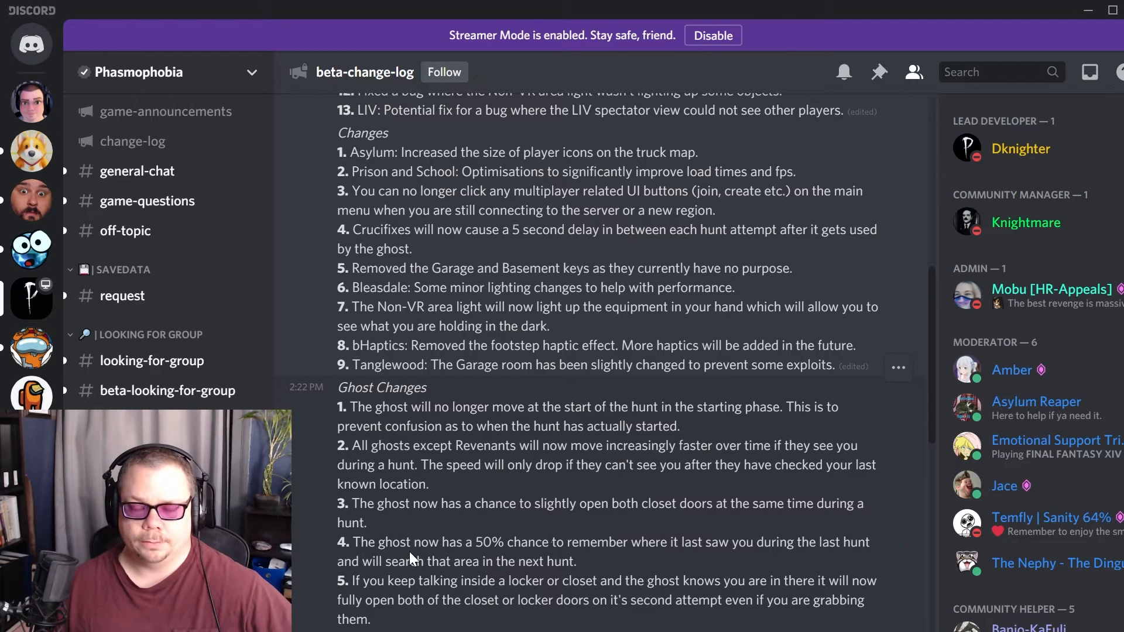
pyautogui.moveTo(405, 537)
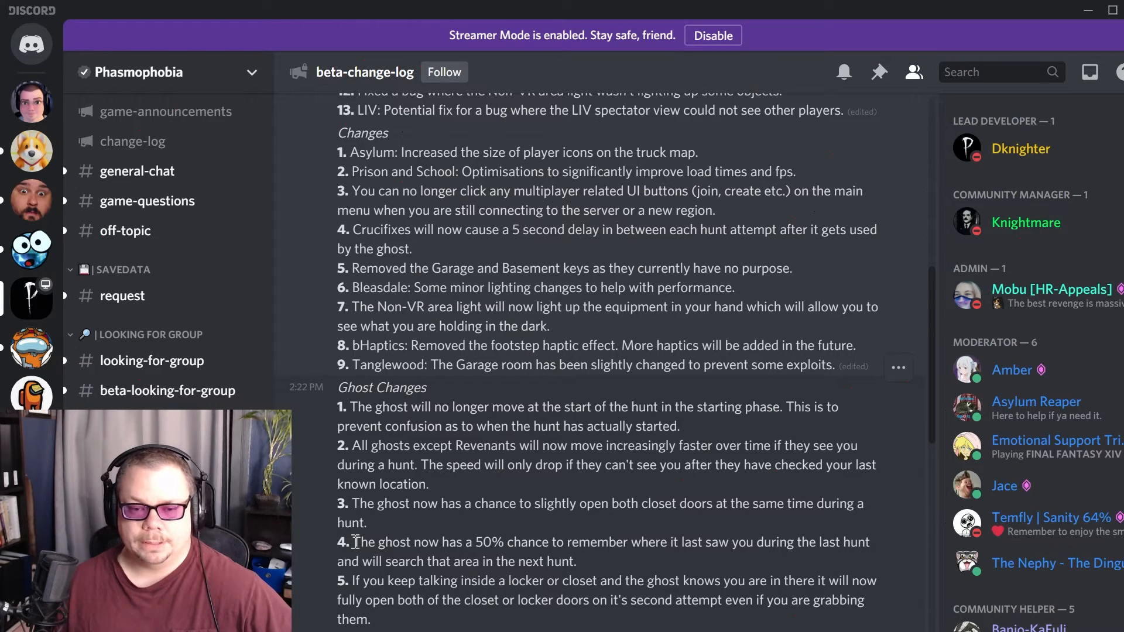
pyautogui.moveTo(352, 543); pyautogui.dragTo(550, 542)
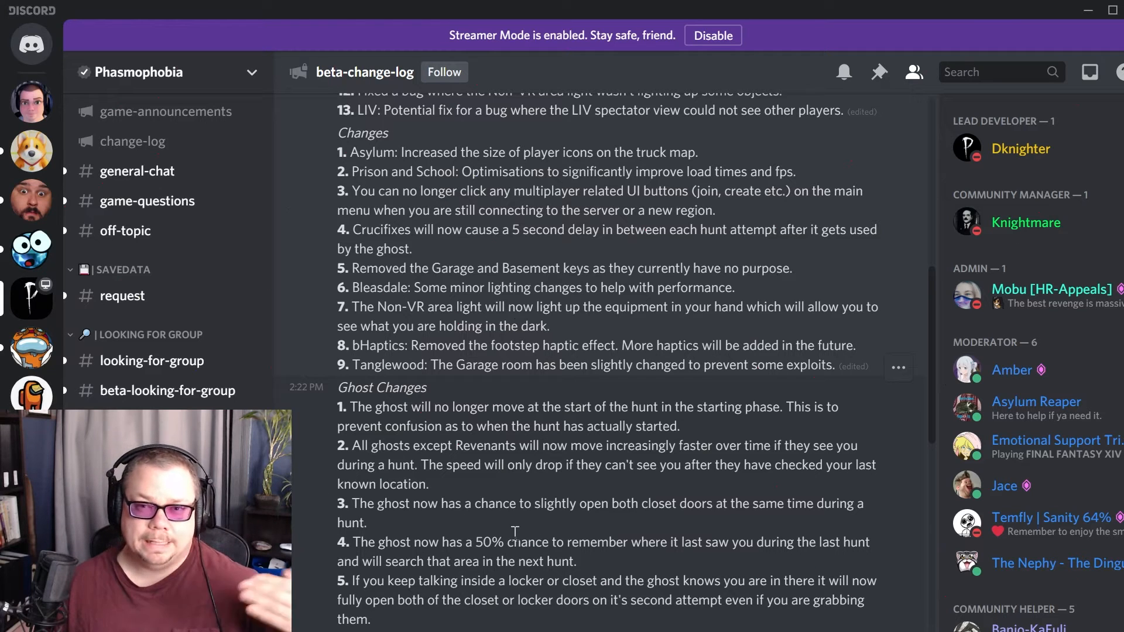
pyautogui.moveTo(506, 553)
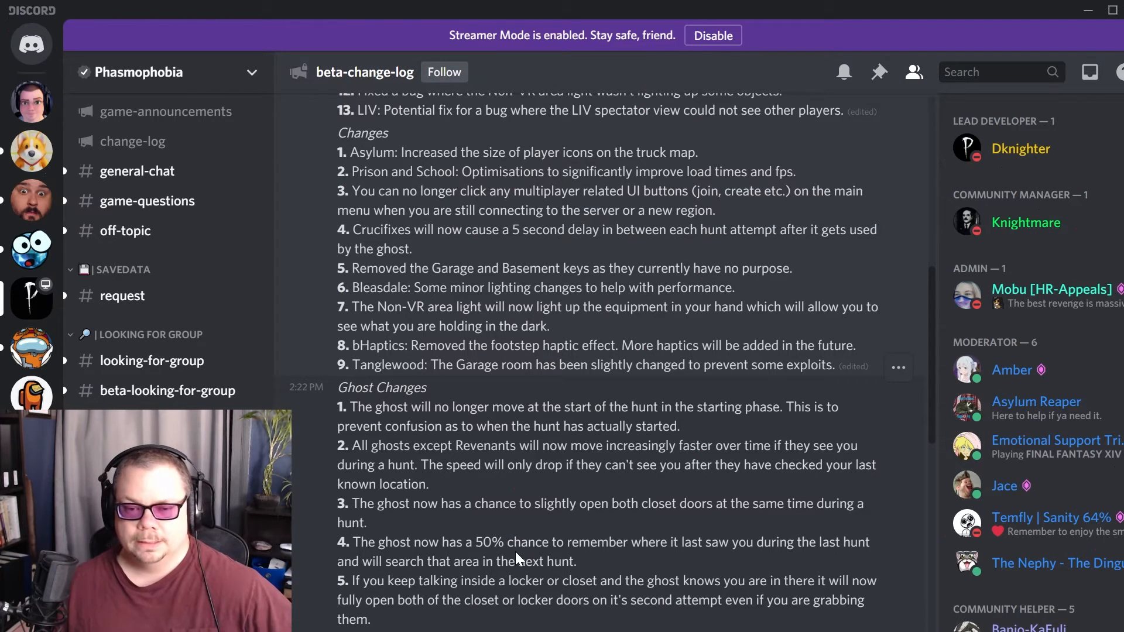
pyautogui.moveTo(510, 537)
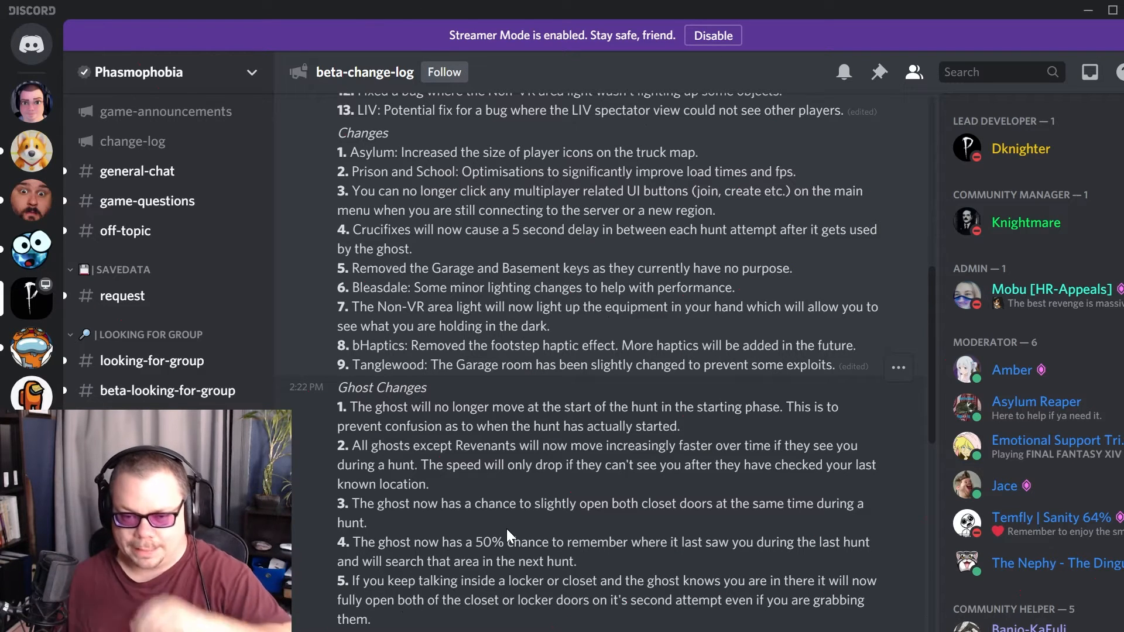
pyautogui.moveTo(313, 564)
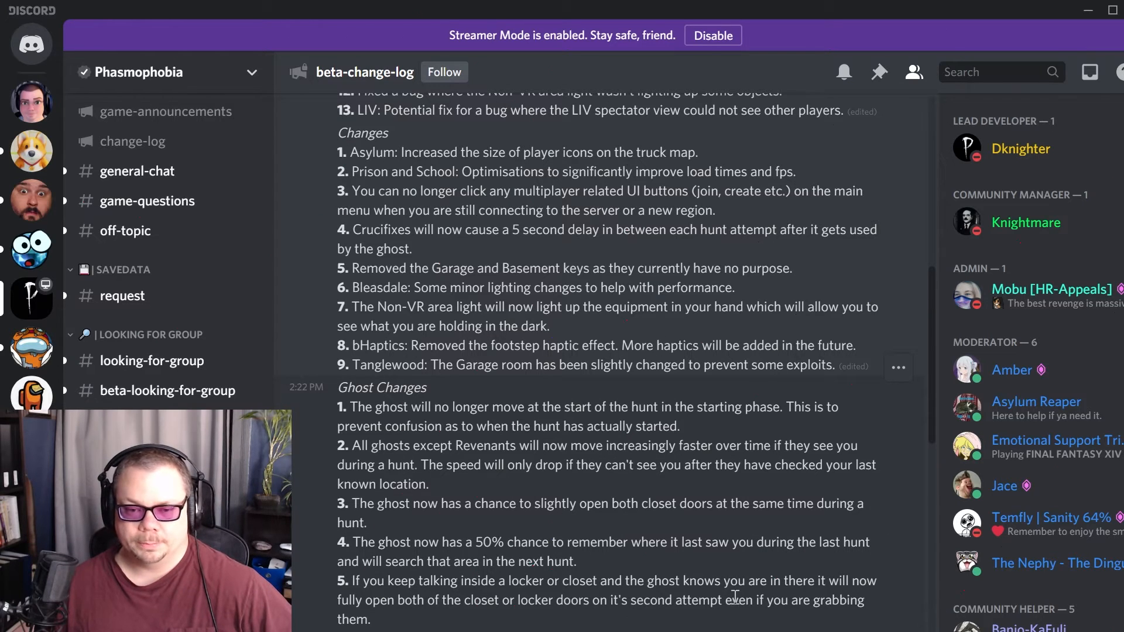
pyautogui.moveTo(575, 581)
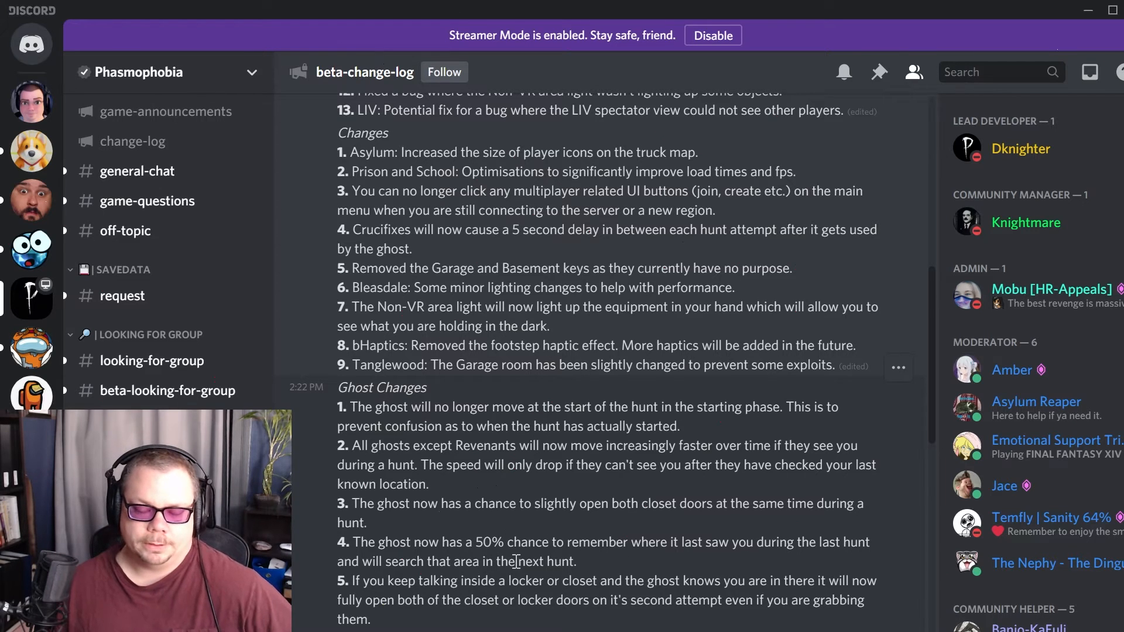
pyautogui.moveTo(543, 514)
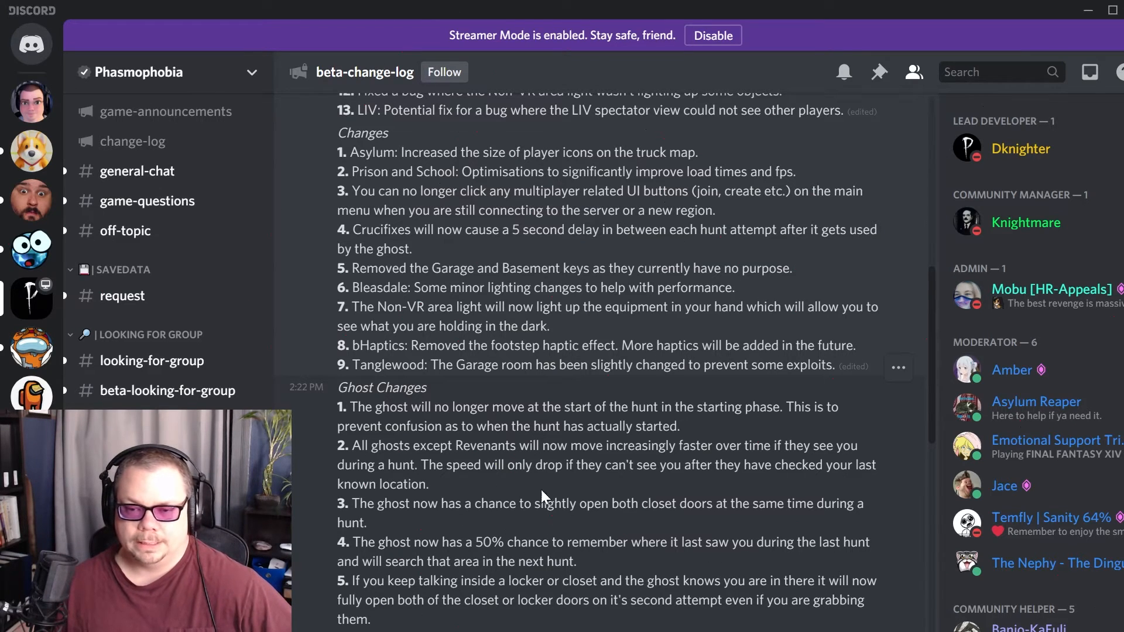
pyautogui.moveTo(478, 496)
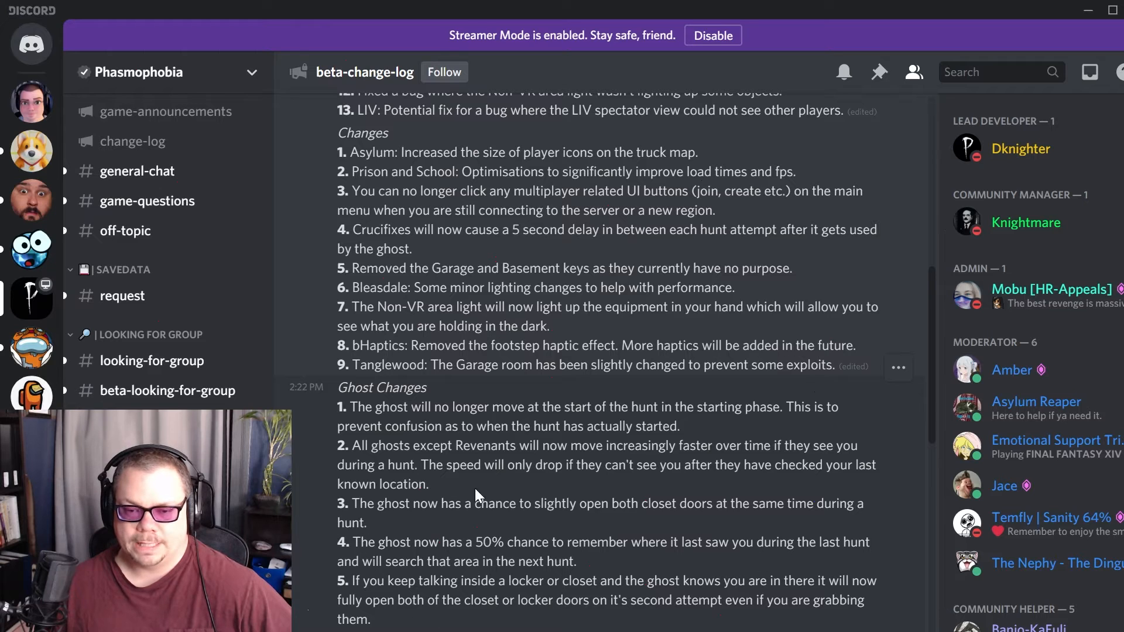
pyautogui.moveTo(509, 511)
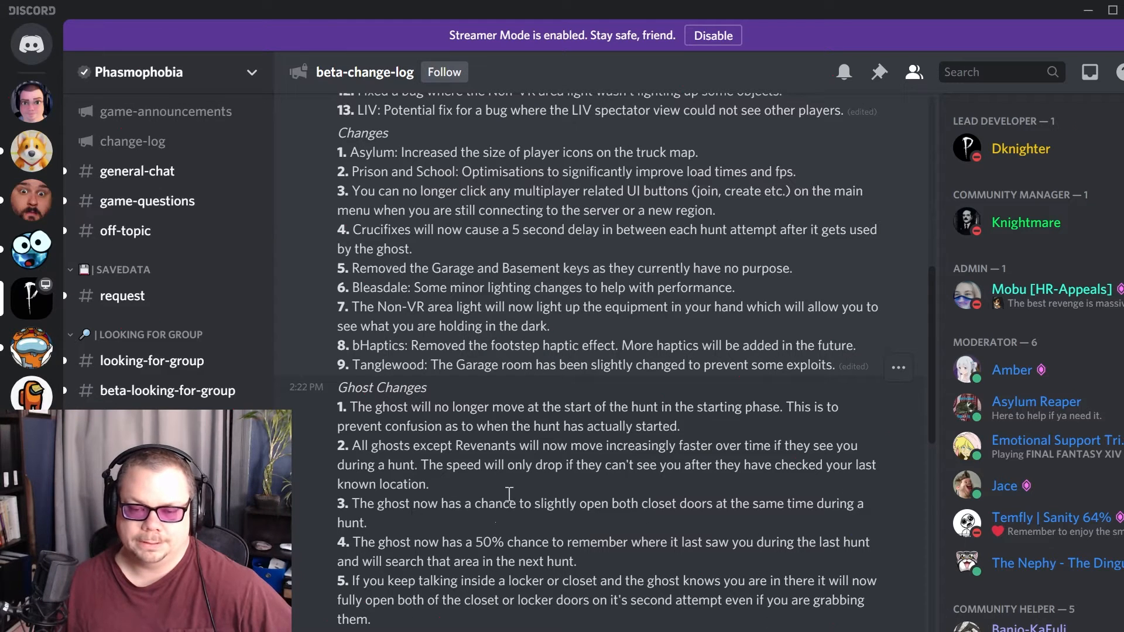
pyautogui.moveTo(872, 550)
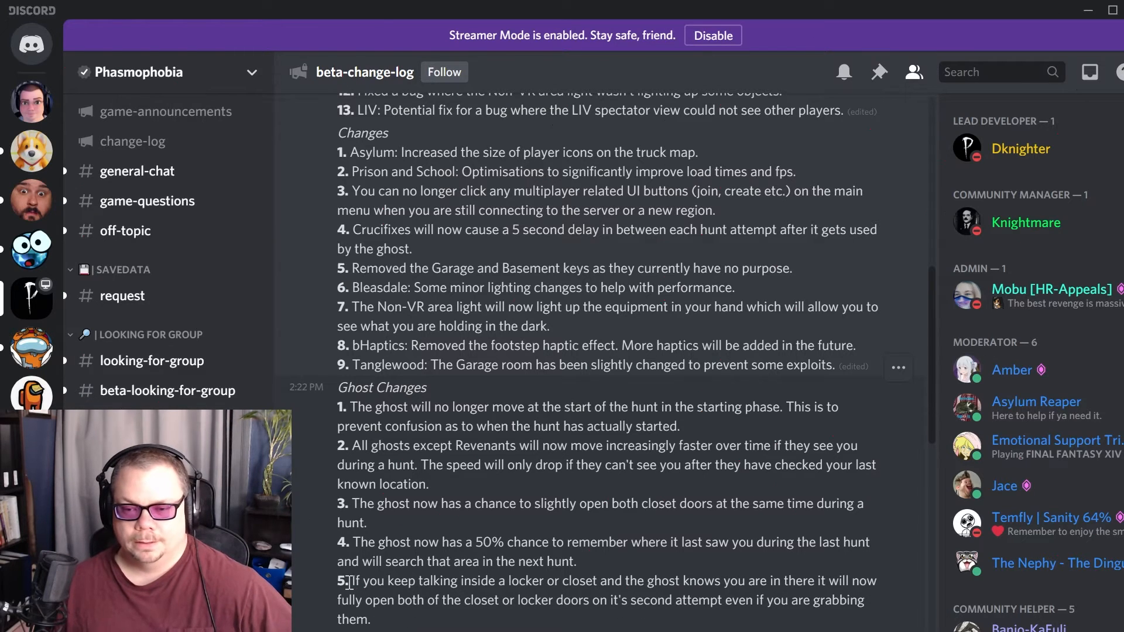
# Highlight ghost change 5 about talking inside lockers or closets
pyautogui.moveTo(351, 581); pyautogui.dragTo(387, 581)
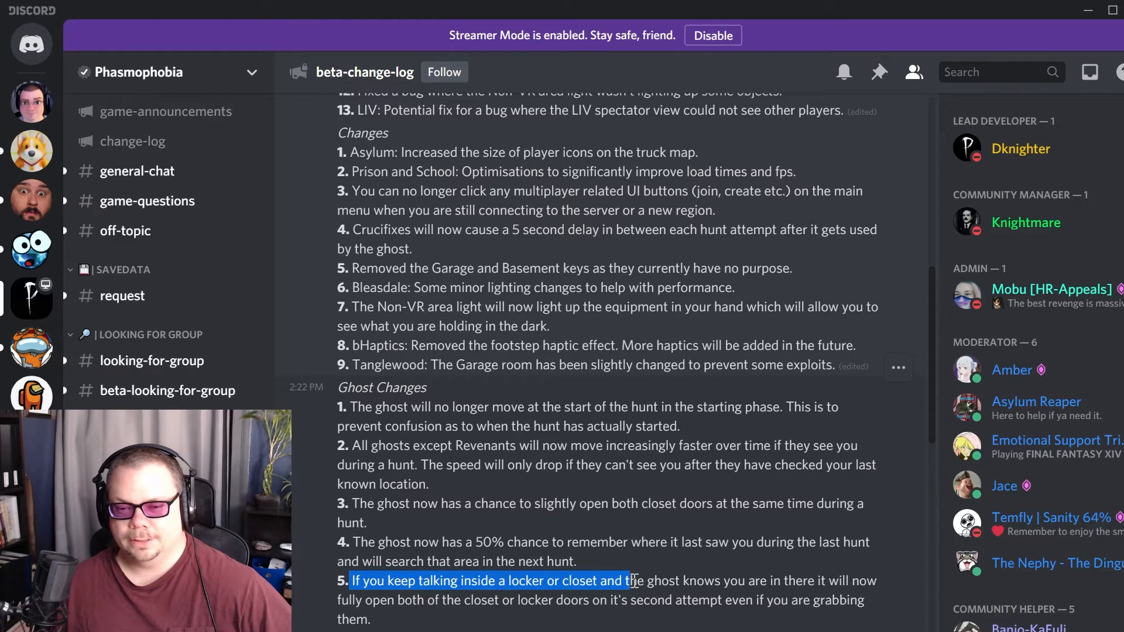
pyautogui.moveTo(632, 581); pyautogui.dragTo(803, 600)
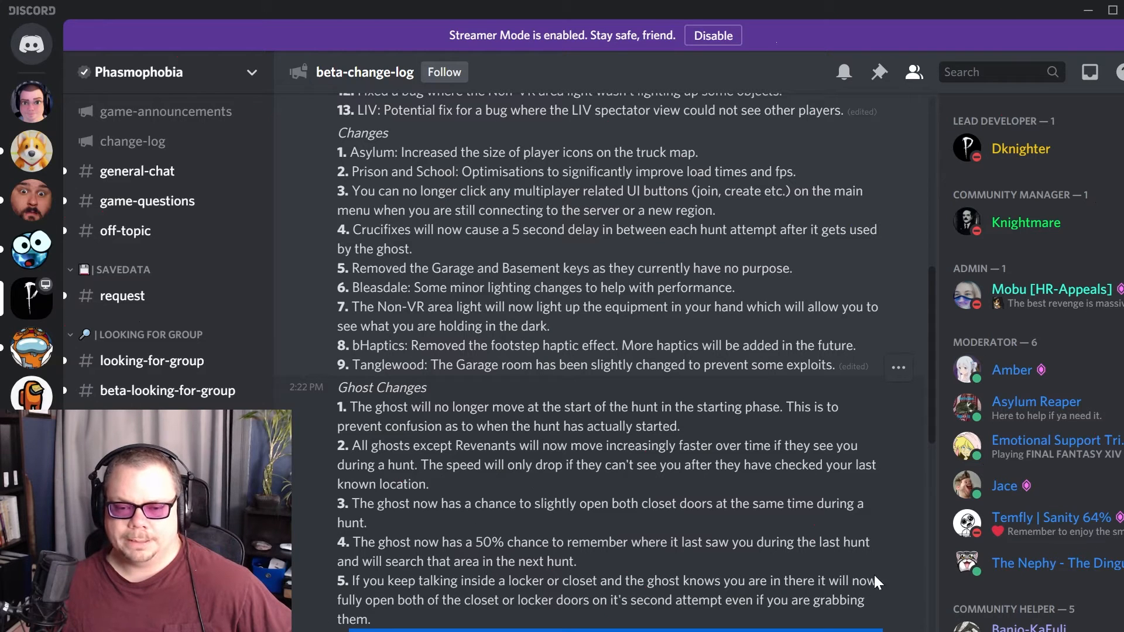
pyautogui.moveTo(867, 618)
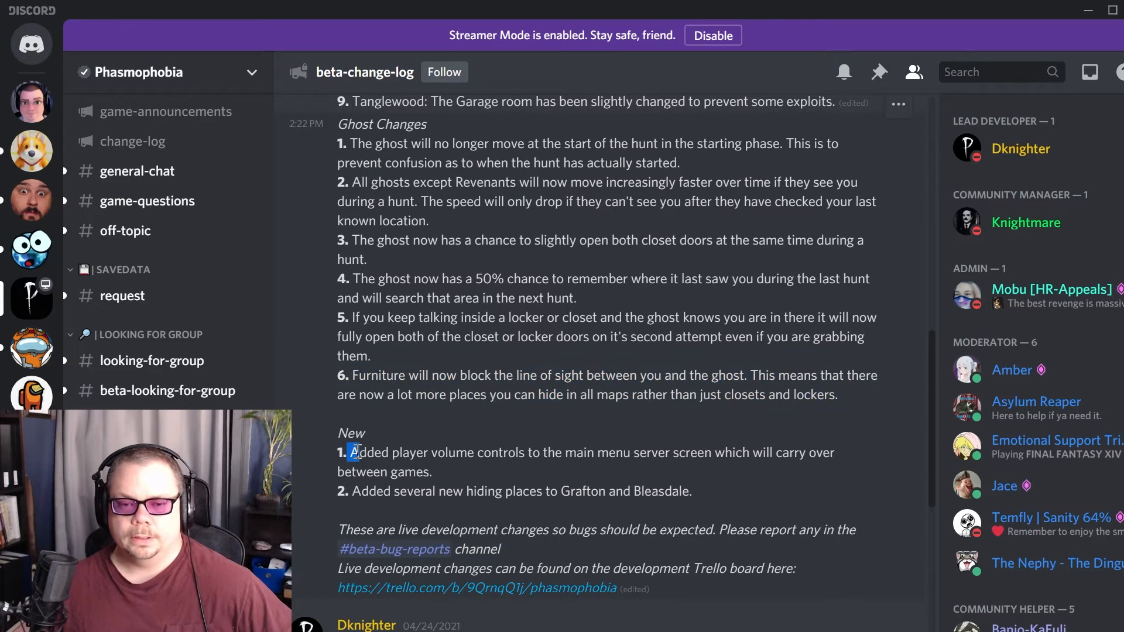
pyautogui.moveTo(350, 452); pyautogui.dragTo(725, 452)
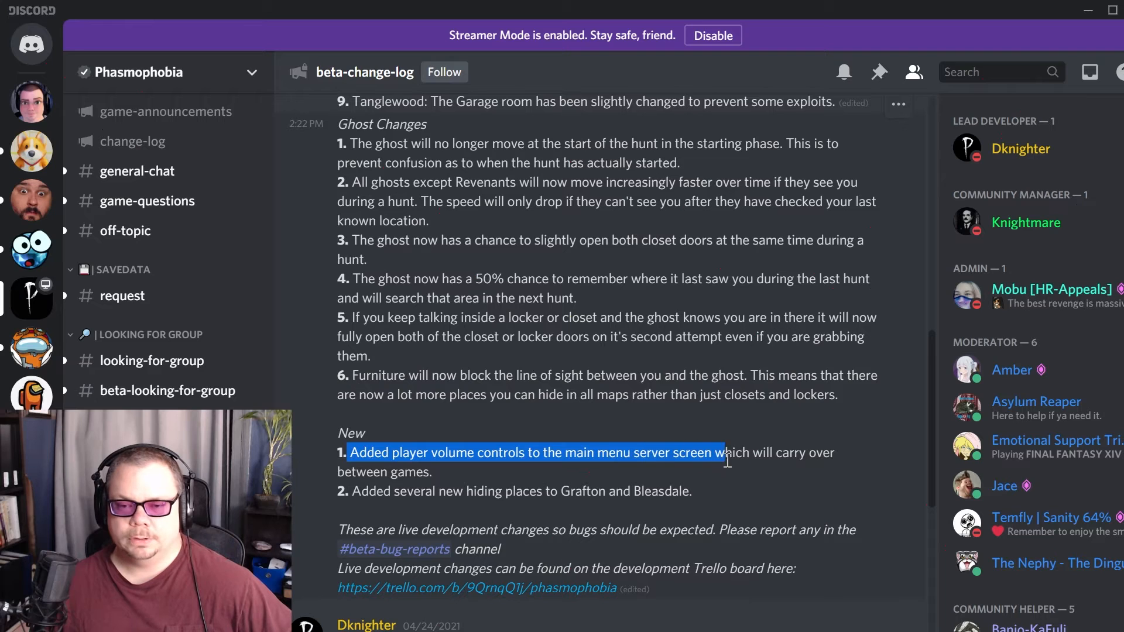
pyautogui.moveTo(724, 452); pyautogui.dragTo(441, 472)
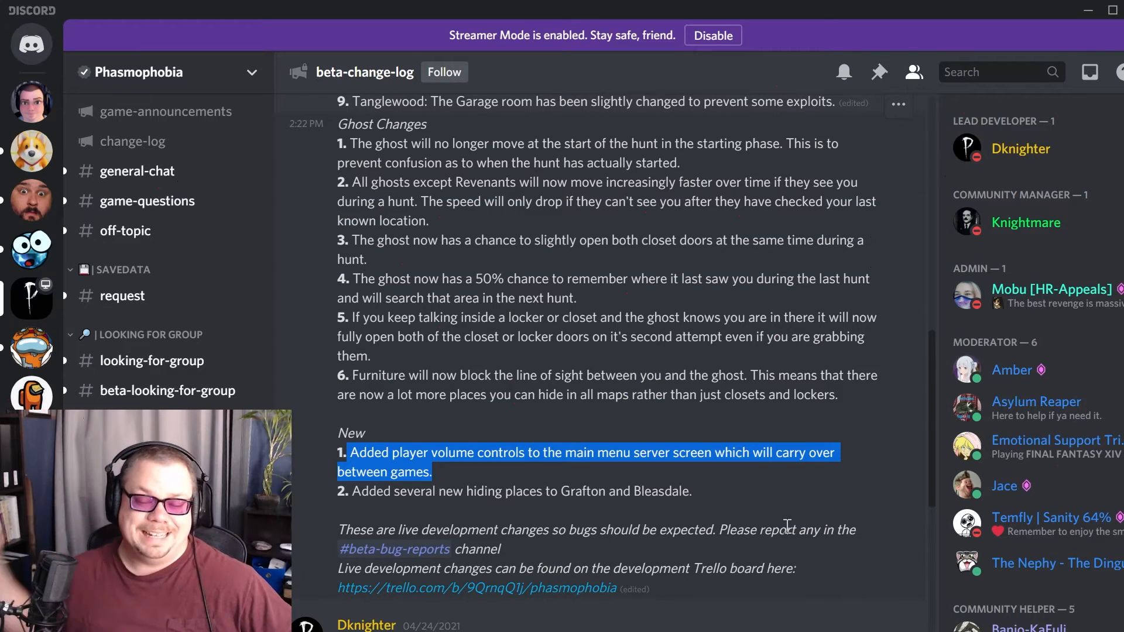
pyautogui.moveTo(612, 523)
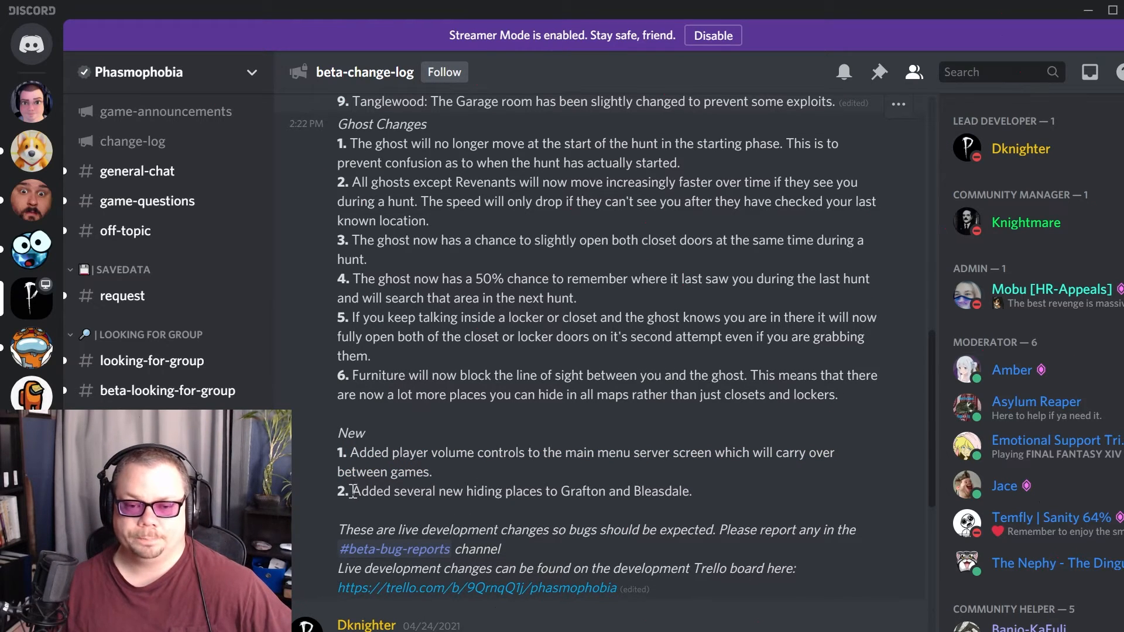
pyautogui.moveTo(352, 490); pyautogui.dragTo(570, 491)
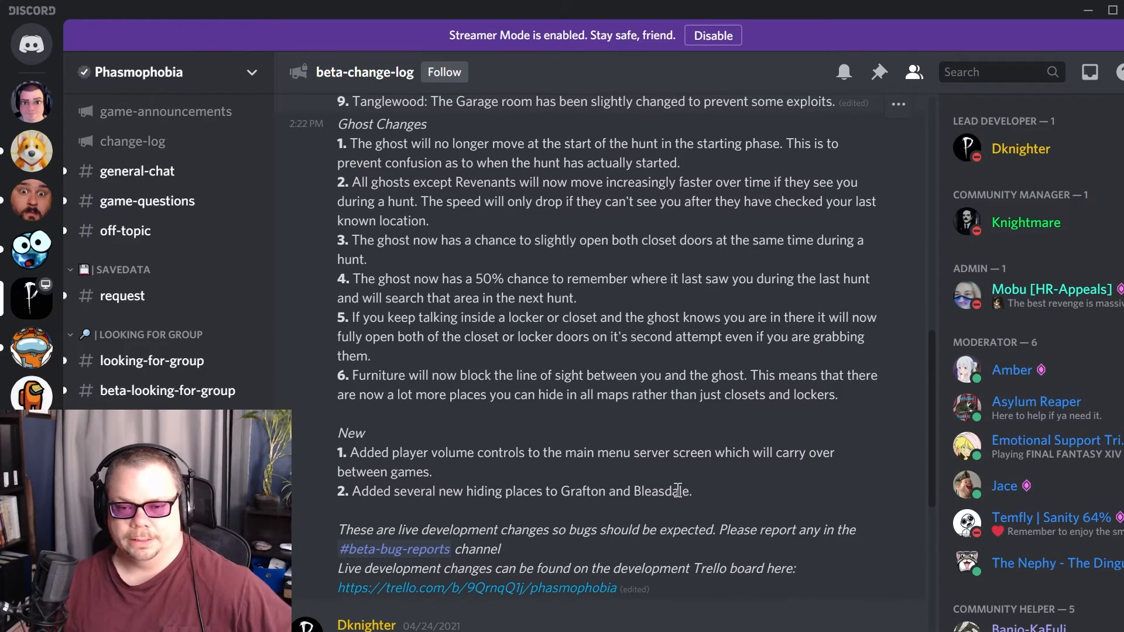
pyautogui.moveTo(732, 496)
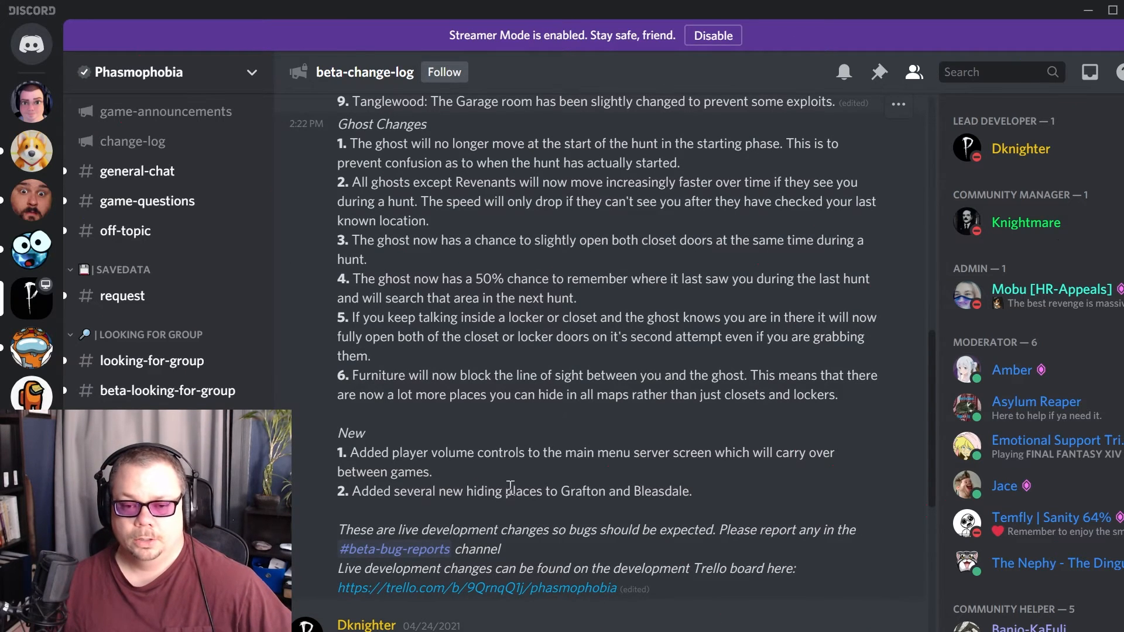
pyautogui.moveTo(578, 609)
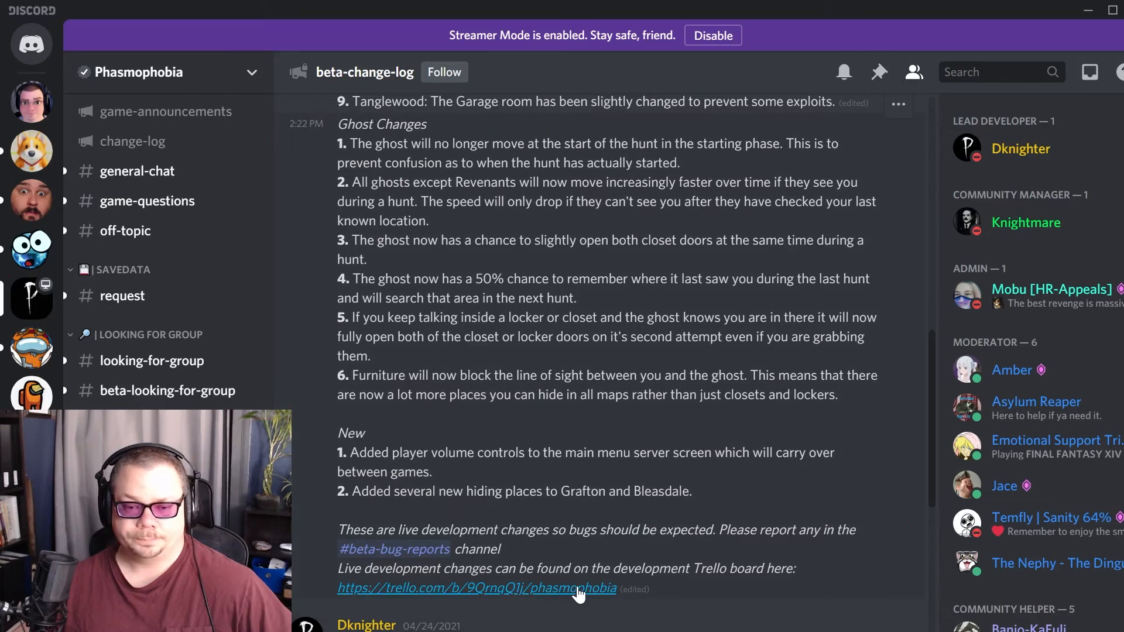
# Highlight the whole Grafton Nursery room fix line in the 0.28.1 post, then clear it
pyautogui.scroll(3)
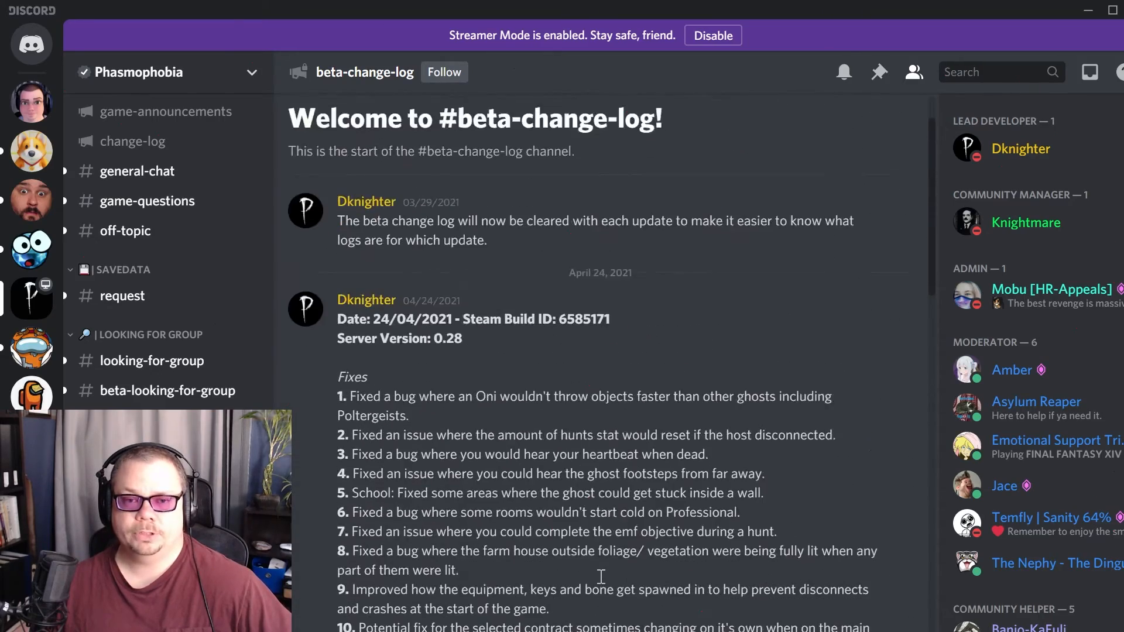
pyautogui.scroll(-3)
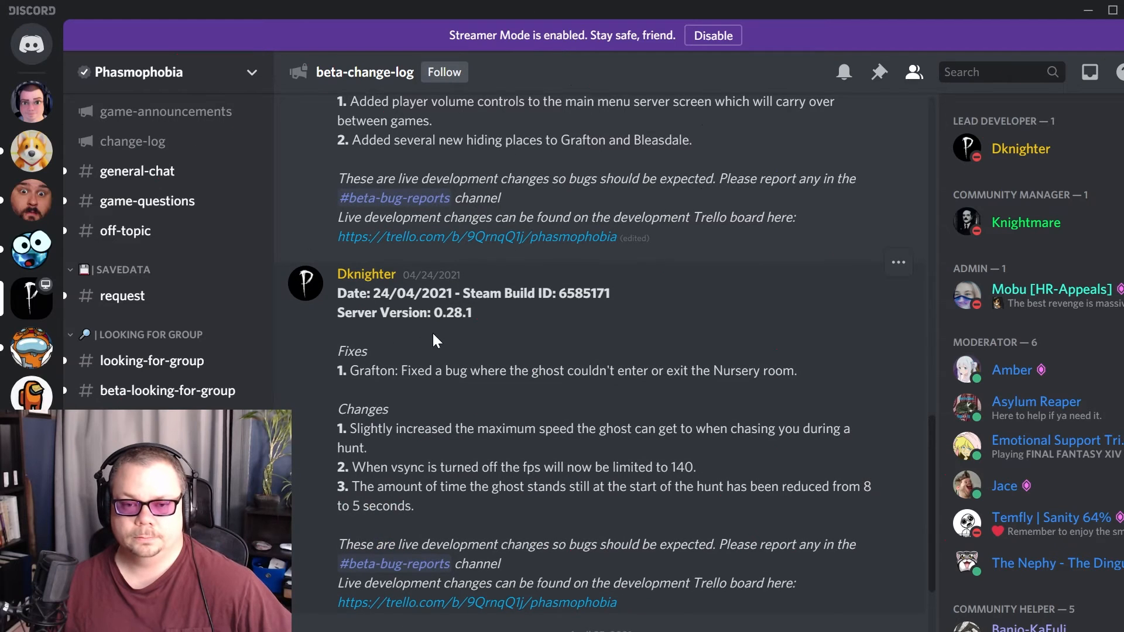
pyautogui.moveTo(520, 438)
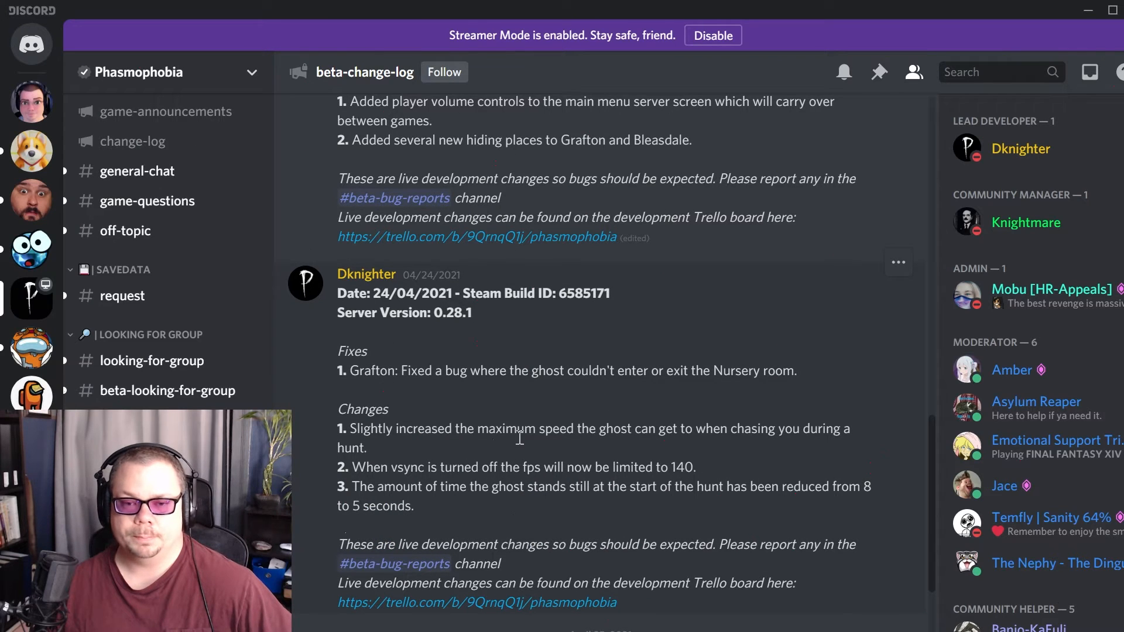
pyautogui.moveTo(358, 380)
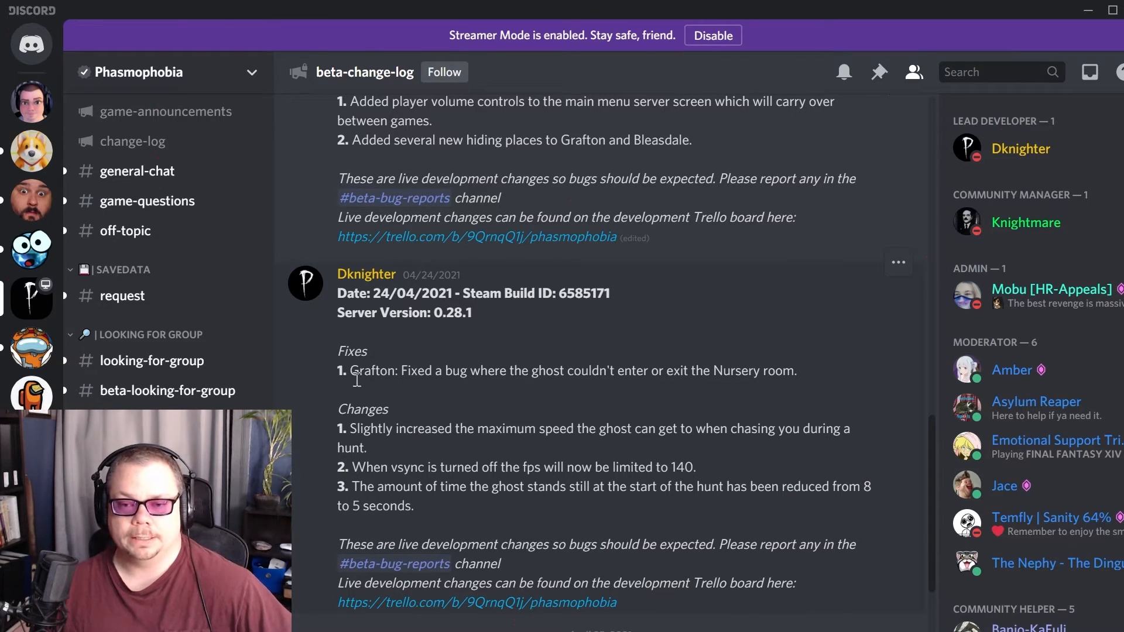
pyautogui.doubleClick(355, 370)
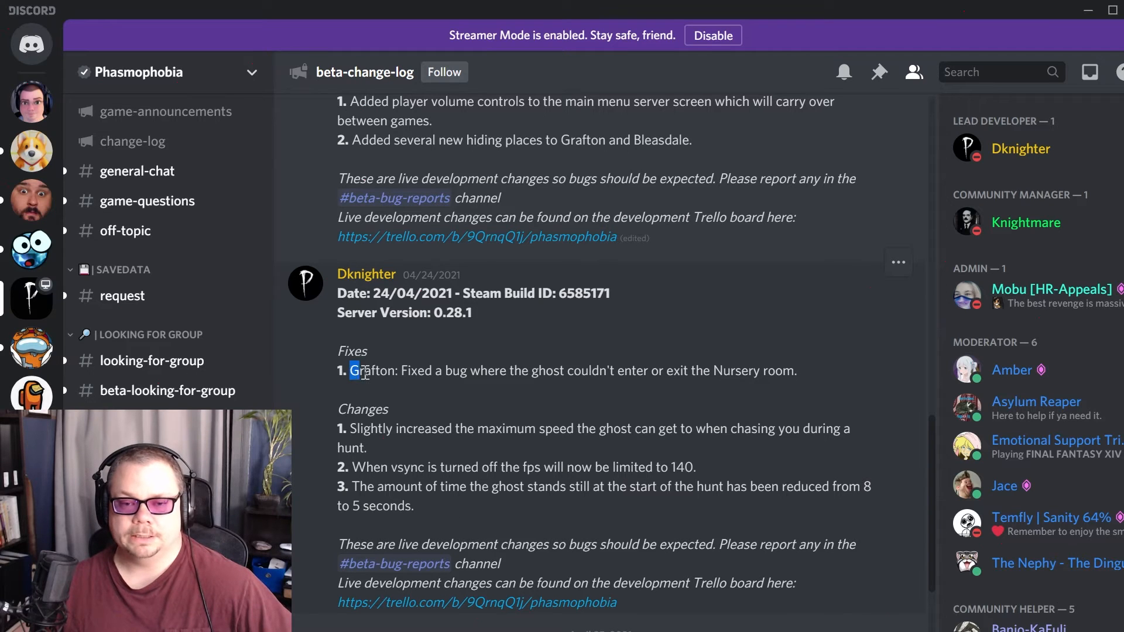
pyautogui.moveTo(352, 372); pyautogui.dragTo(465, 372)
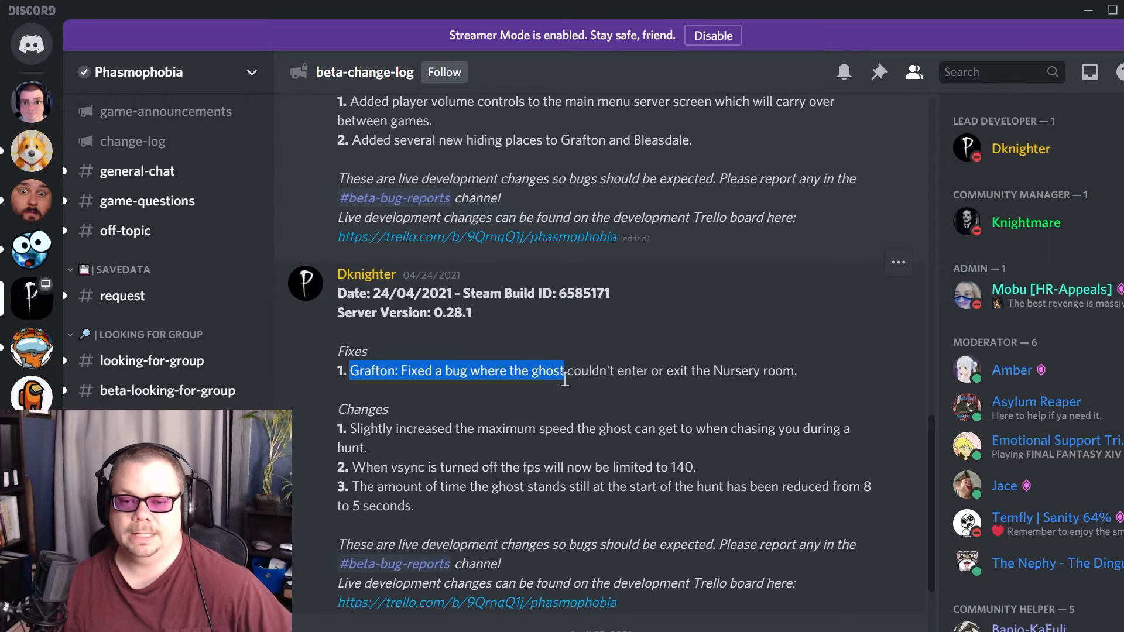
pyautogui.moveTo(565, 371); pyautogui.dragTo(797, 372)
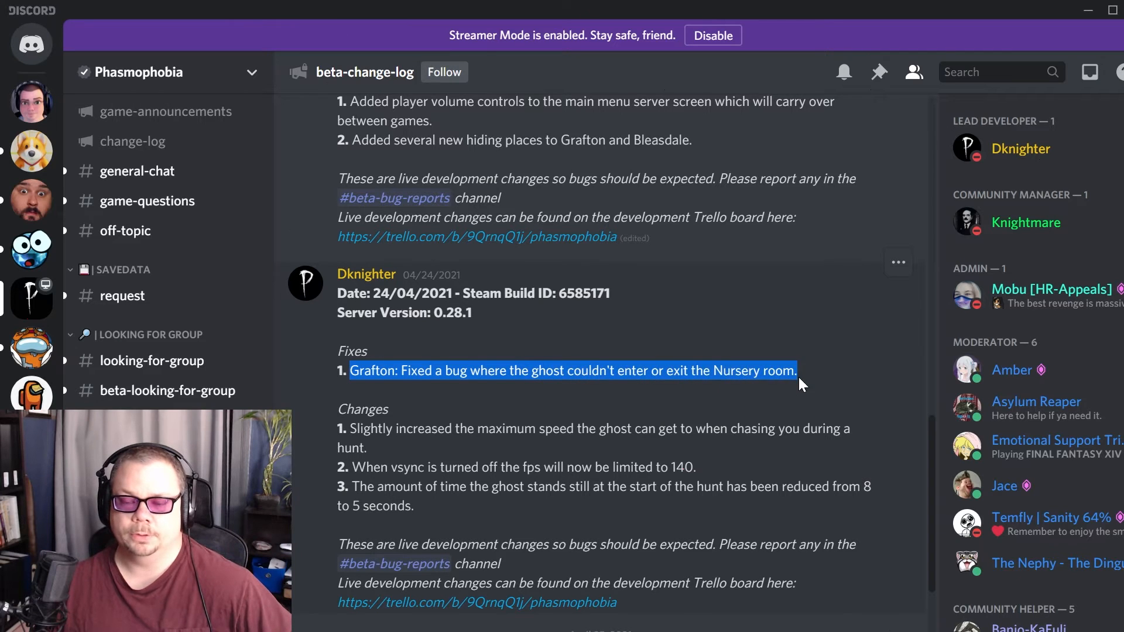
pyautogui.click(806, 376)
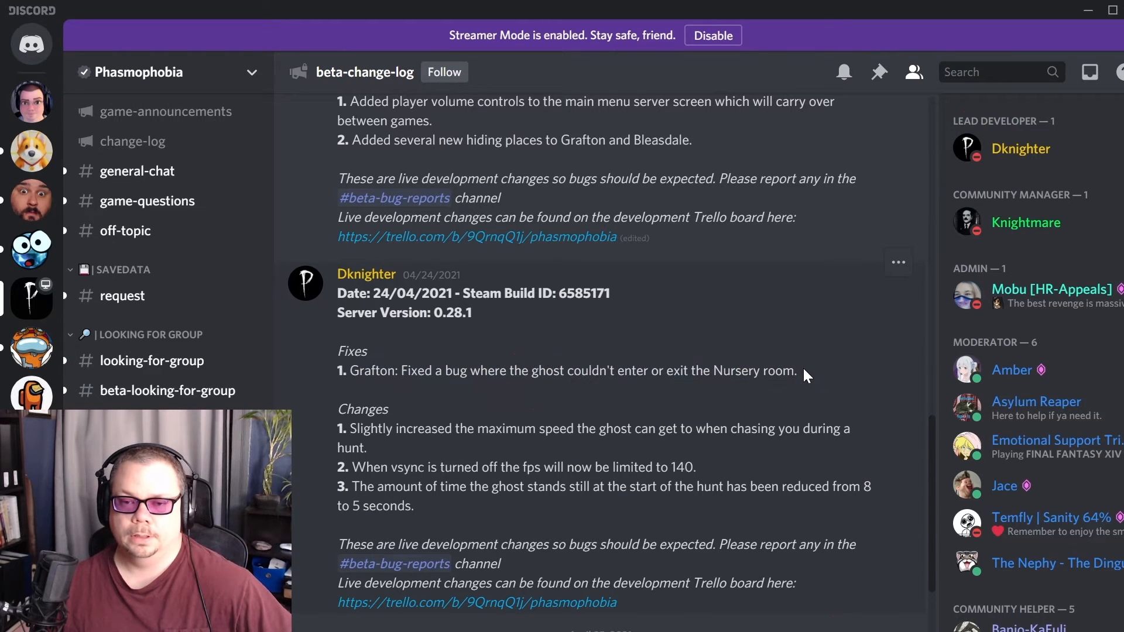
pyautogui.moveTo(738, 375)
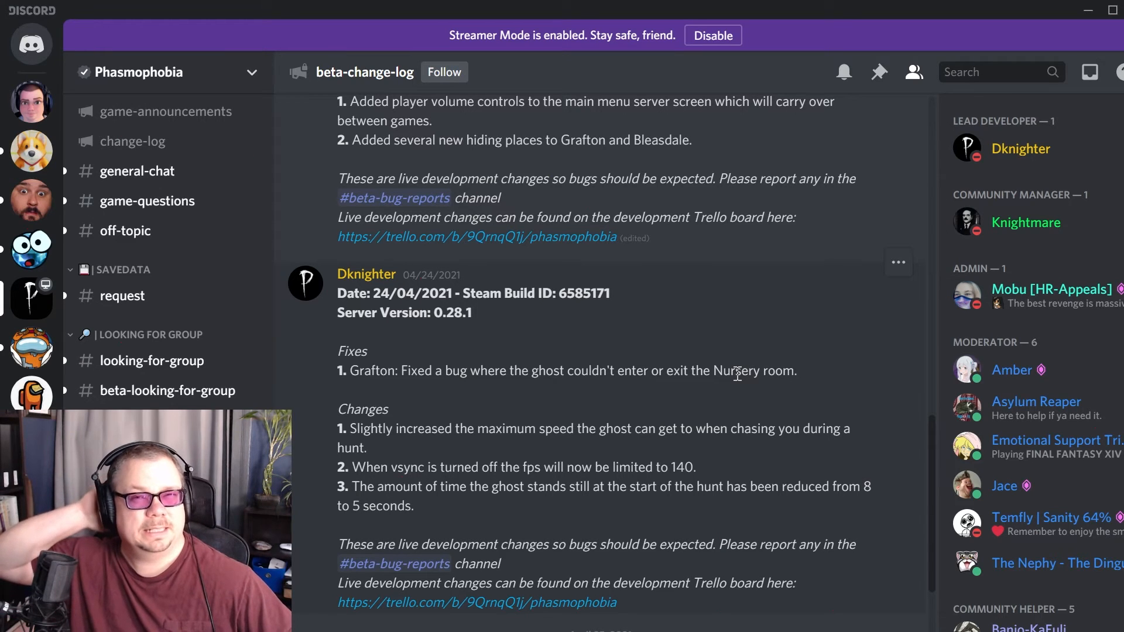
pyautogui.moveTo(705, 360)
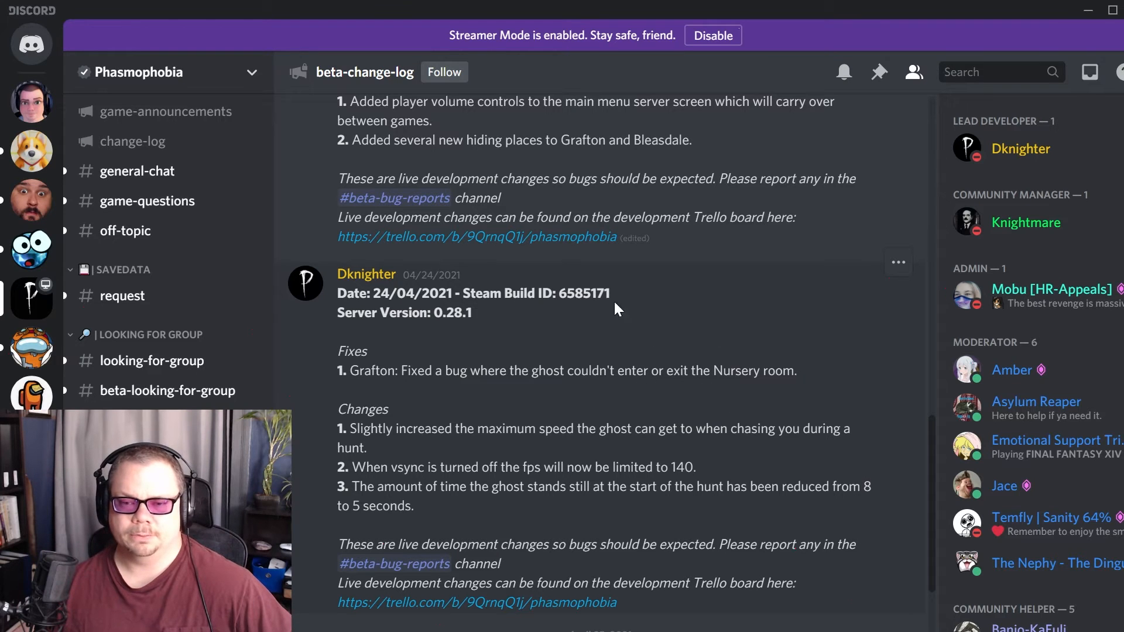
pyautogui.moveTo(469, 414)
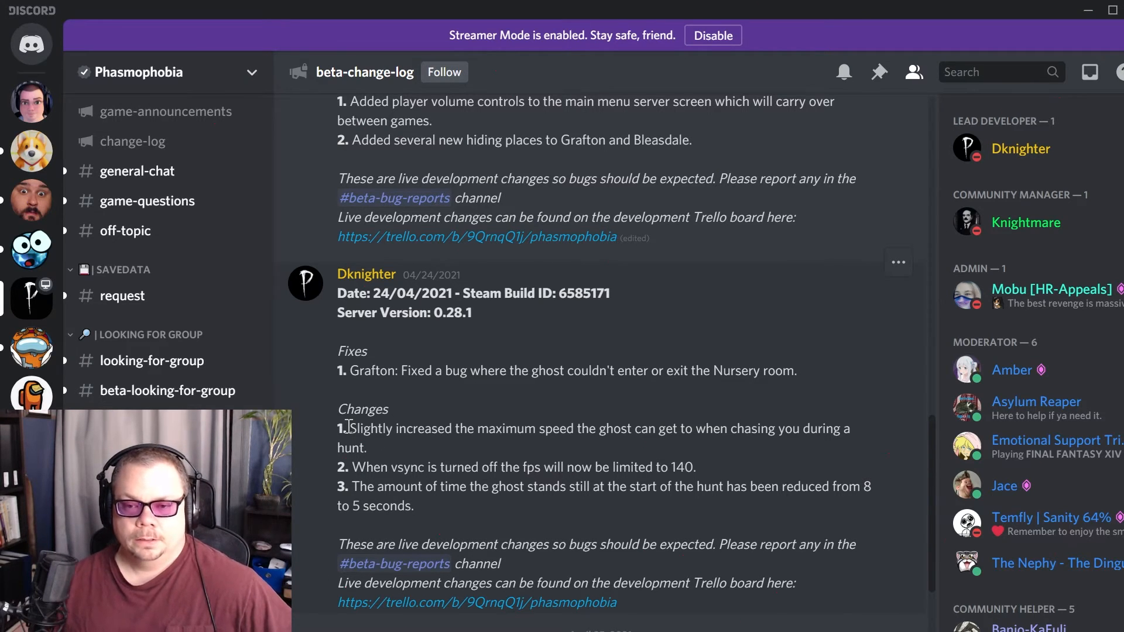
pyautogui.doubleClick(372, 428)
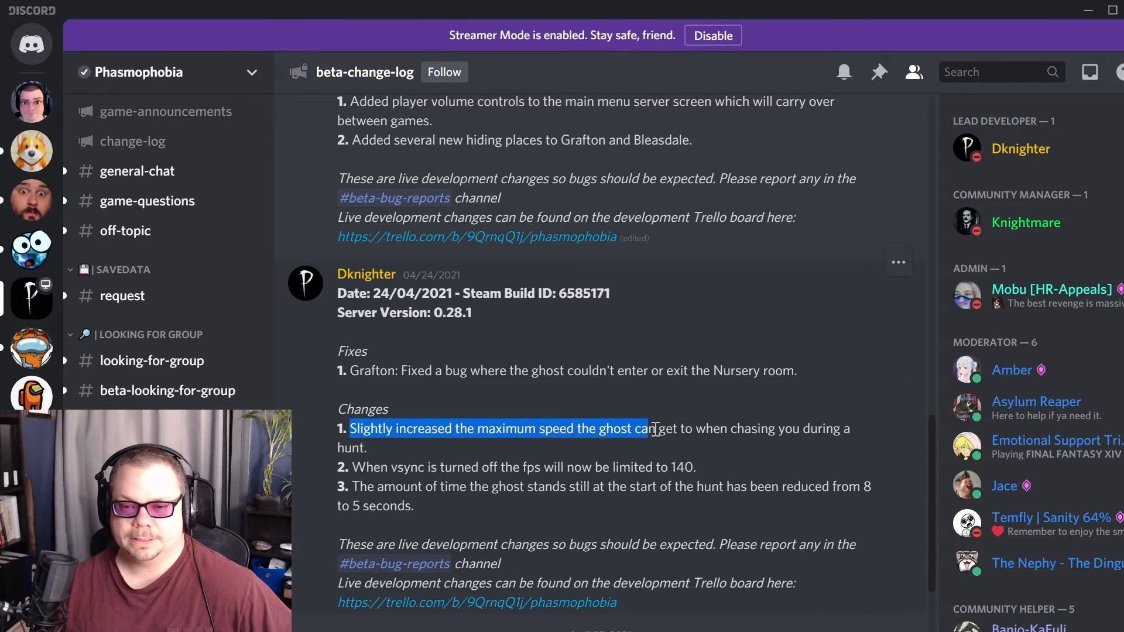
pyautogui.moveTo(646, 429); pyautogui.dragTo(365, 447)
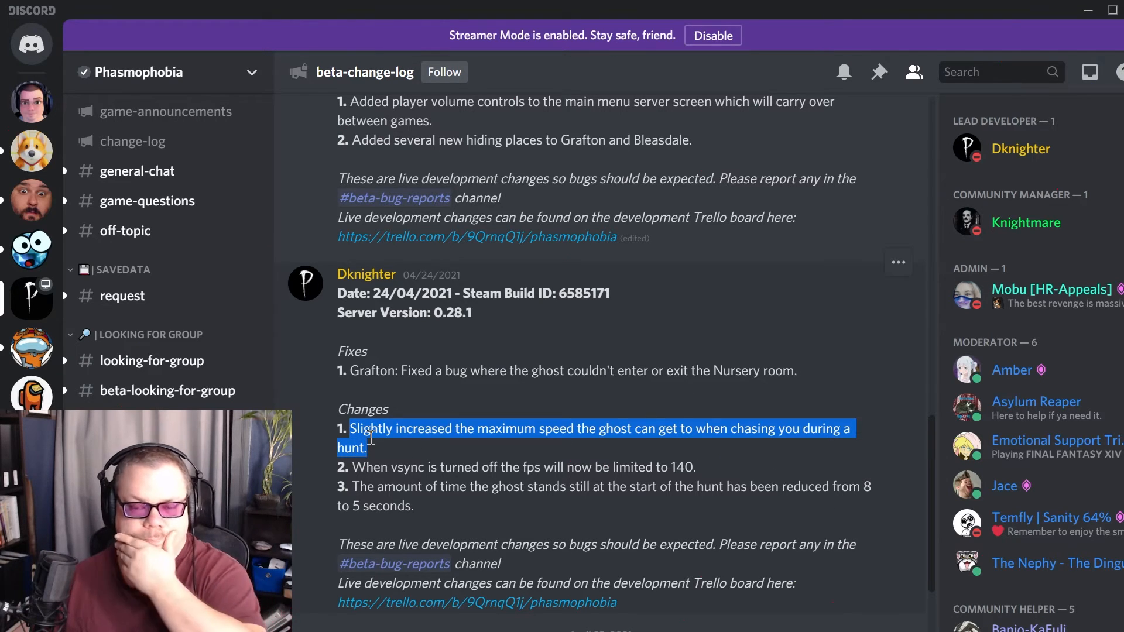
pyautogui.moveTo(382, 452)
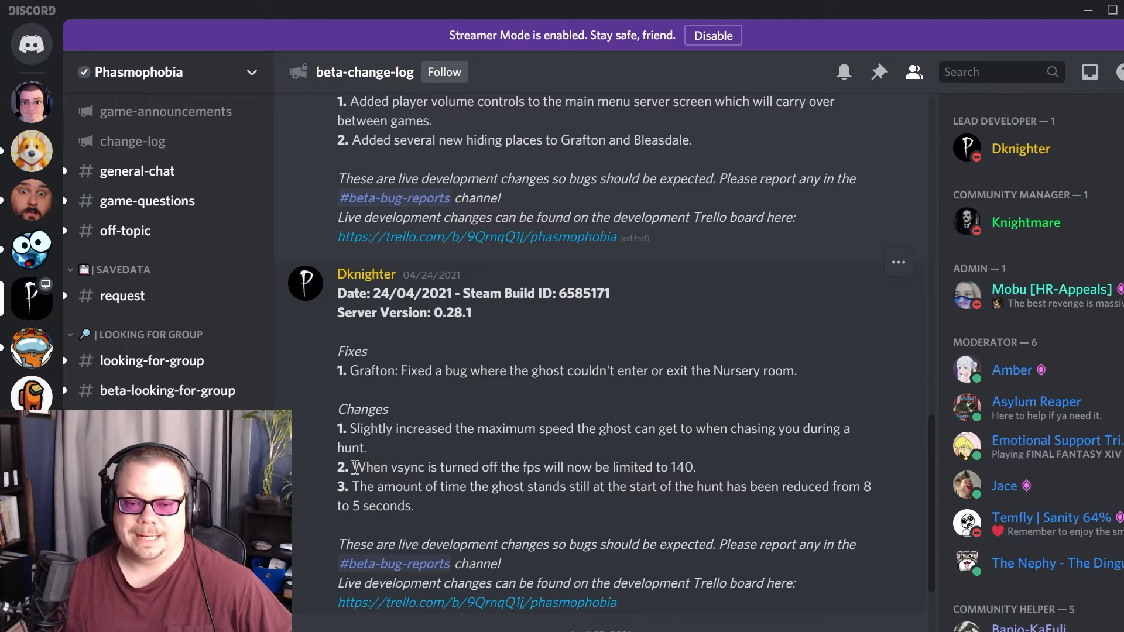
pyautogui.moveTo(340, 512)
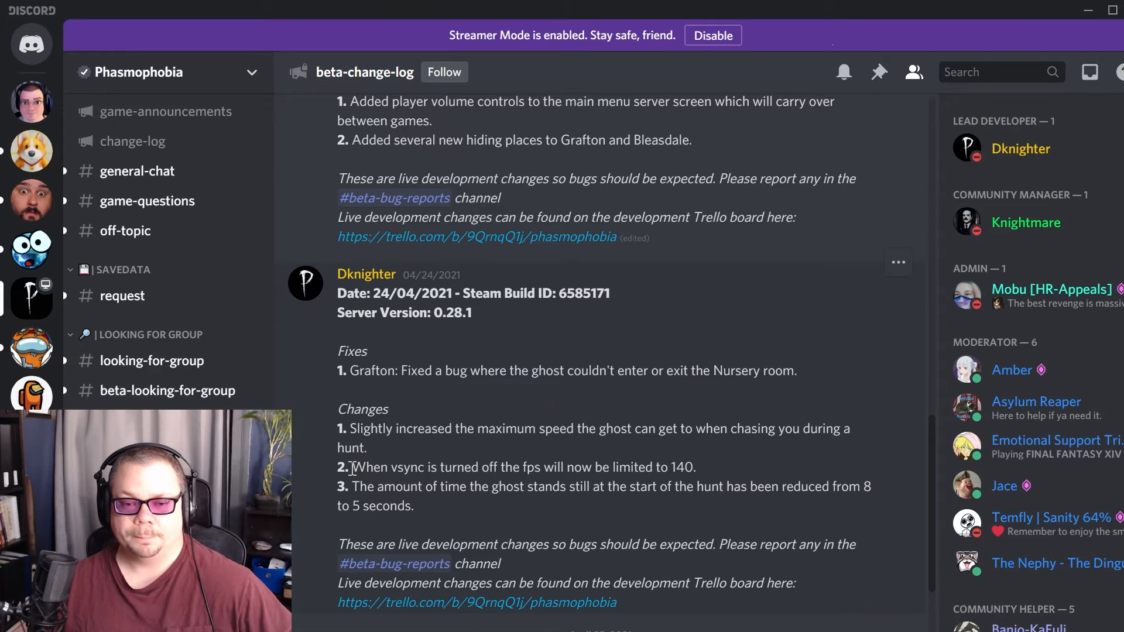
pyautogui.doubleClick(368, 466)
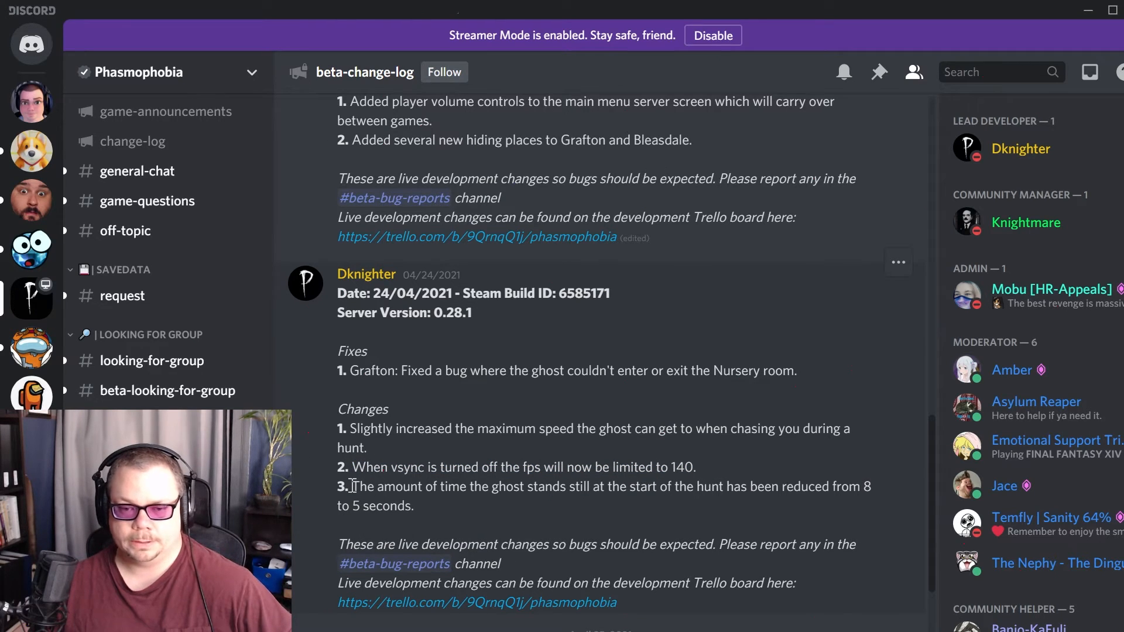
pyautogui.moveTo(353, 486); pyautogui.dragTo(398, 486)
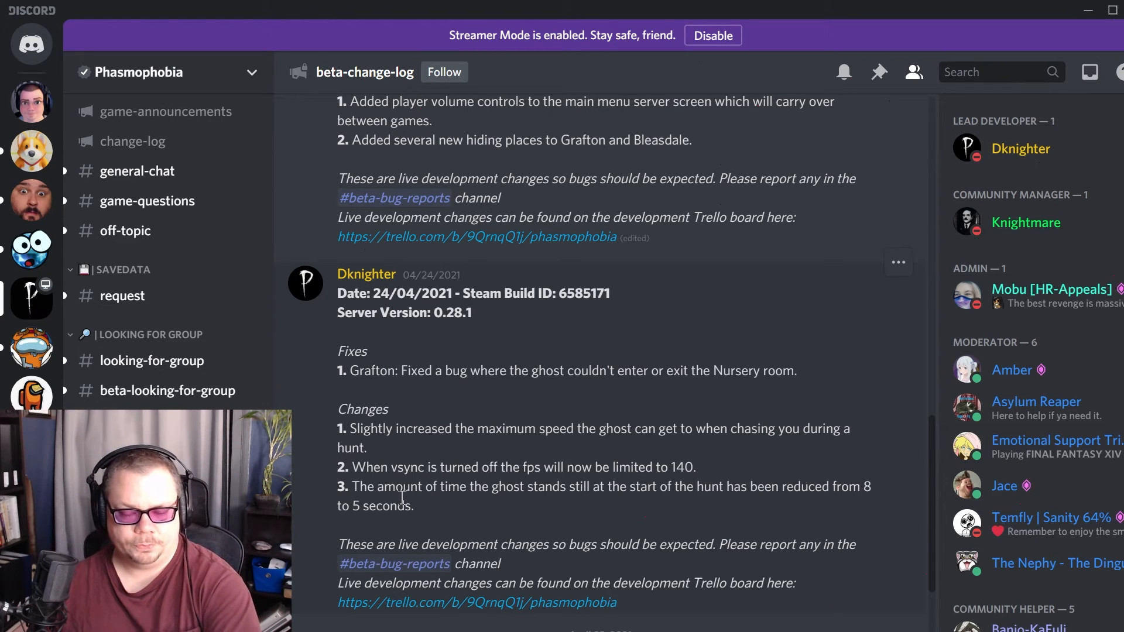
pyautogui.moveTo(468, 522)
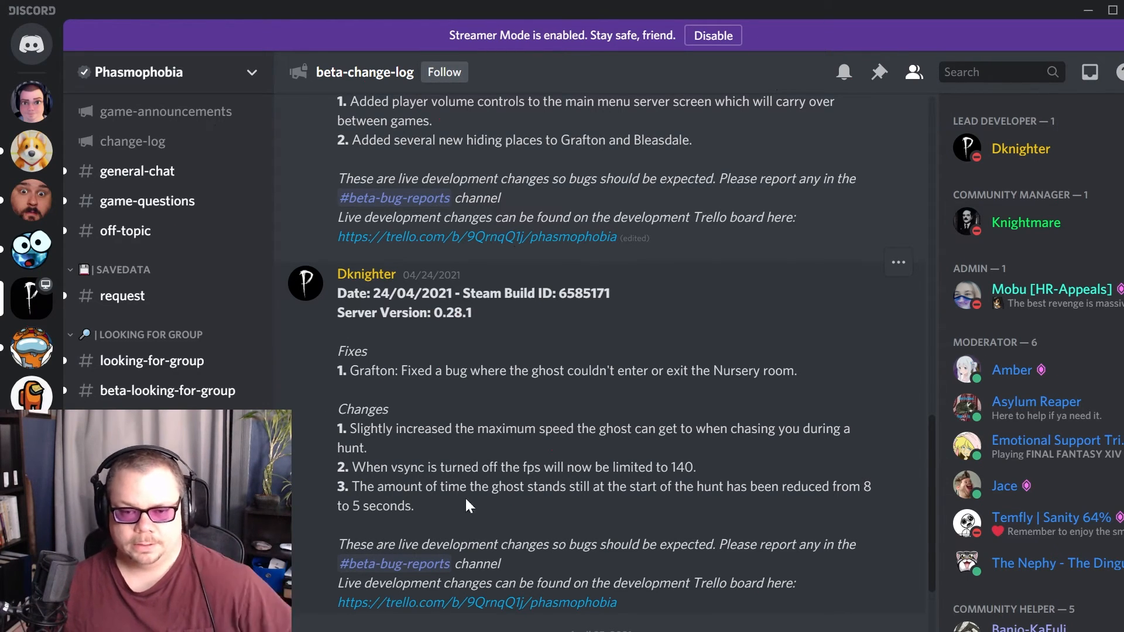
pyautogui.moveTo(704, 537)
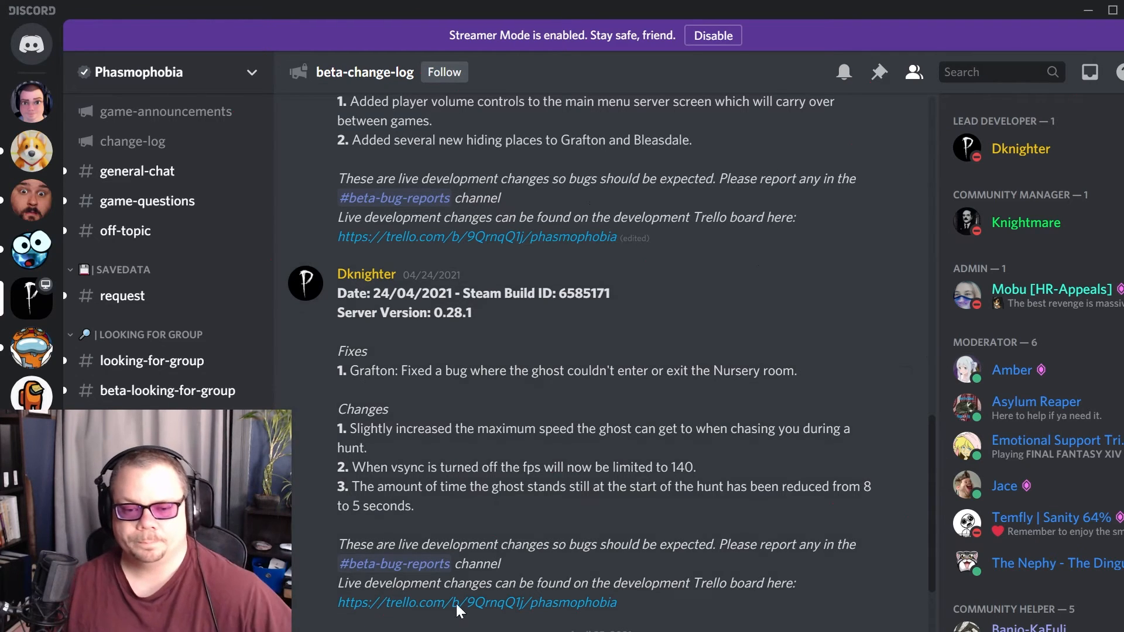
# Highlight the 0.28.2 truck glitch fix, then the full smudge-stick chasing fix
pyautogui.scroll(-3)
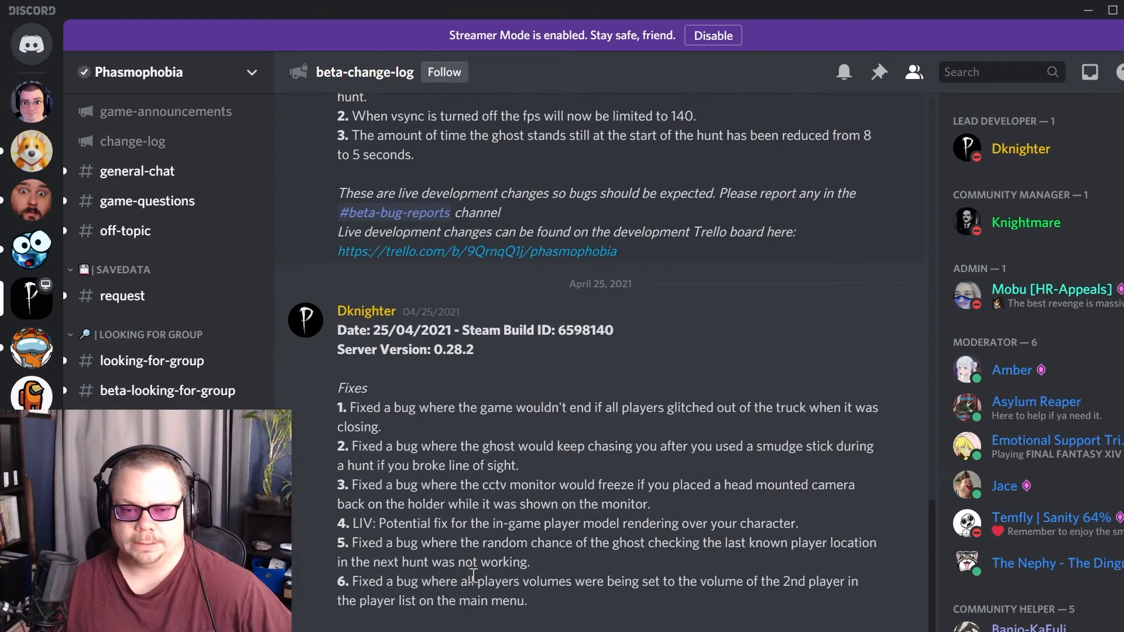
pyautogui.scroll(-3)
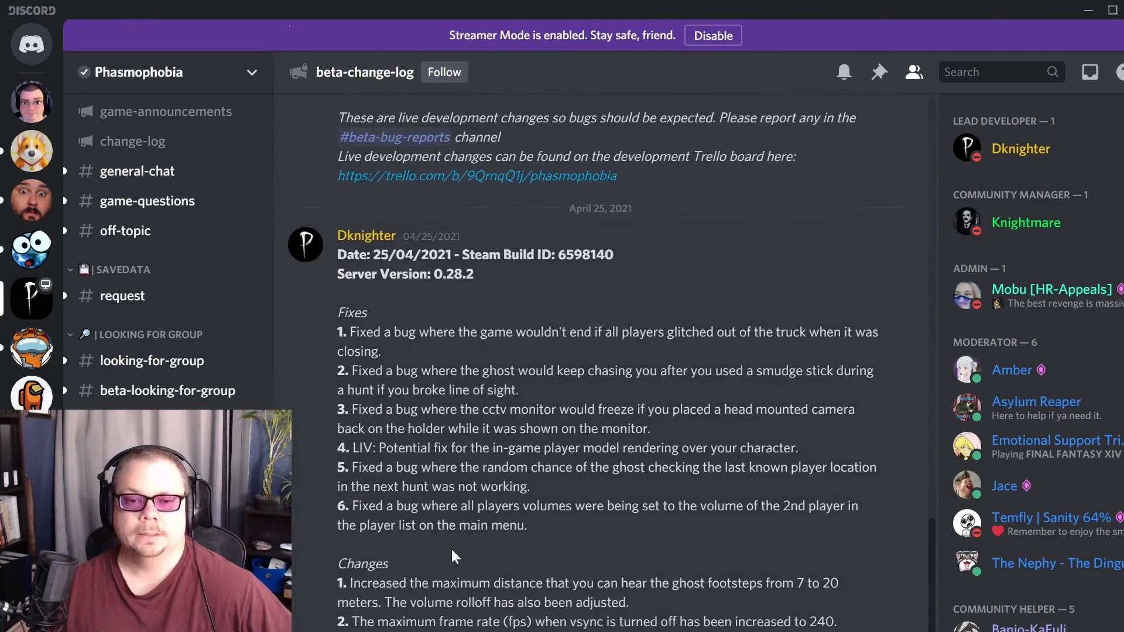
pyautogui.moveTo(357, 351)
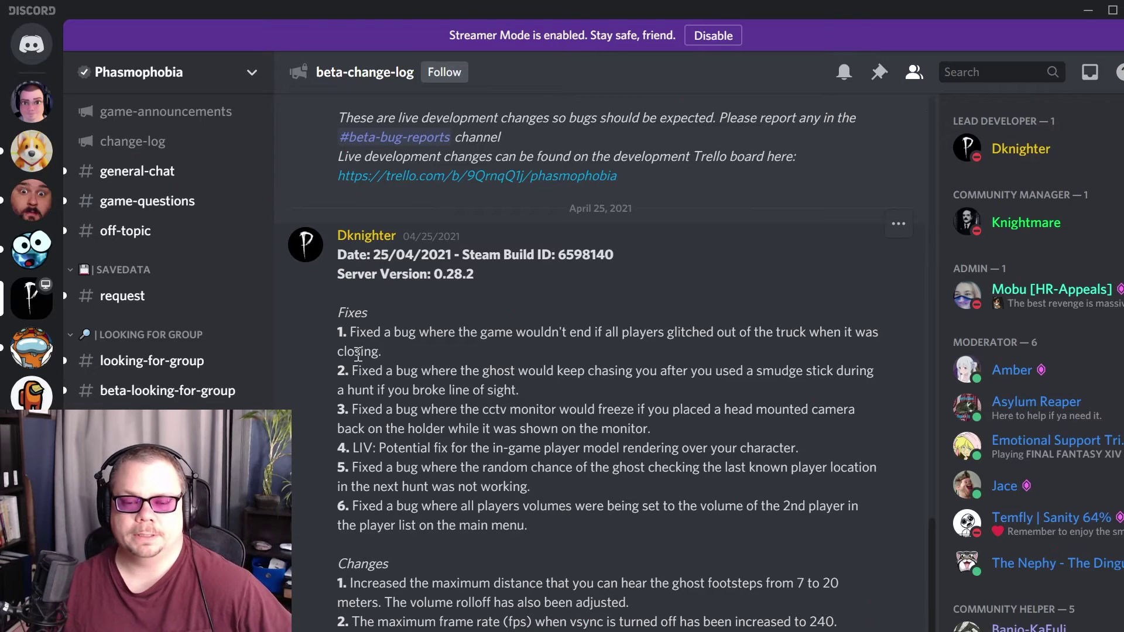
pyautogui.scroll(3)
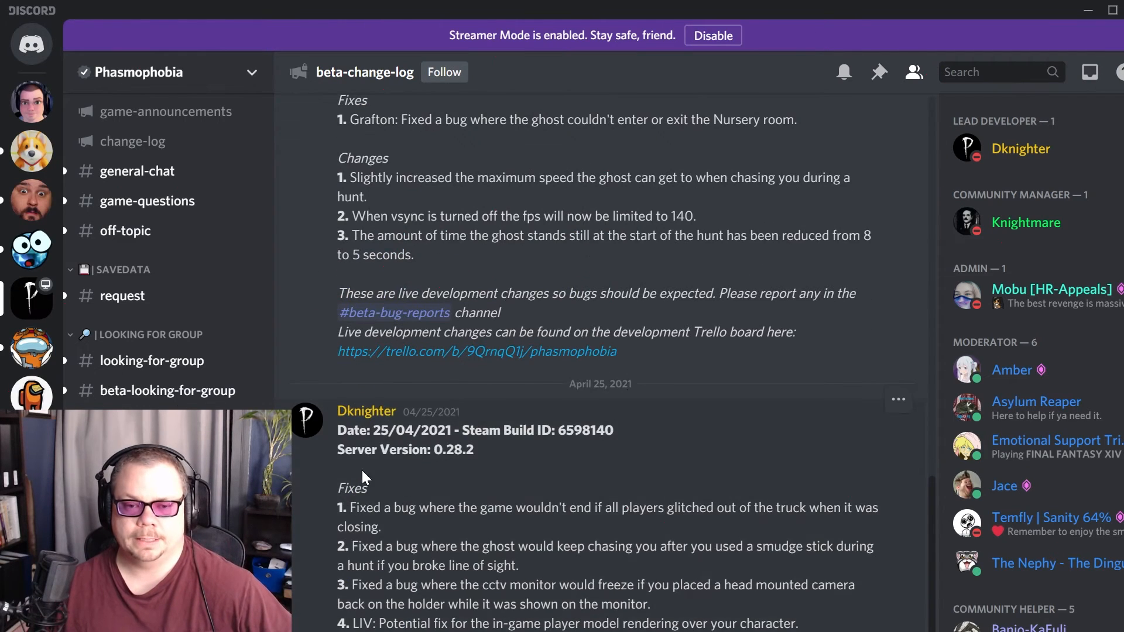
pyautogui.scroll(-3)
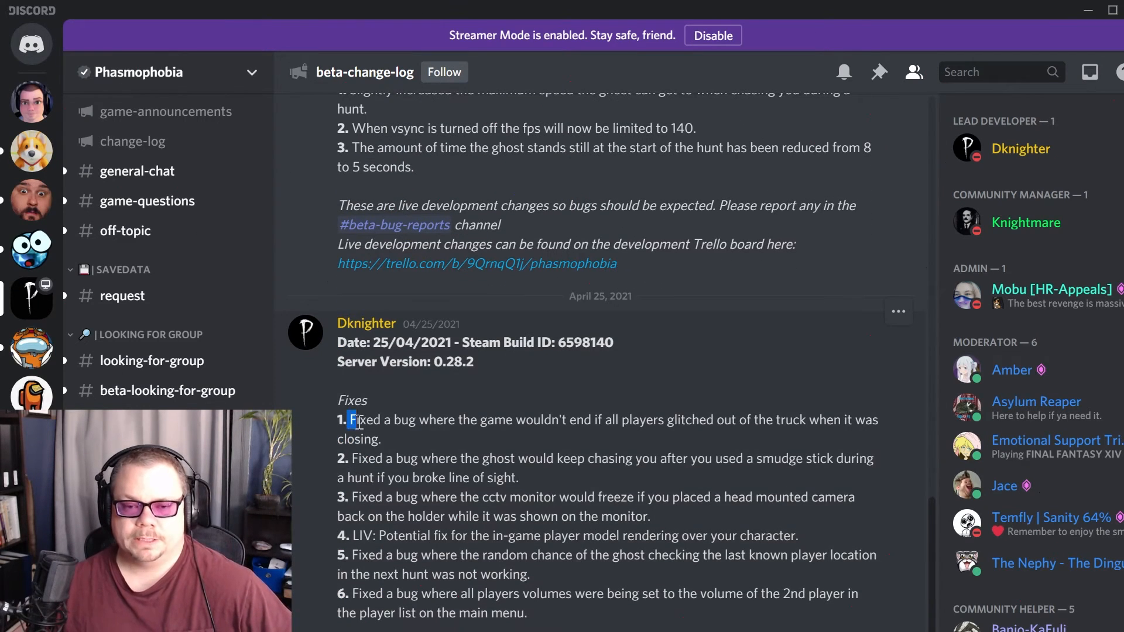
pyautogui.moveTo(350, 420); pyautogui.dragTo(634, 420)
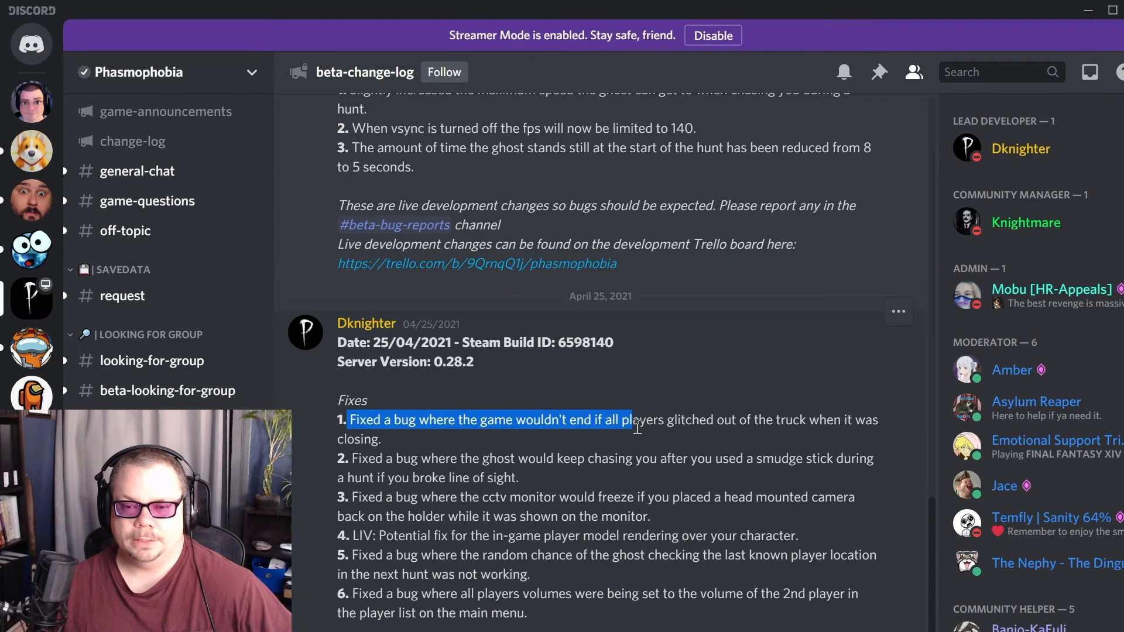
pyautogui.moveTo(638, 419); pyautogui.dragTo(520, 459)
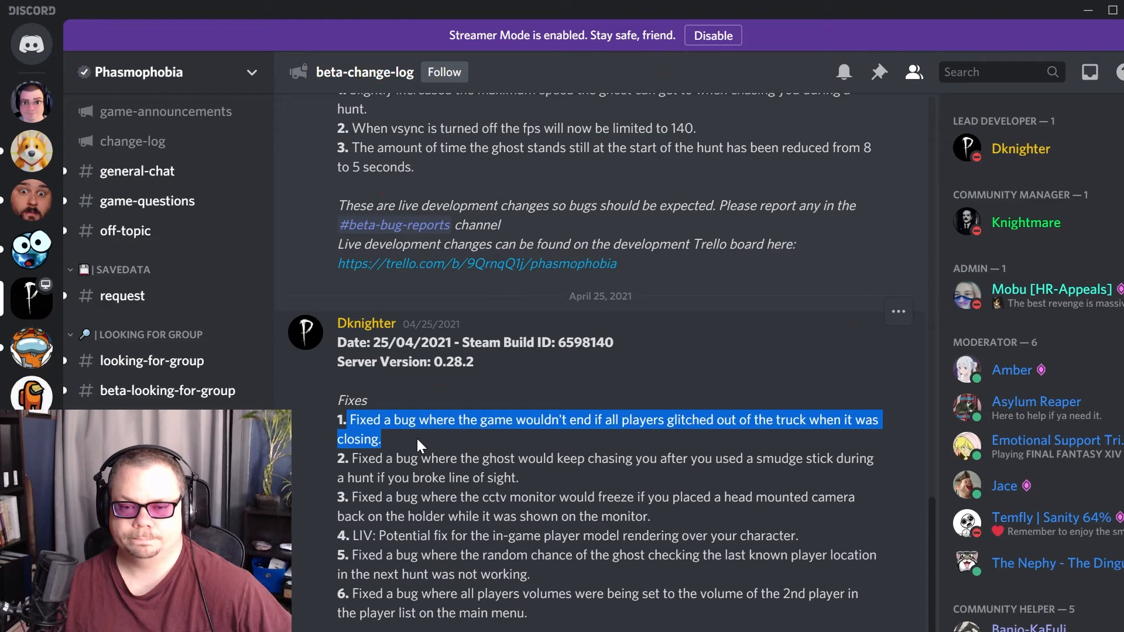
pyautogui.moveTo(386, 448)
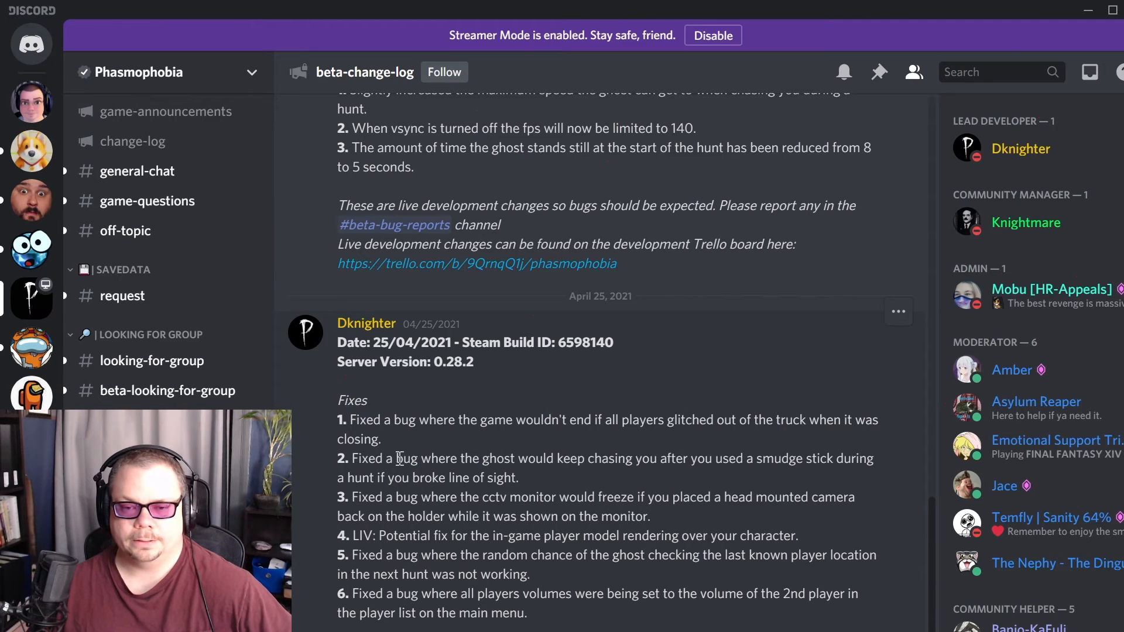
pyautogui.doubleClick(371, 458)
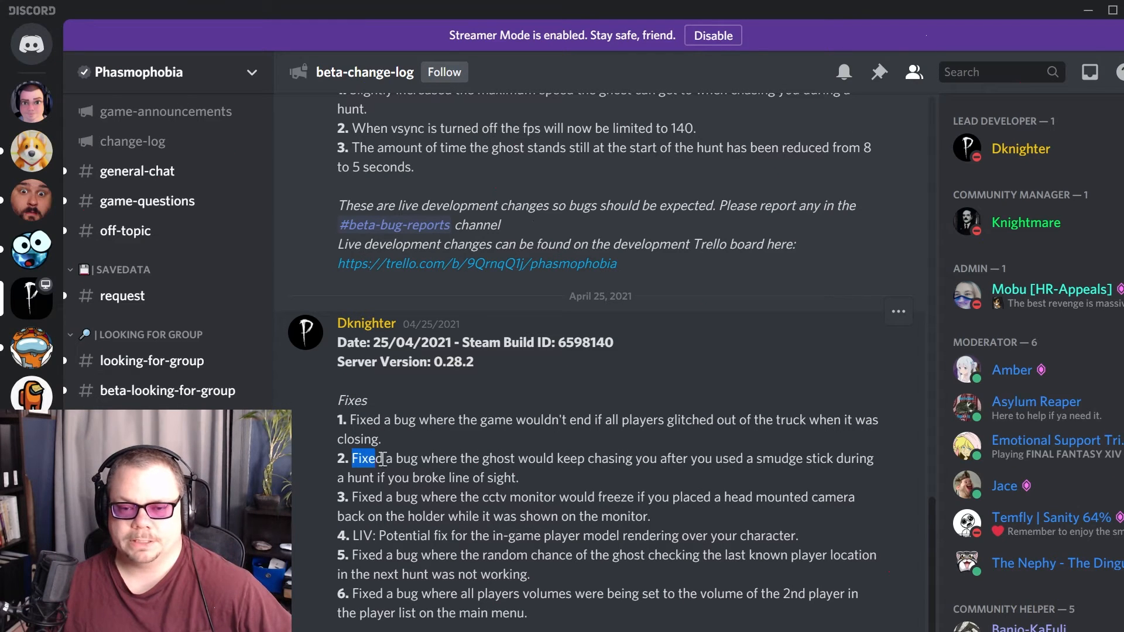
pyautogui.moveTo(352, 458); pyautogui.dragTo(730, 458)
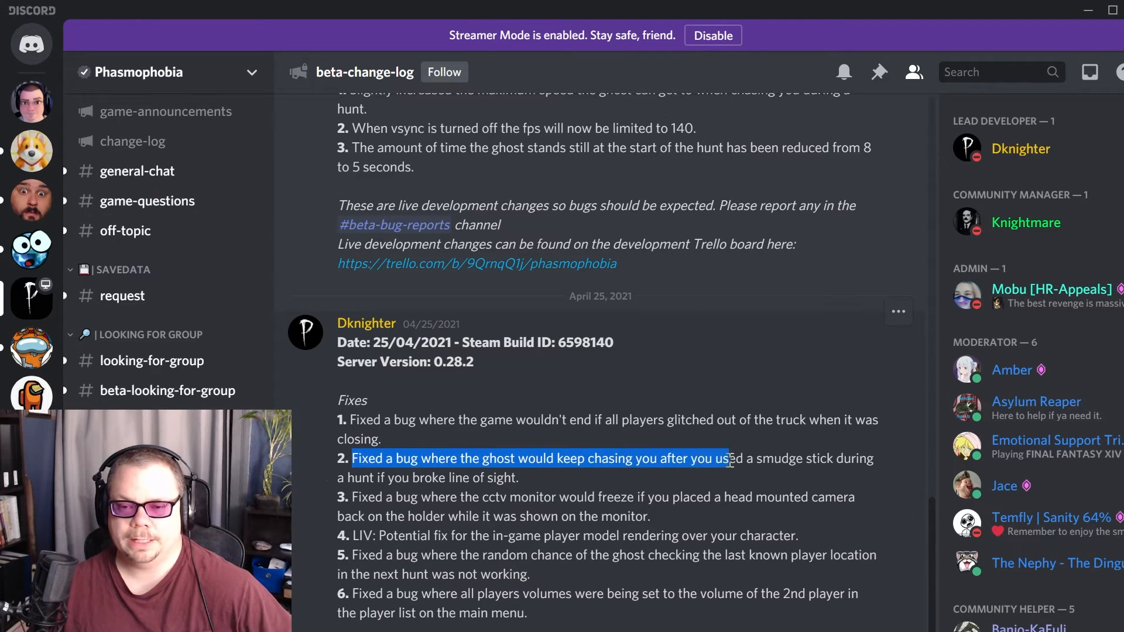
pyautogui.moveTo(728, 459); pyautogui.dragTo(518, 478)
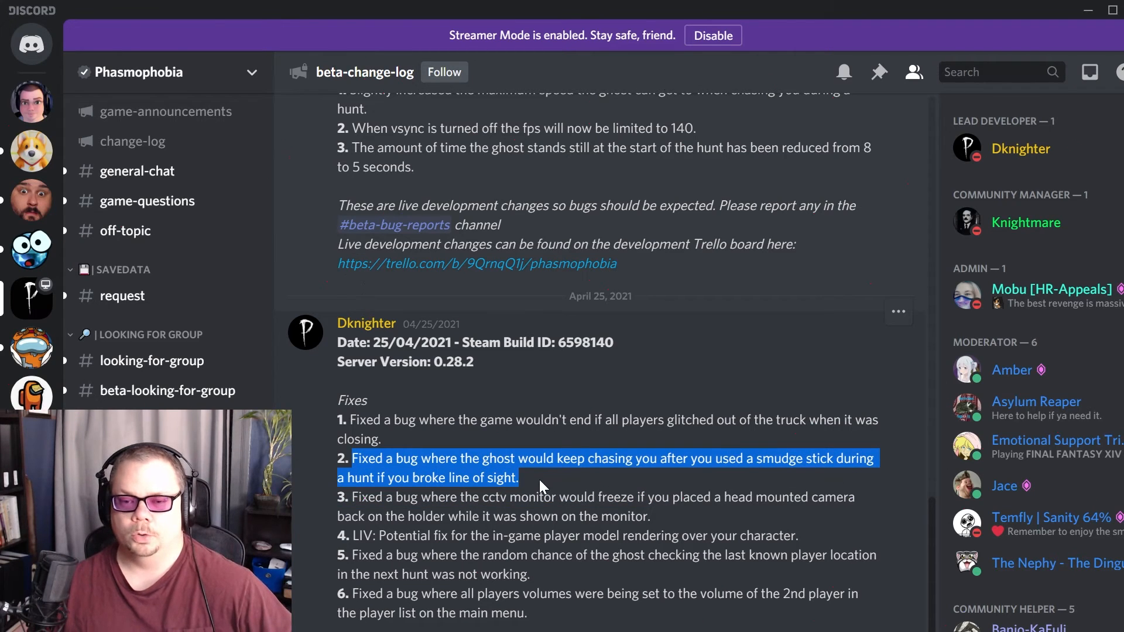
pyautogui.moveTo(527, 491)
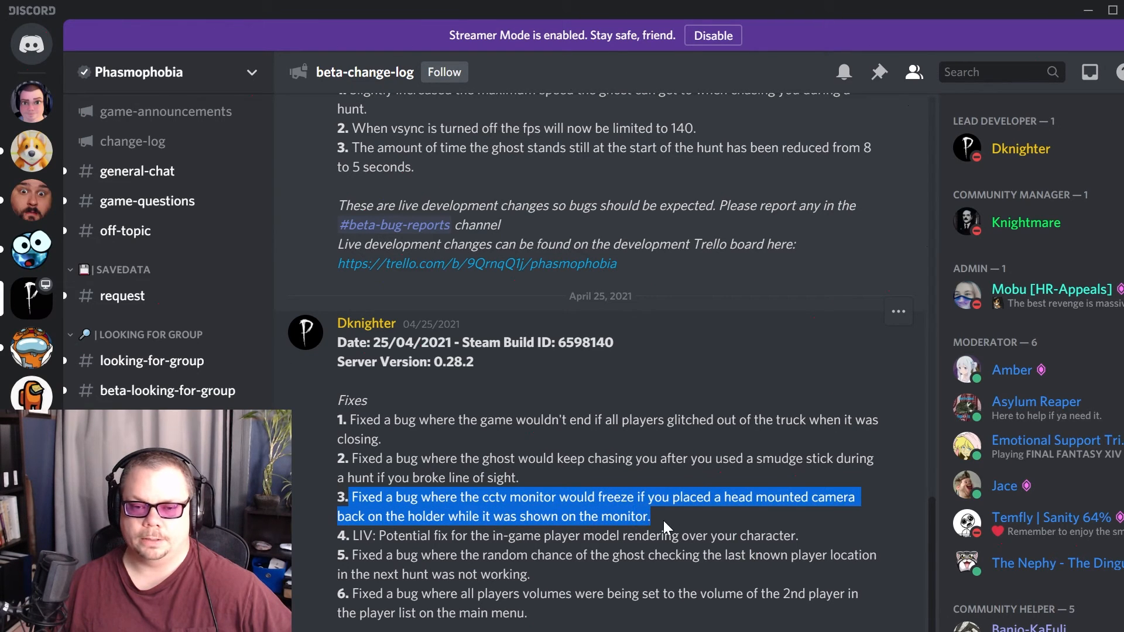
# Highlight the LIV player model fix, the last known player location fix and the player volumes fix in turn
pyautogui.click(553, 552)
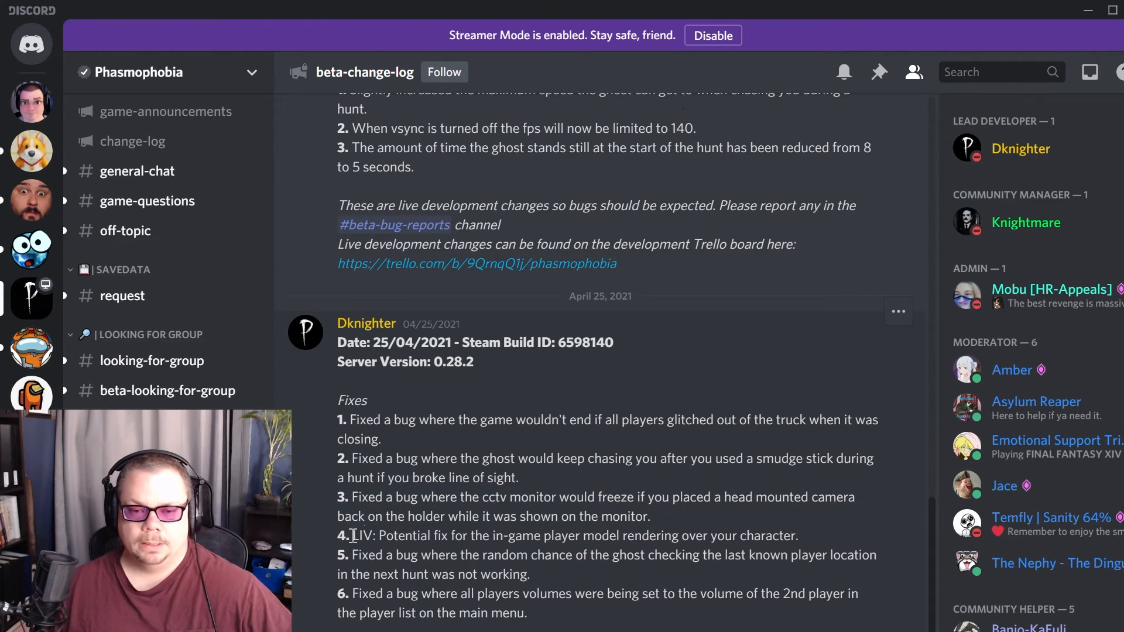
pyautogui.moveTo(353, 535); pyautogui.dragTo(499, 535)
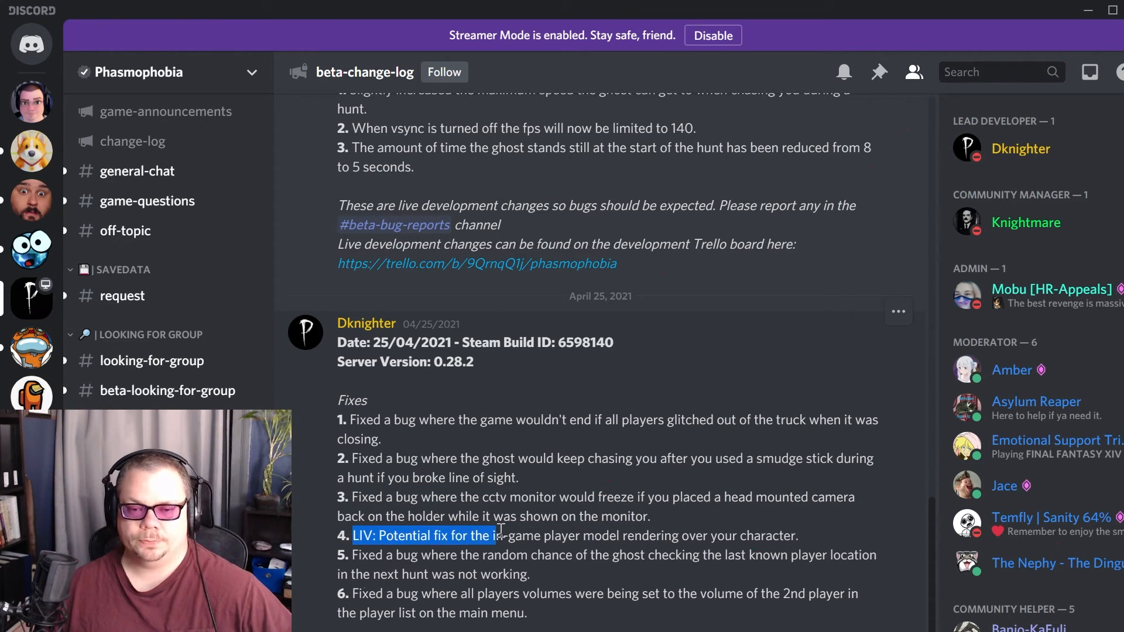
pyautogui.moveTo(494, 535); pyautogui.dragTo(707, 535)
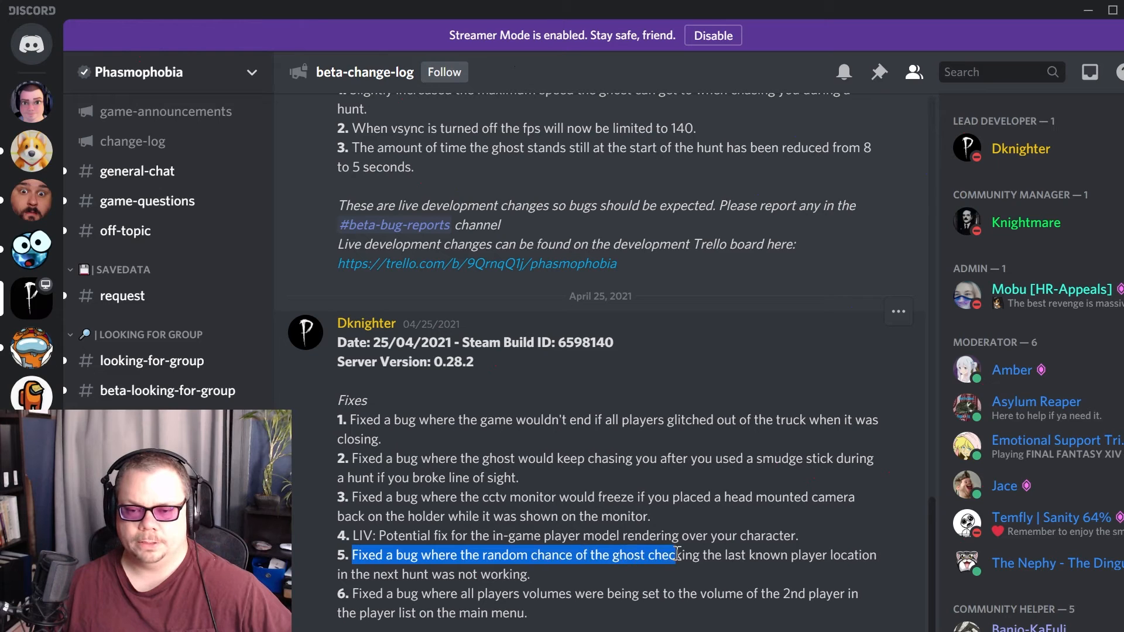
pyautogui.moveTo(674, 555); pyautogui.dragTo(879, 555)
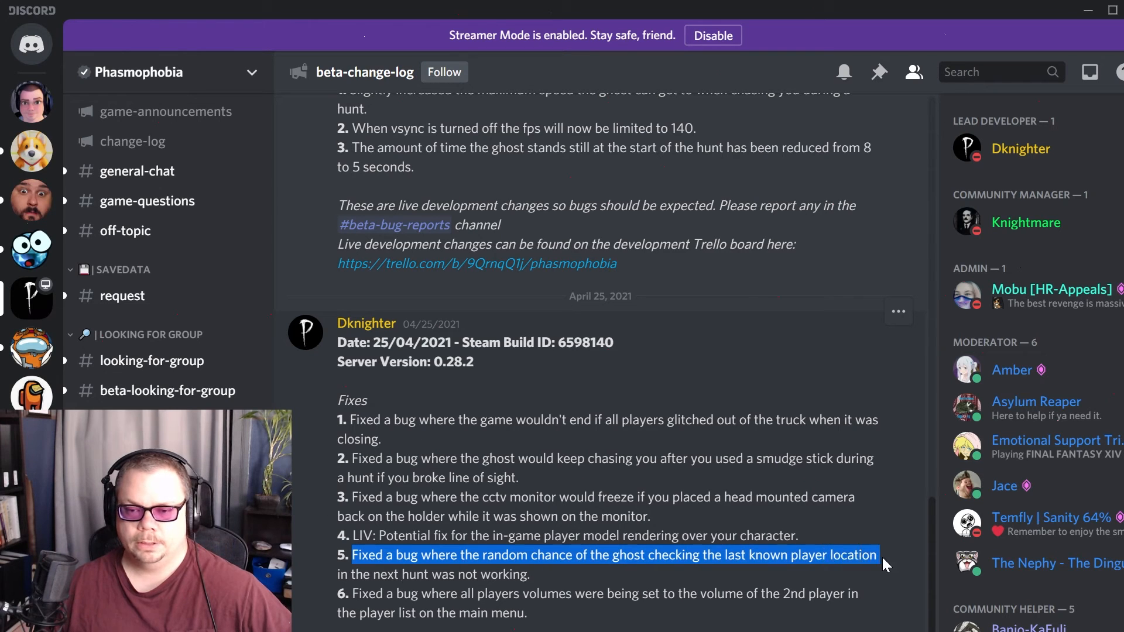
pyautogui.moveTo(882, 555); pyautogui.dragTo(534, 574)
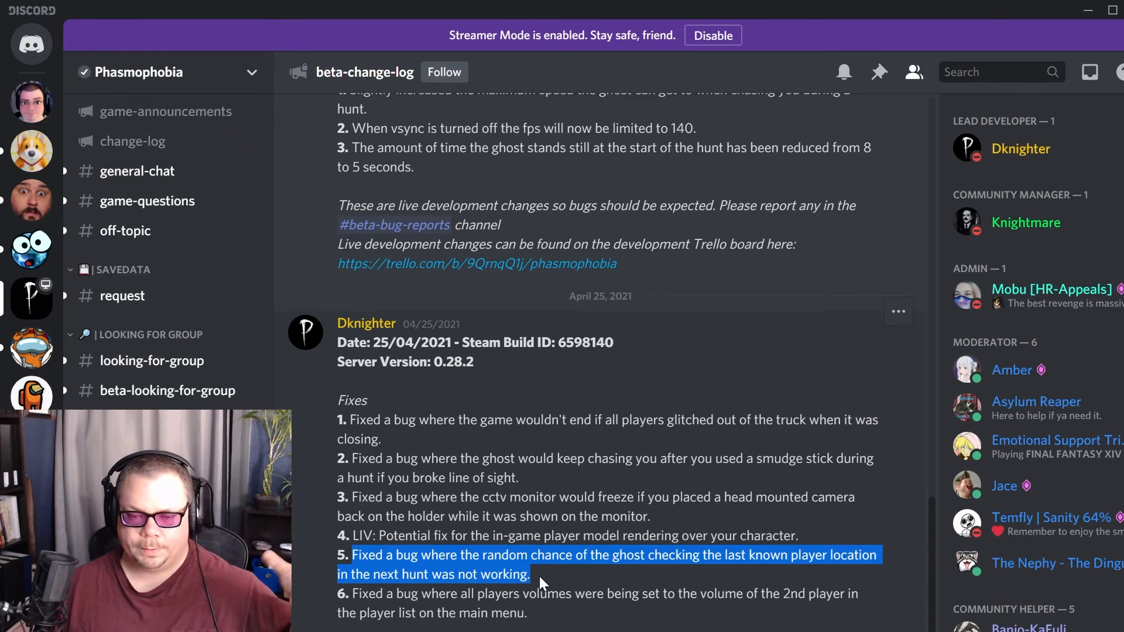
pyautogui.moveTo(555, 583)
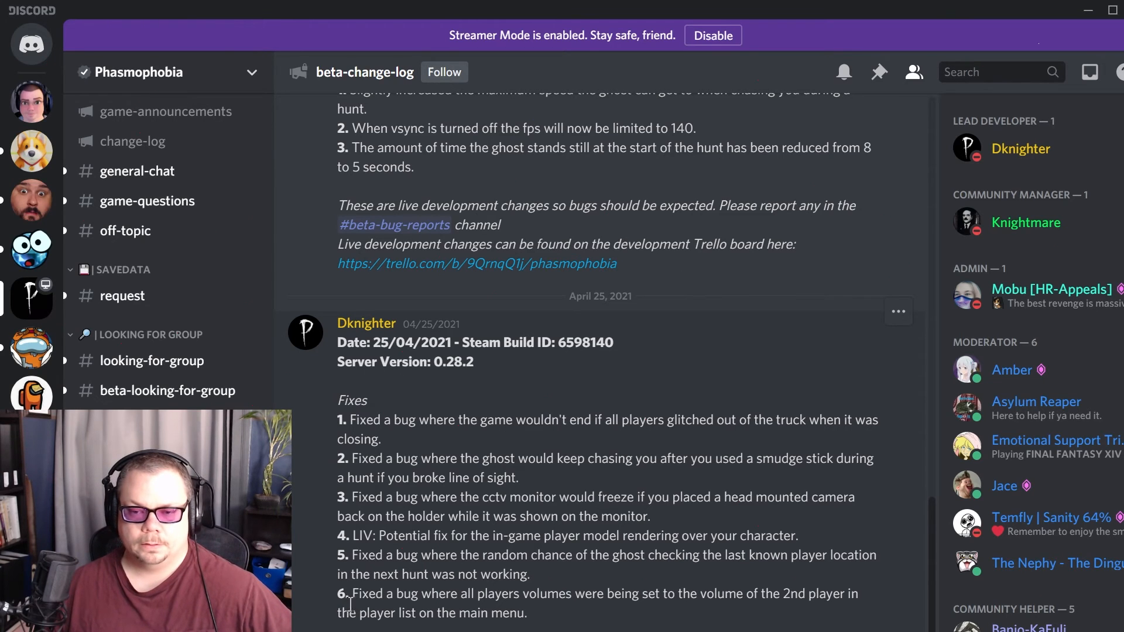
pyautogui.moveTo(353, 593); pyautogui.dragTo(606, 592)
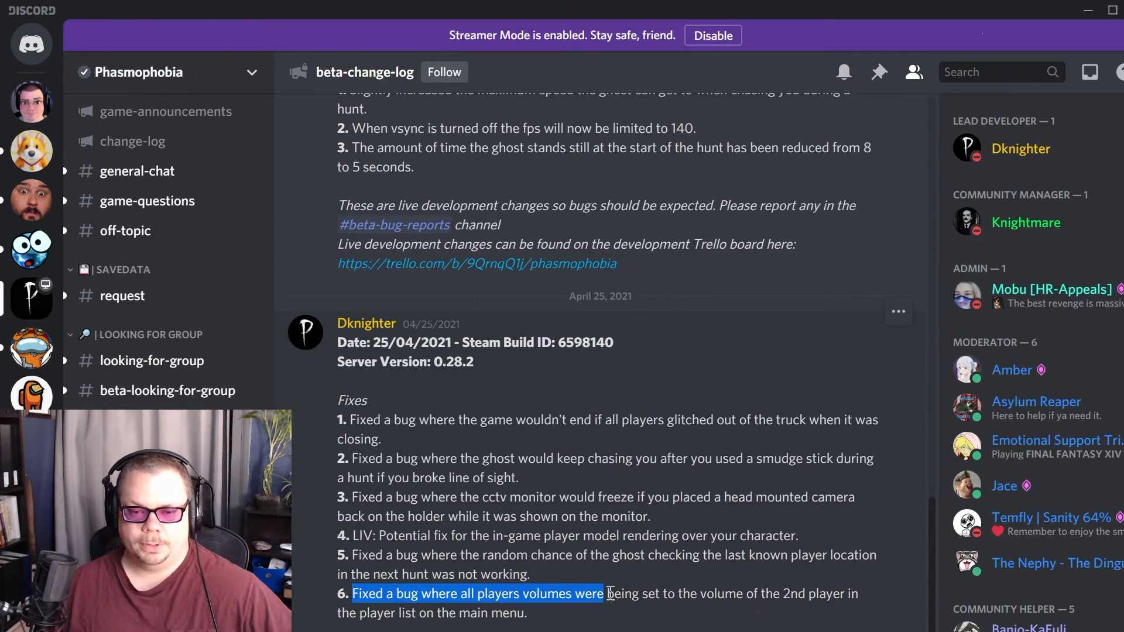
pyautogui.moveTo(608, 593); pyautogui.dragTo(843, 593)
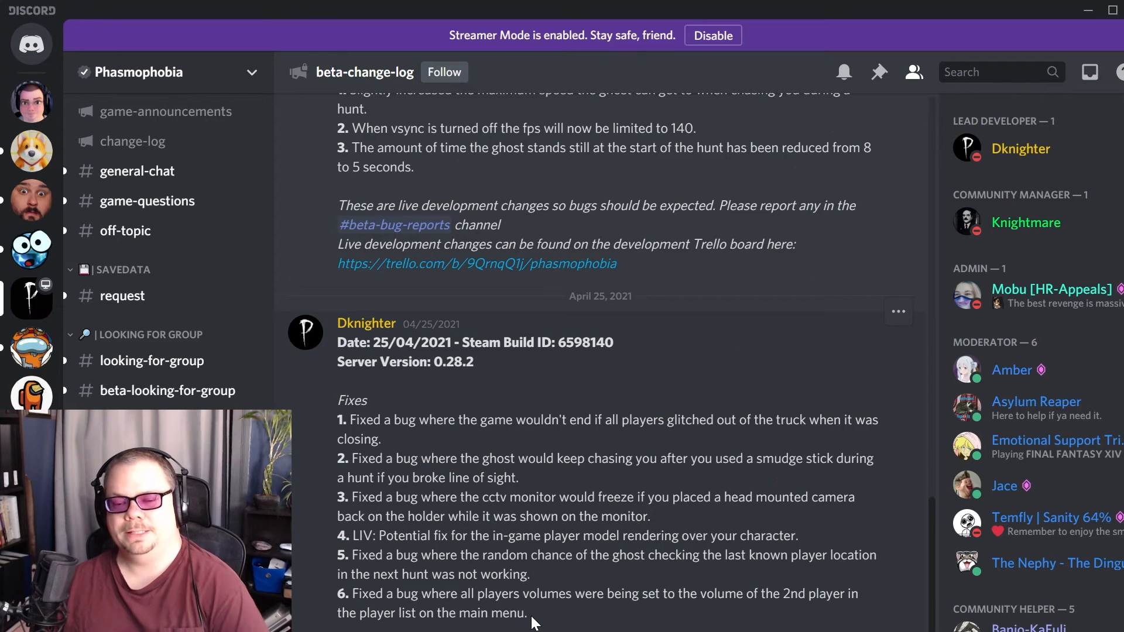
pyautogui.moveTo(508, 628)
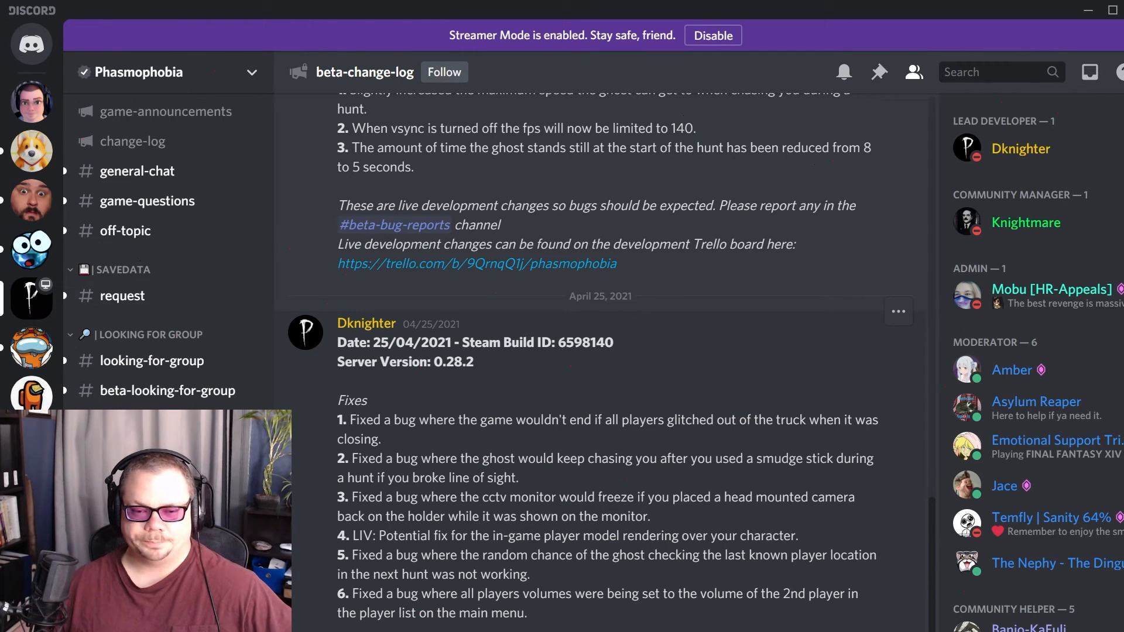
# Highlight the whole change 1 on ghost footsteps audible from 7 to 20 meters with volume rolloff
pyautogui.scroll(-3)
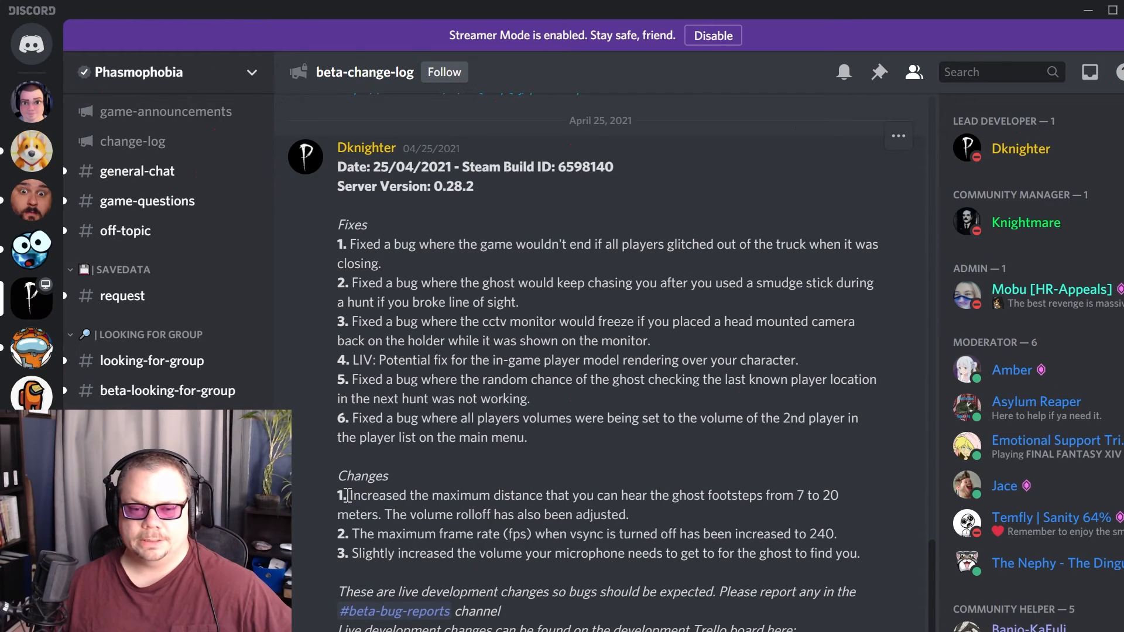
pyautogui.moveTo(349, 496); pyautogui.dragTo(581, 495)
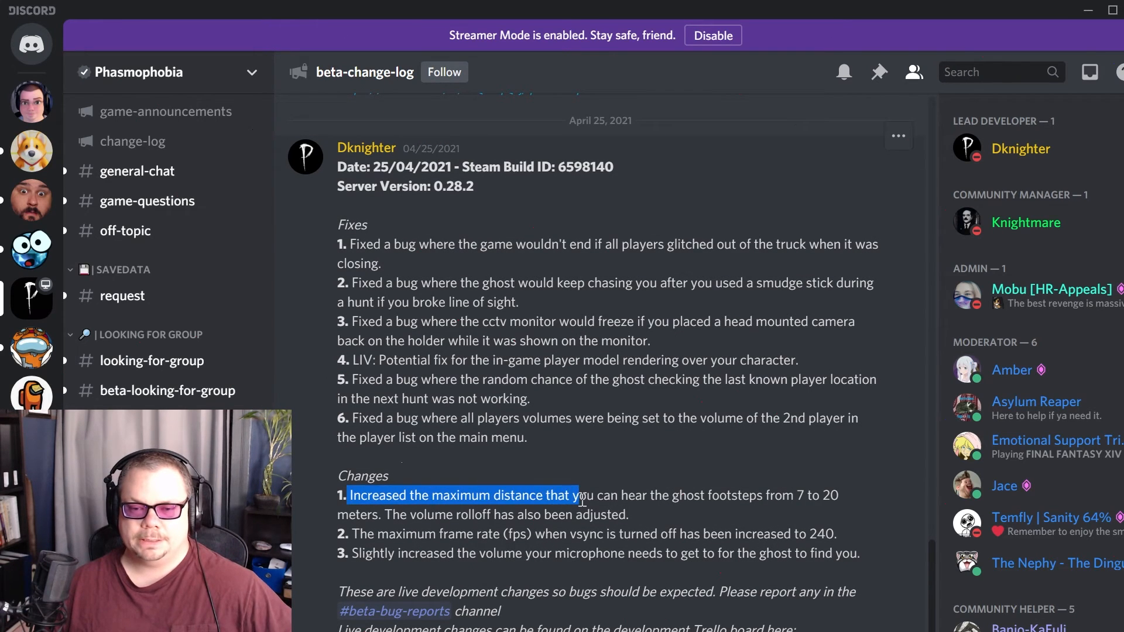
pyautogui.moveTo(581, 496); pyautogui.dragTo(531, 496)
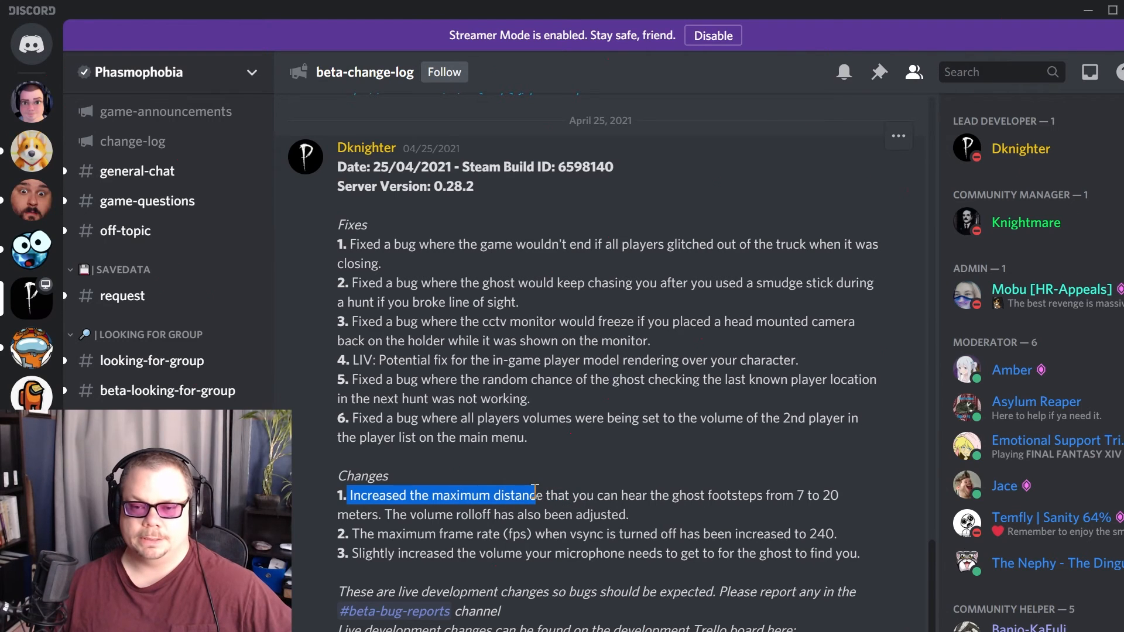
pyautogui.moveTo(534, 494); pyautogui.dragTo(654, 495)
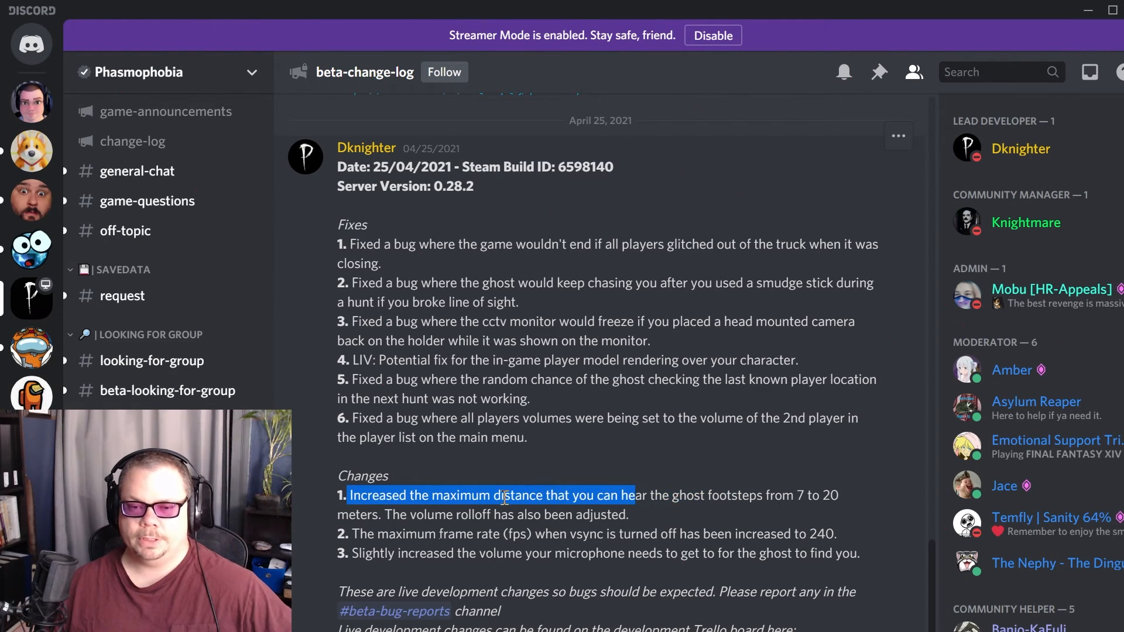
pyautogui.click(352, 496)
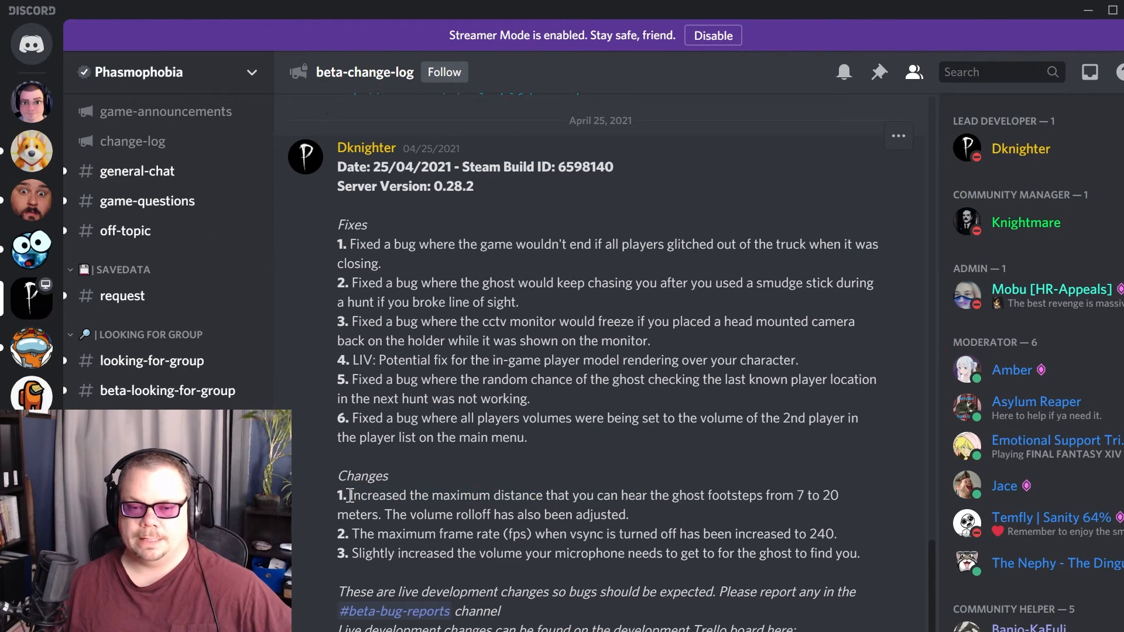
pyautogui.moveTo(350, 496); pyautogui.dragTo(588, 496)
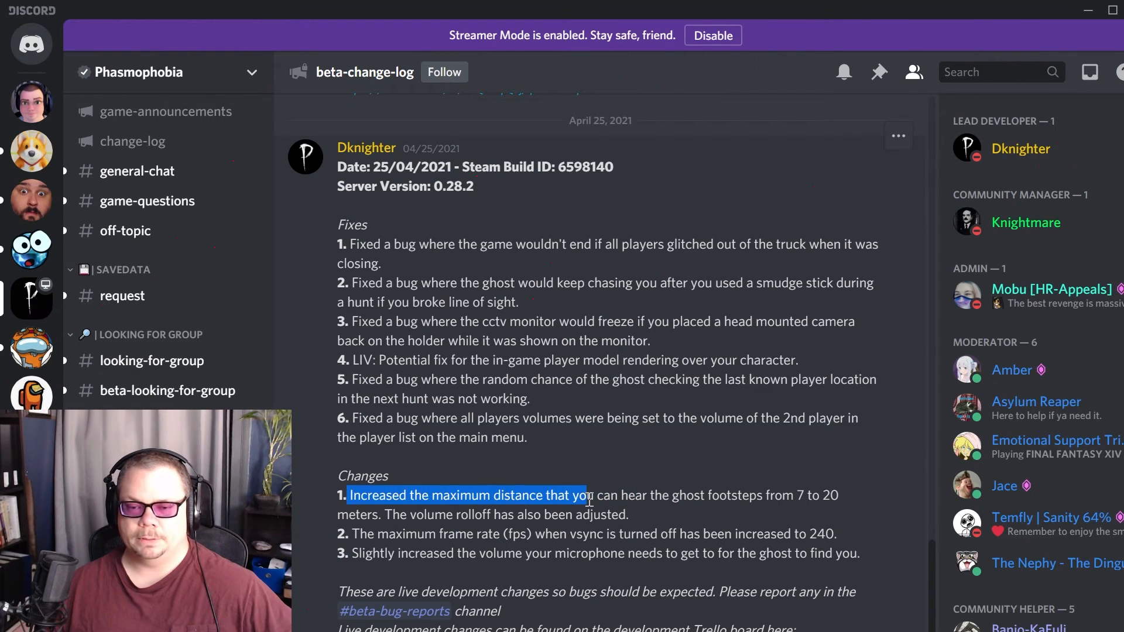
pyautogui.moveTo(588, 495); pyautogui.dragTo(821, 496)
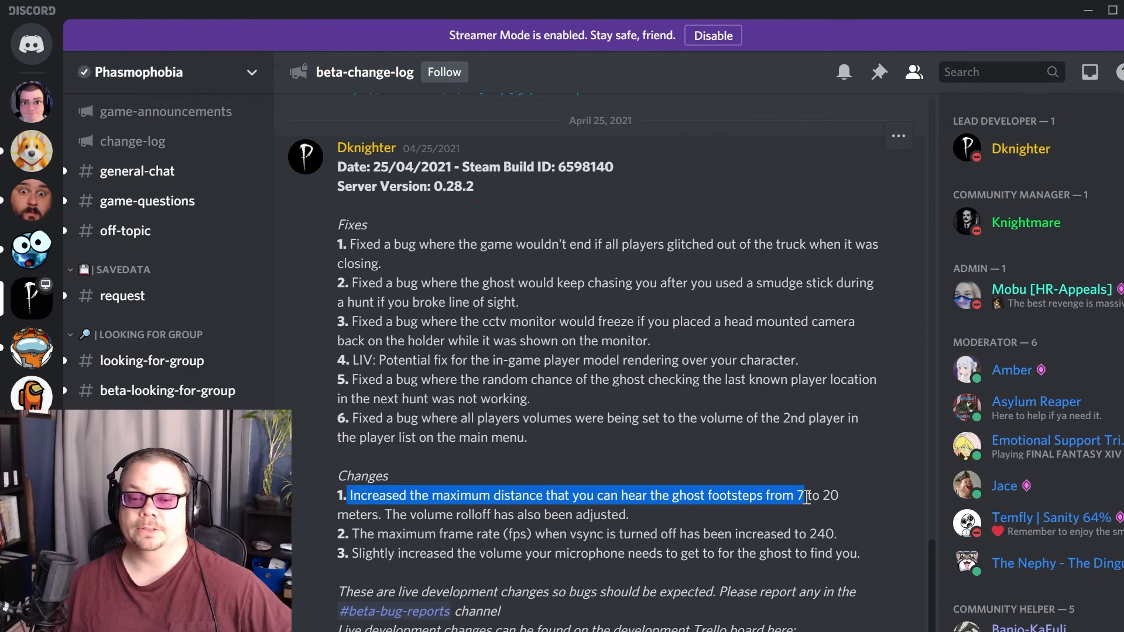
pyautogui.moveTo(805, 495); pyautogui.dragTo(628, 515)
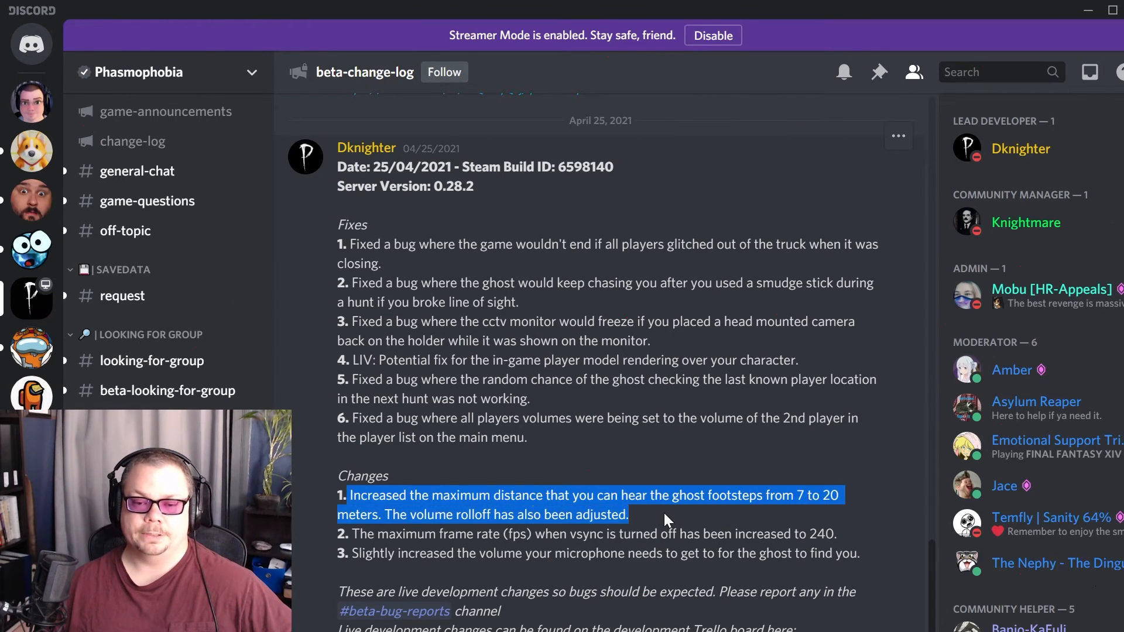
pyautogui.moveTo(649, 522)
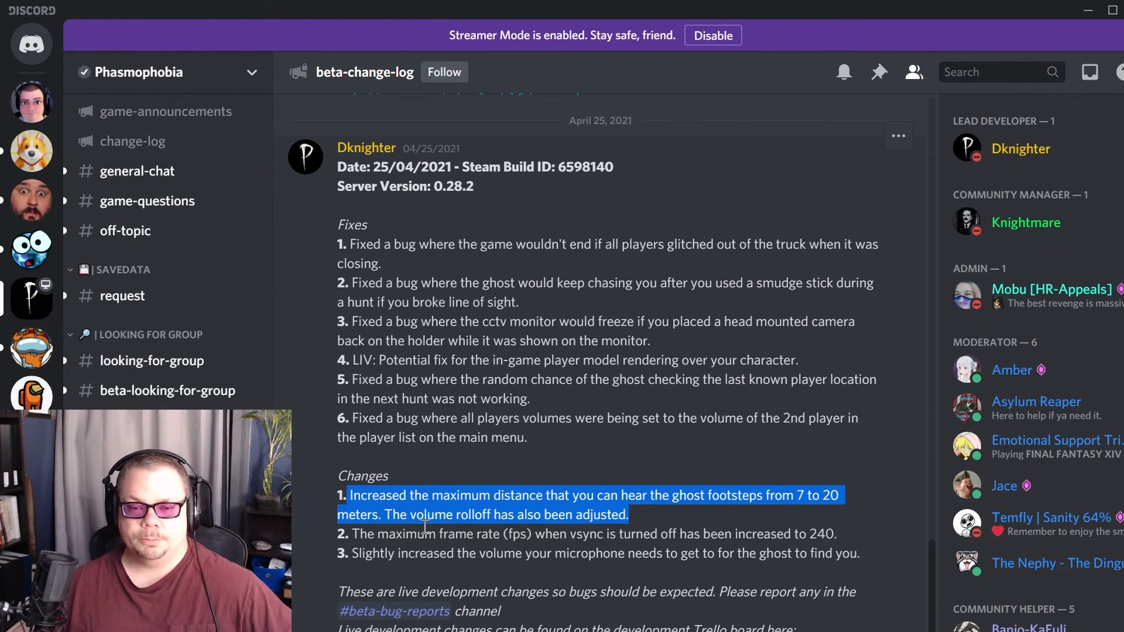
pyautogui.moveTo(645, 524)
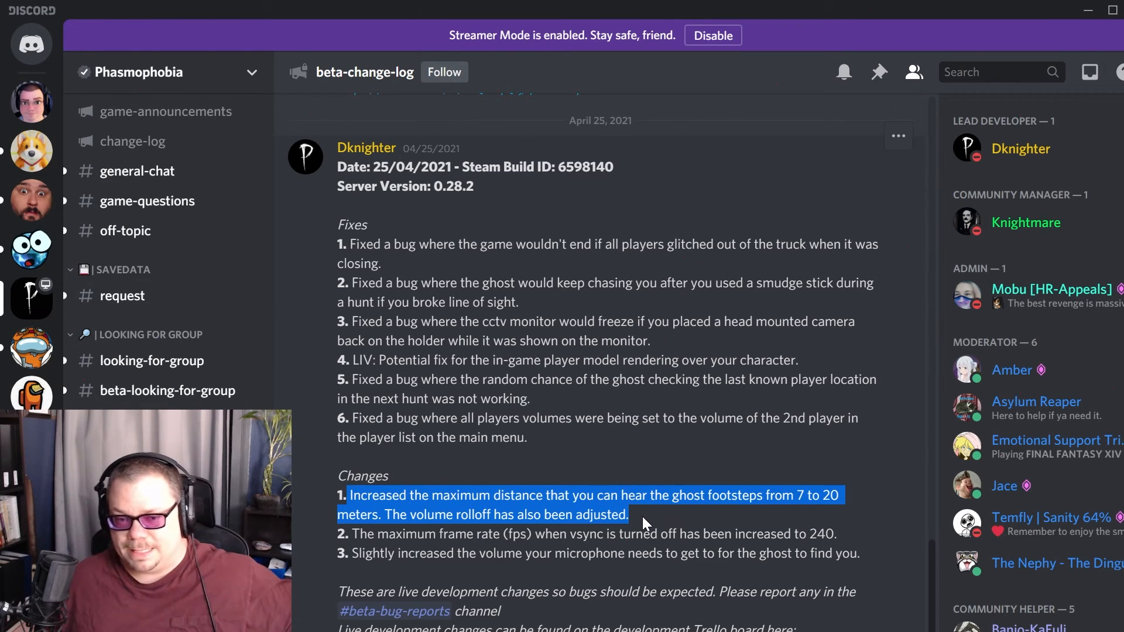
pyautogui.moveTo(659, 530)
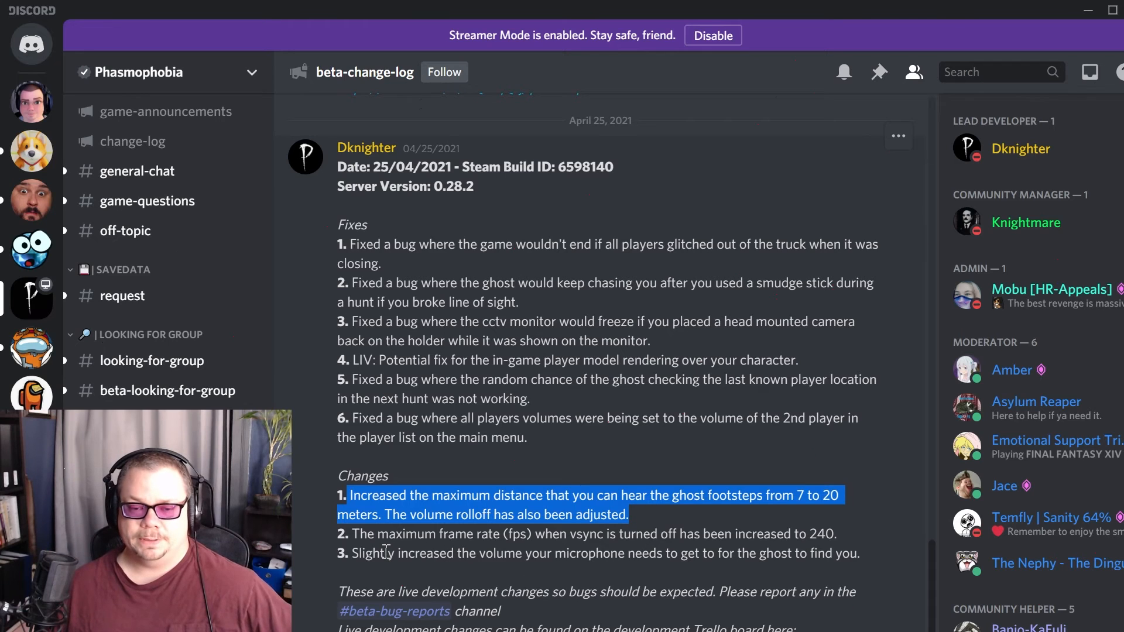
pyautogui.moveTo(357, 535)
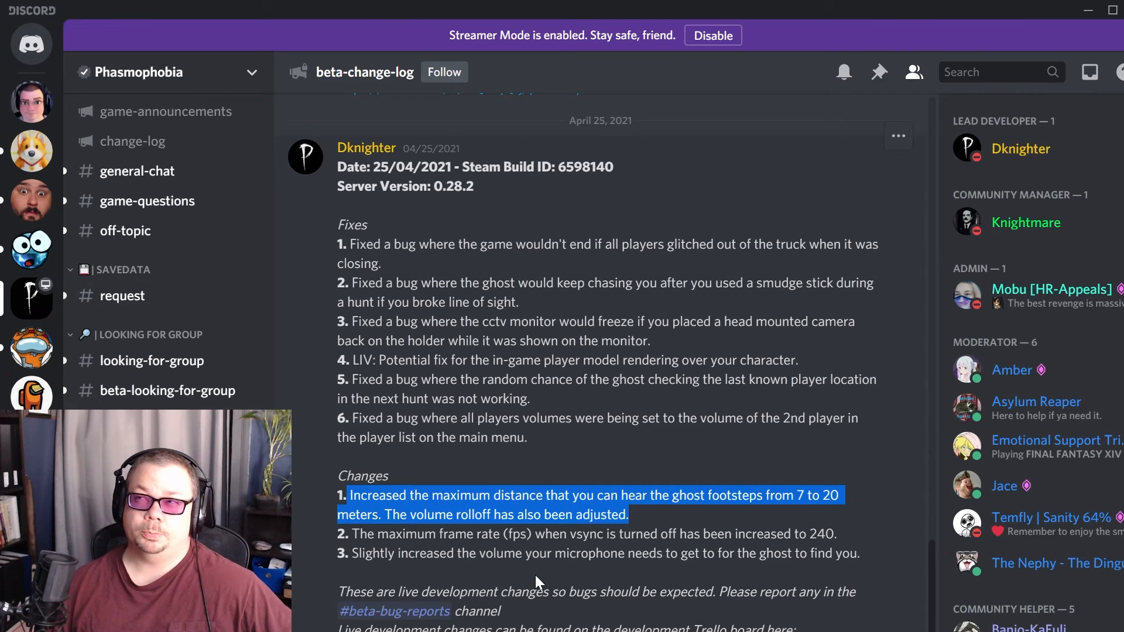
pyautogui.moveTo(498, 571)
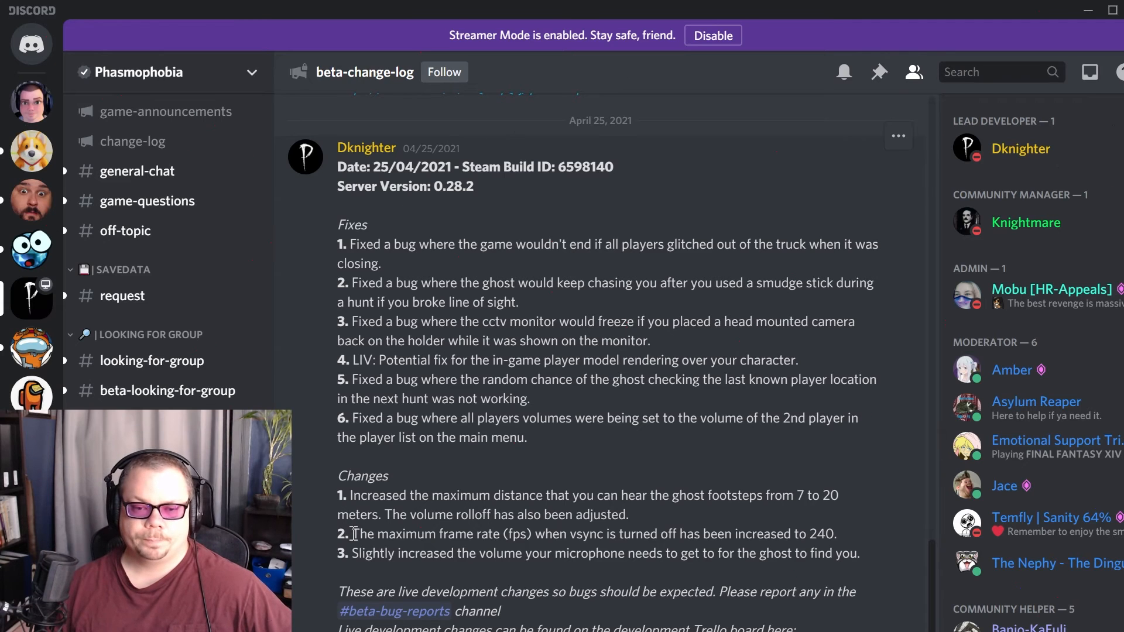
# Highlight the start of change 2 on the 240 fps limit with vsync off
pyautogui.moveTo(352, 534); pyautogui.dragTo(465, 534)
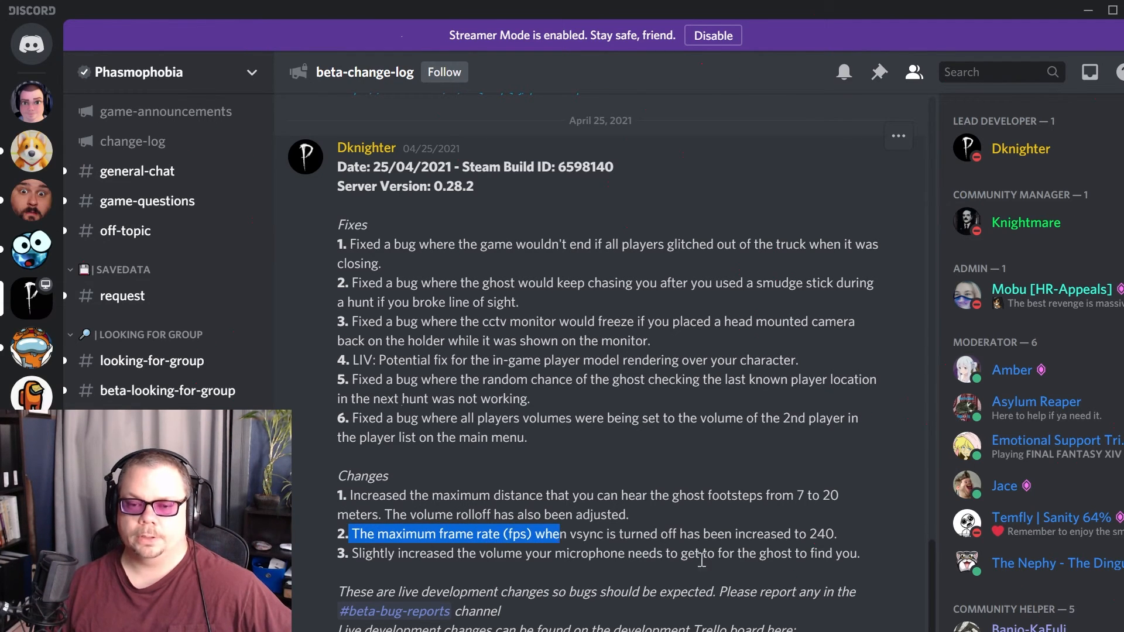
pyautogui.moveTo(652, 584)
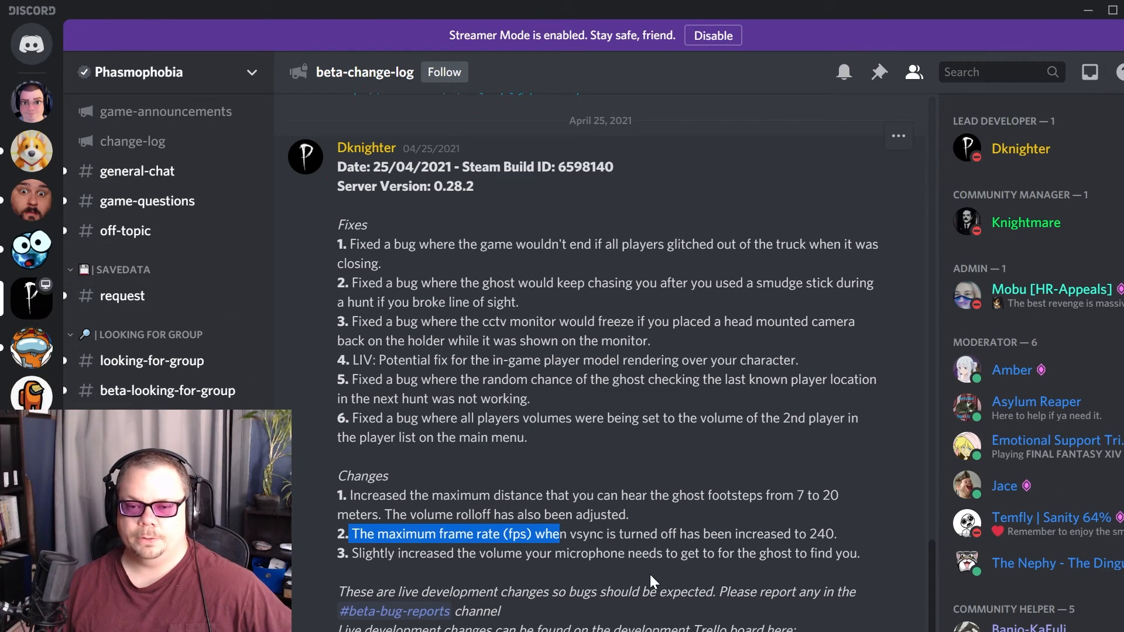
pyautogui.moveTo(643, 541)
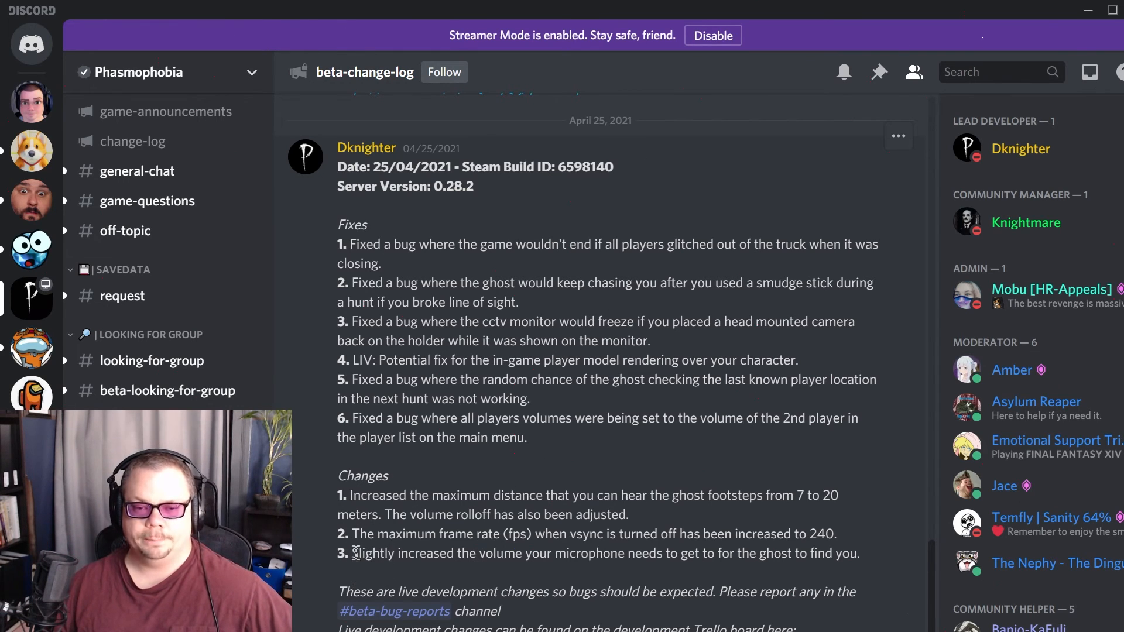
# Highlight the whole microphone volume change line, then clear the highlight
pyautogui.moveTo(351, 552); pyautogui.dragTo(473, 552)
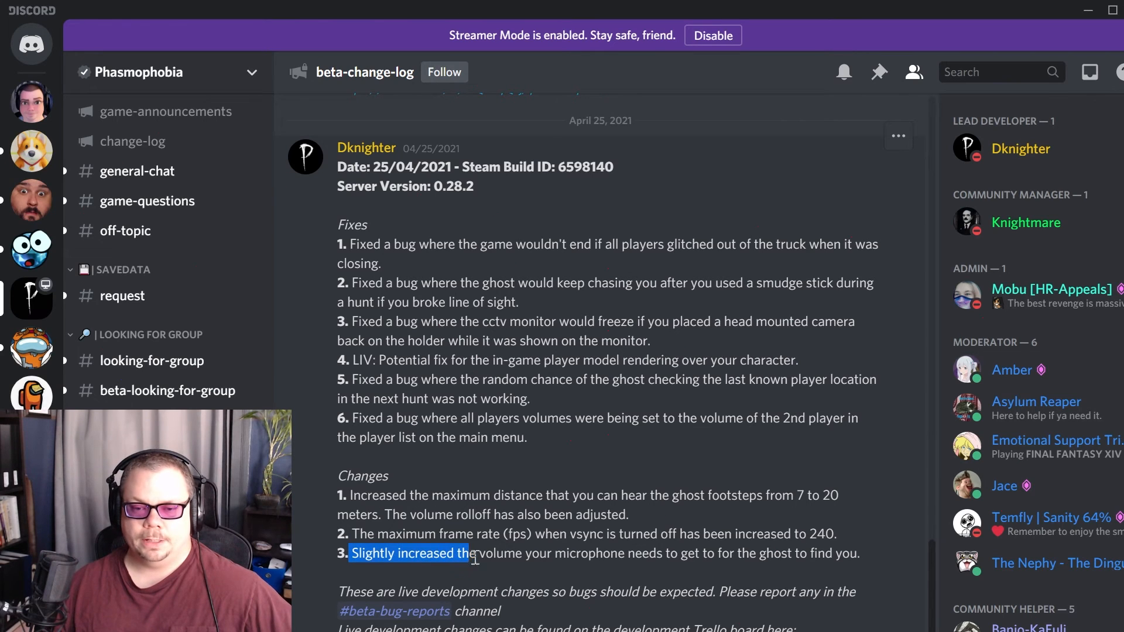
pyautogui.moveTo(462, 553); pyautogui.dragTo(681, 553)
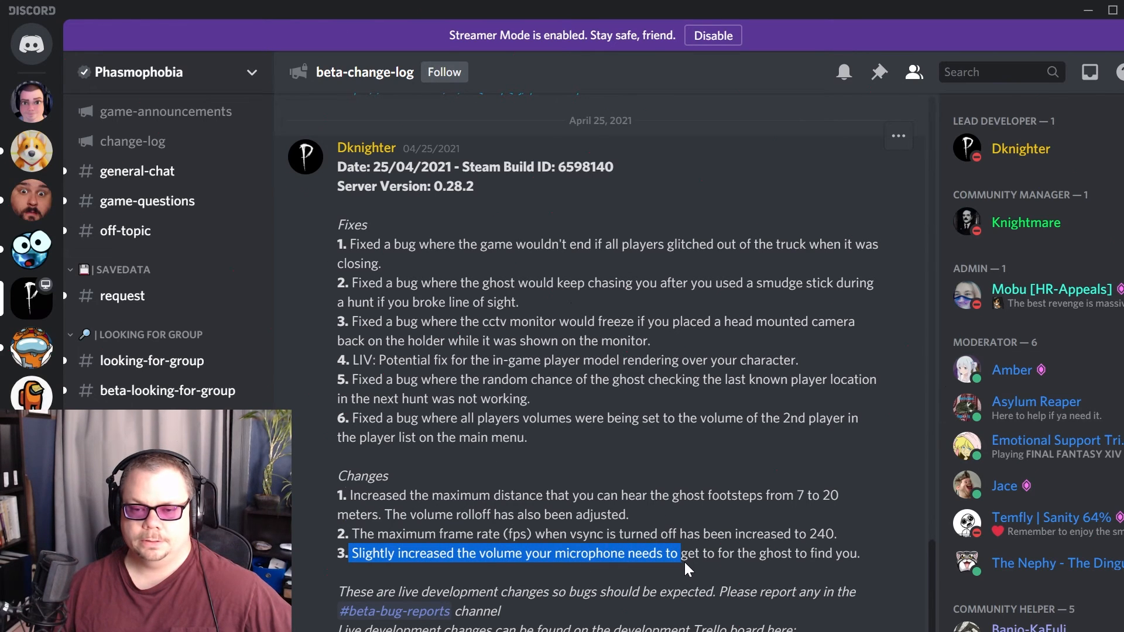
pyautogui.moveTo(675, 553); pyautogui.dragTo(811, 552)
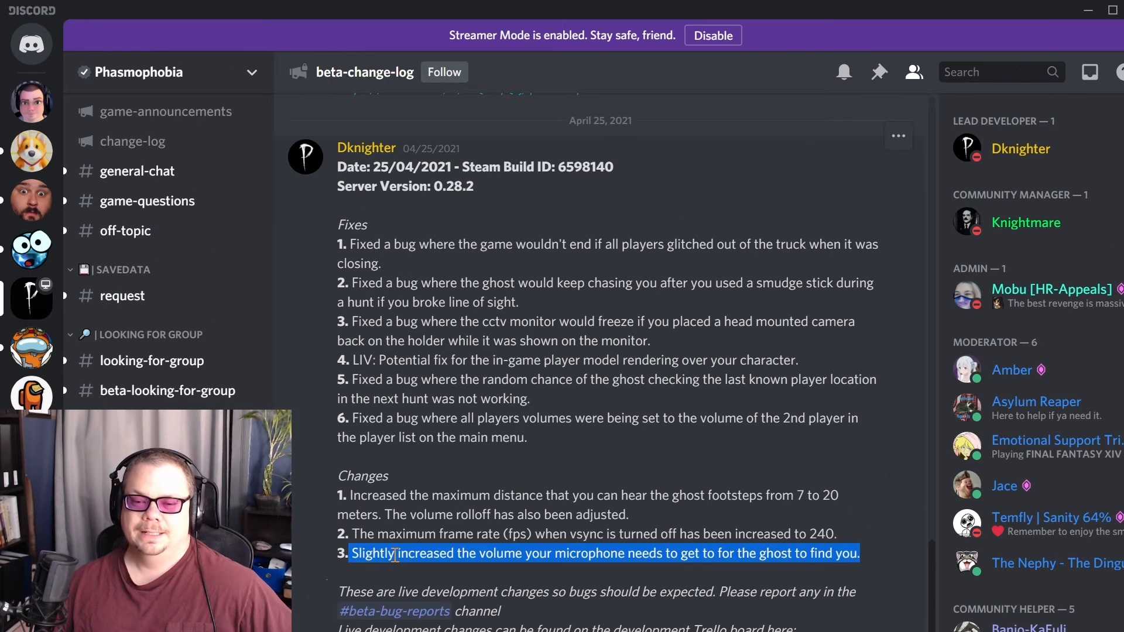
pyautogui.moveTo(539, 566)
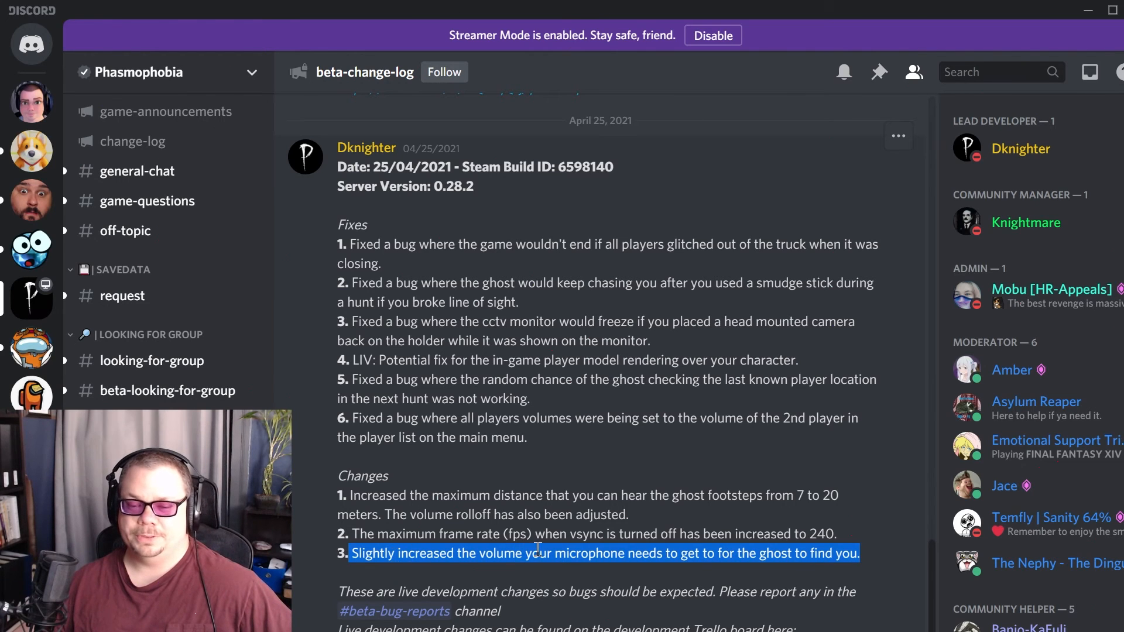
pyautogui.click(566, 569)
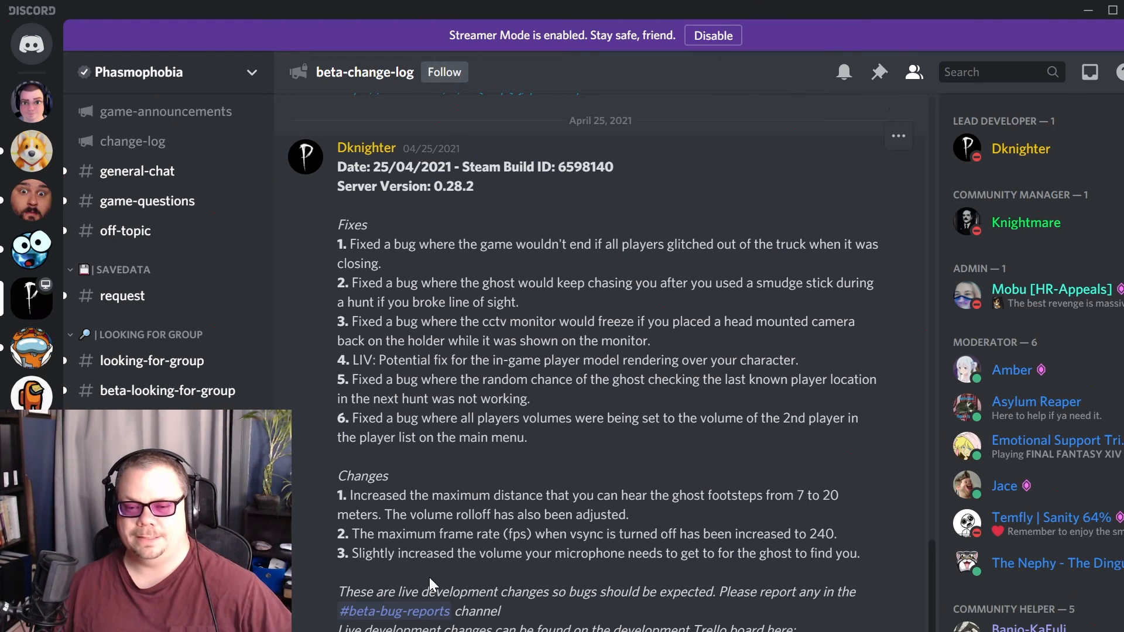
pyautogui.moveTo(474, 611)
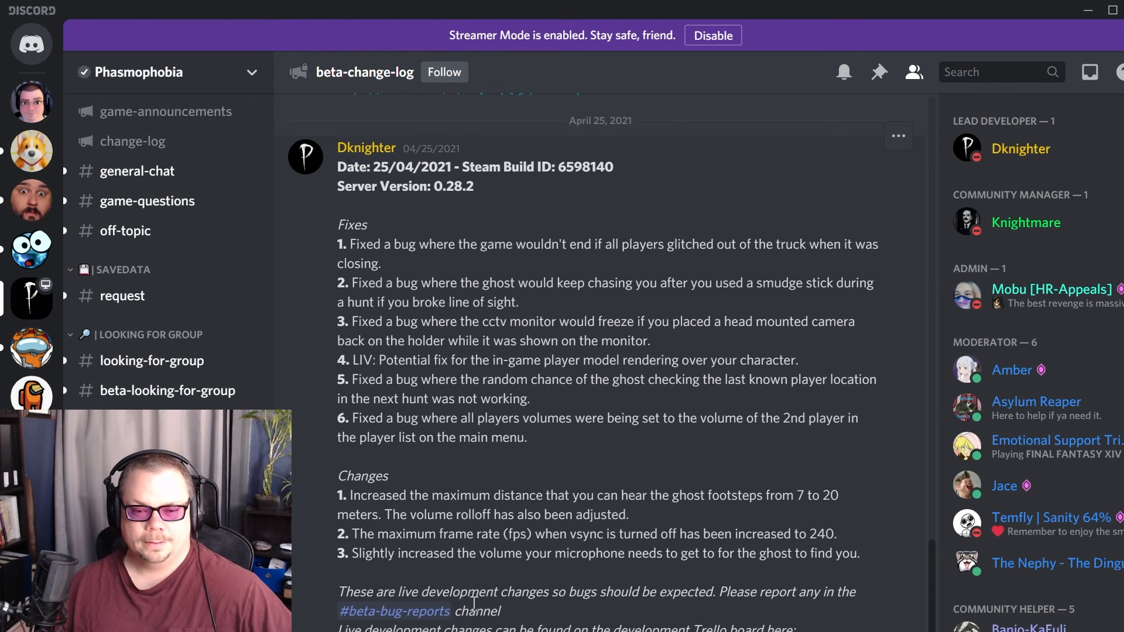
pyautogui.moveTo(499, 599)
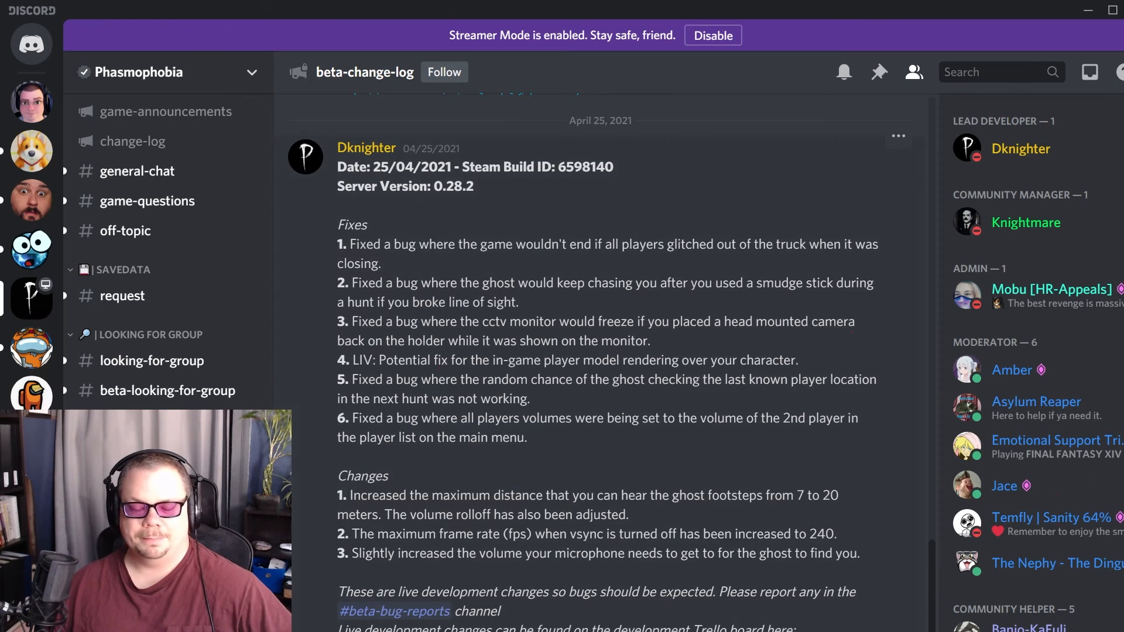
# Scroll down the channel to reach the 0.28.2.1 hotfix post about lobby kicks
pyautogui.scroll(-3)
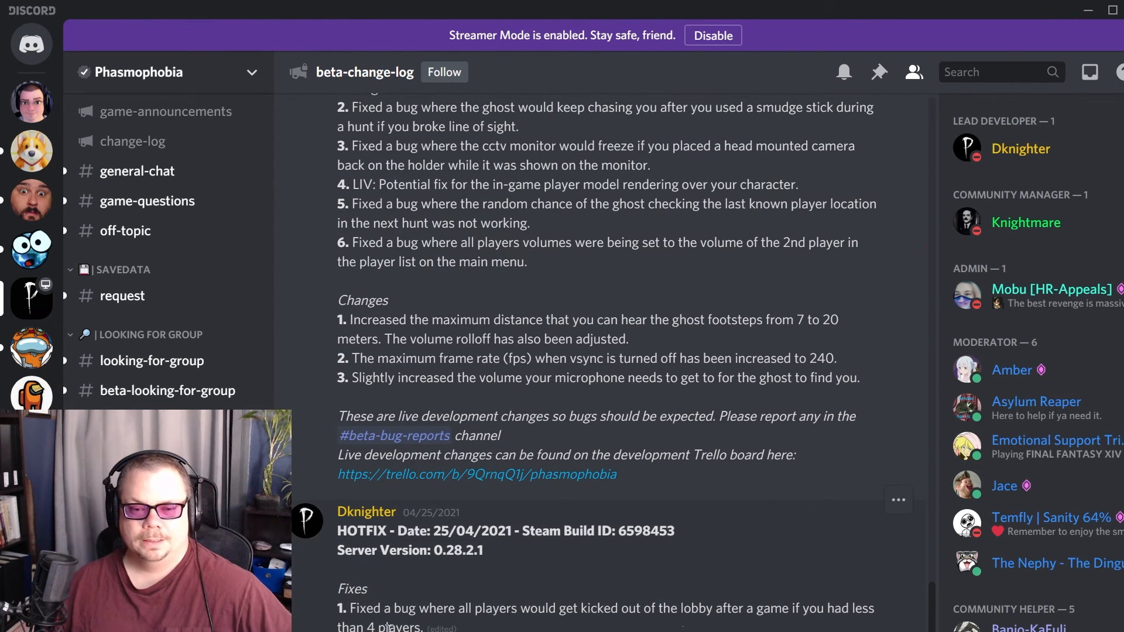
pyautogui.scroll(-3)
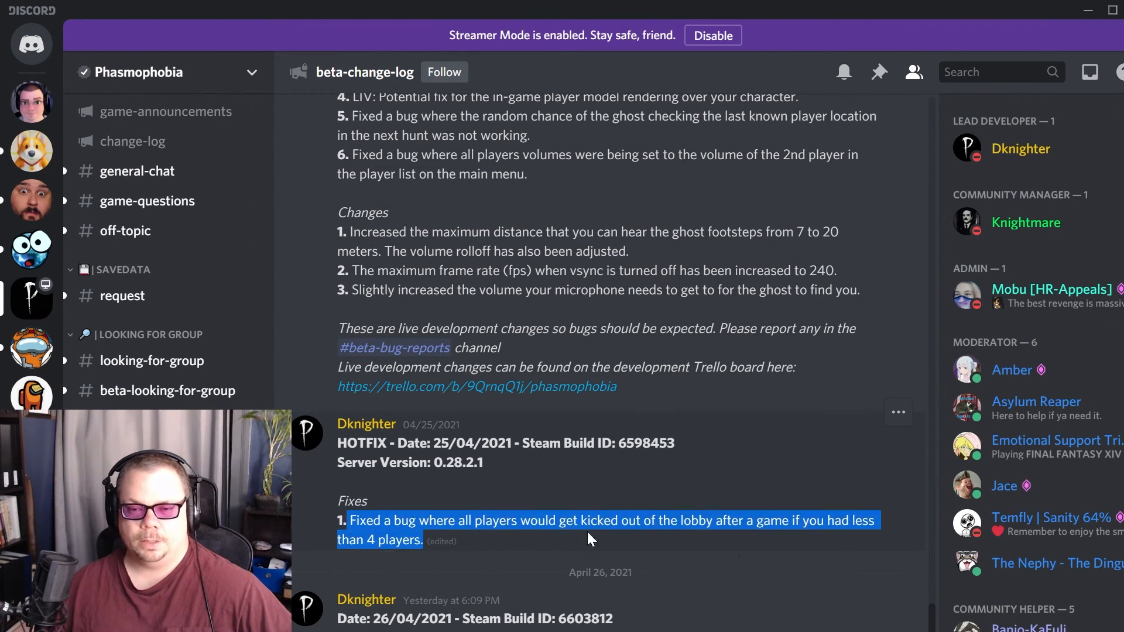
pyautogui.moveTo(860, 541)
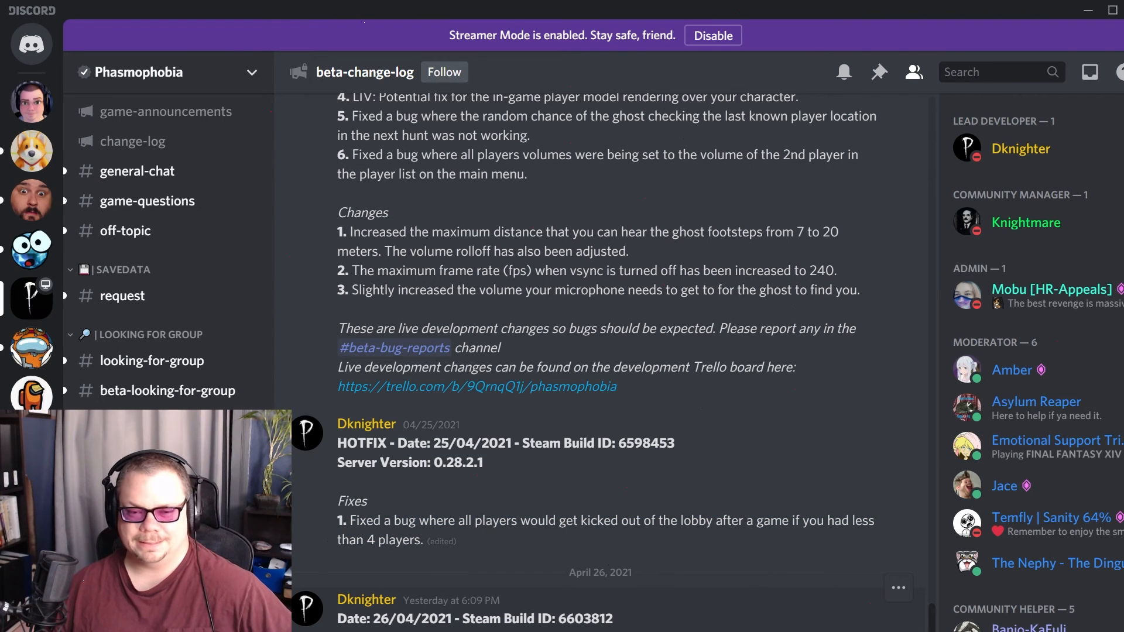
# Reach the 26/04/2021 0.28.3 post and highlight fix 1, the Edgefield spirit box fix
pyautogui.scroll(-3)
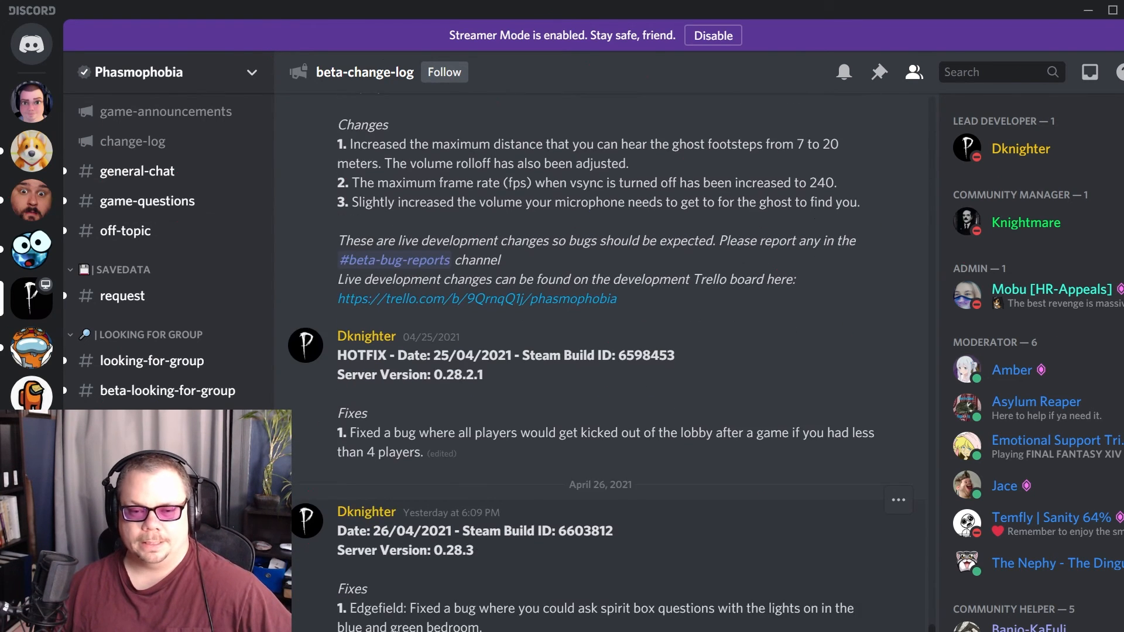
pyautogui.scroll(-3)
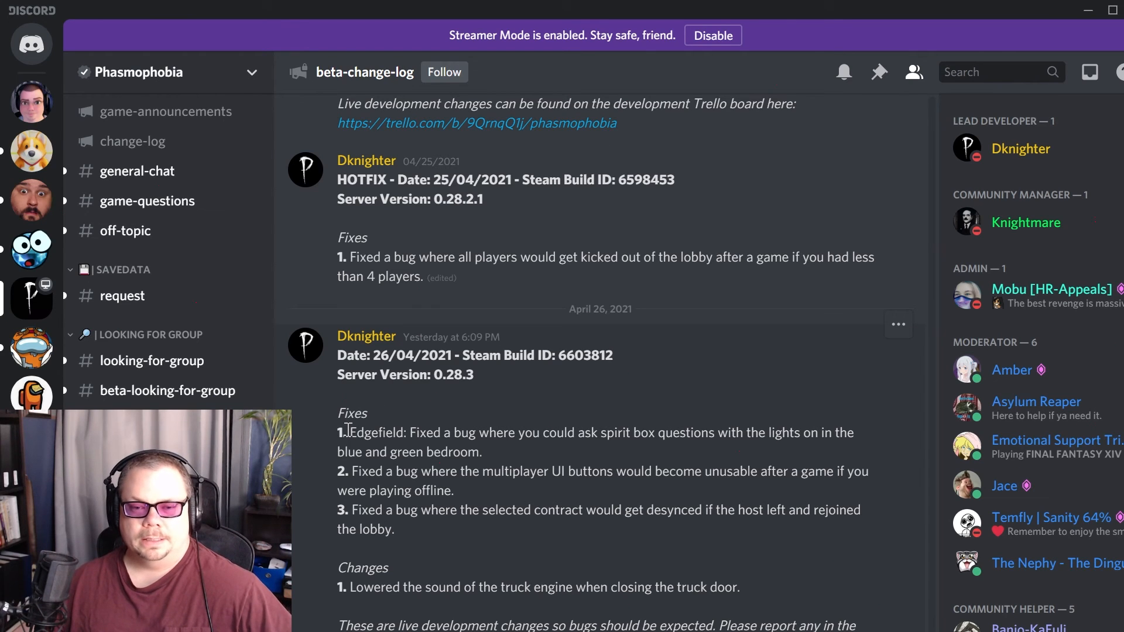
pyautogui.moveTo(349, 432); pyautogui.dragTo(598, 432)
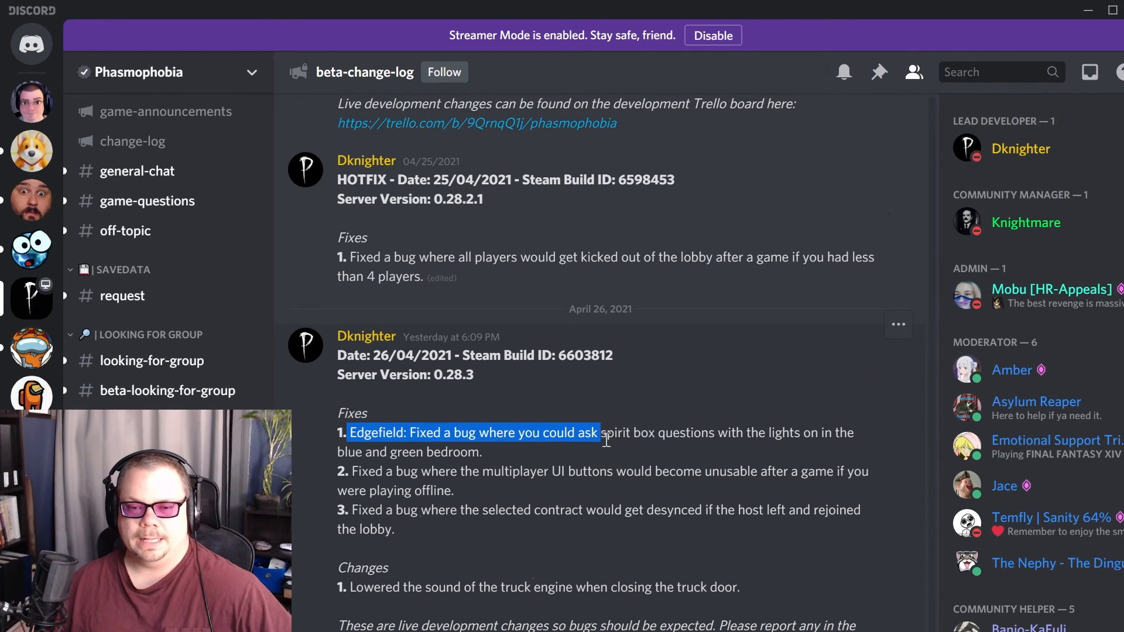
pyautogui.moveTo(599, 432); pyautogui.dragTo(855, 432)
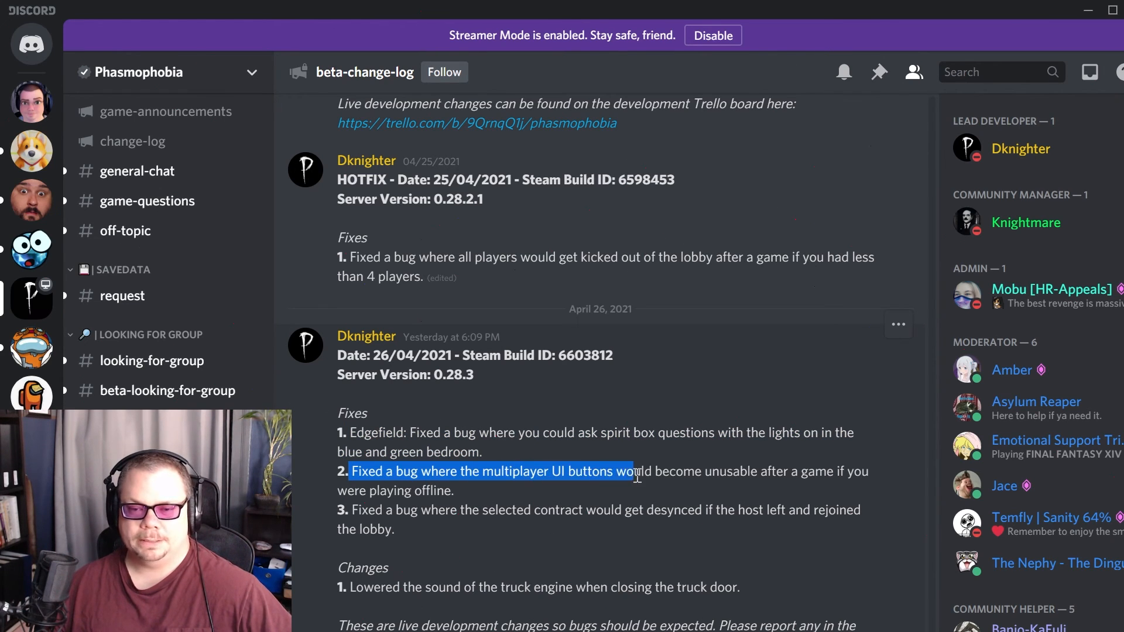
# Highlight fix 2, multiplayer UI buttons becoming unusable after offline play
pyautogui.moveTo(638, 474); pyautogui.dragTo(811, 473)
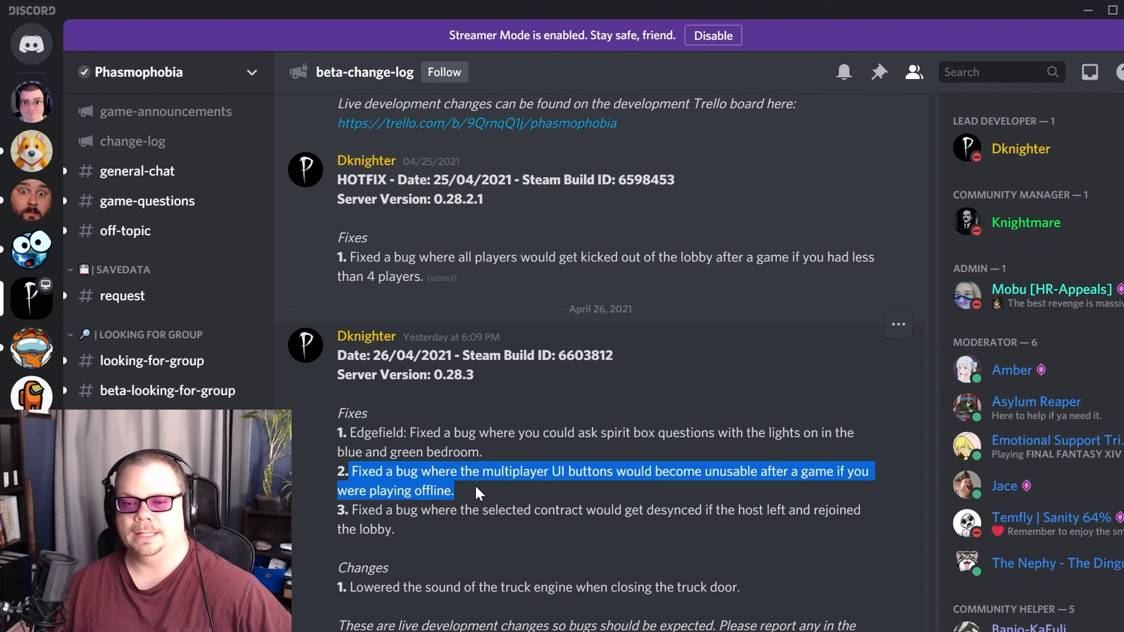
pyautogui.moveTo(427, 511)
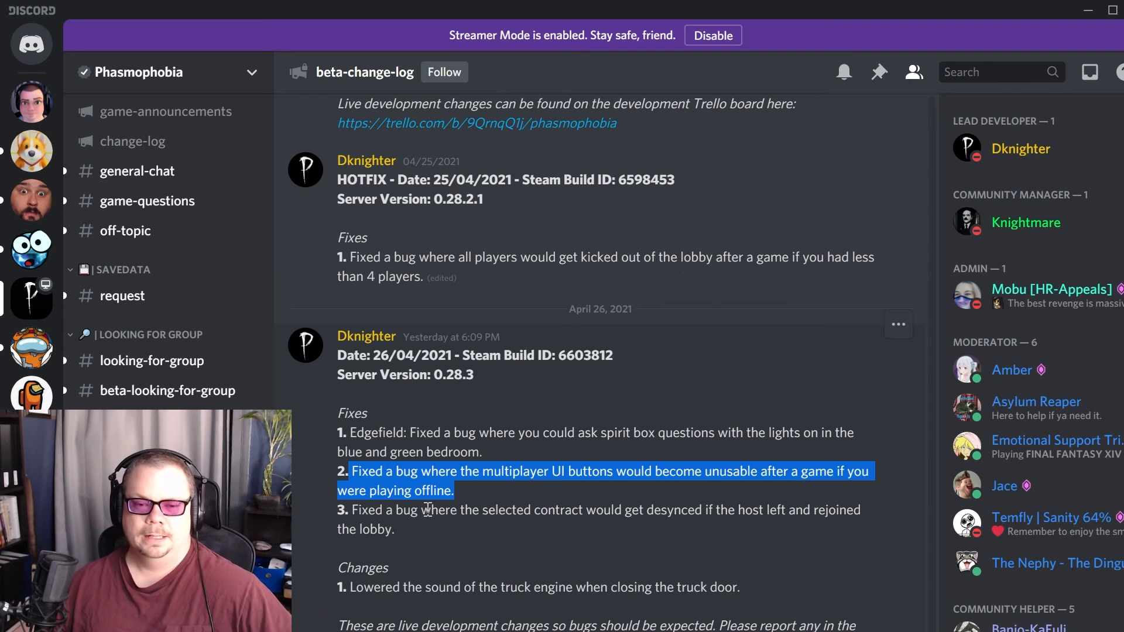
pyautogui.moveTo(531, 457)
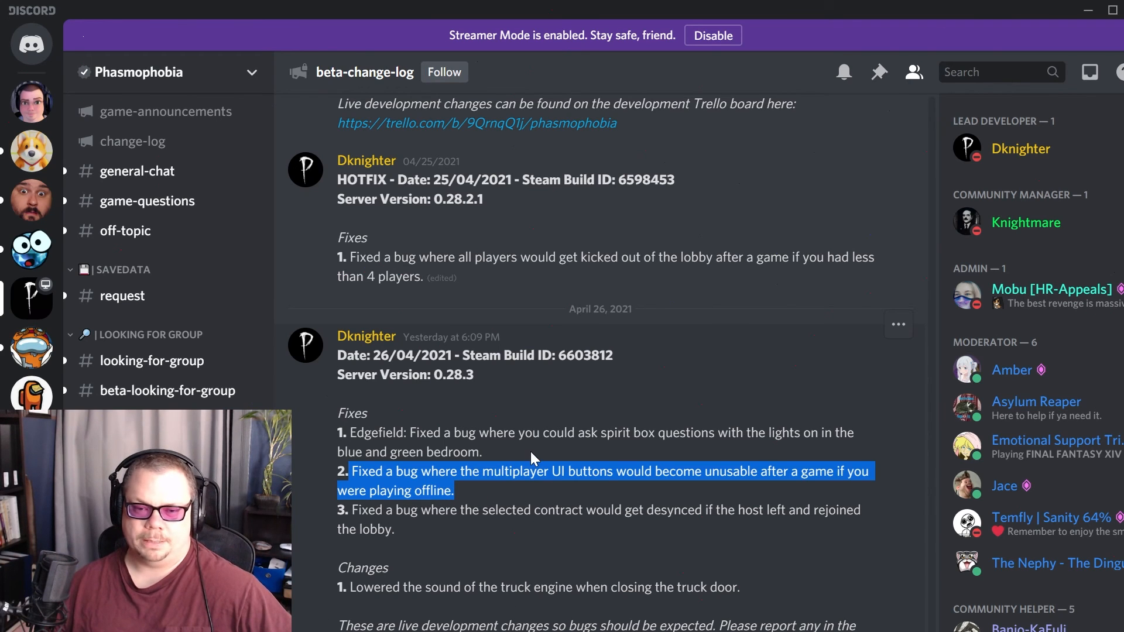
pyautogui.moveTo(495, 488)
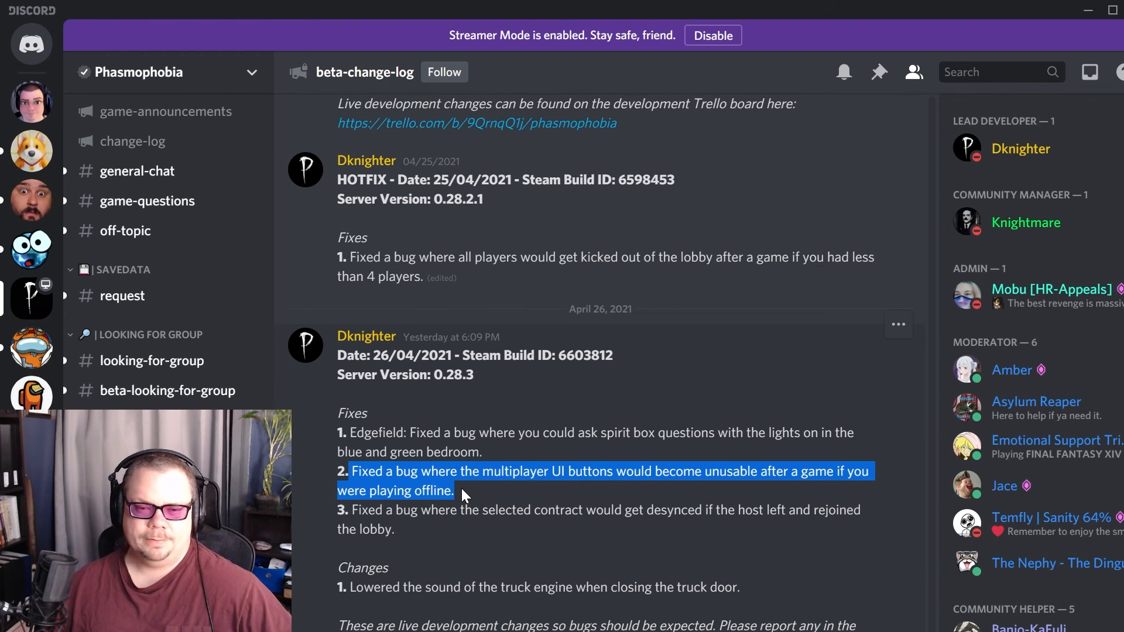
pyautogui.moveTo(458, 494)
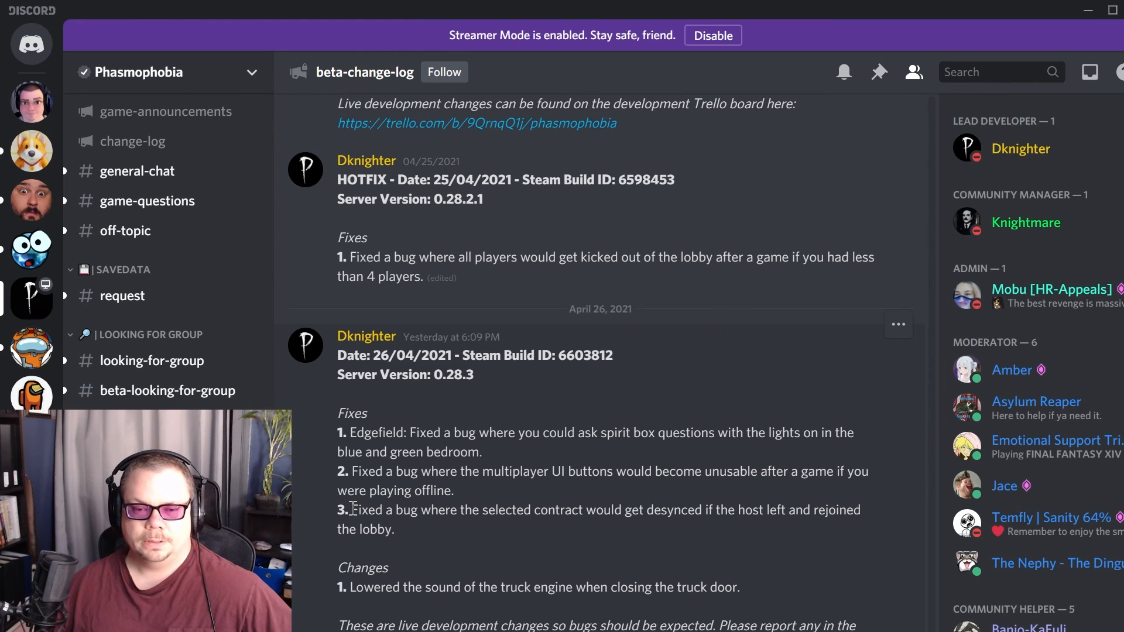
# Highlight fix 3, the selected contract desyncing when the host leaves and rejoins
pyautogui.moveTo(351, 509); pyautogui.dragTo(449, 509)
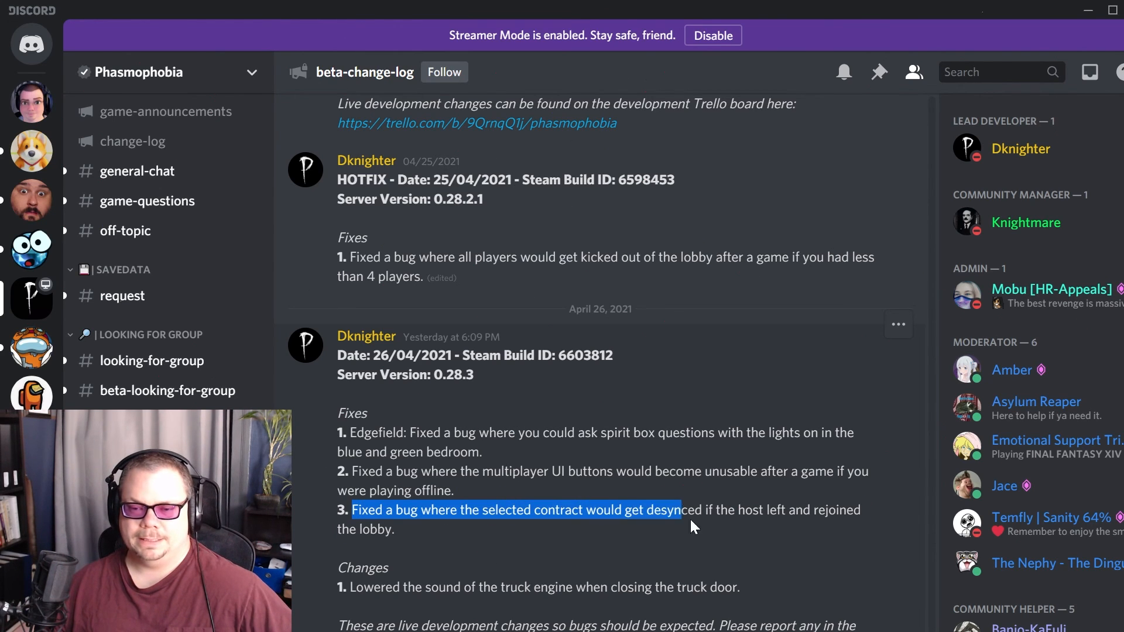
pyautogui.moveTo(682, 509); pyautogui.dragTo(393, 530)
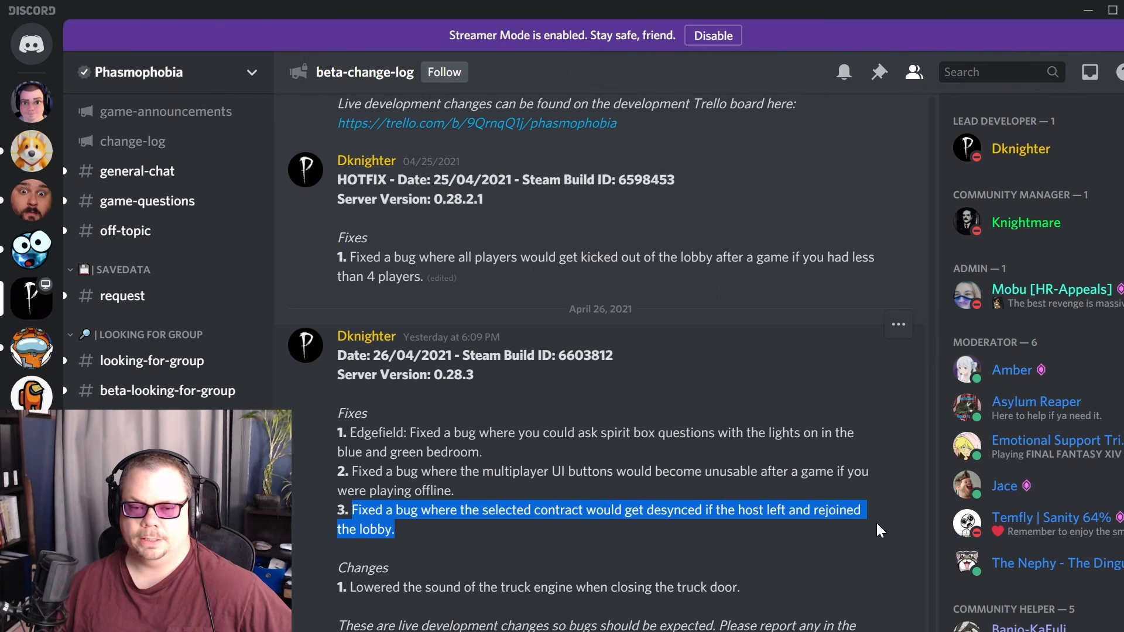
pyautogui.moveTo(412, 553)
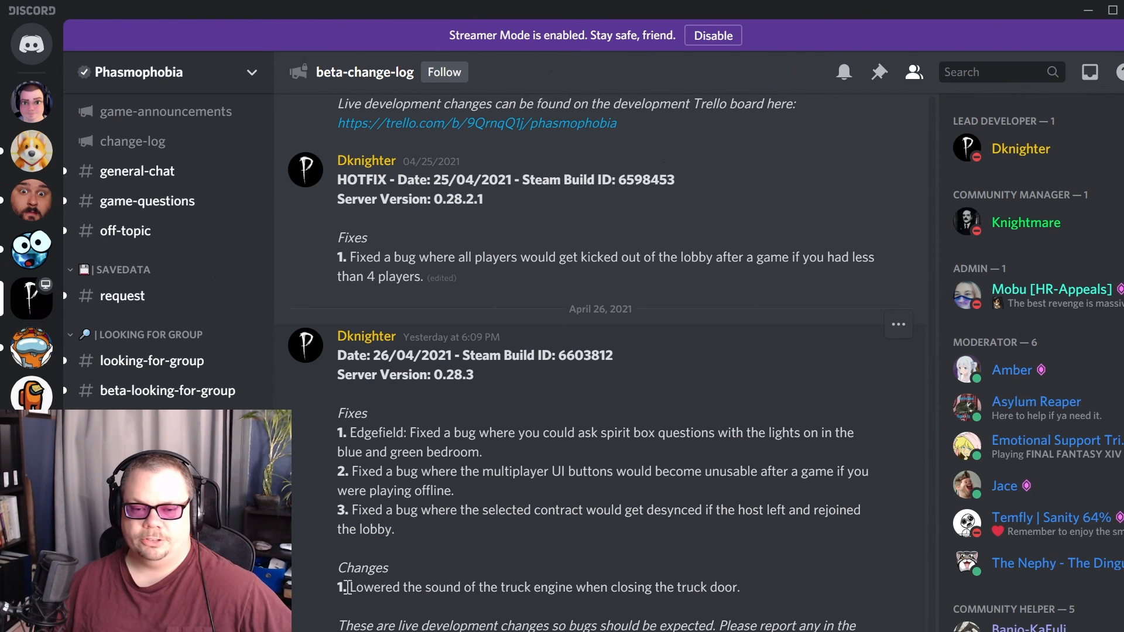
pyautogui.moveTo(349, 587); pyautogui.dragTo(739, 586)
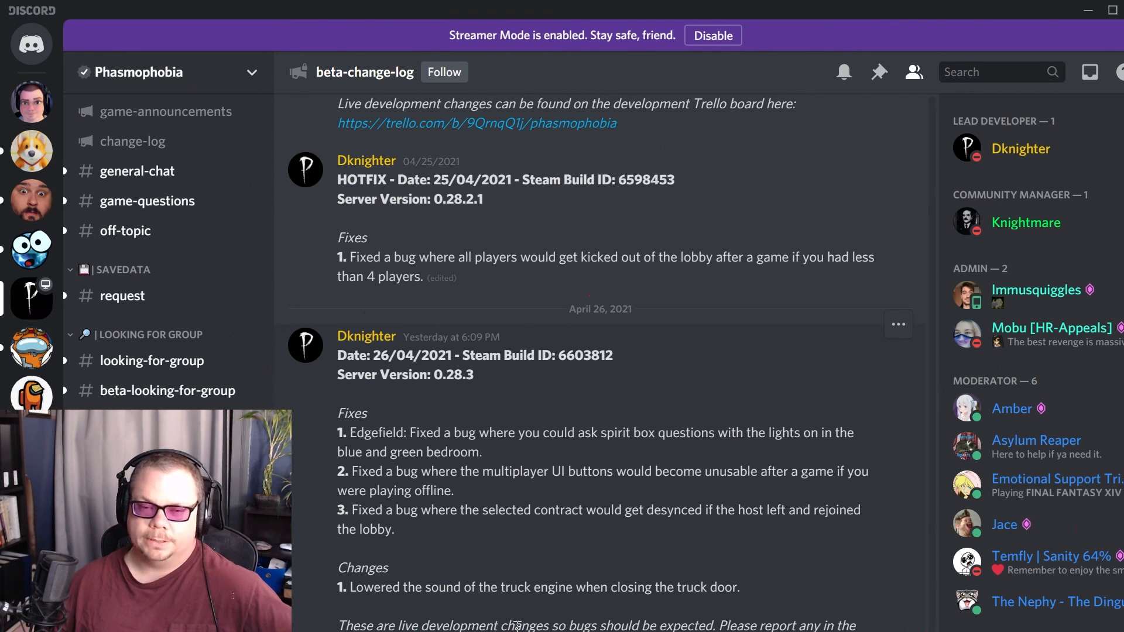
pyautogui.moveTo(722, 490)
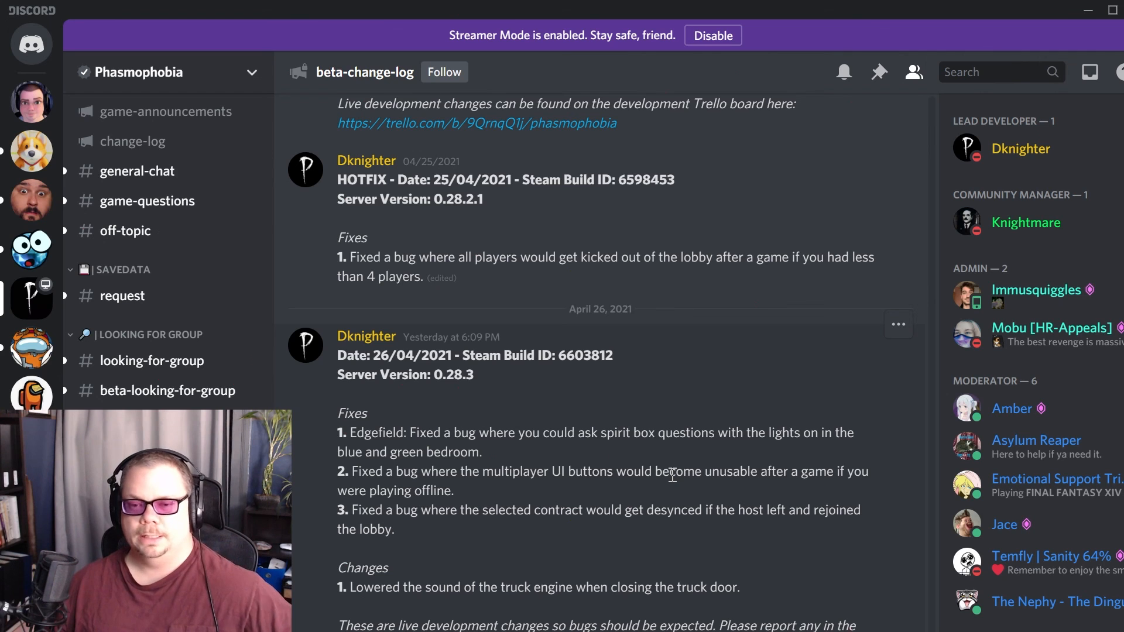
pyautogui.moveTo(692, 476)
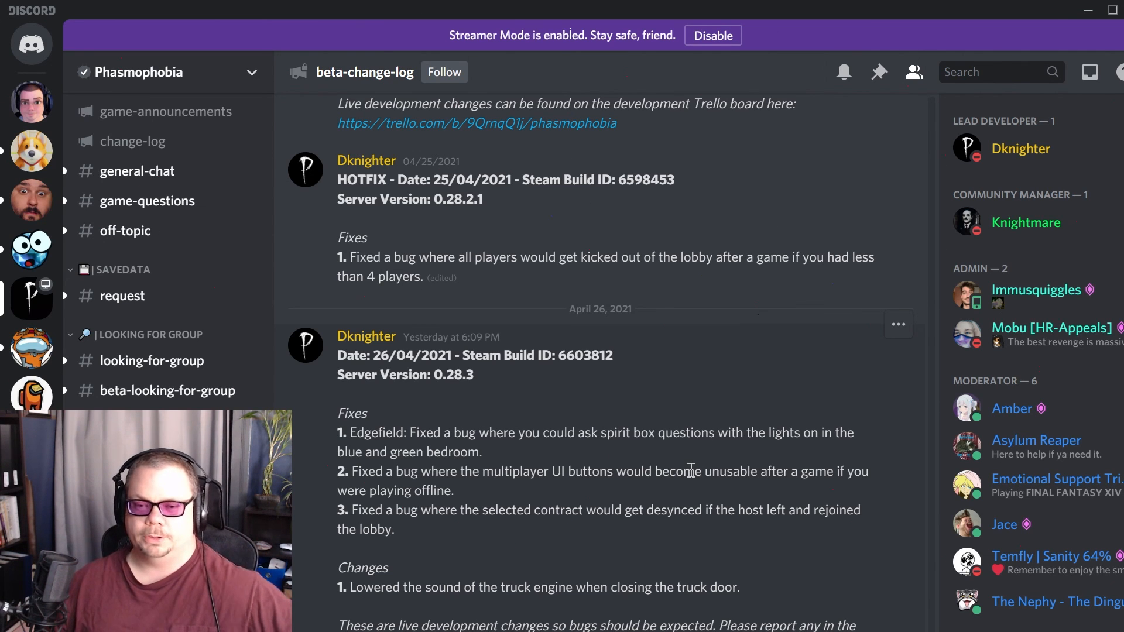
pyautogui.moveTo(737, 507)
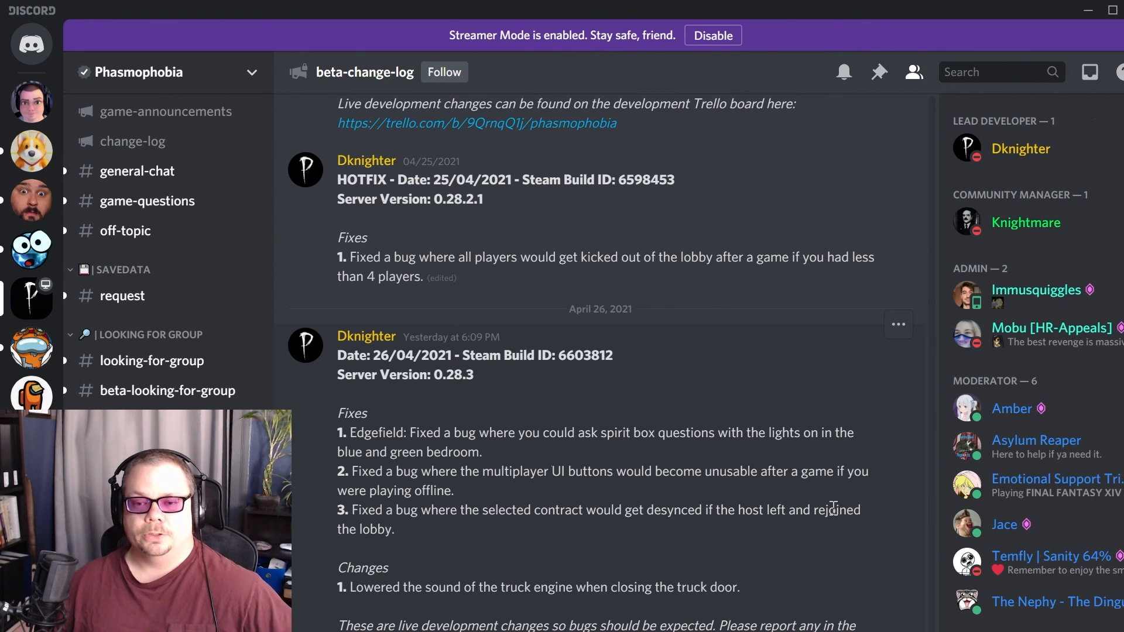
pyautogui.moveTo(683, 433)
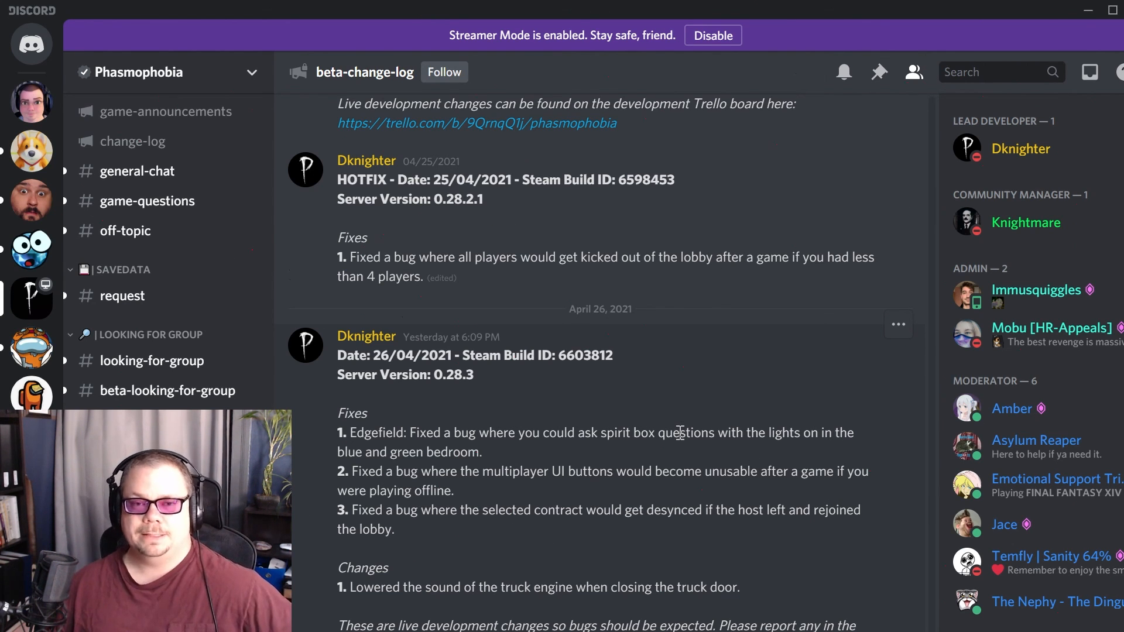